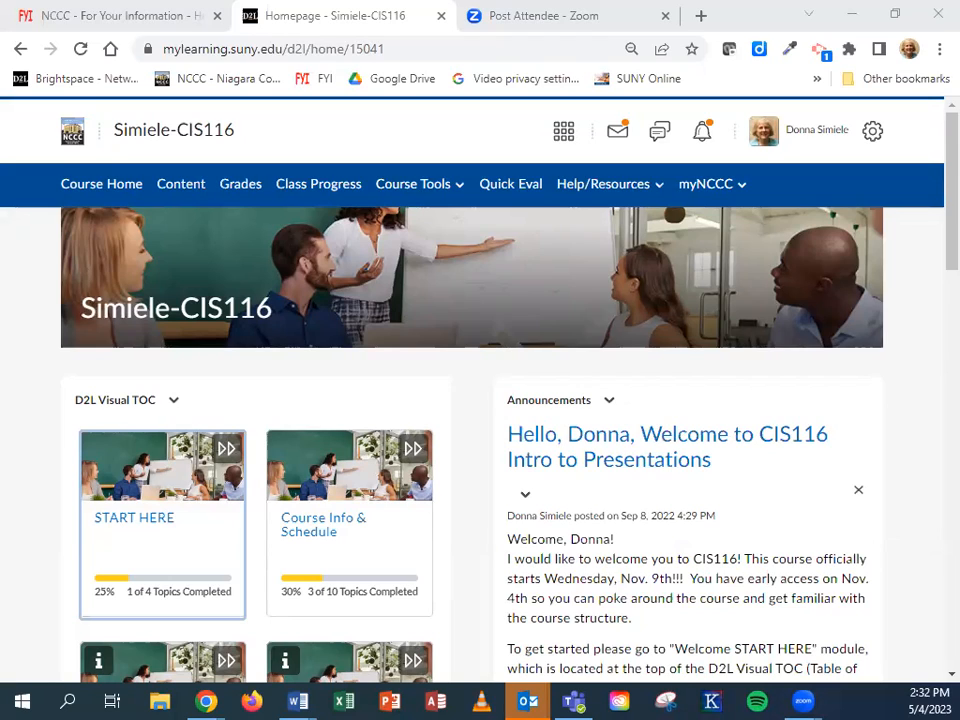
{"action": "mouse_move", "coordinate": [496, 344]}
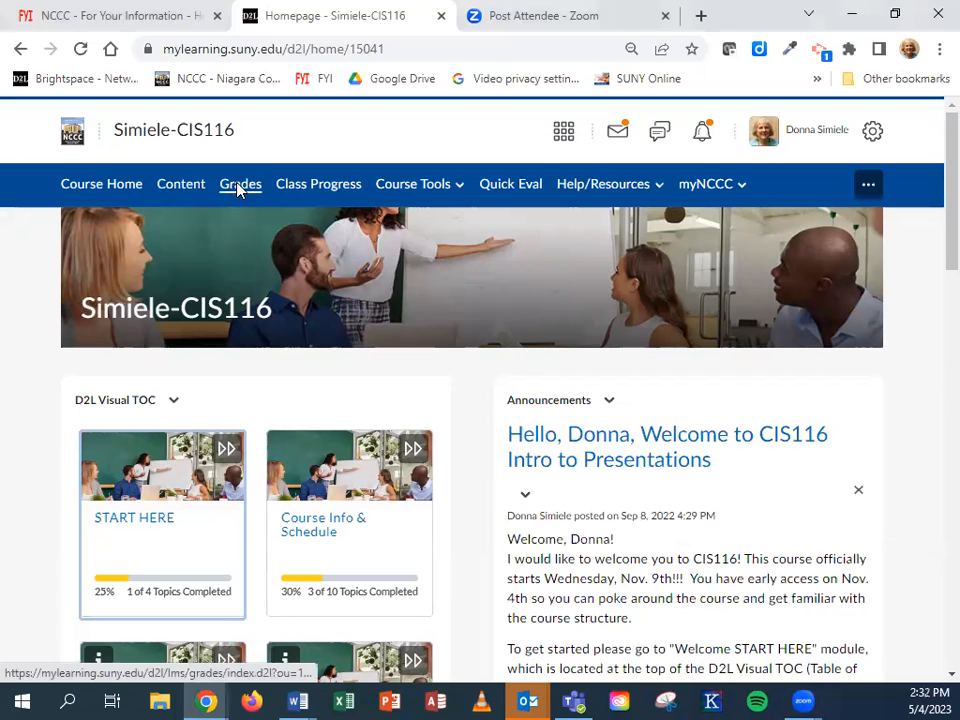
- Go to Grades for the Simiele-CIS116 course from the navbar
{"action": "left_click", "coordinate": [240, 184]}
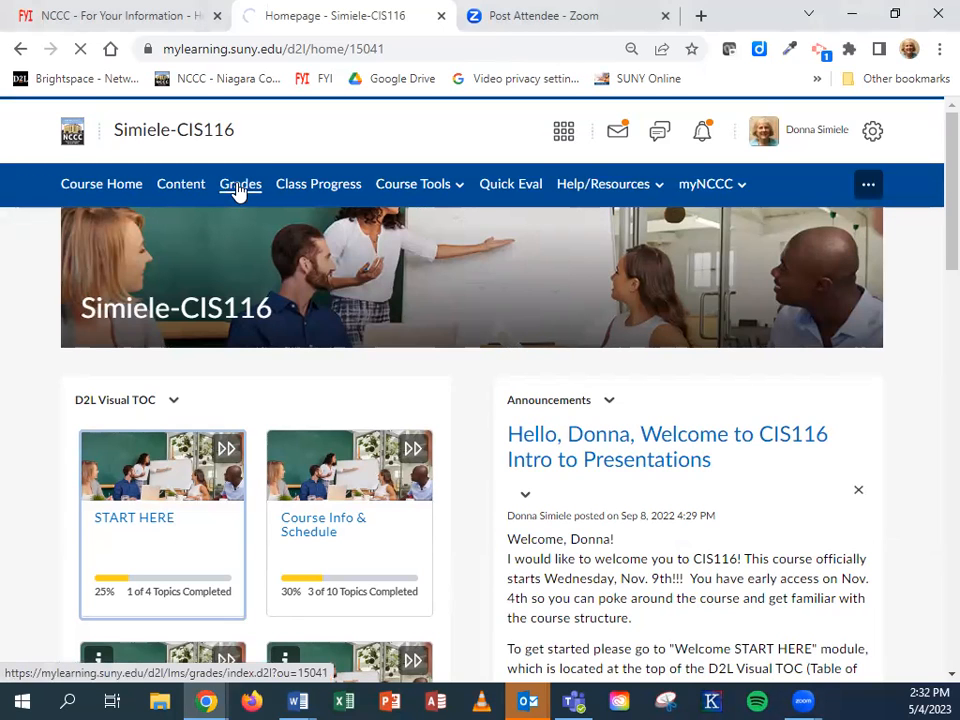
{"action": "left_click", "coordinate": [240, 184]}
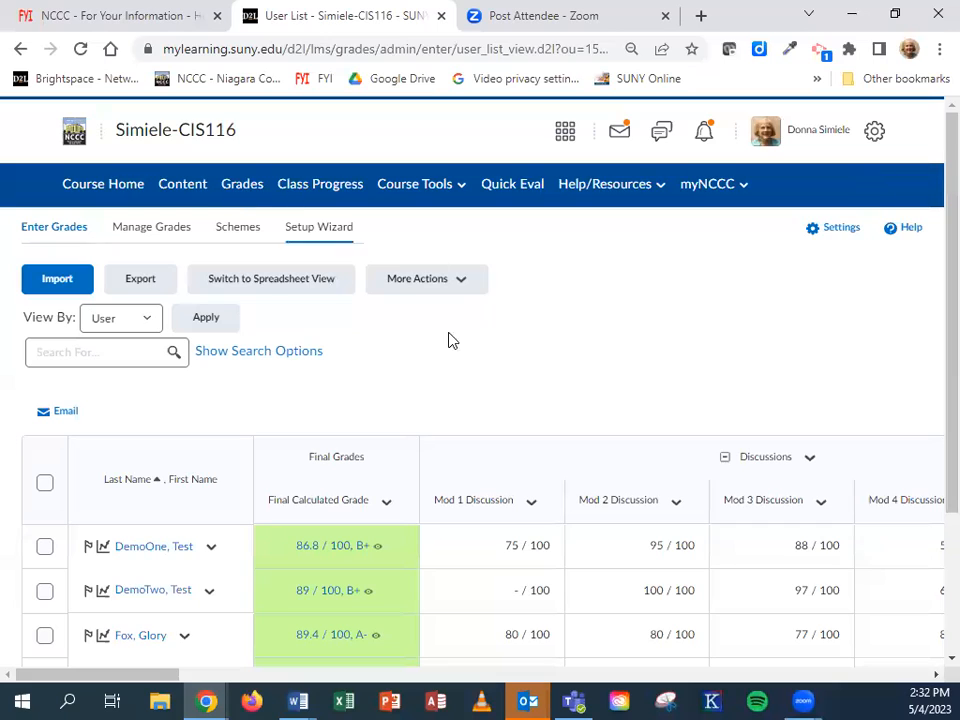
{"action": "scroll", "scroll_direction": "down", "scroll_amount": 3}
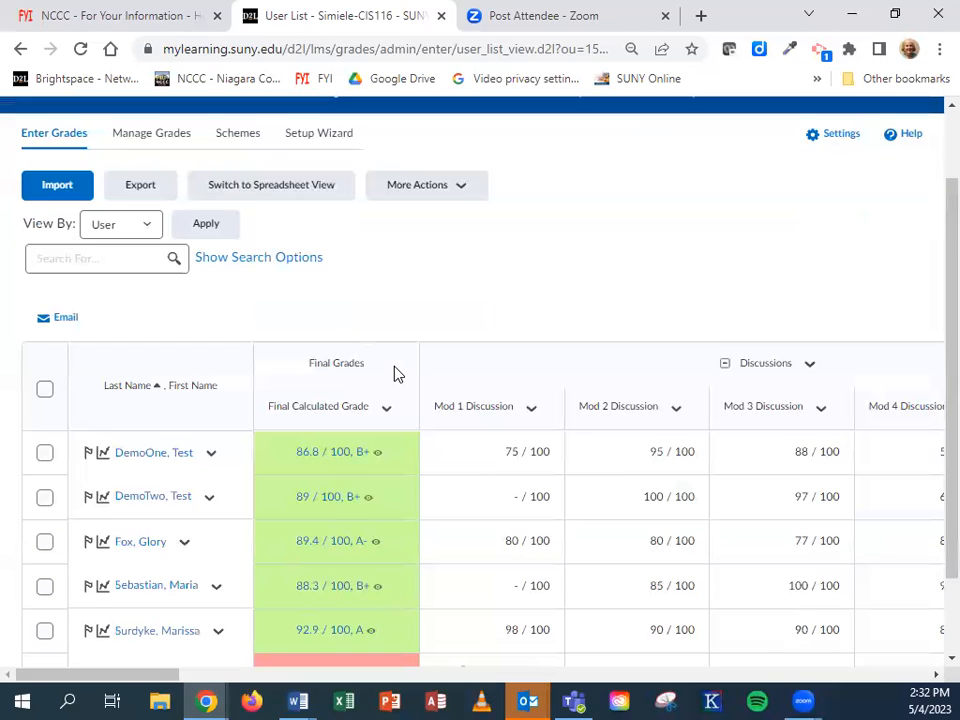
{"action": "scroll", "scroll_direction": "down", "scroll_amount": 3}
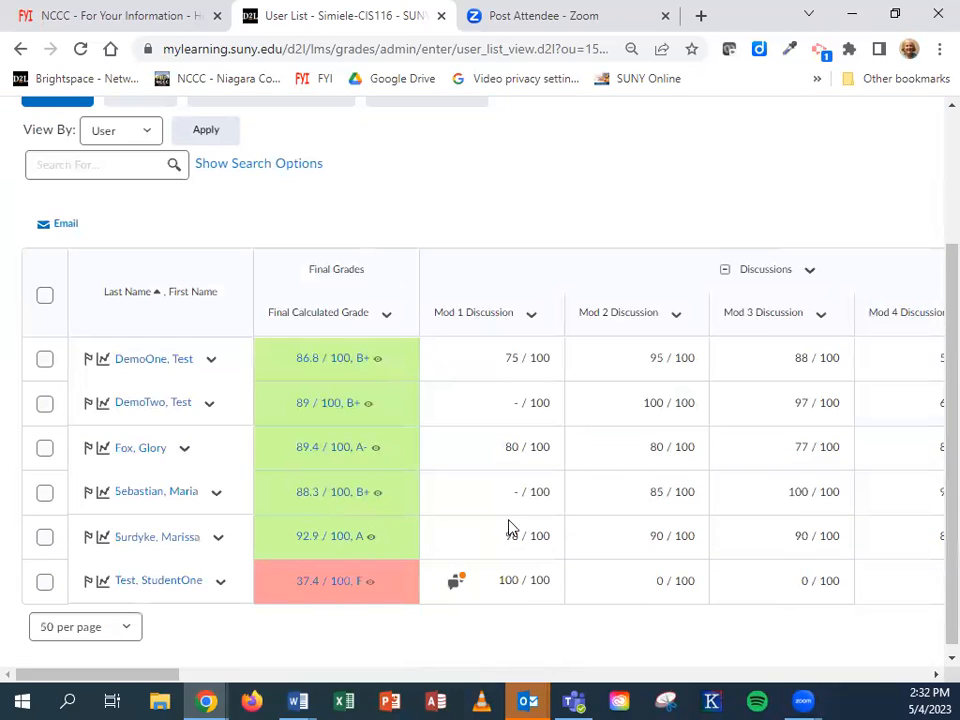
{"action": "scroll", "scroll_direction": "right", "scroll_amount": 3}
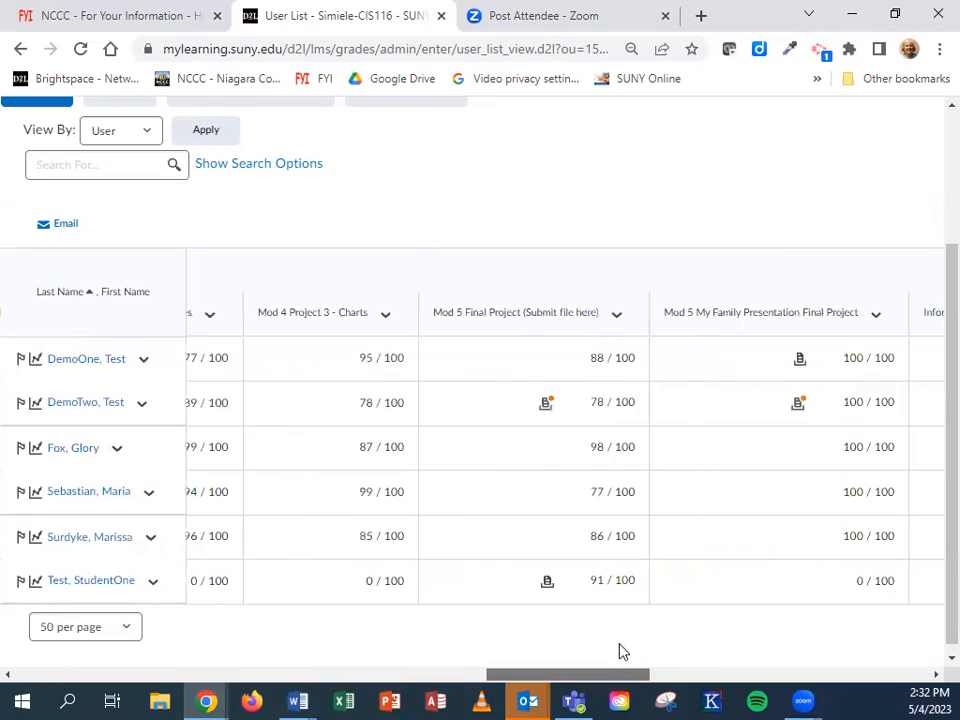
{"action": "mouse_move", "coordinate": [548, 400]}
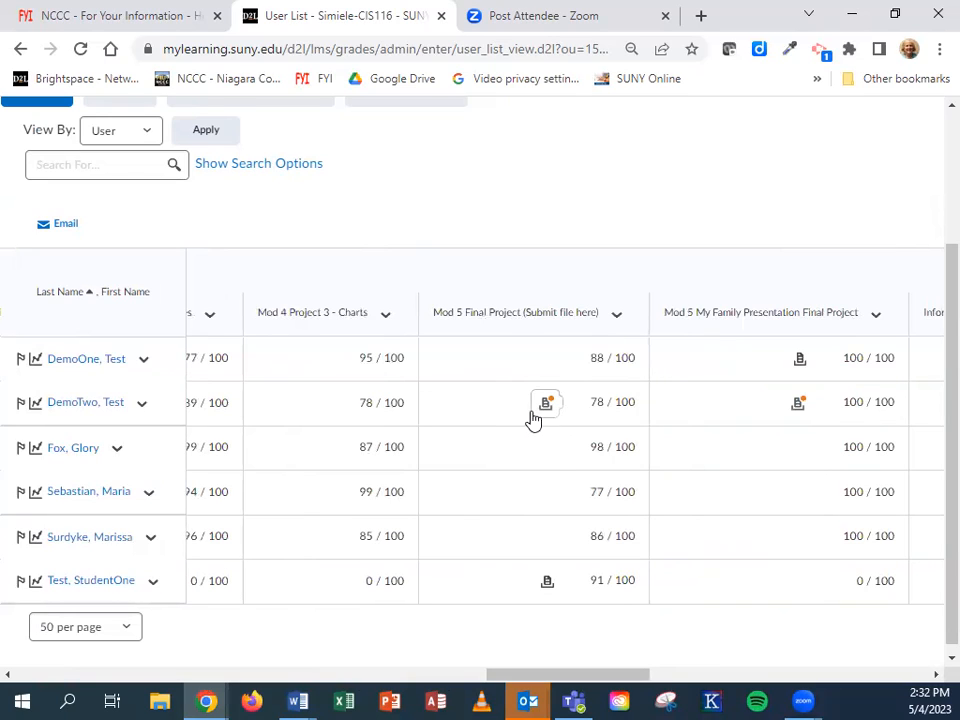
{"action": "mouse_move", "coordinate": [584, 668]}
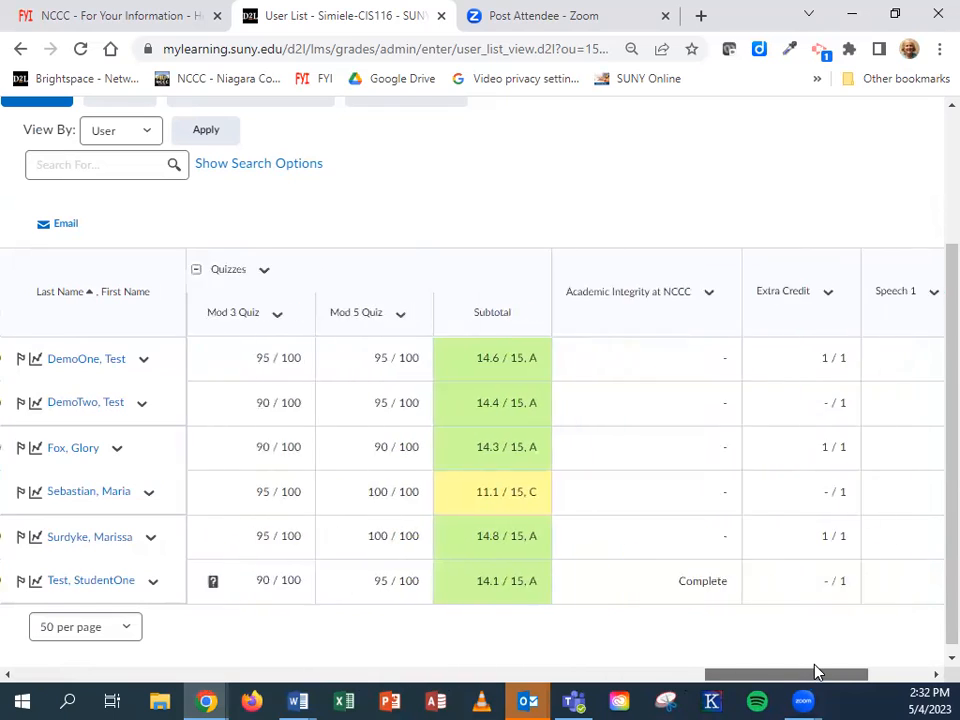
{"action": "scroll", "scroll_direction": "right", "scroll_amount": 3}
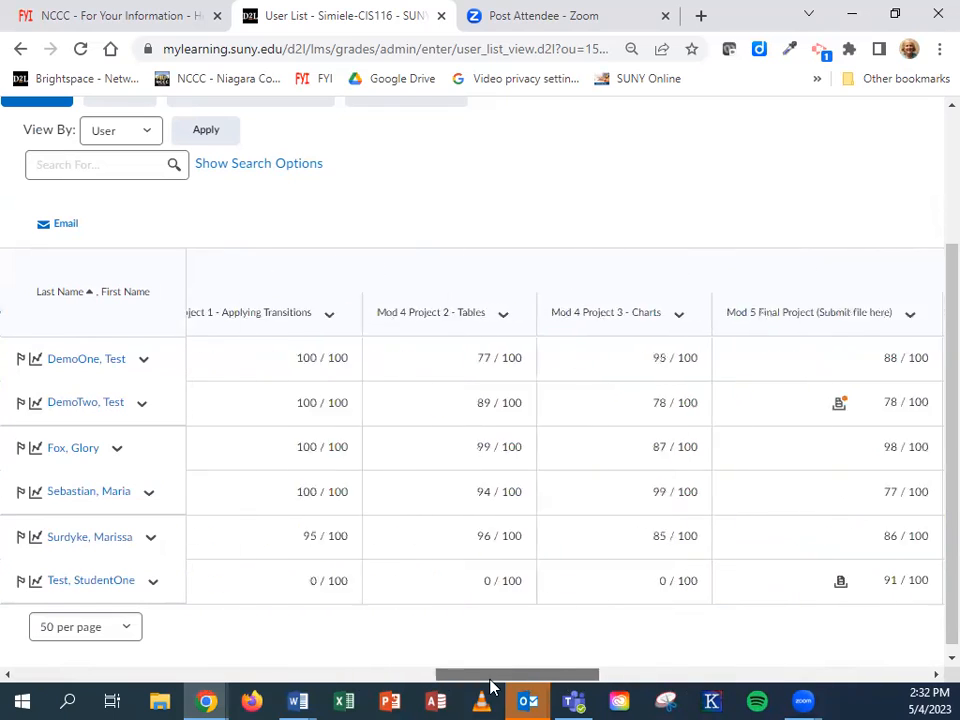
{"action": "scroll", "scroll_direction": "left", "scroll_amount": 3}
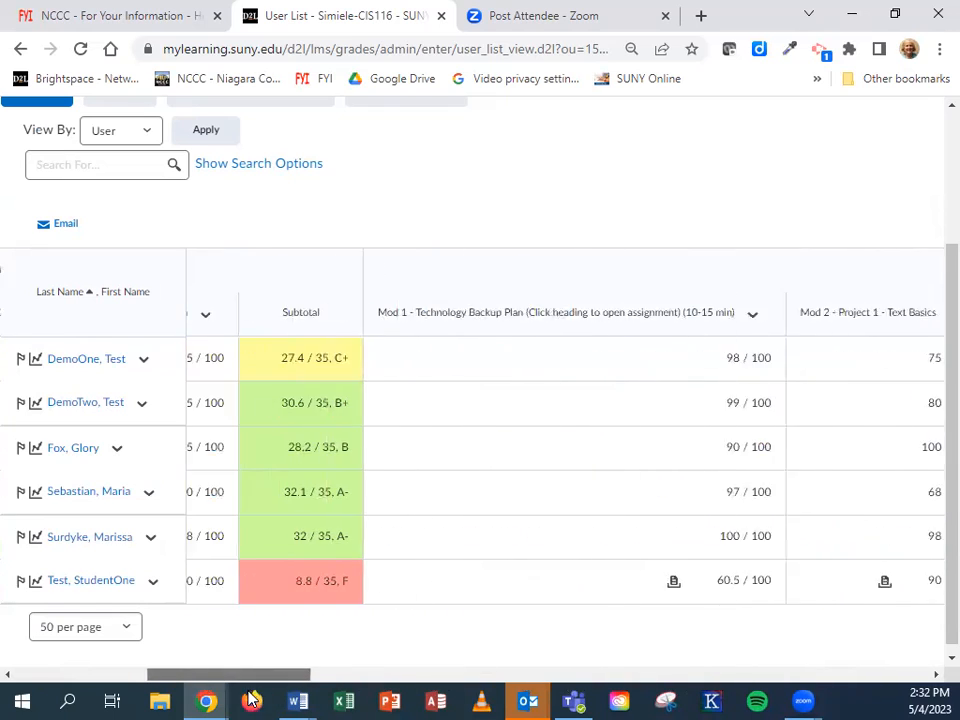
{"action": "scroll", "scroll_direction": "left", "scroll_amount": 3}
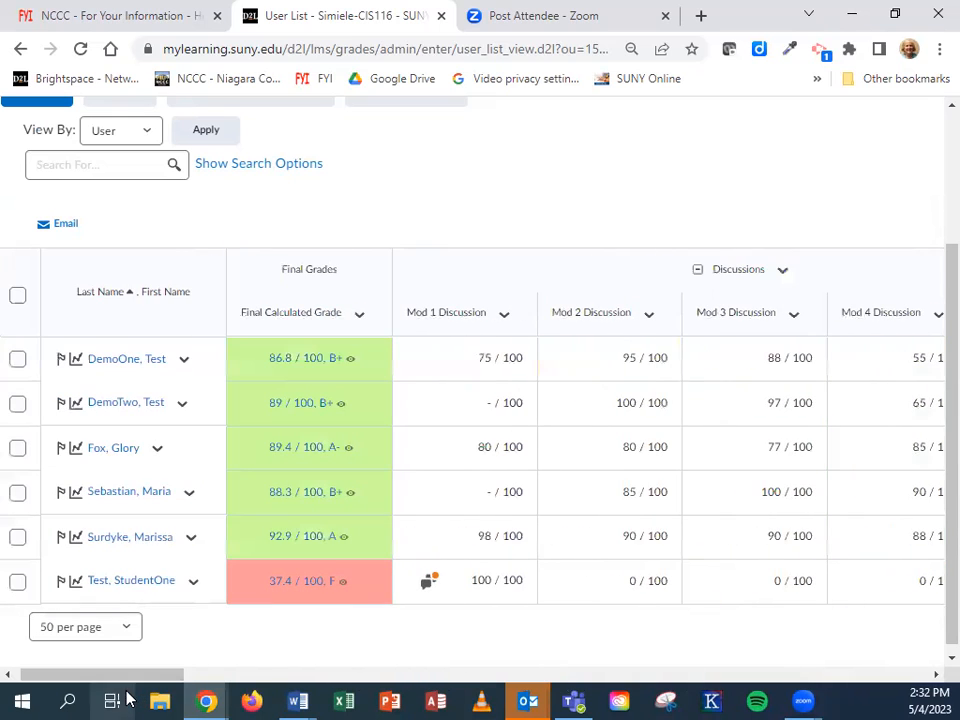
{"action": "mouse_move", "coordinate": [470, 510]}
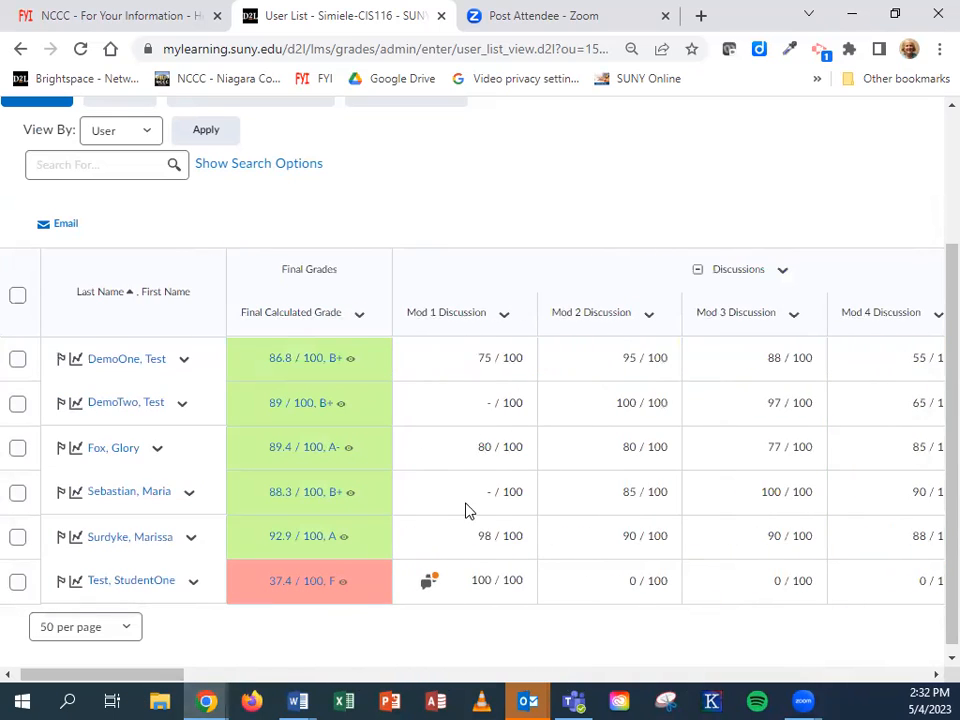
{"action": "mouse_move", "coordinate": [484, 448]}
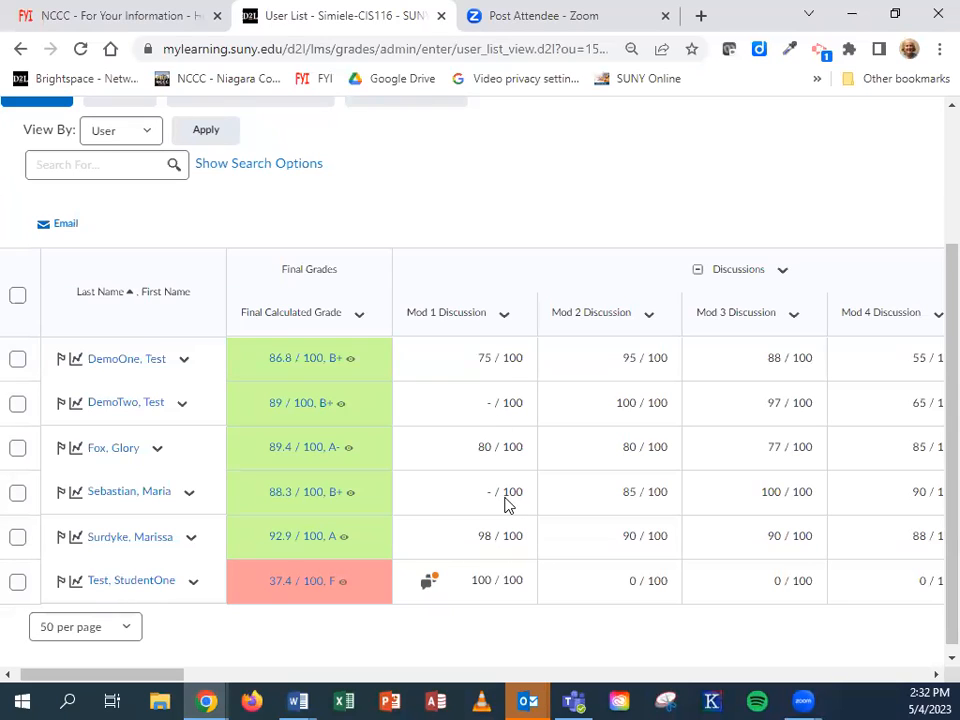
{"action": "mouse_move", "coordinate": [490, 440]}
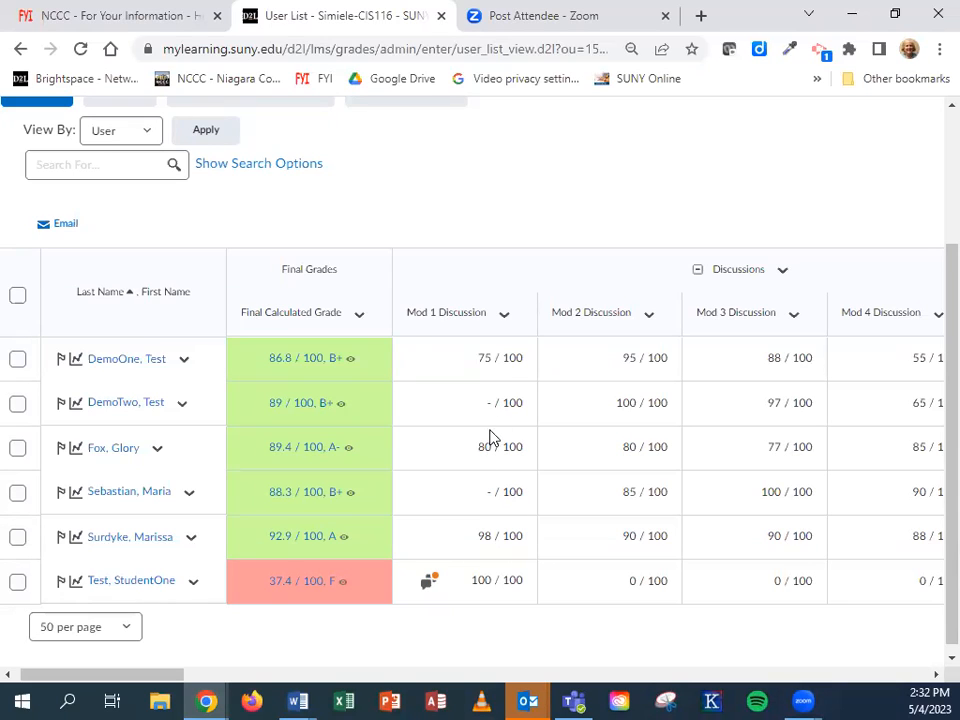
{"action": "mouse_move", "coordinate": [486, 336]}
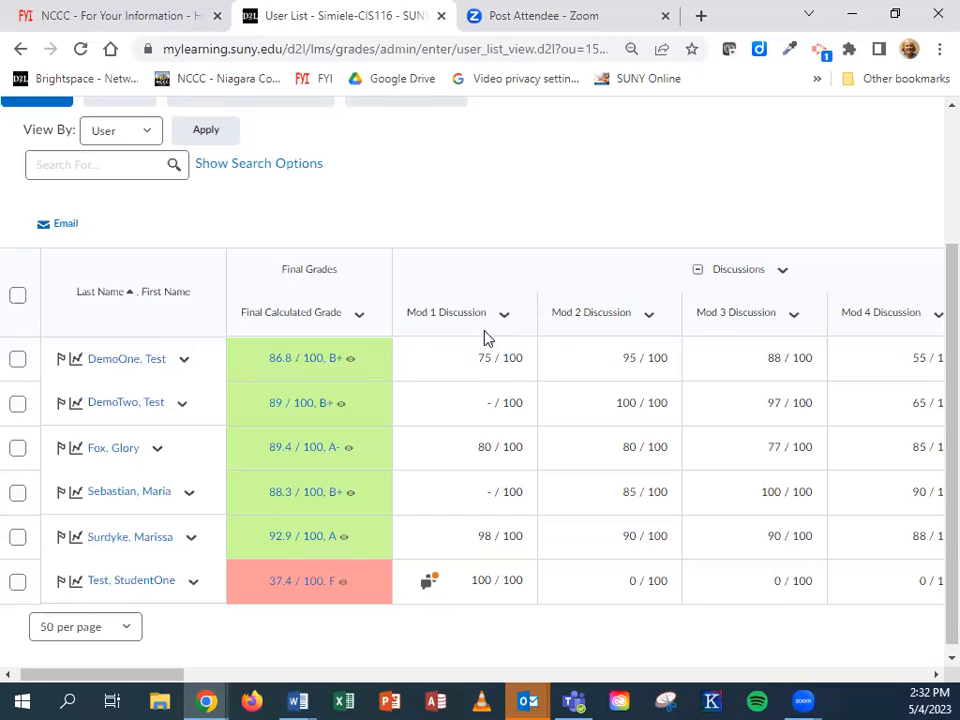
{"action": "mouse_move", "coordinate": [504, 312]}
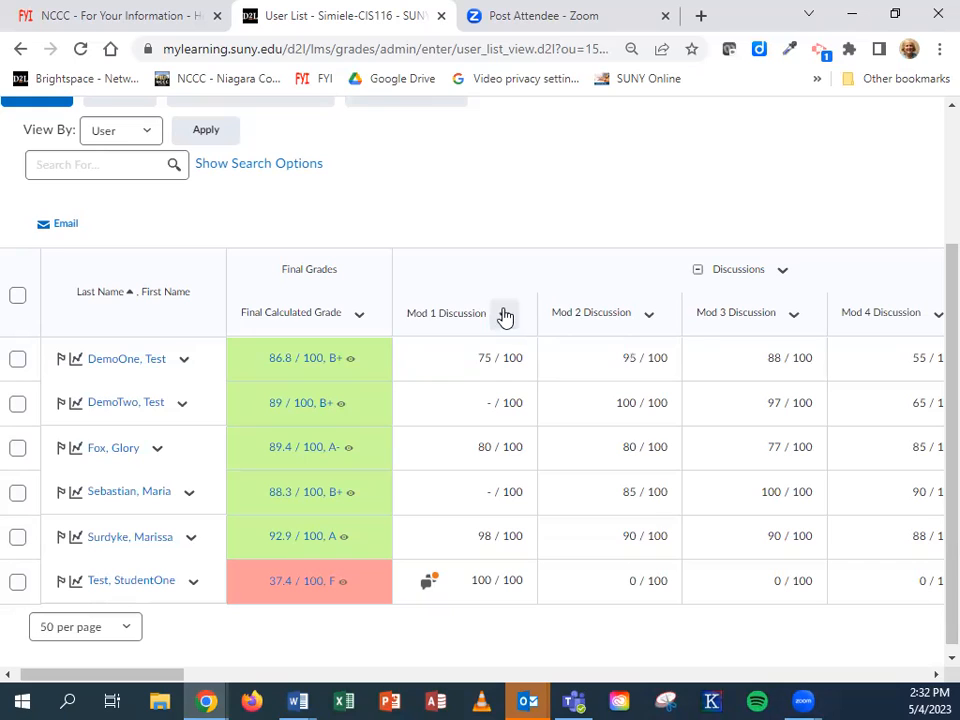
- Enter grades for Mod 1 Discussion and select the two ungraded students, DemoTwo and Sebastian
{"action": "left_click", "coordinate": [506, 312]}
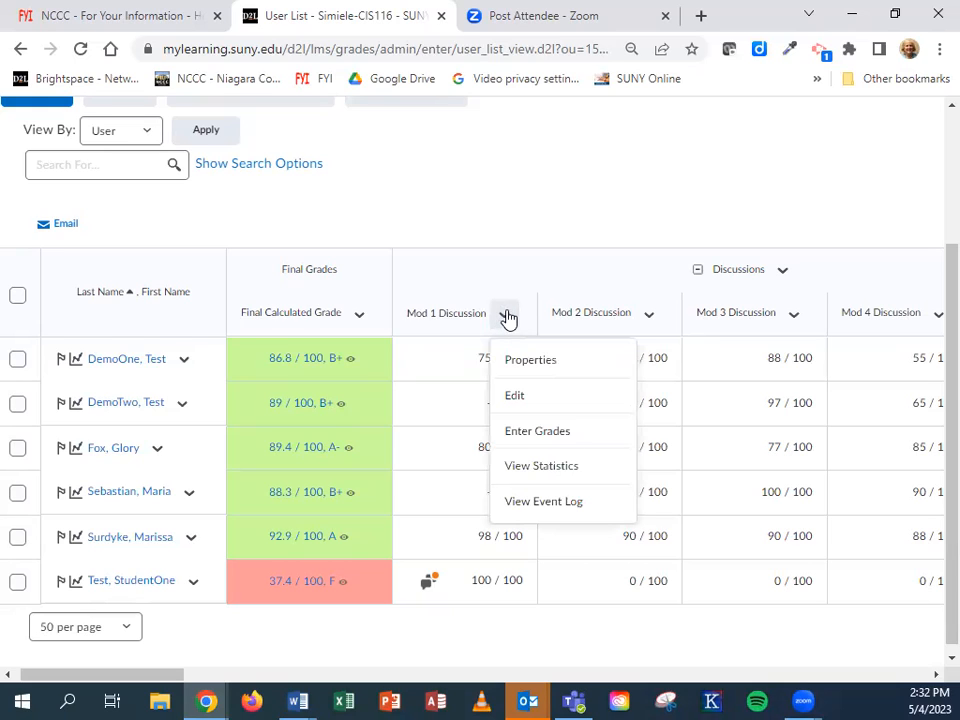
{"action": "mouse_move", "coordinate": [536, 436]}
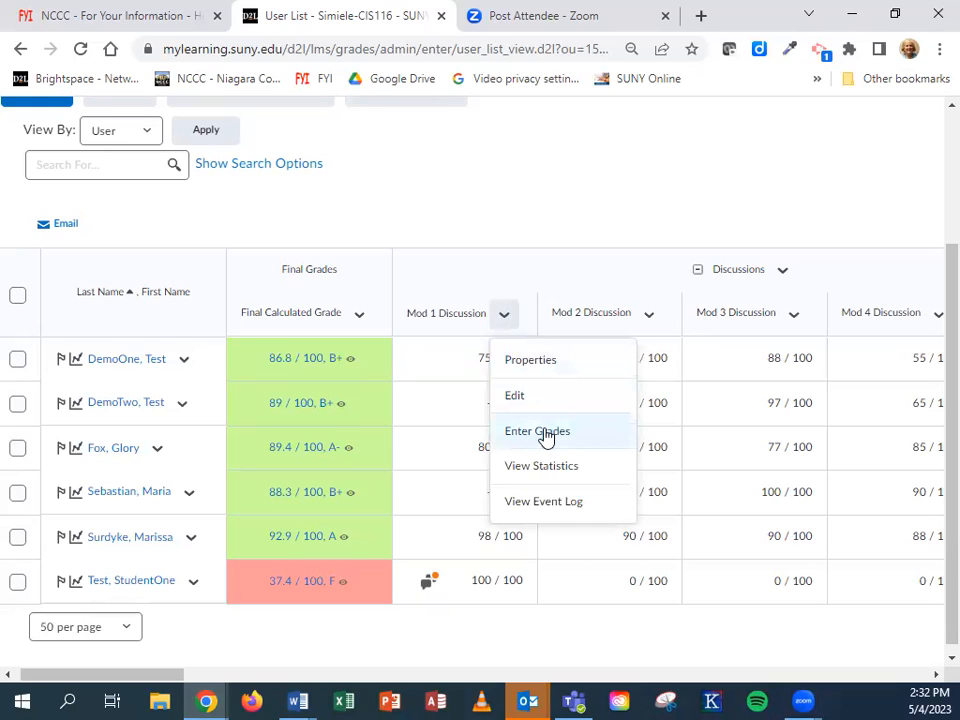
{"action": "left_click", "coordinate": [536, 430]}
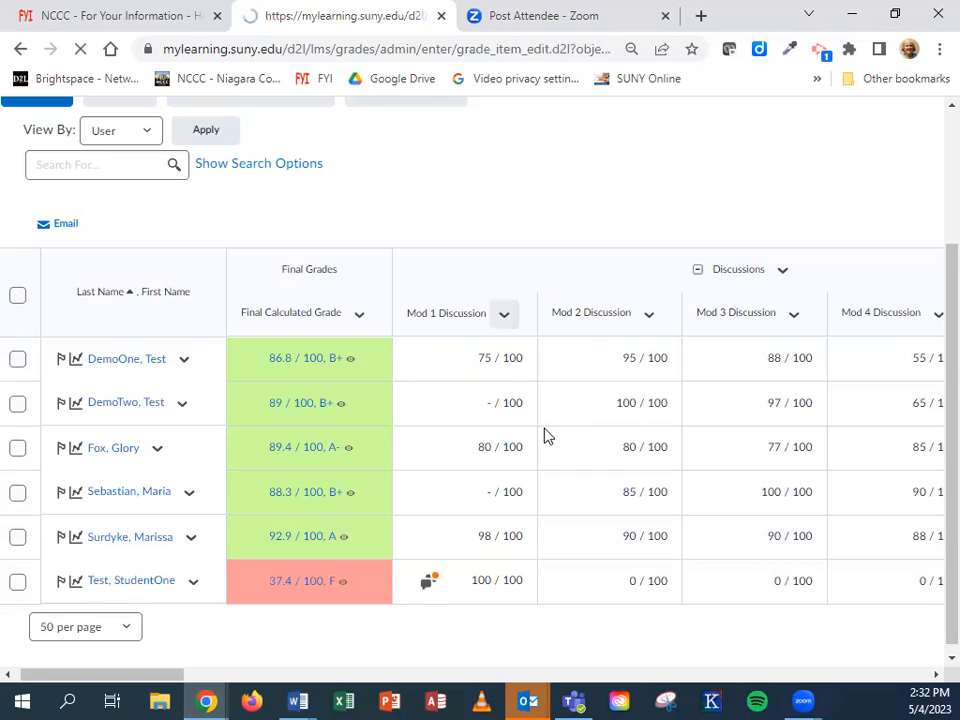
{"action": "left_click", "coordinate": [446, 312]}
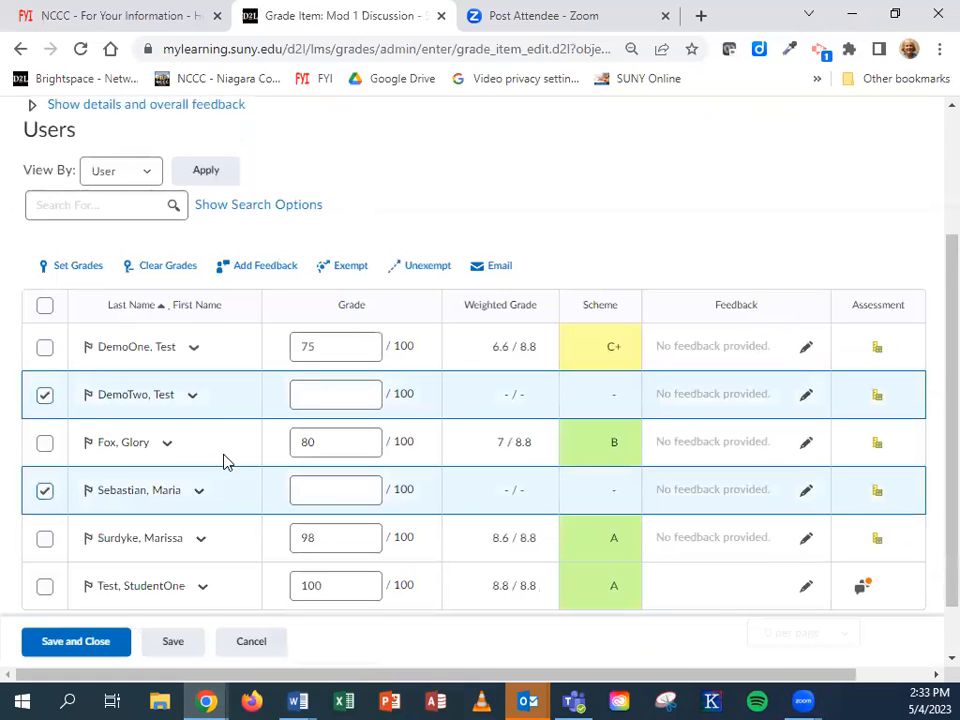
{"action": "scroll", "scroll_direction": "up", "scroll_amount": 3}
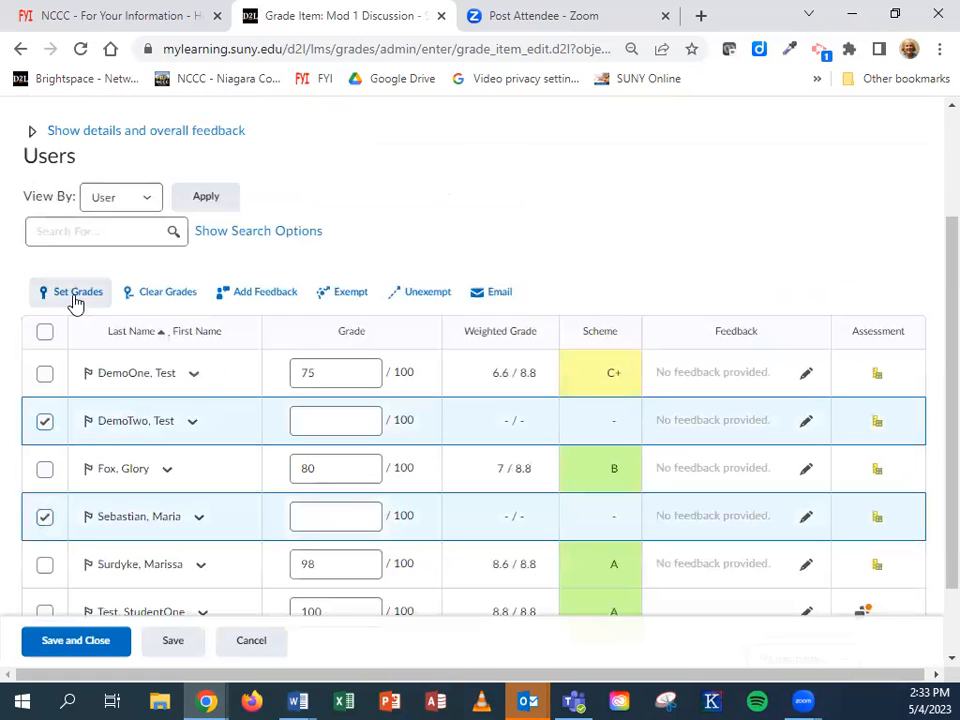
- Set a grade of 0 for both selected students and save it
{"action": "left_click", "coordinate": [76, 292]}
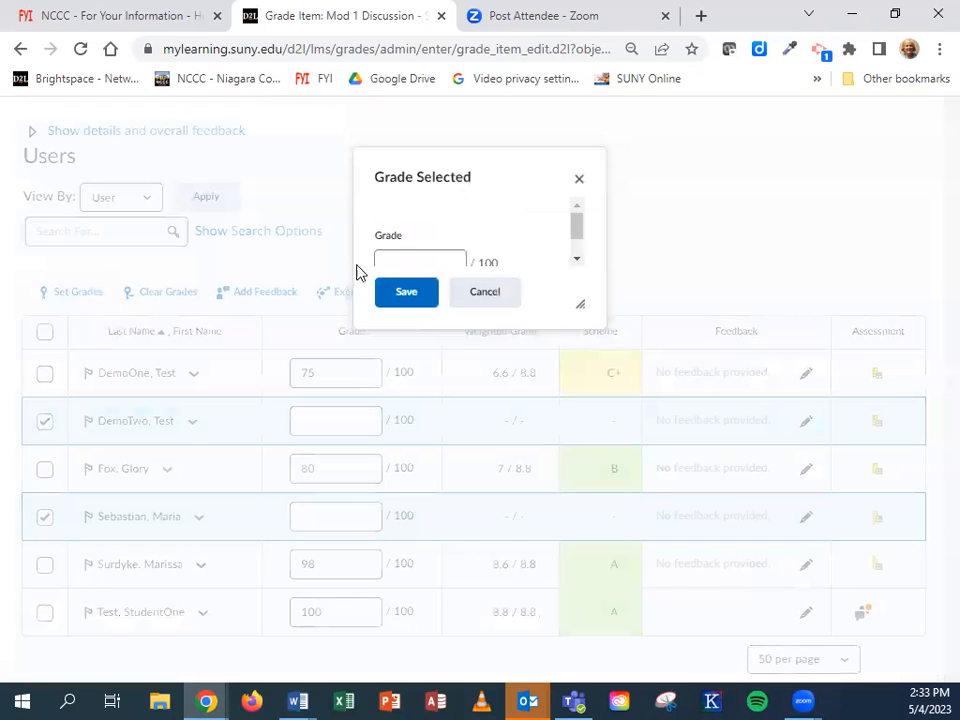
{"action": "type", "text": "0"}
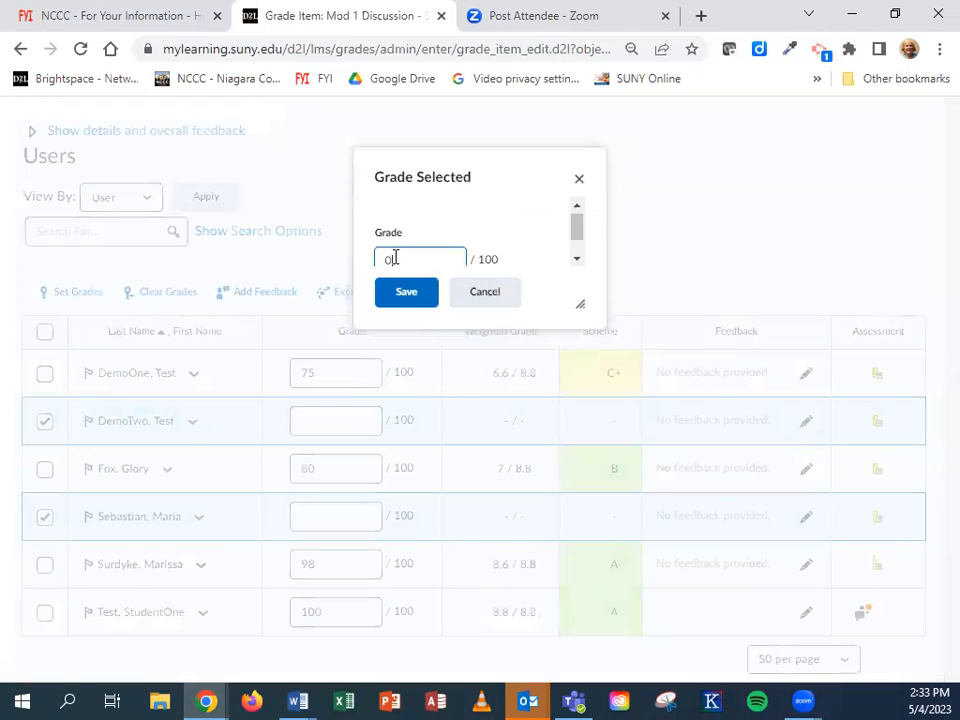
{"action": "left_click", "coordinate": [406, 292]}
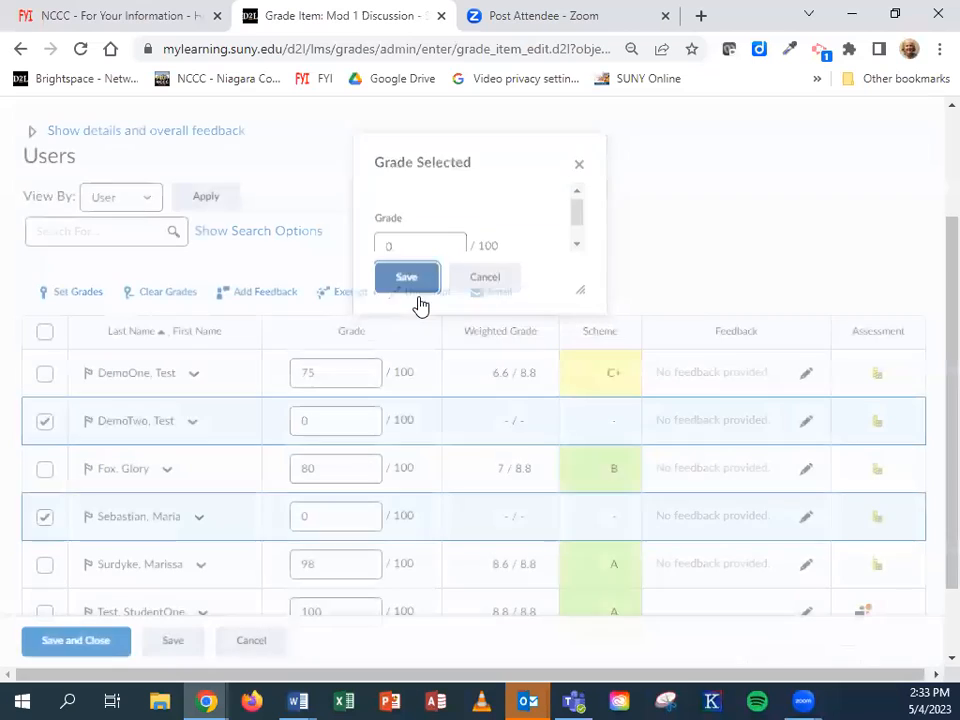
{"action": "left_click", "coordinate": [406, 276]}
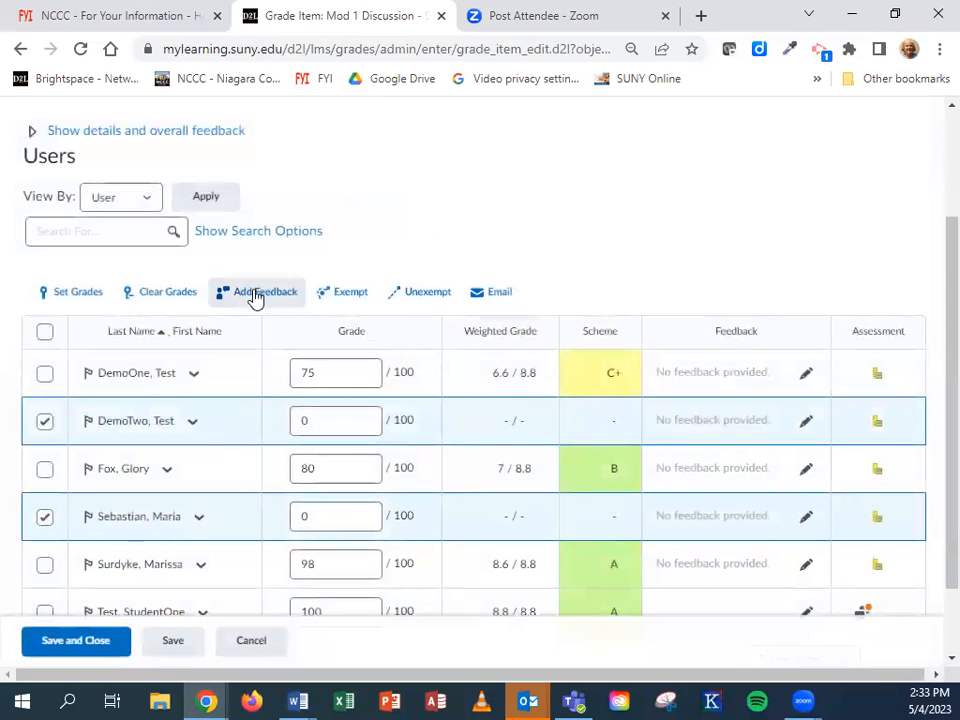
- Add the feedback 'Did not submit the work.' for DemoTwo and Sebastian
{"action": "left_click", "coordinate": [256, 292]}
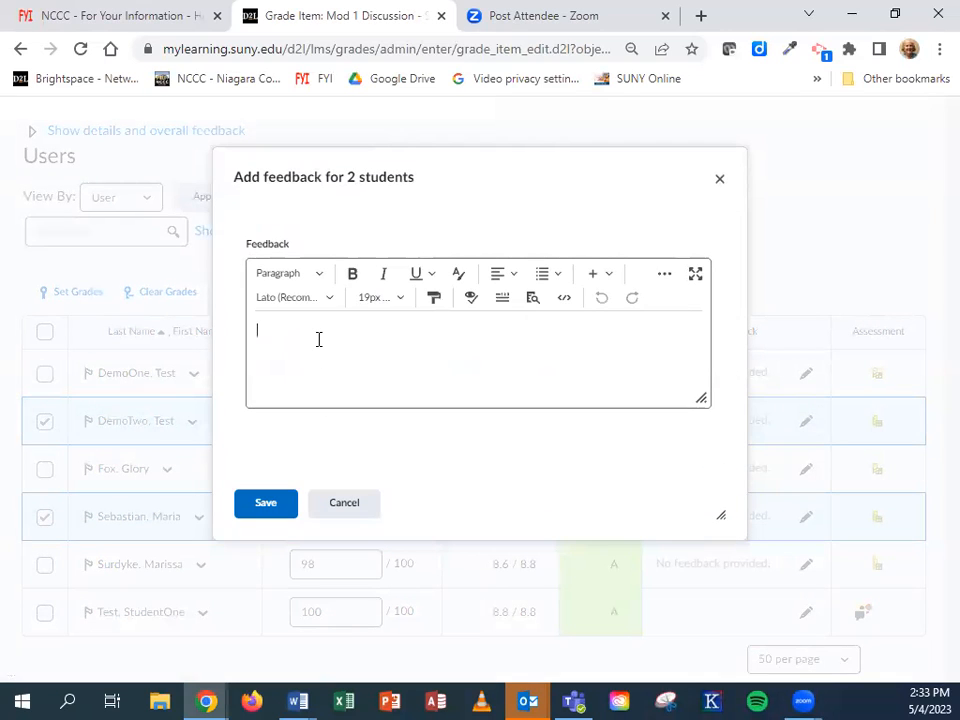
{"action": "type", "text": "Did"}
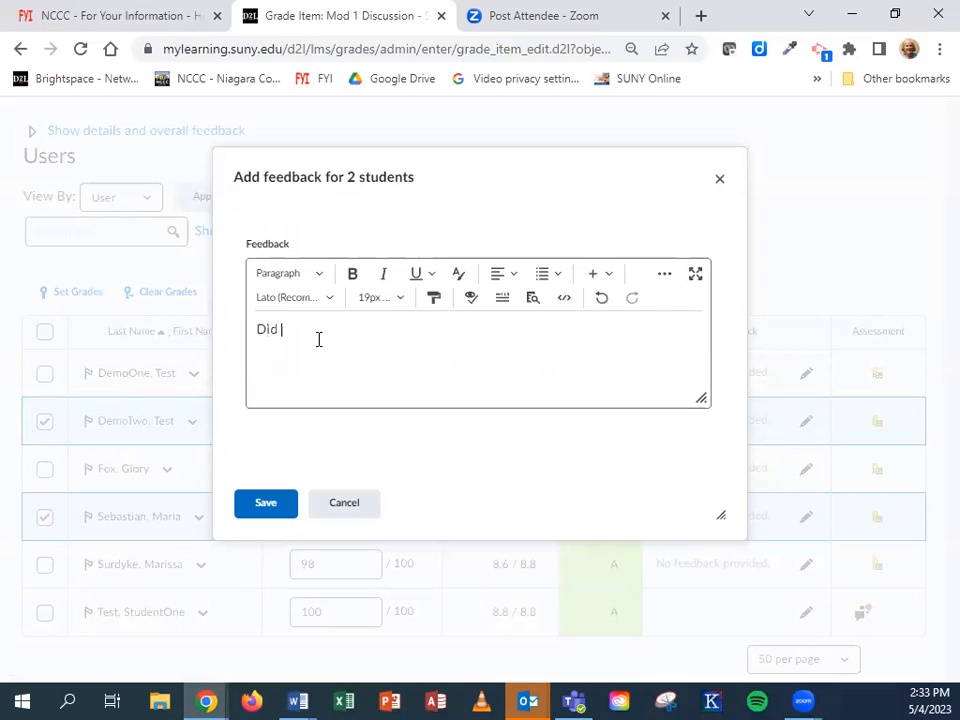
{"action": "type", "text": "not sub"}
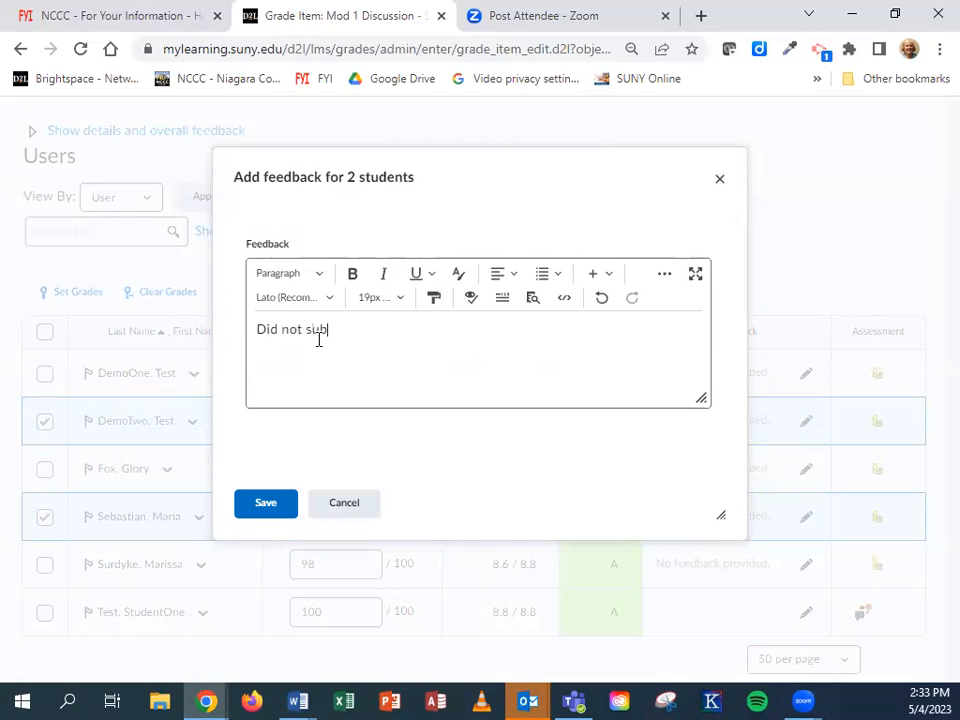
{"action": "type", "text": "mit the work."}
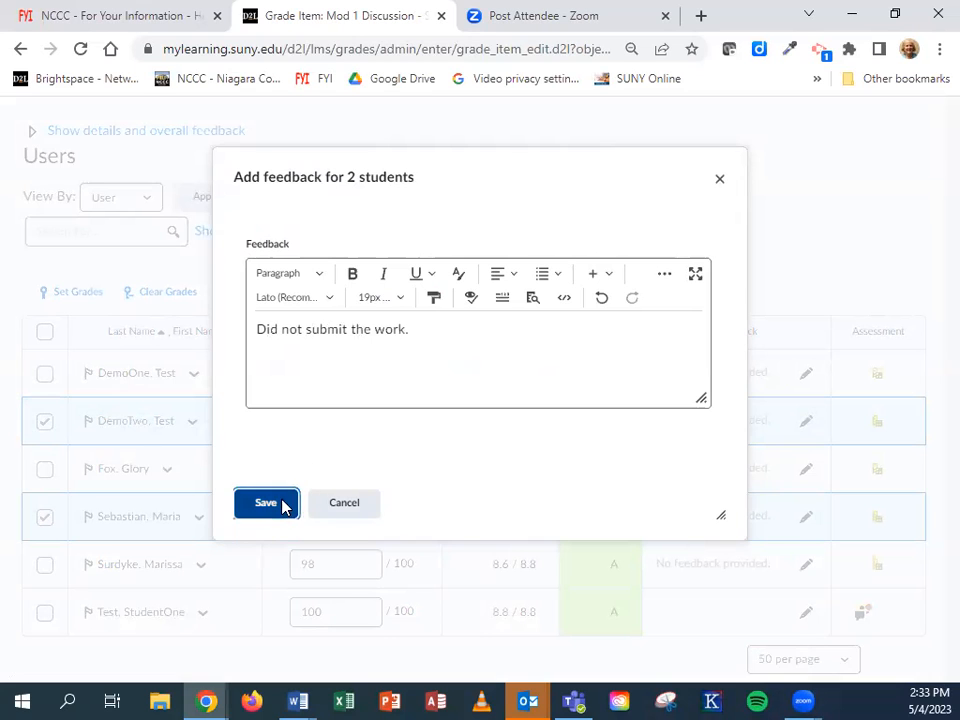
{"action": "left_click", "coordinate": [266, 502]}
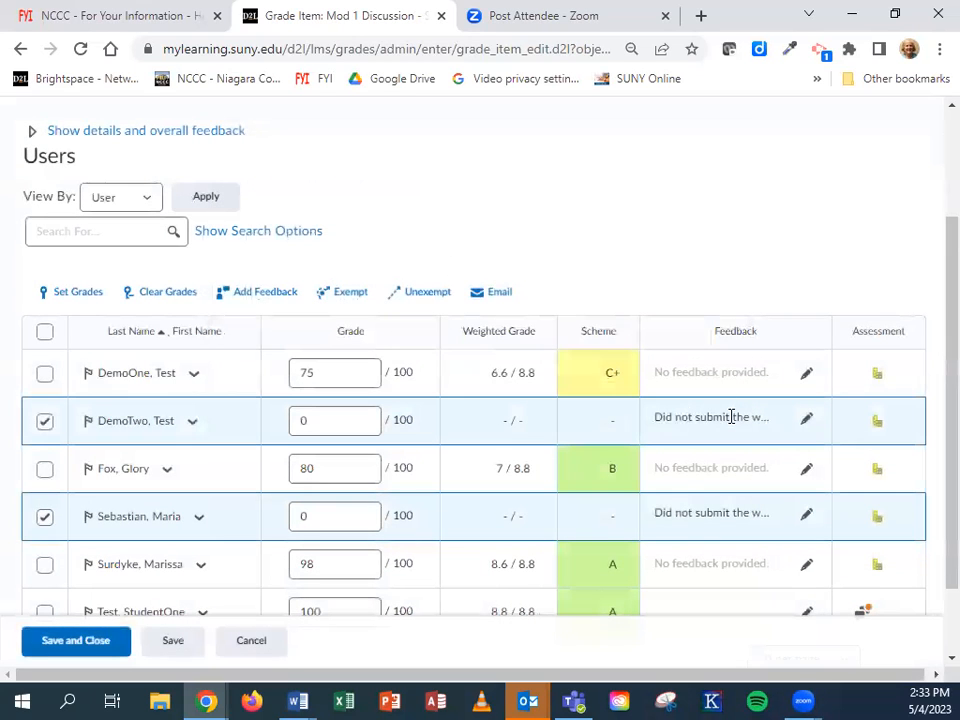
{"action": "mouse_move", "coordinate": [640, 532]}
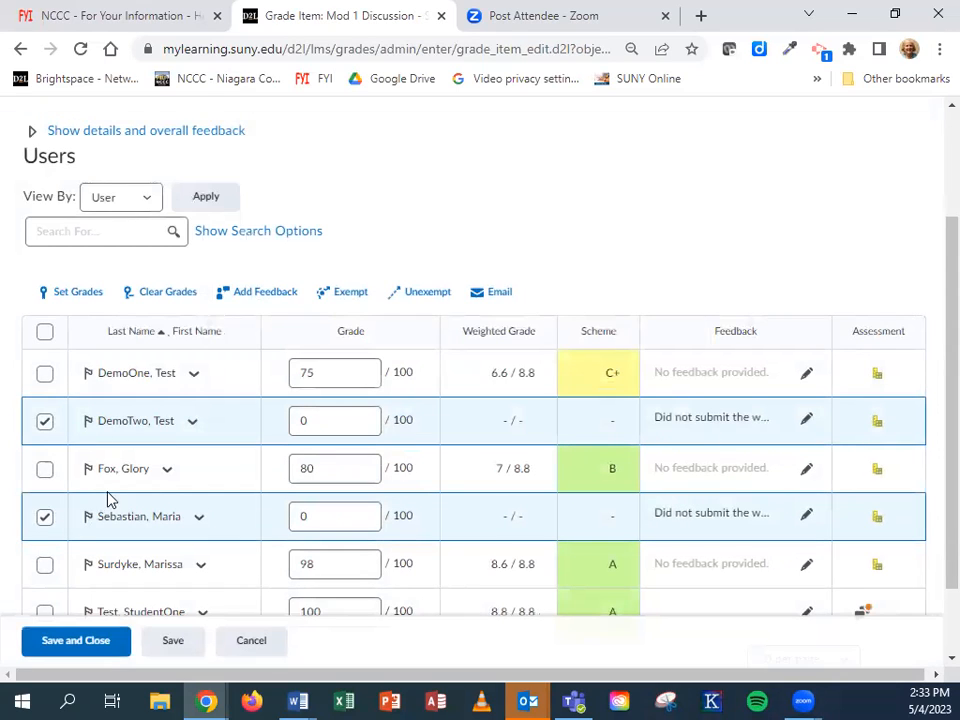
{"action": "mouse_move", "coordinate": [180, 568]}
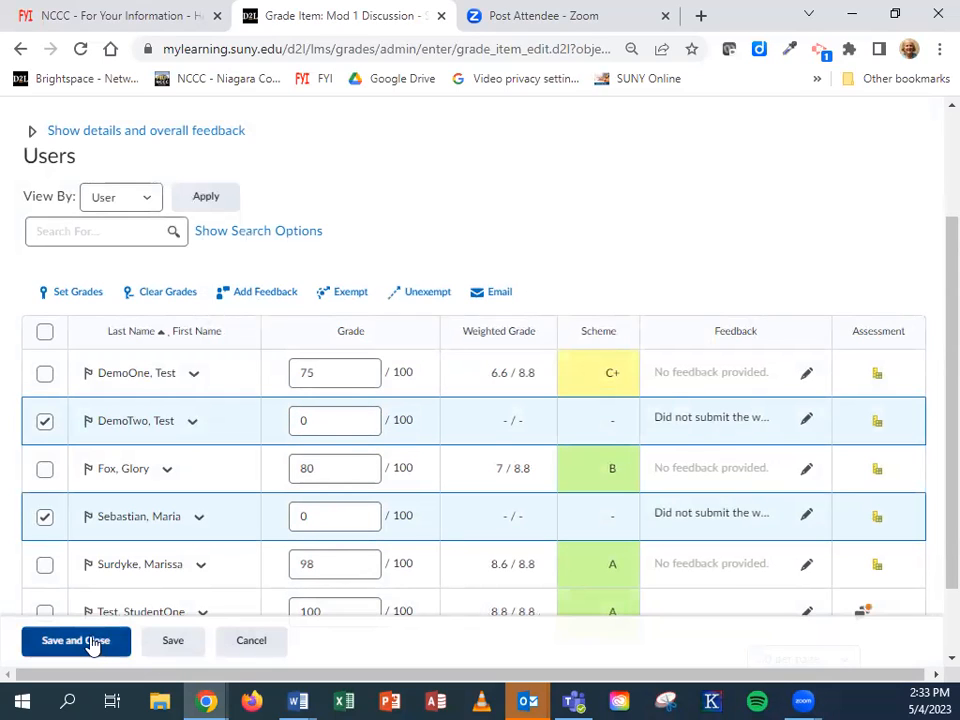
- Save and close, confirming, then check DemoTwo and Sebastian show 0 / 100 in the grade list
{"action": "left_click", "coordinate": [76, 640]}
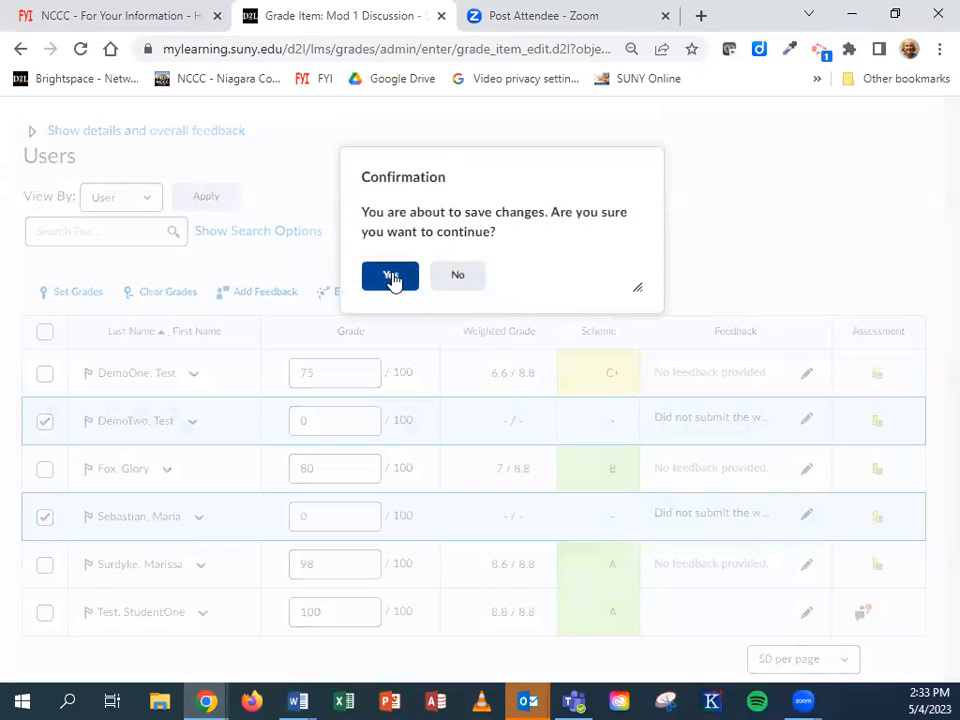
{"action": "left_click", "coordinate": [390, 276]}
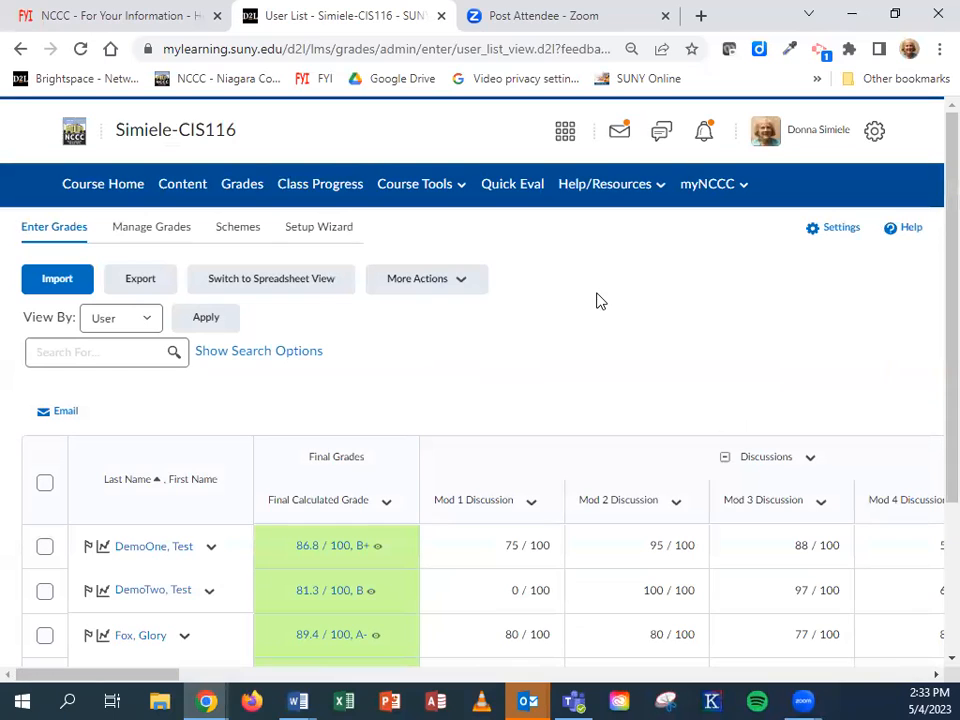
{"action": "scroll", "scroll_direction": "down", "scroll_amount": 3}
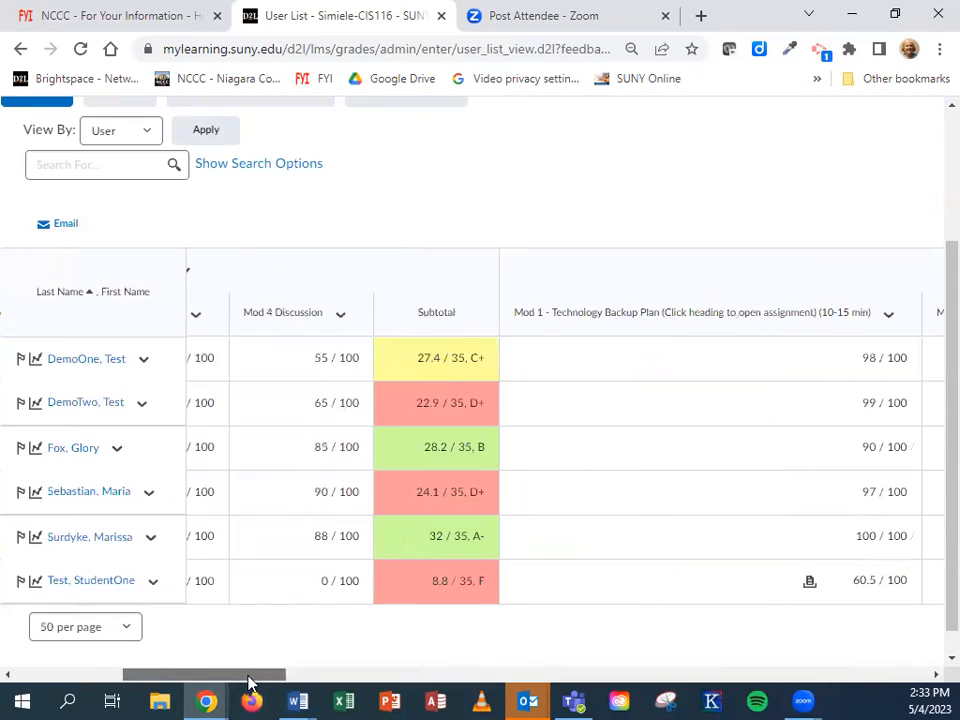
{"action": "scroll", "scroll_direction": "right", "scroll_amount": 3}
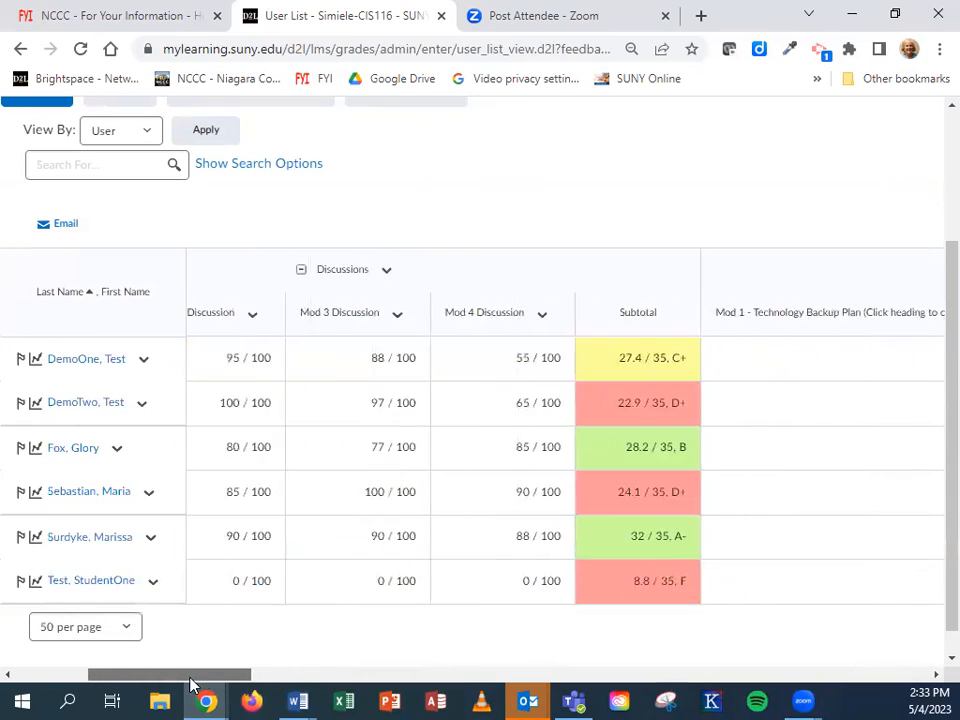
{"action": "scroll", "scroll_direction": "left", "scroll_amount": 3}
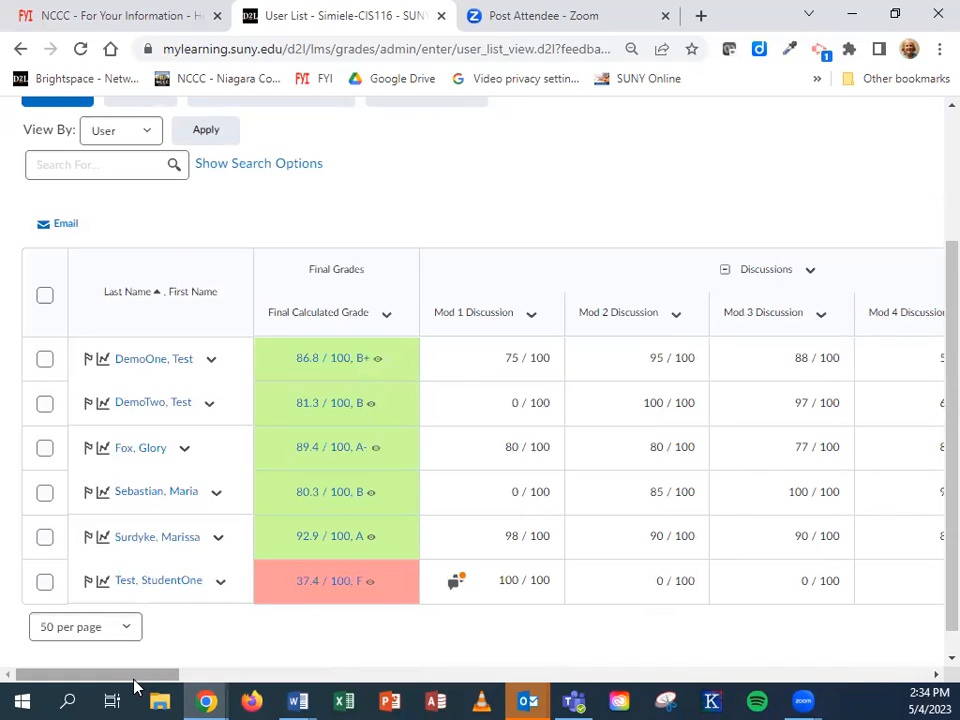
{"action": "mouse_move", "coordinate": [570, 250]}
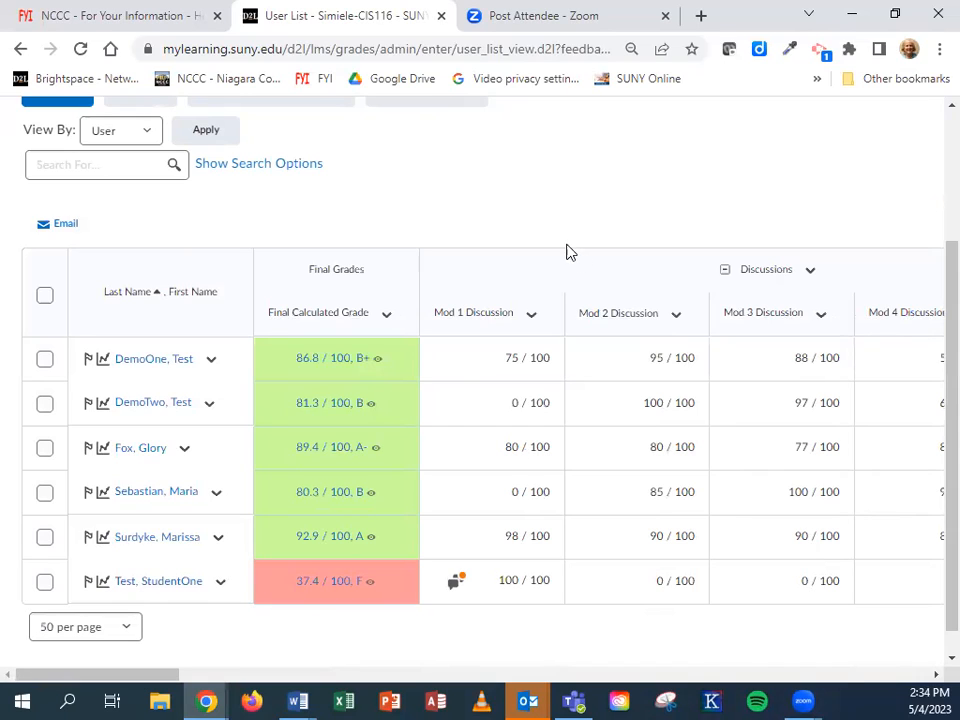
{"action": "mouse_move", "coordinate": [556, 248]}
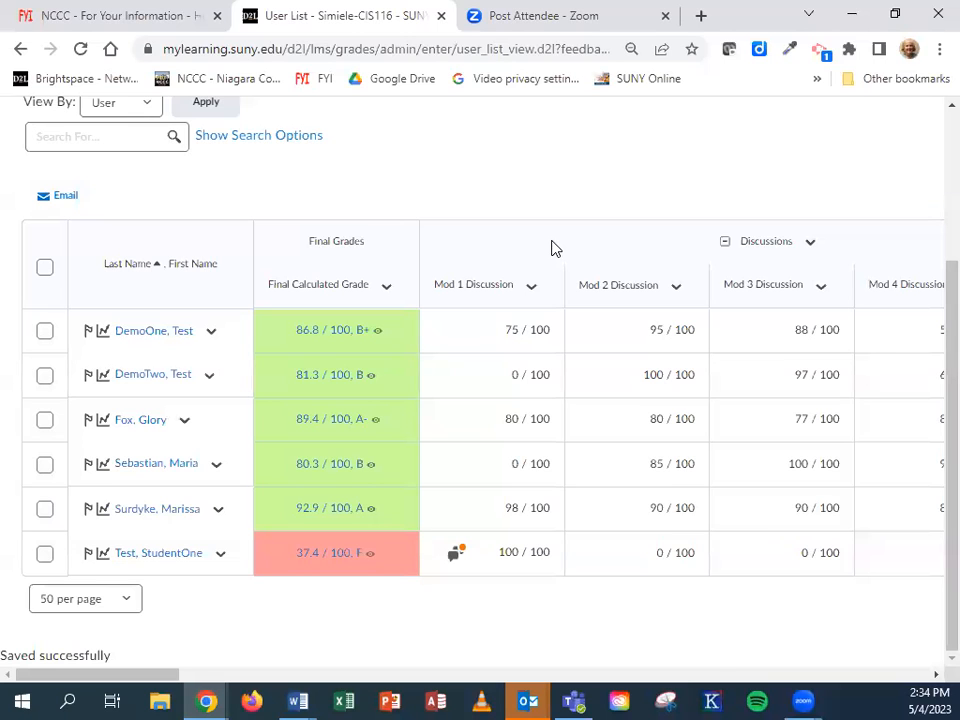
{"action": "scroll", "scroll_direction": "up", "scroll_amount": 3}
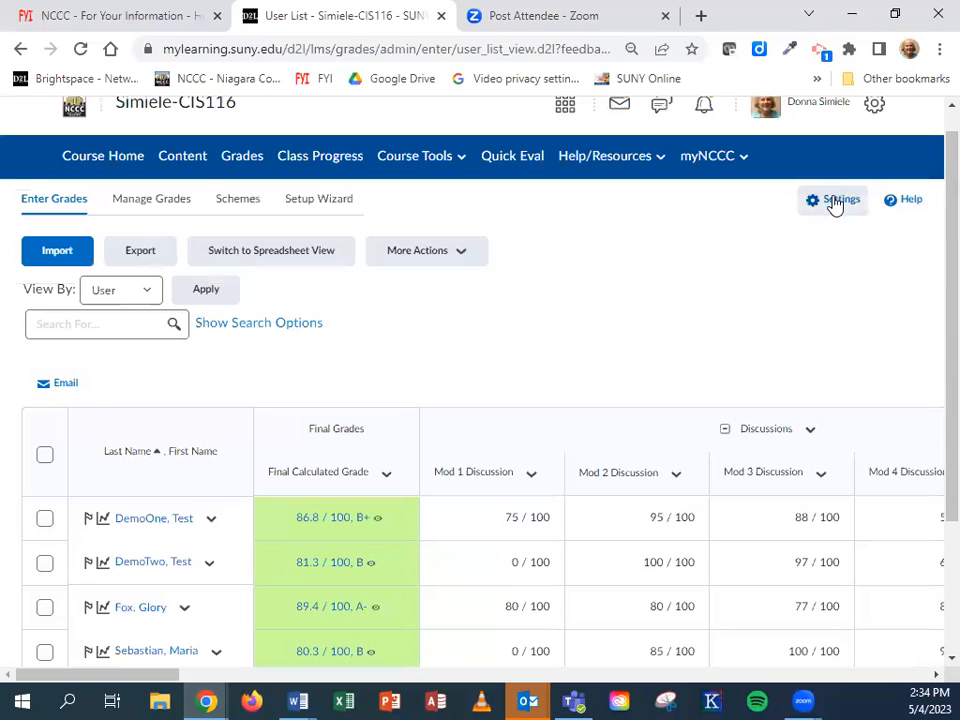
- Review the gradebook Calculation Options confirming ungraded items are dropped from final grades
{"action": "left_click", "coordinate": [838, 200]}
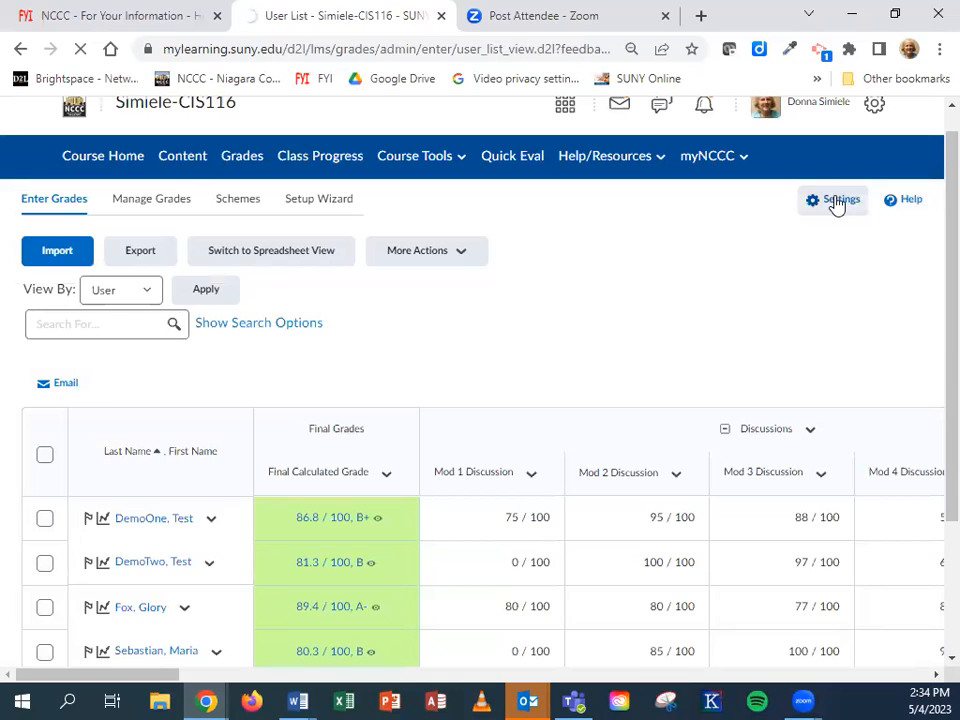
{"action": "left_click", "coordinate": [838, 200]}
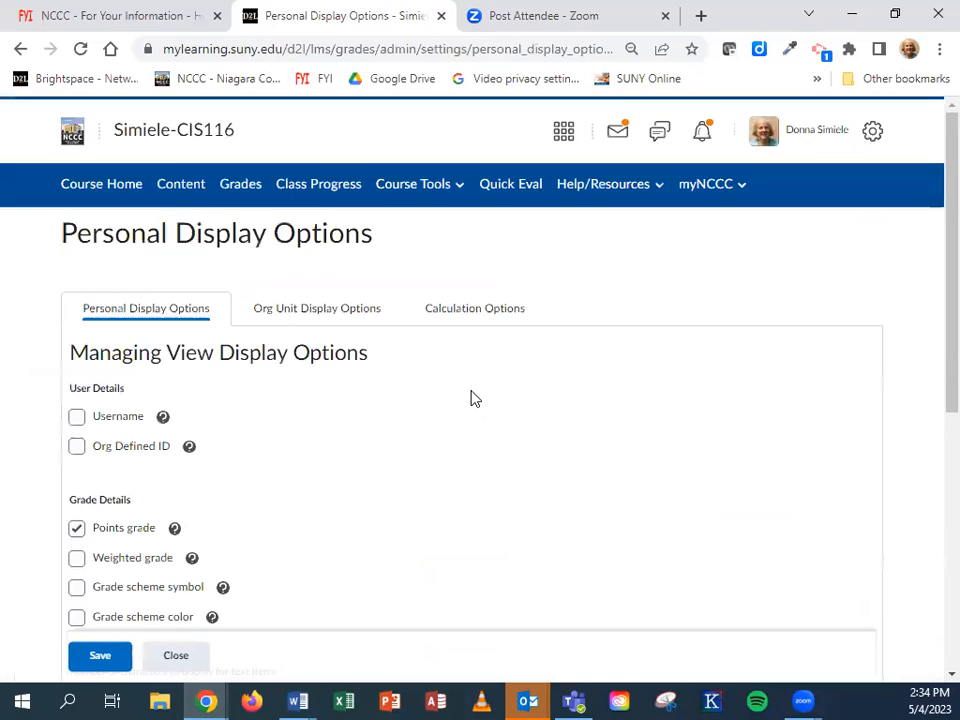
{"action": "scroll", "scroll_direction": "down", "scroll_amount": 3}
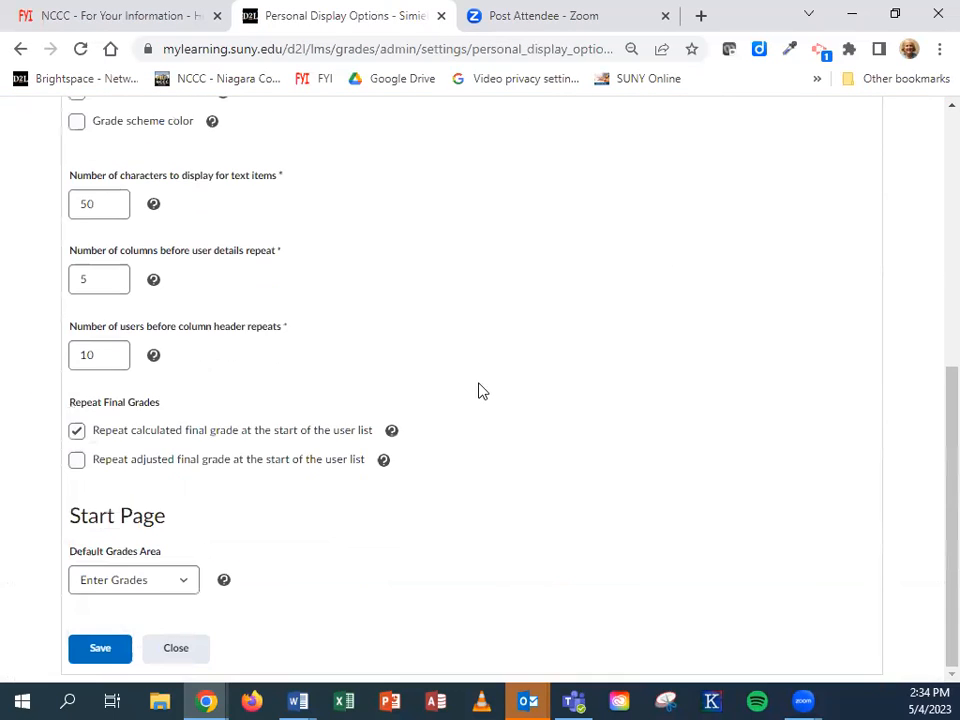
{"action": "scroll", "scroll_direction": "up", "scroll_amount": 3}
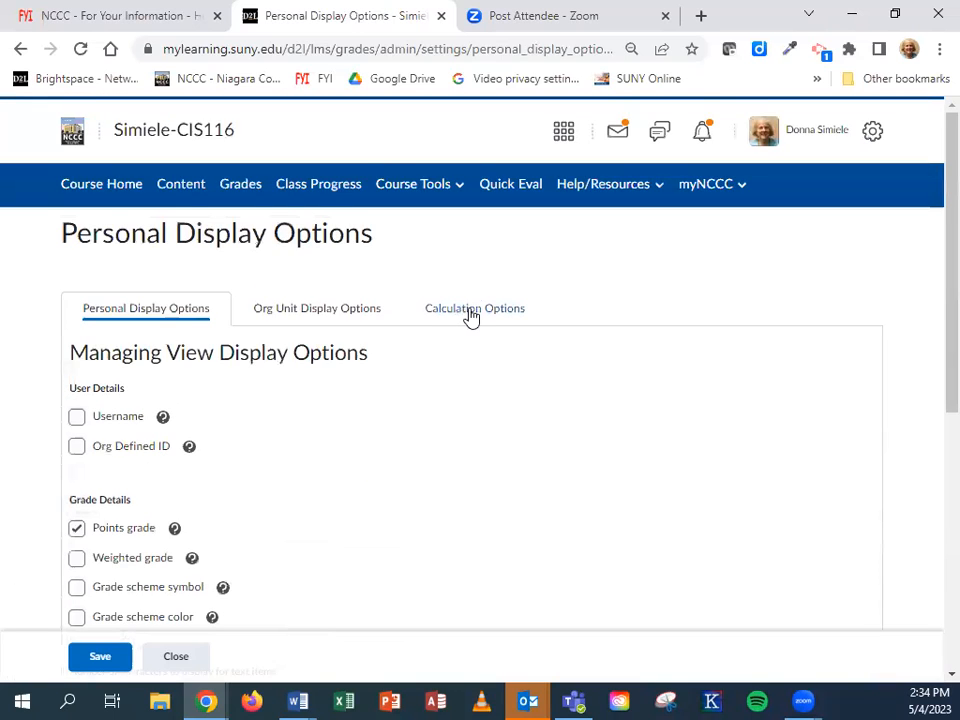
{"action": "left_click", "coordinate": [474, 308]}
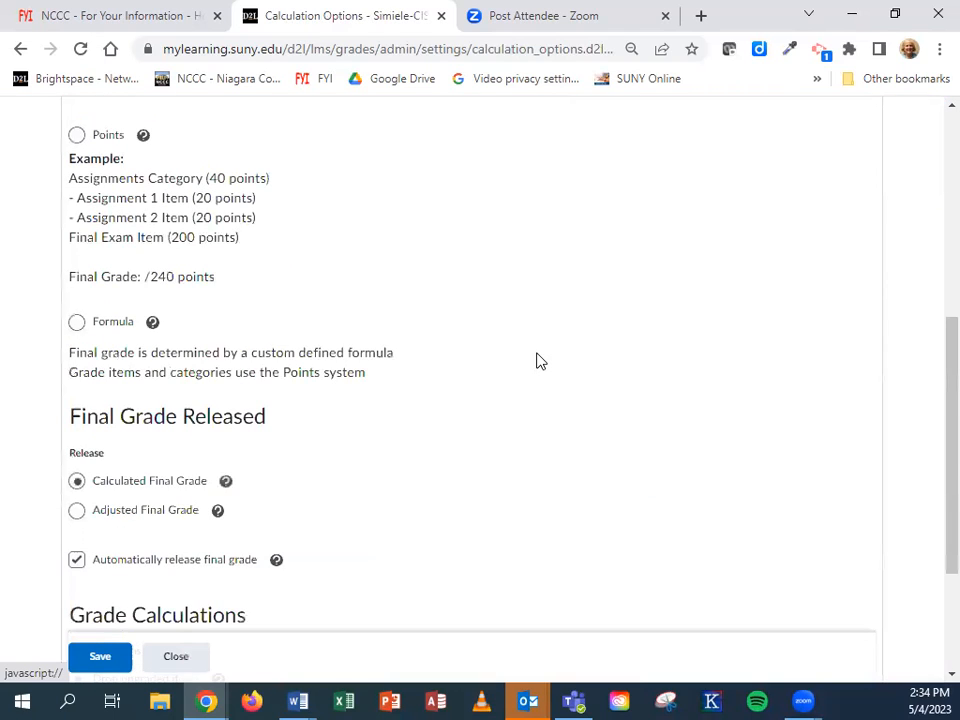
{"action": "scroll", "scroll_direction": "down", "scroll_amount": 3}
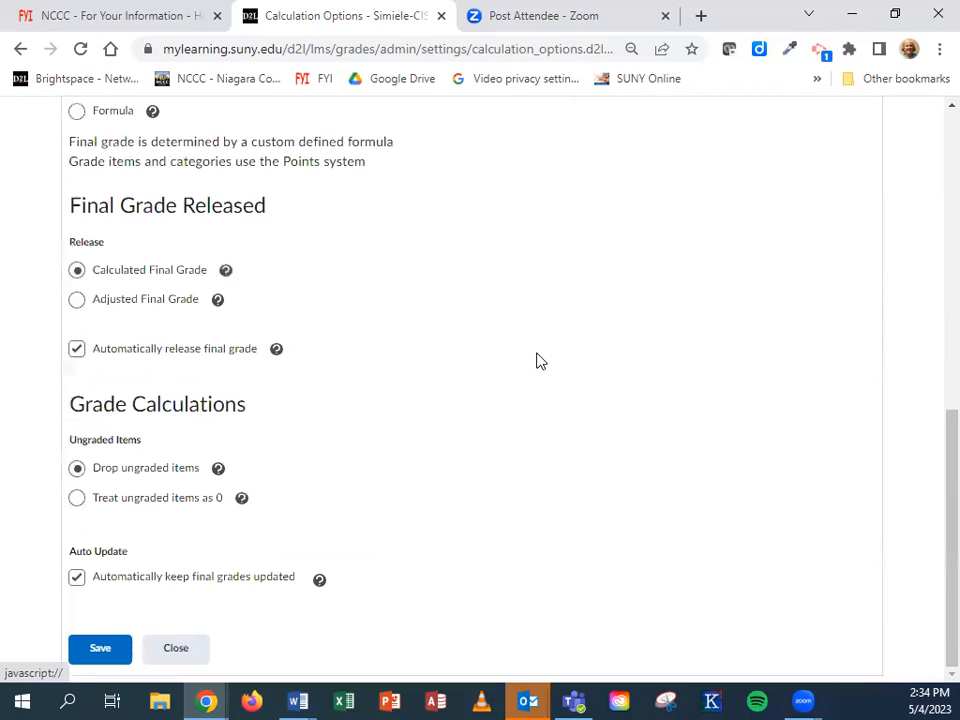
{"action": "mouse_move", "coordinate": [88, 408]}
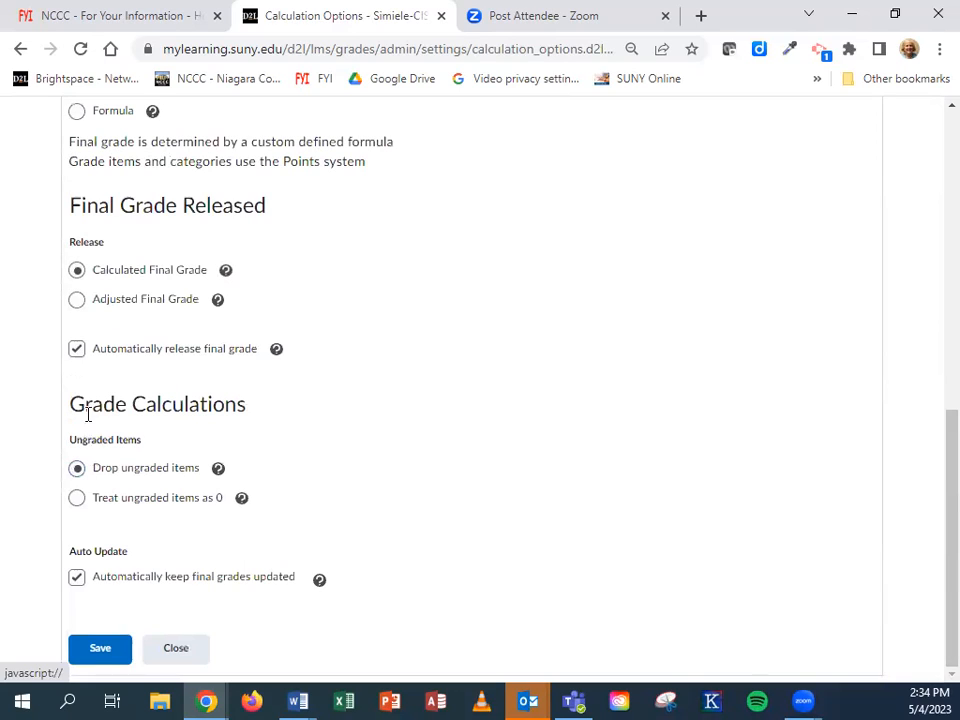
{"action": "mouse_move", "coordinate": [76, 498]}
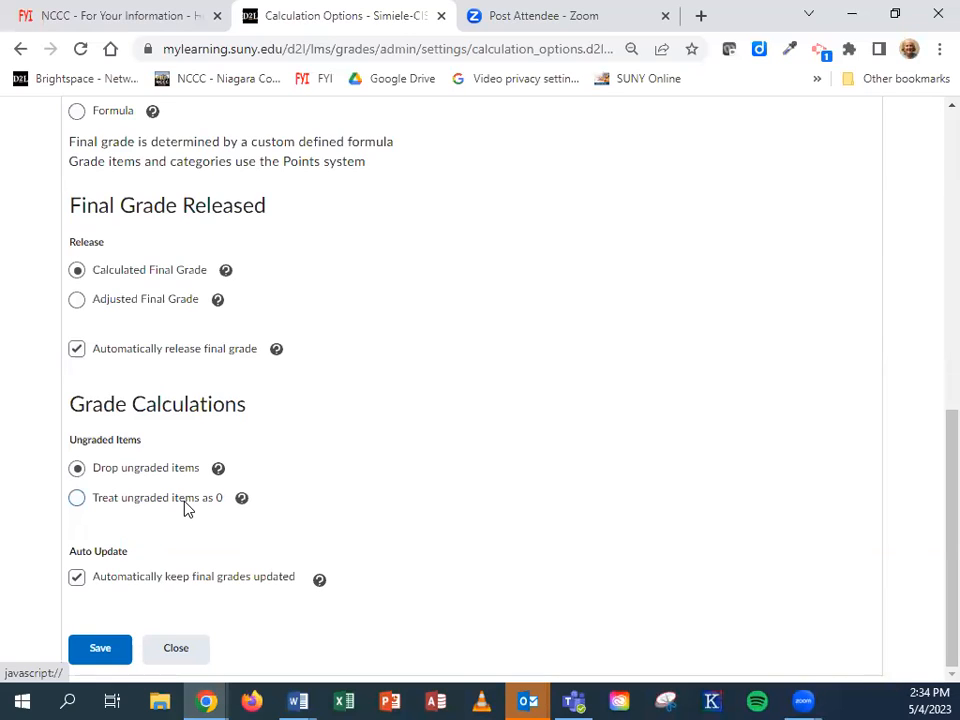
{"action": "mouse_move", "coordinate": [200, 540]}
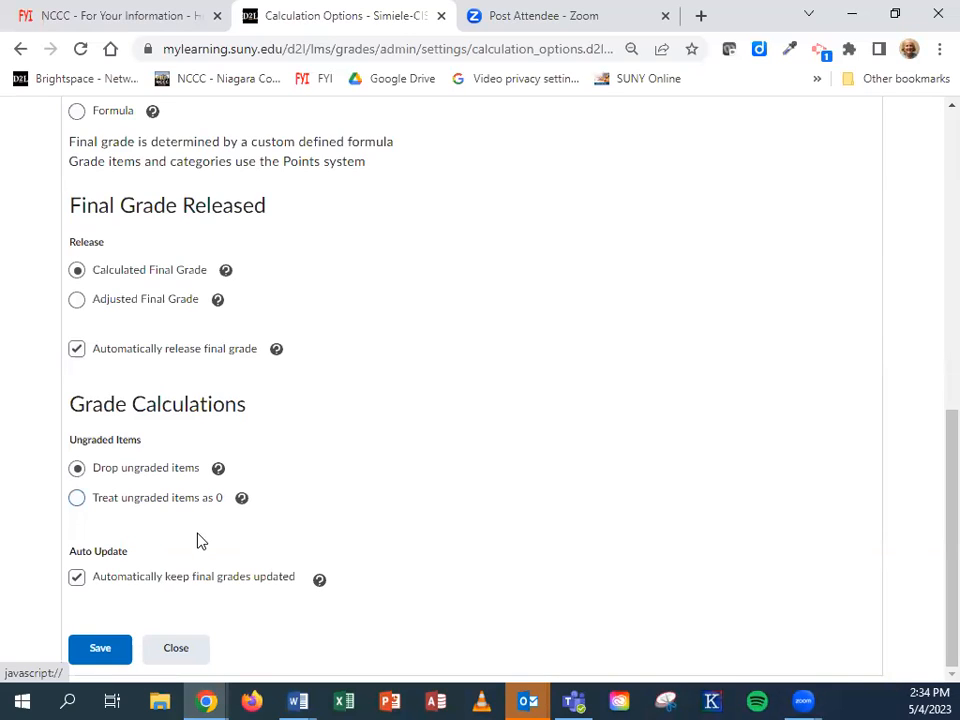
{"action": "mouse_move", "coordinate": [268, 628]}
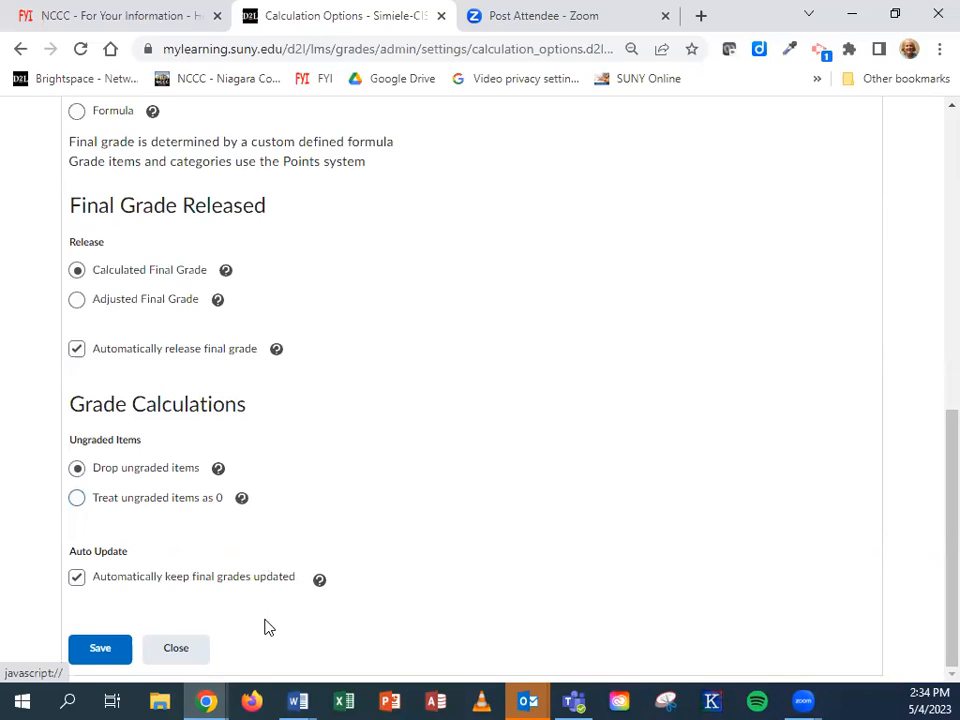
{"action": "mouse_move", "coordinate": [176, 648]}
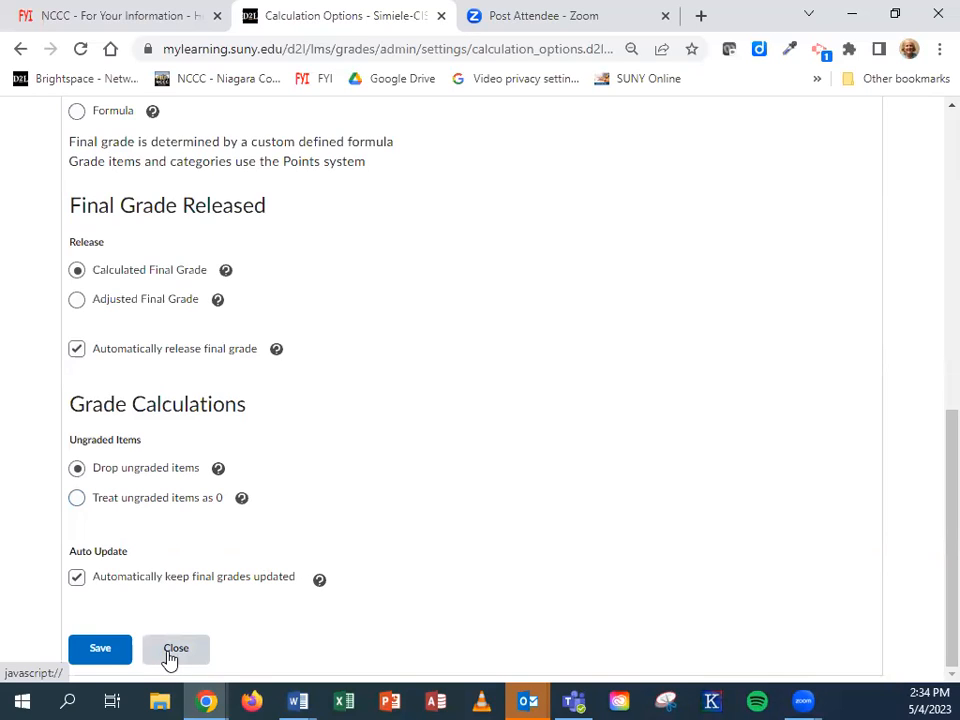
- Close the settings without changes, returning to the Manage Grades list
{"action": "left_click", "coordinate": [176, 648]}
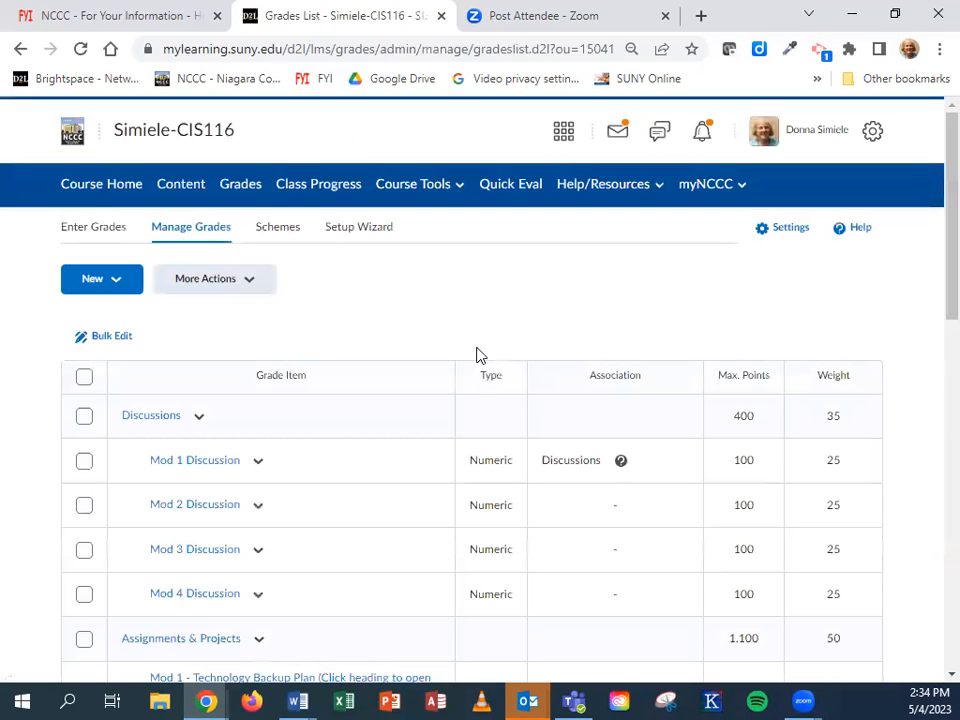
{"action": "mouse_move", "coordinate": [92, 228]}
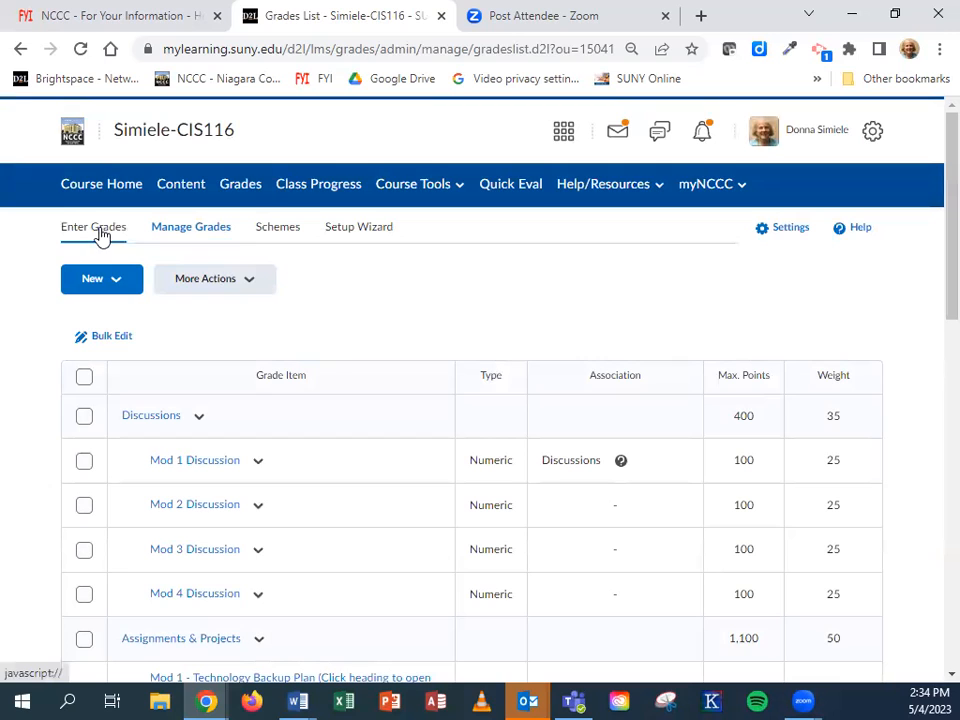
{"action": "left_click", "coordinate": [92, 228]}
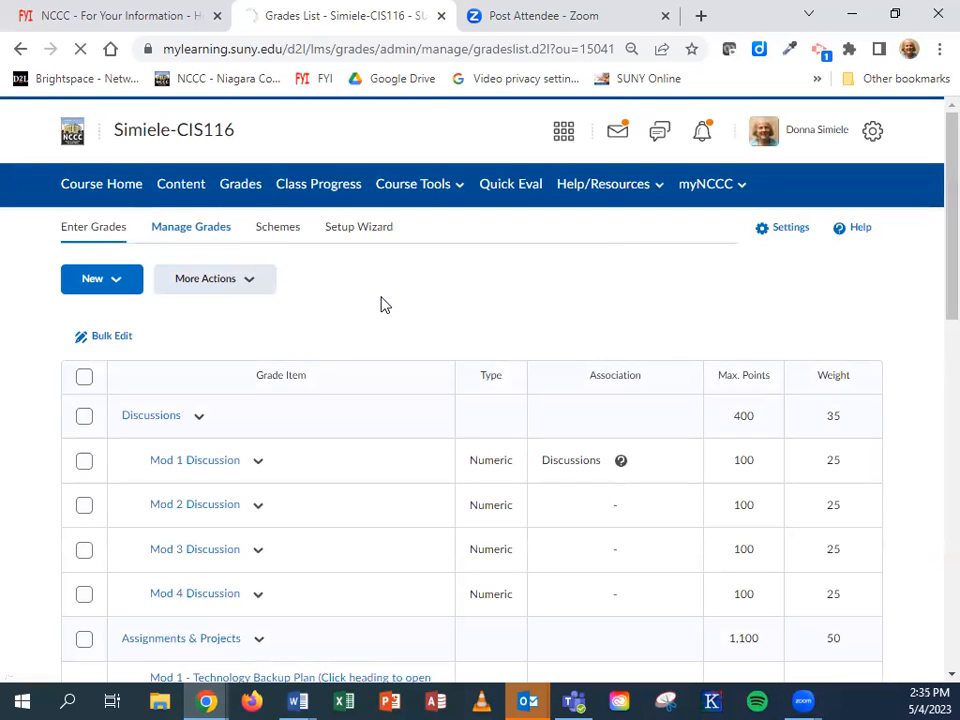
{"action": "left_click", "coordinate": [92, 226]}
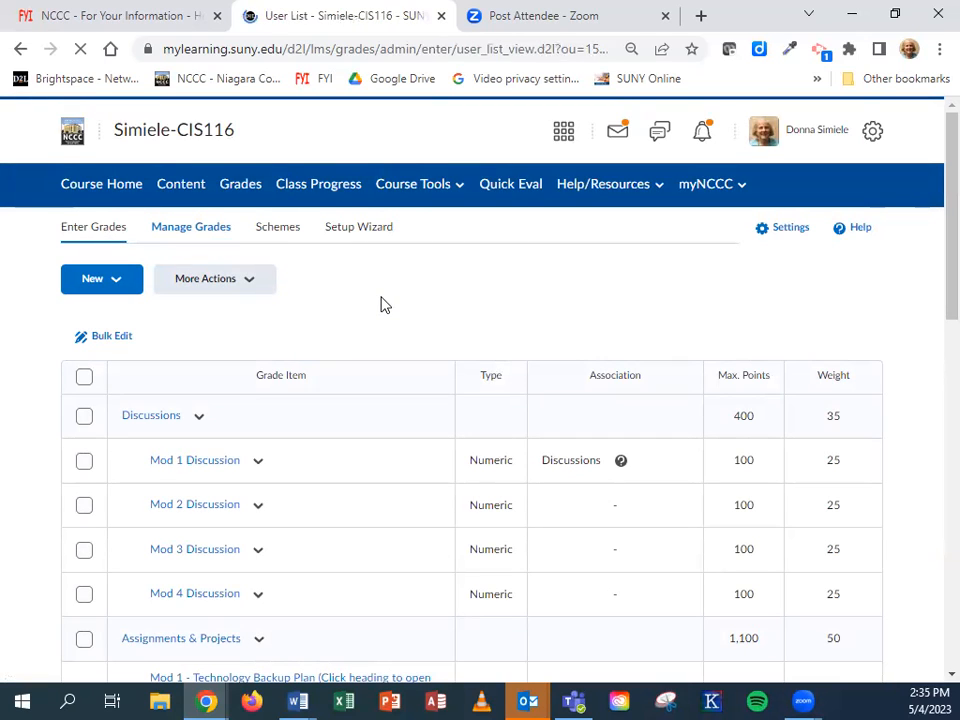
{"action": "left_click", "coordinate": [92, 226]}
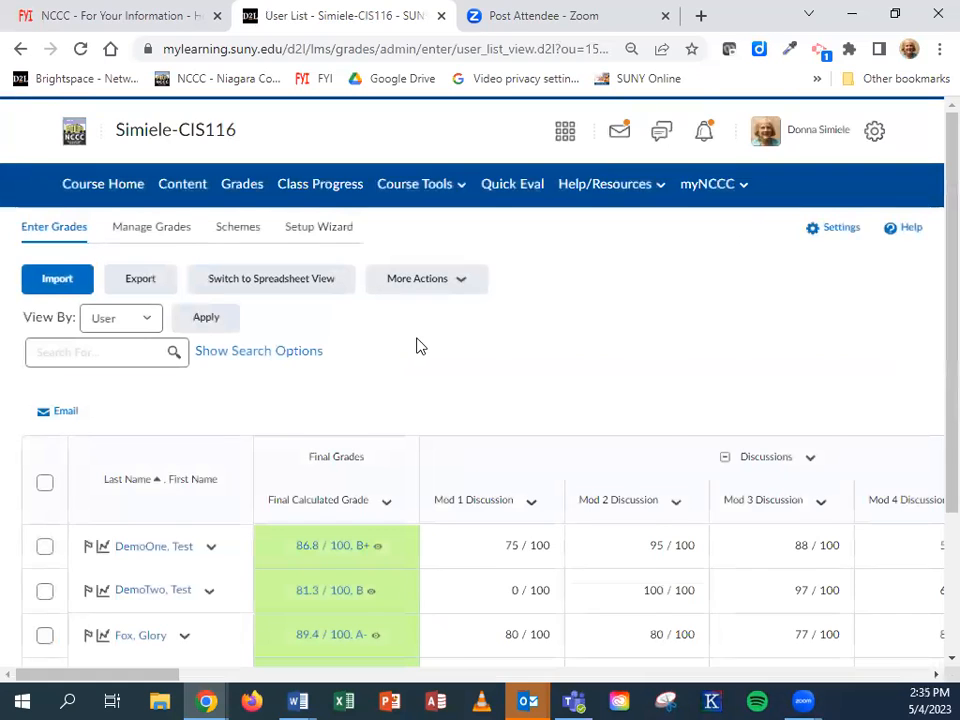
{"action": "scroll", "scroll_direction": "down", "scroll_amount": 3}
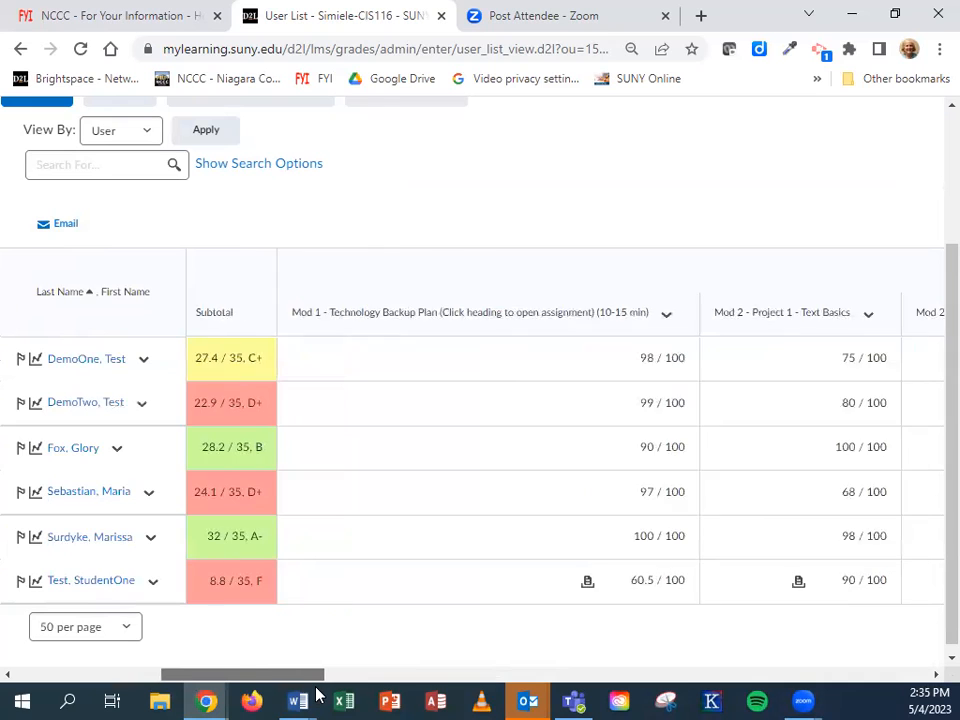
{"action": "scroll", "scroll_direction": "right", "scroll_amount": 3}
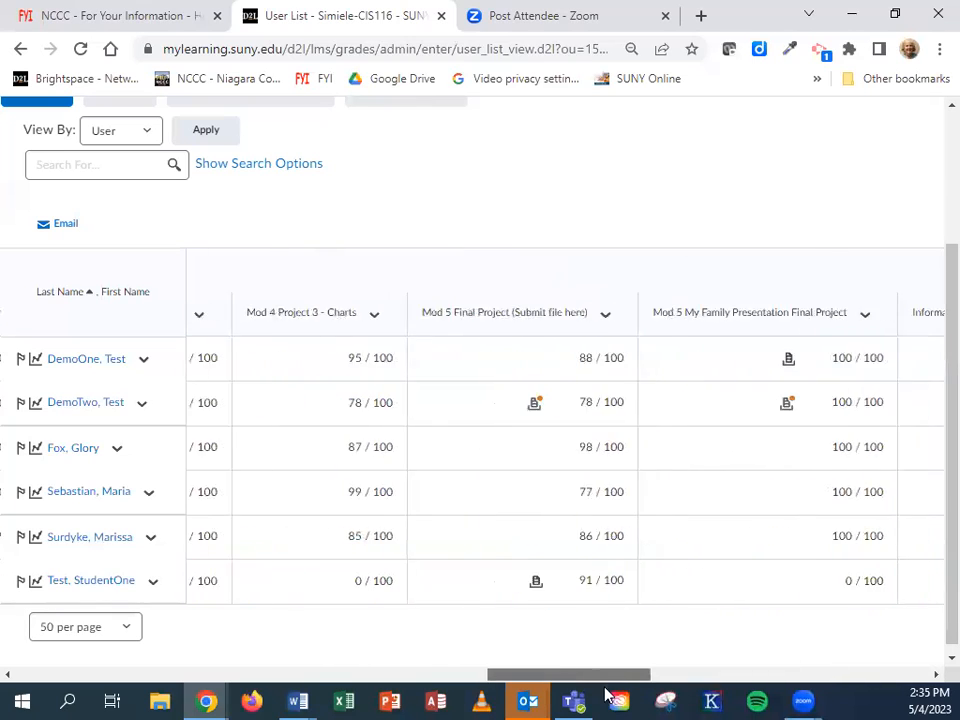
{"action": "scroll", "scroll_direction": "left", "scroll_amount": 3}
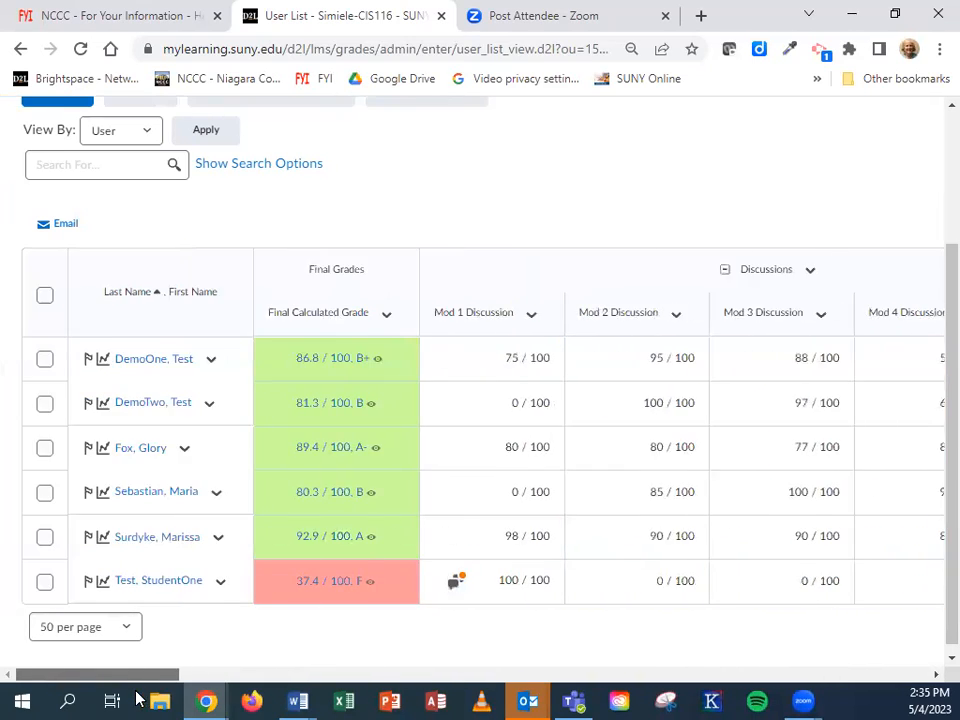
{"action": "scroll", "scroll_direction": "up", "scroll_amount": 3}
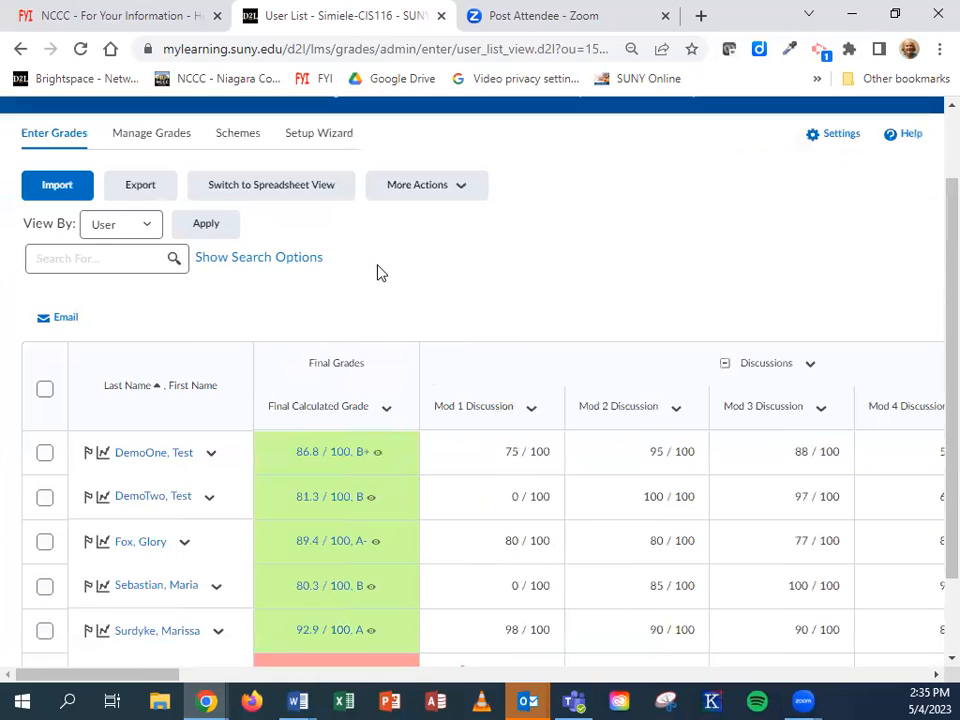
{"action": "mouse_move", "coordinate": [204, 200]}
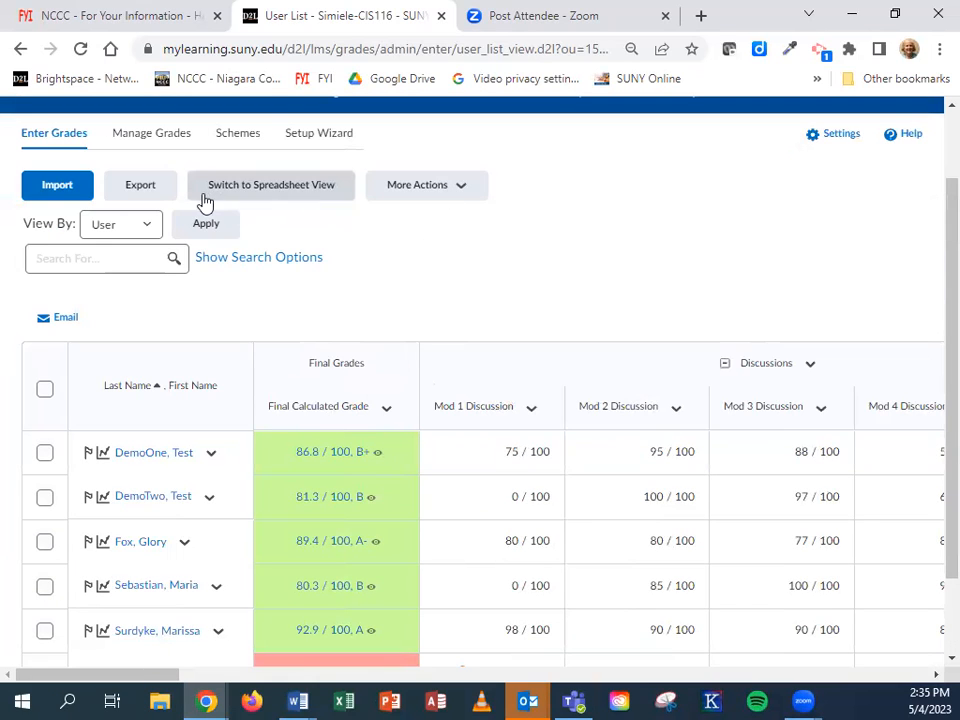
- Start a grade export including students' Last Name and First Name under User Details
{"action": "left_click", "coordinate": [140, 184]}
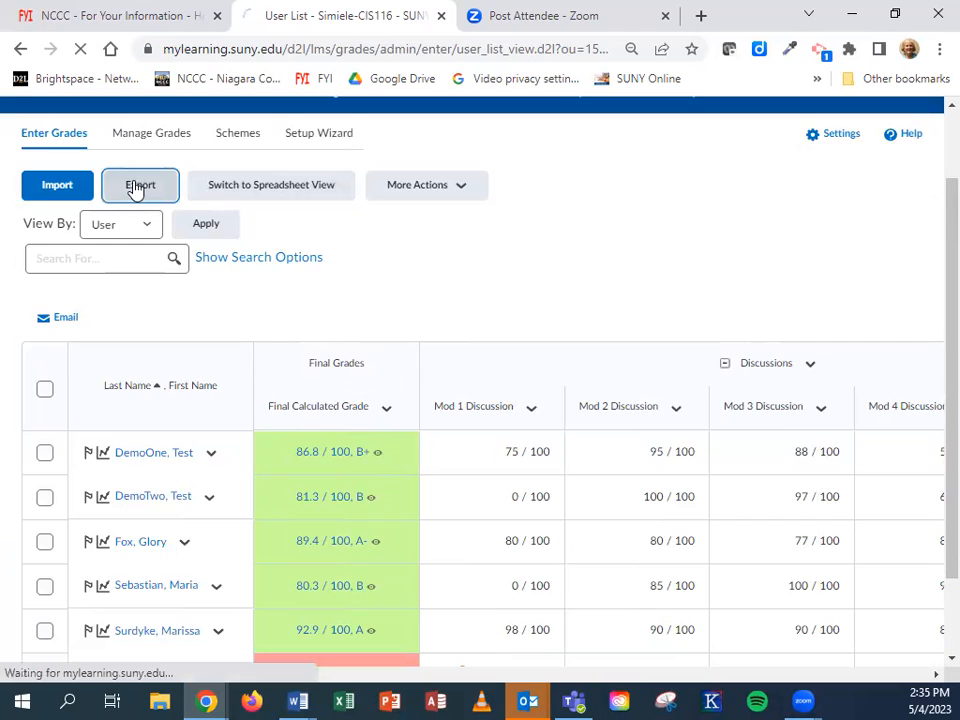
{"action": "left_click", "coordinate": [140, 184]}
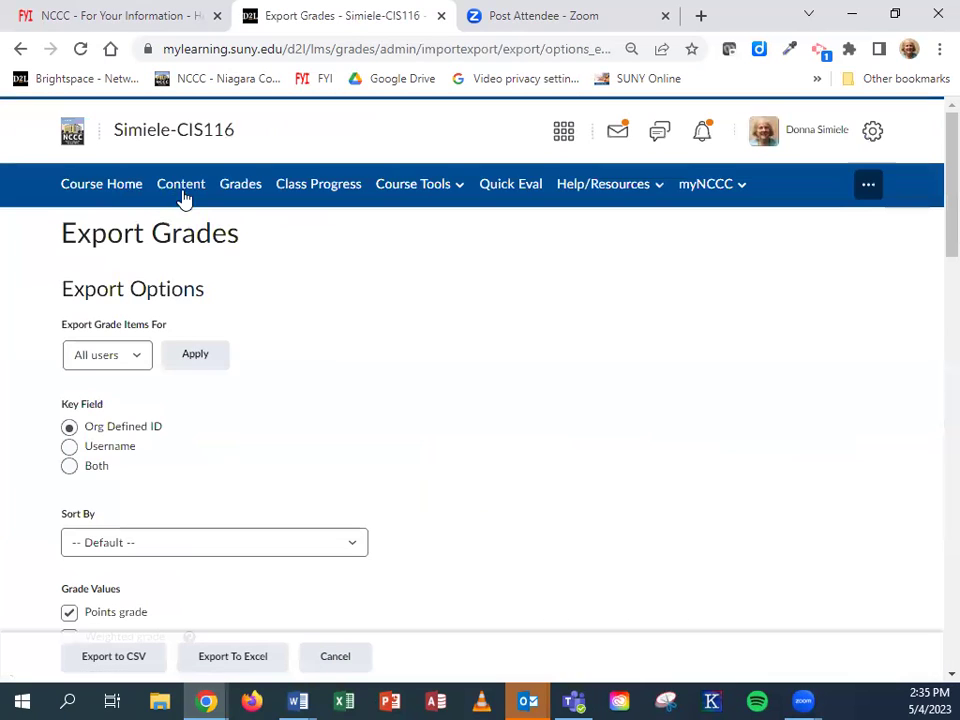
{"action": "scroll", "scroll_direction": "down", "scroll_amount": 3}
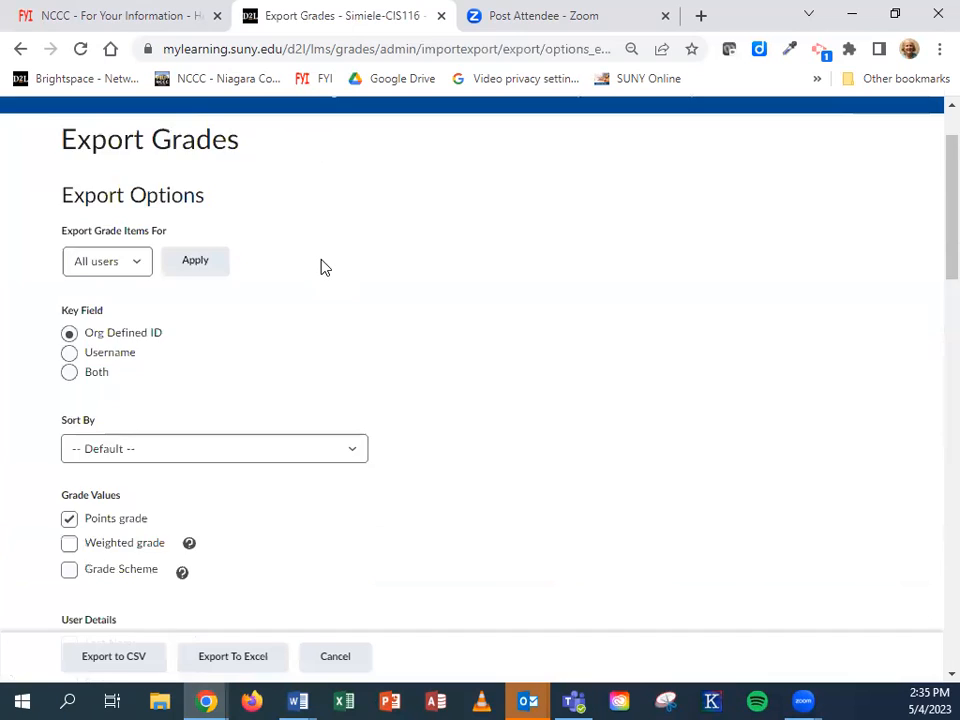
{"action": "scroll", "scroll_direction": "down", "scroll_amount": 3}
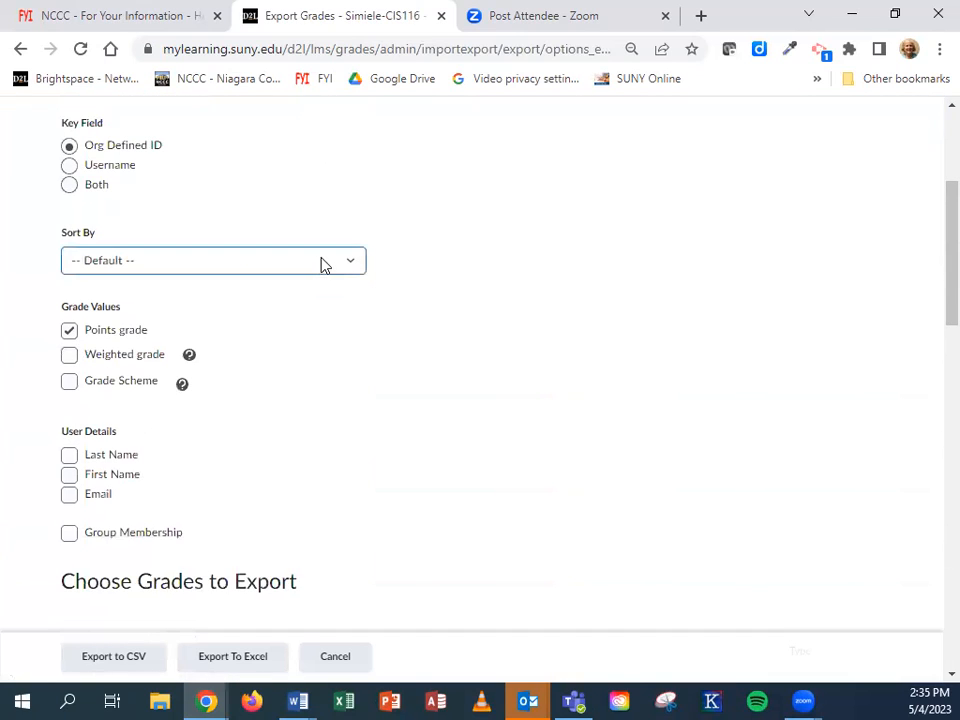
{"action": "scroll", "scroll_direction": "down", "scroll_amount": 3}
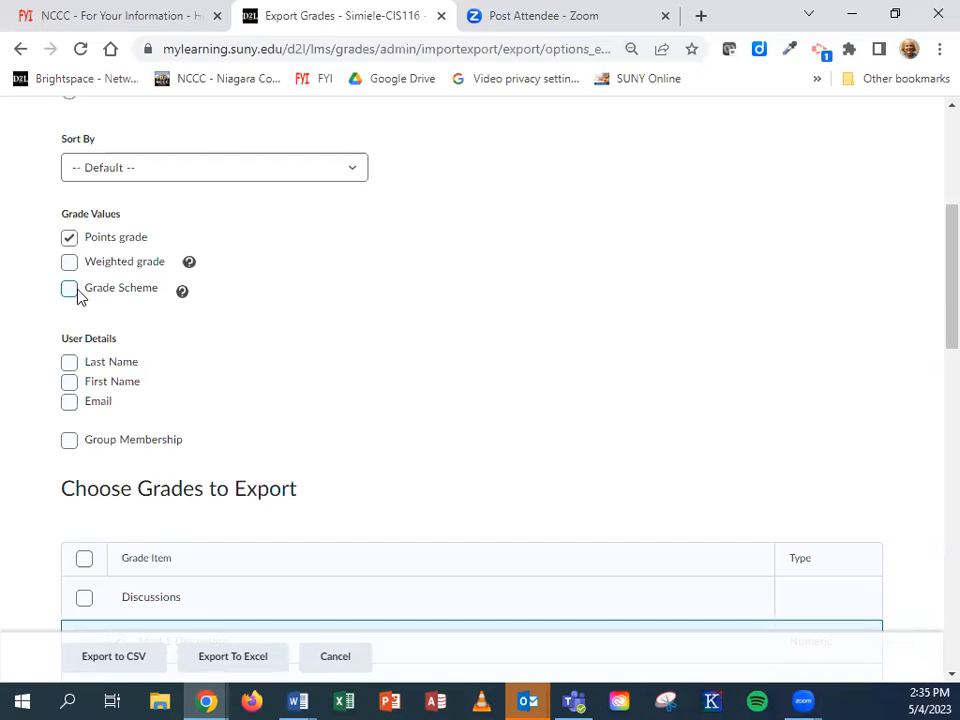
{"action": "mouse_move", "coordinate": [68, 260]}
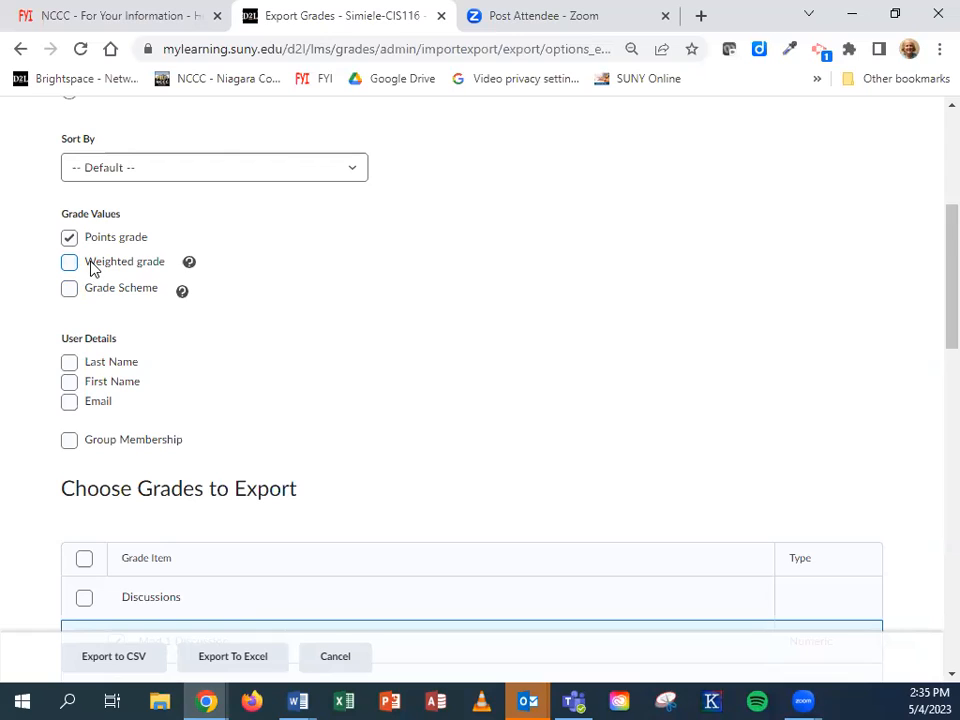
{"action": "mouse_move", "coordinate": [120, 272]}
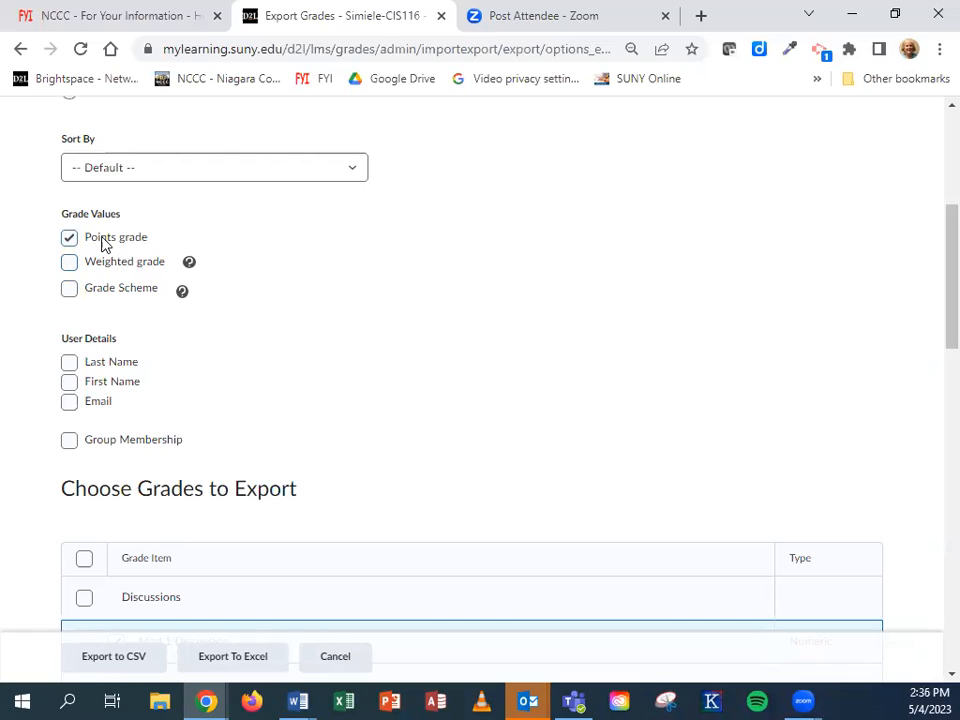
{"action": "mouse_move", "coordinate": [144, 260]}
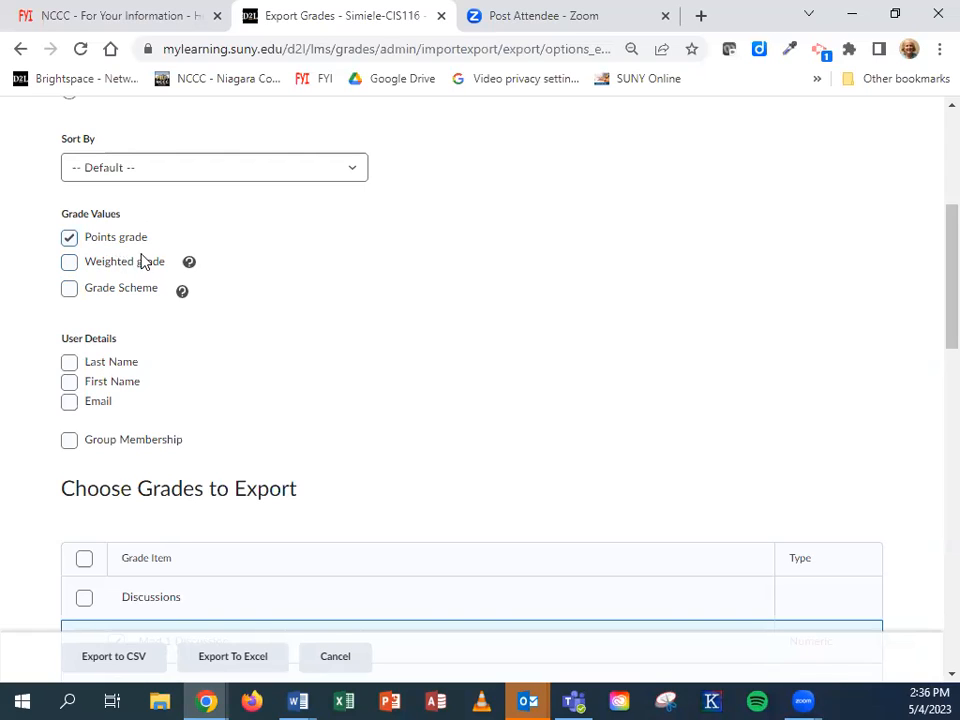
{"action": "left_click", "coordinate": [68, 360]}
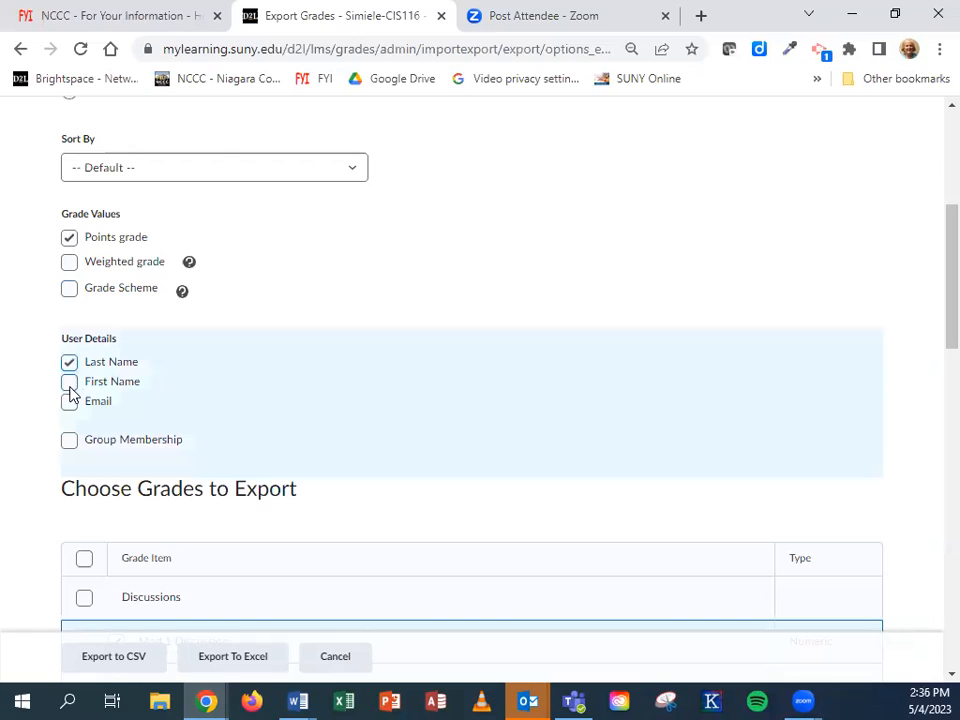
{"action": "left_click", "coordinate": [68, 380]}
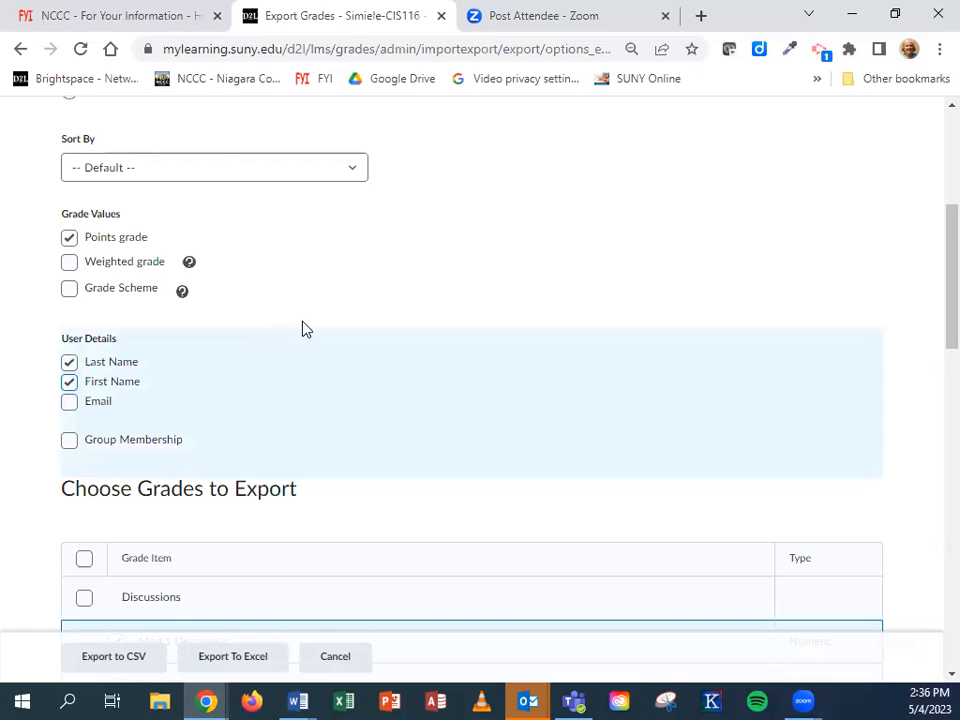
- Exclude Speech 1 from the grade items chosen for export
{"action": "scroll", "scroll_direction": "down", "scroll_amount": 3}
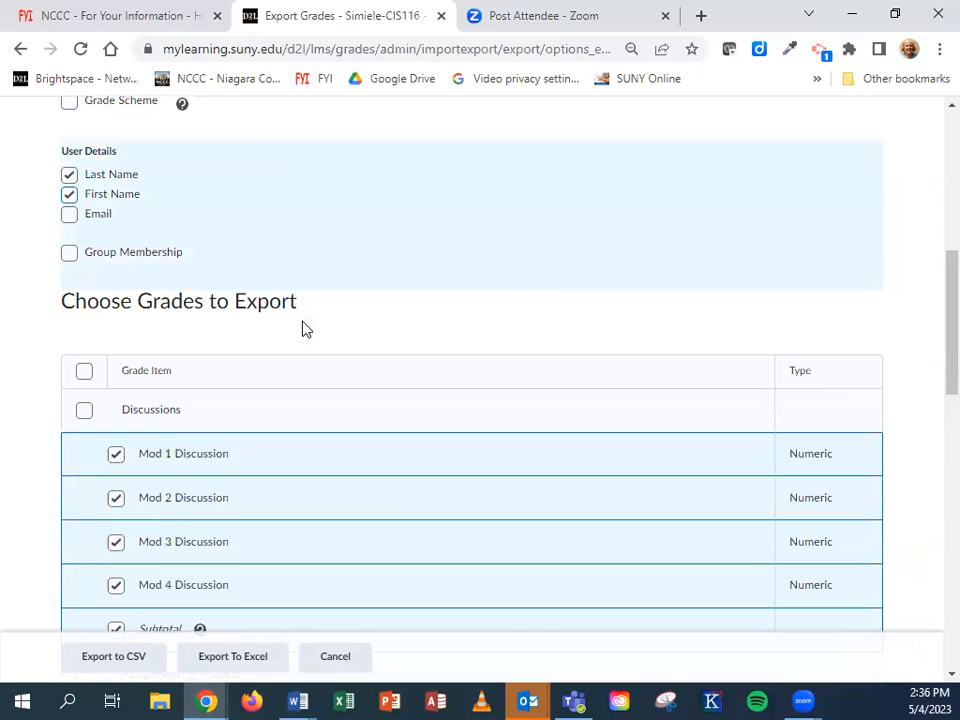
{"action": "scroll", "scroll_direction": "down", "scroll_amount": 3}
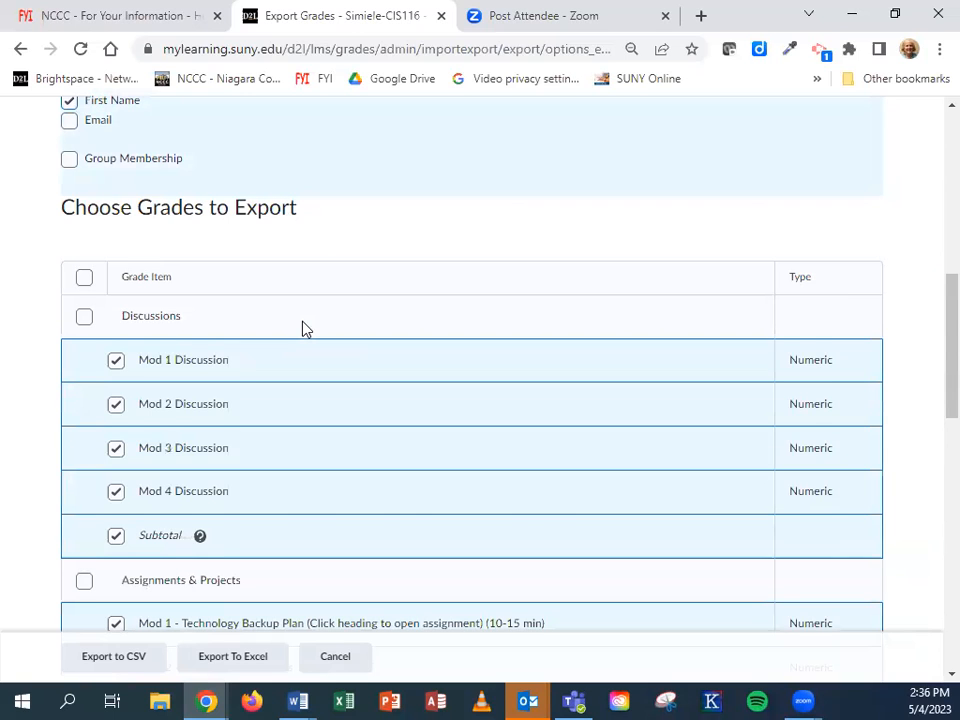
{"action": "scroll", "scroll_direction": "down", "scroll_amount": 3}
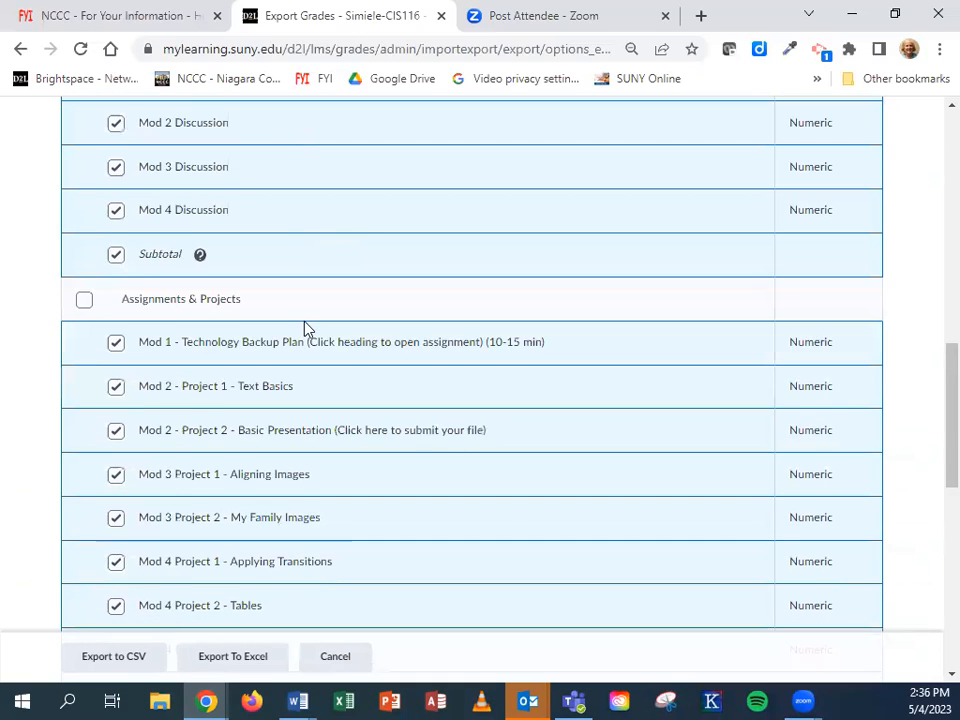
{"action": "scroll", "scroll_direction": "down", "scroll_amount": 3}
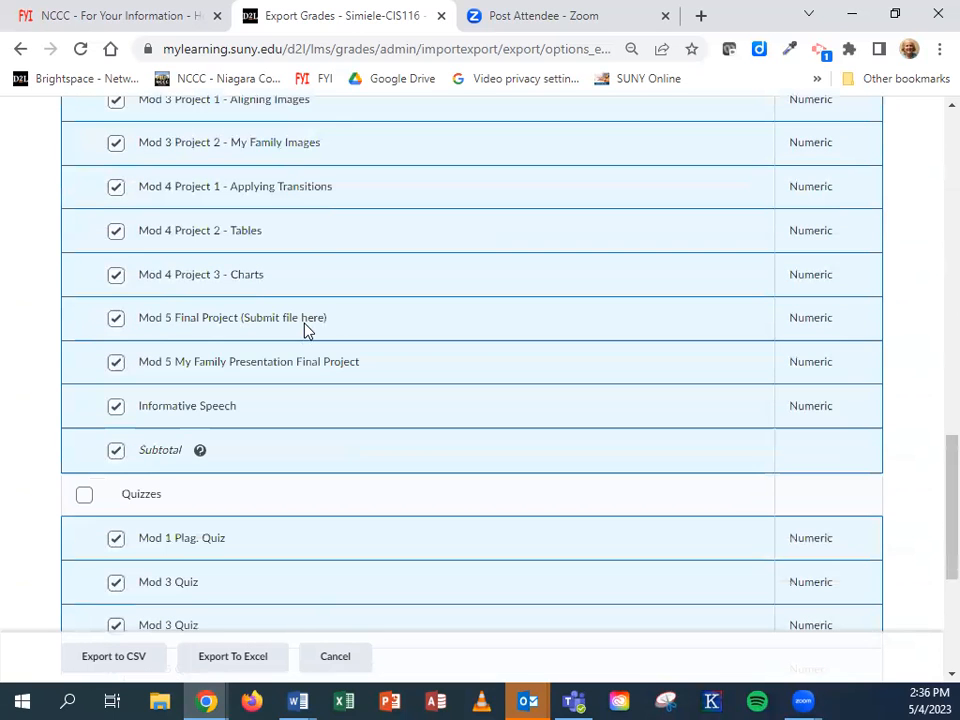
{"action": "scroll", "scroll_direction": "down", "scroll_amount": 3}
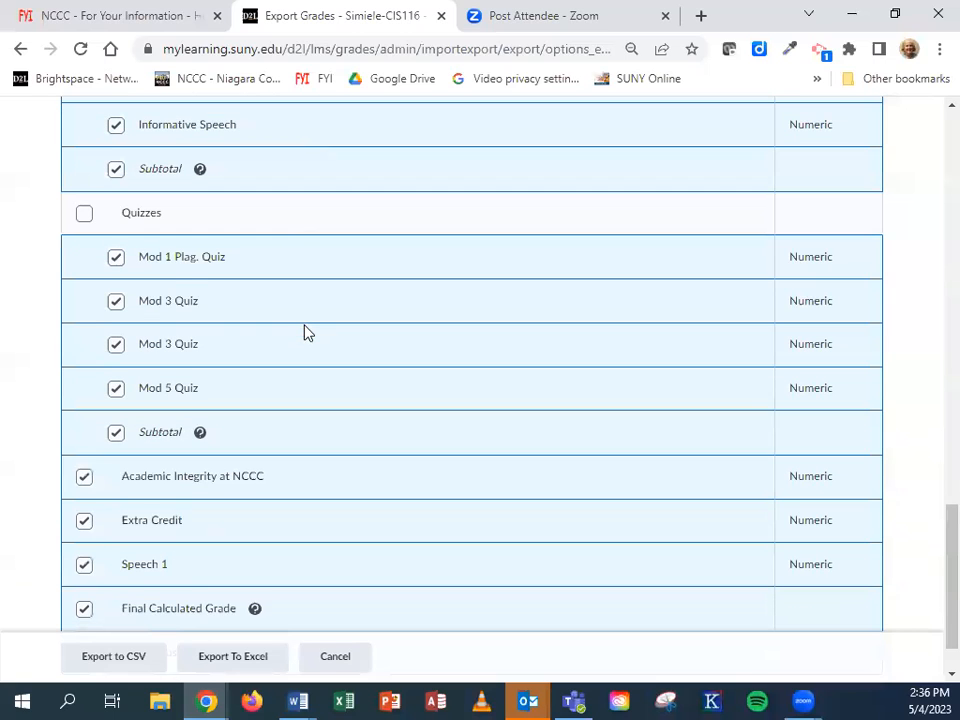
{"action": "scroll", "scroll_direction": "down", "scroll_amount": 3}
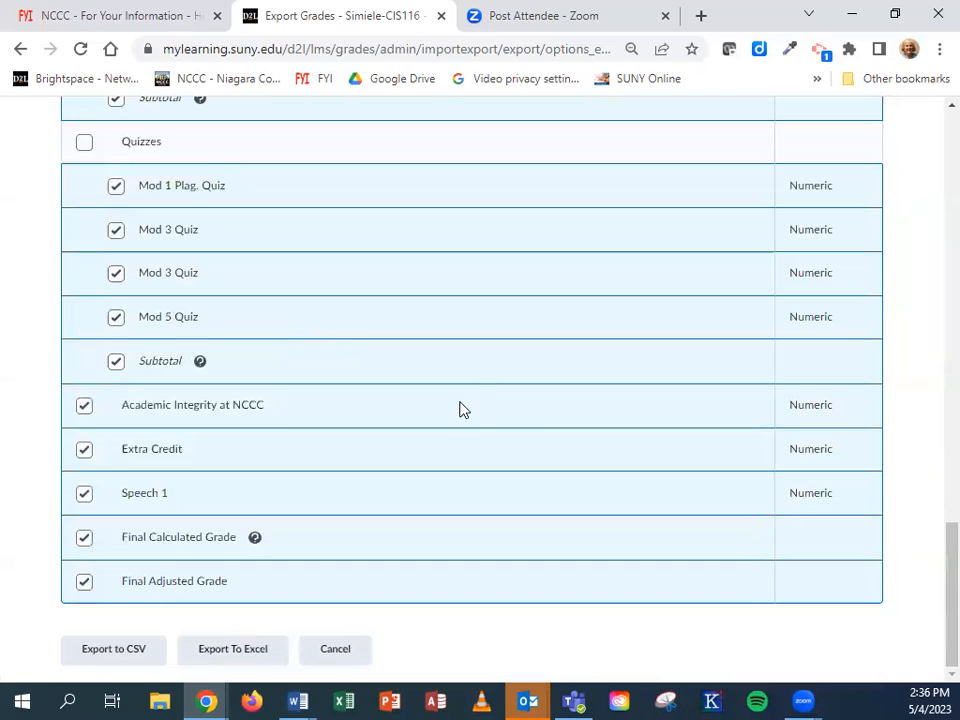
{"action": "mouse_move", "coordinate": [360, 460]}
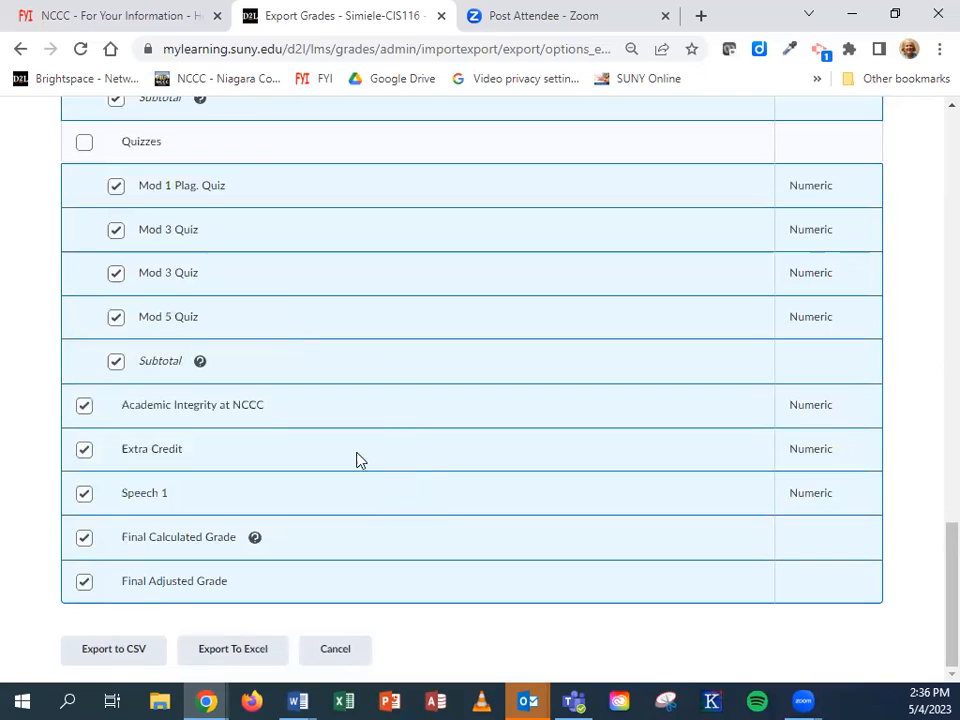
{"action": "mouse_move", "coordinate": [156, 504]}
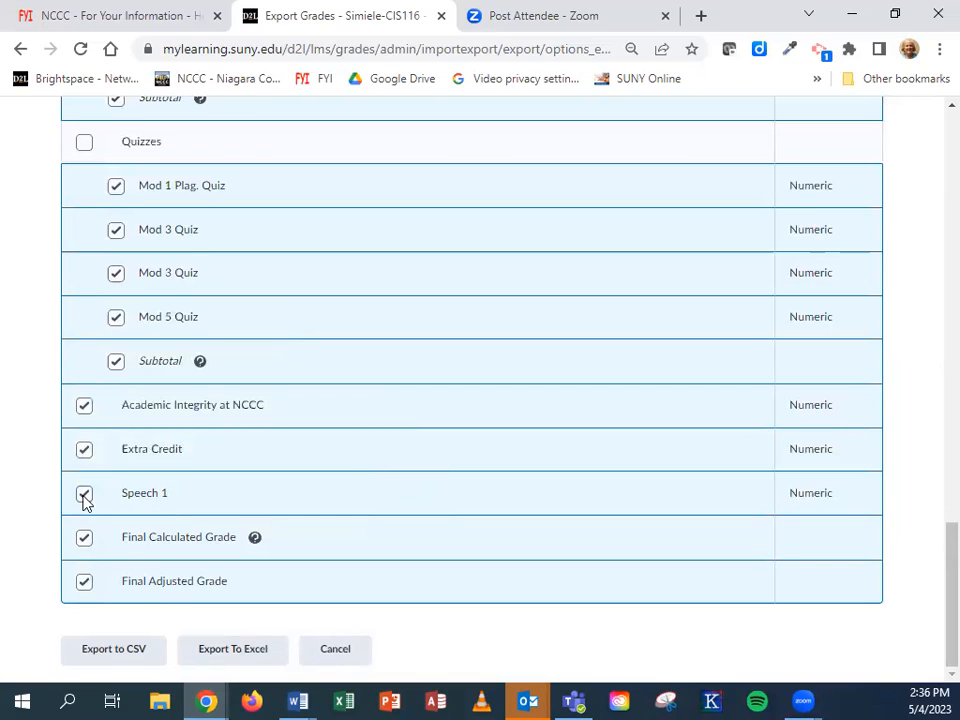
{"action": "left_click", "coordinate": [84, 492]}
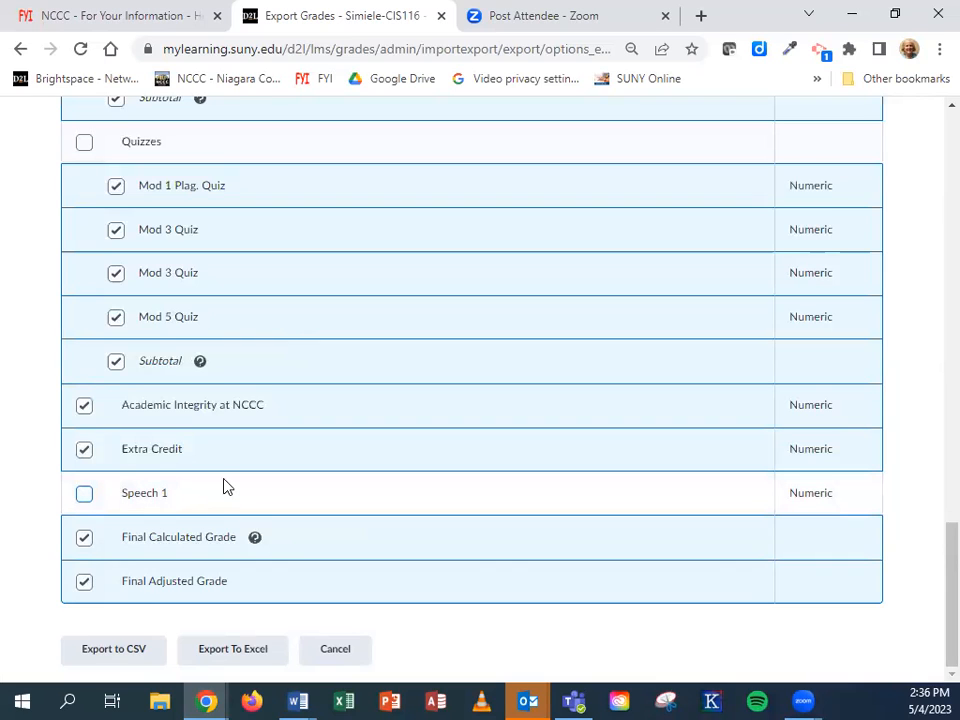
{"action": "mouse_move", "coordinate": [312, 450]}
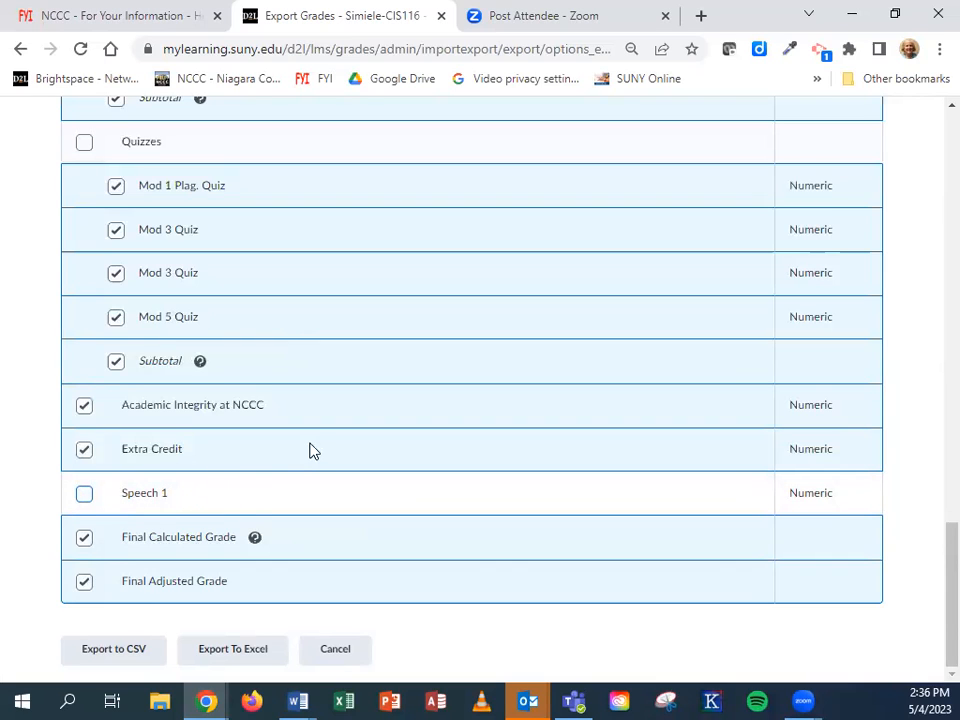
{"action": "scroll", "scroll_direction": "up", "scroll_amount": 3}
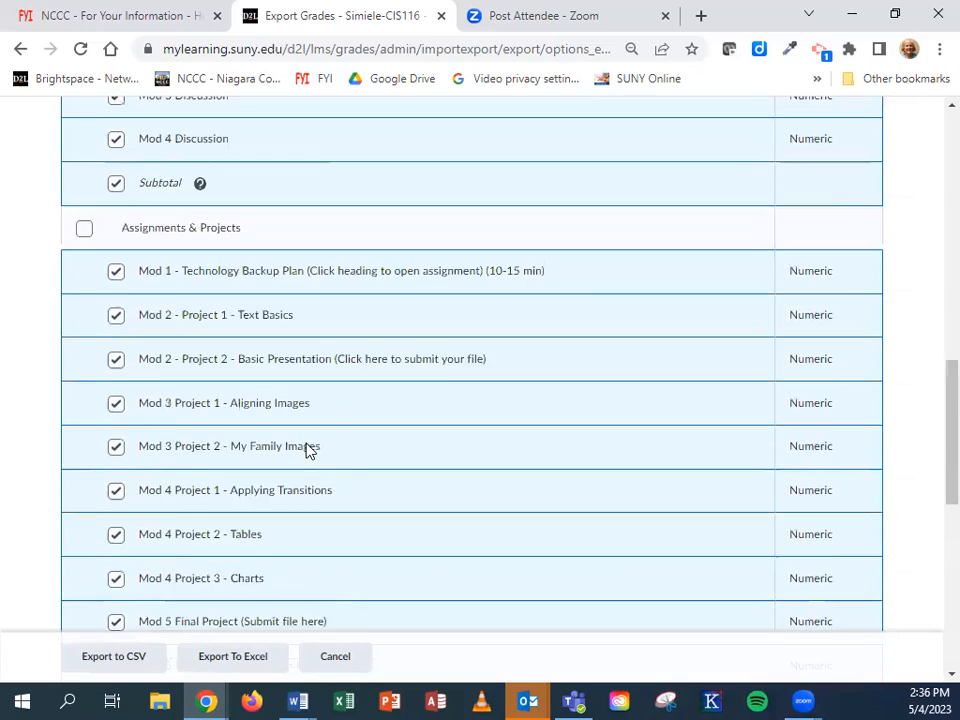
{"action": "scroll", "scroll_direction": "down", "scroll_amount": 3}
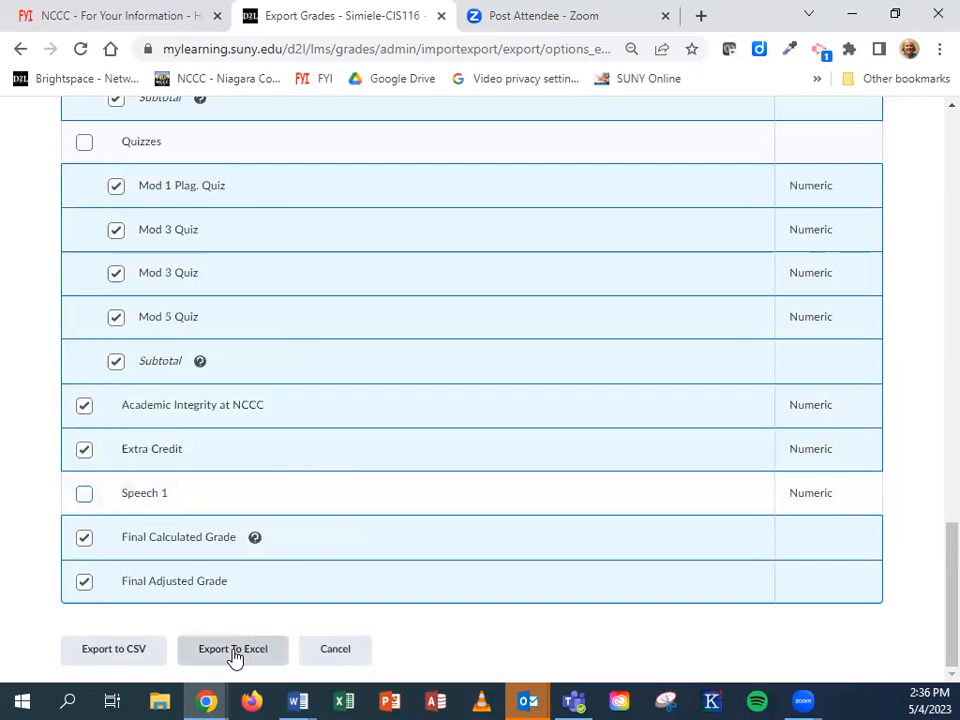
- Export to Excel, download Simiele-CIS116_GradesExport.xlsx and close the completion notice
{"action": "left_click", "coordinate": [232, 648]}
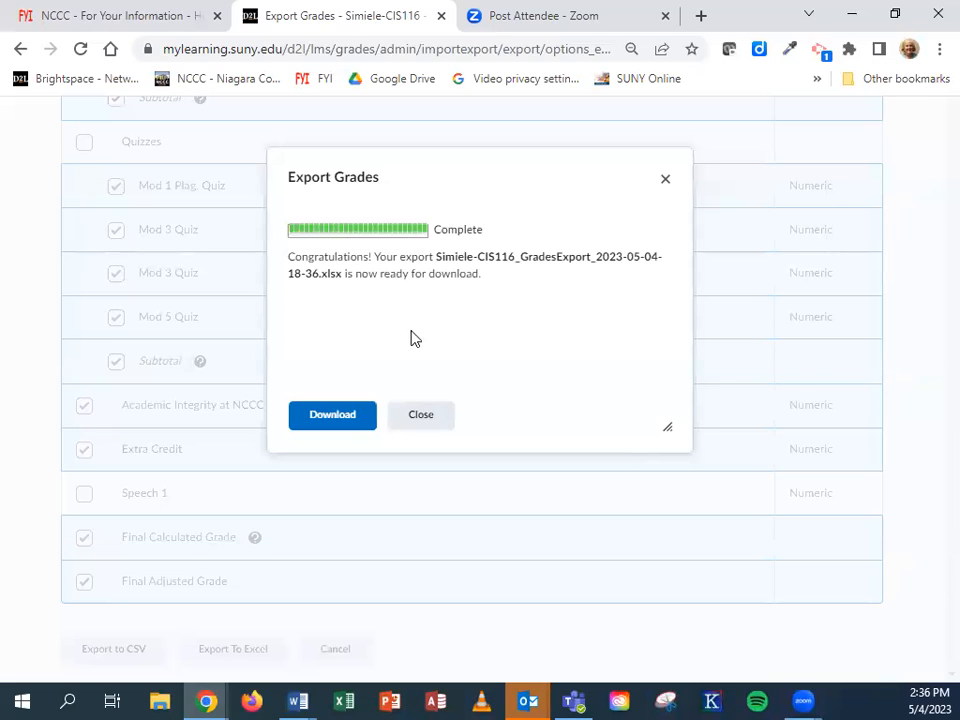
{"action": "mouse_move", "coordinate": [332, 414]}
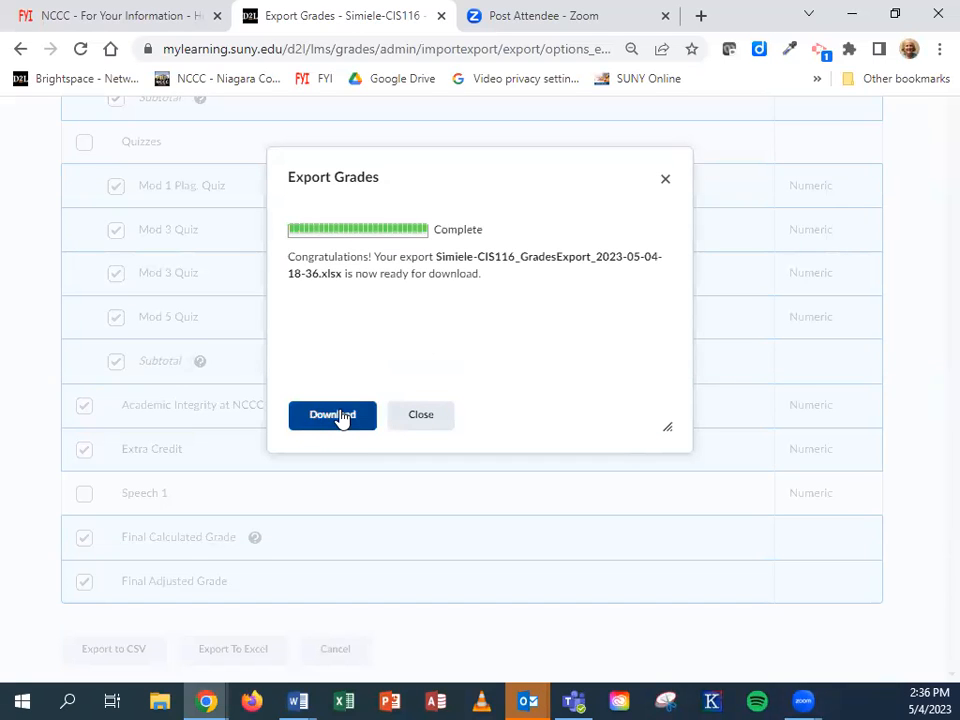
{"action": "left_click", "coordinate": [332, 414]}
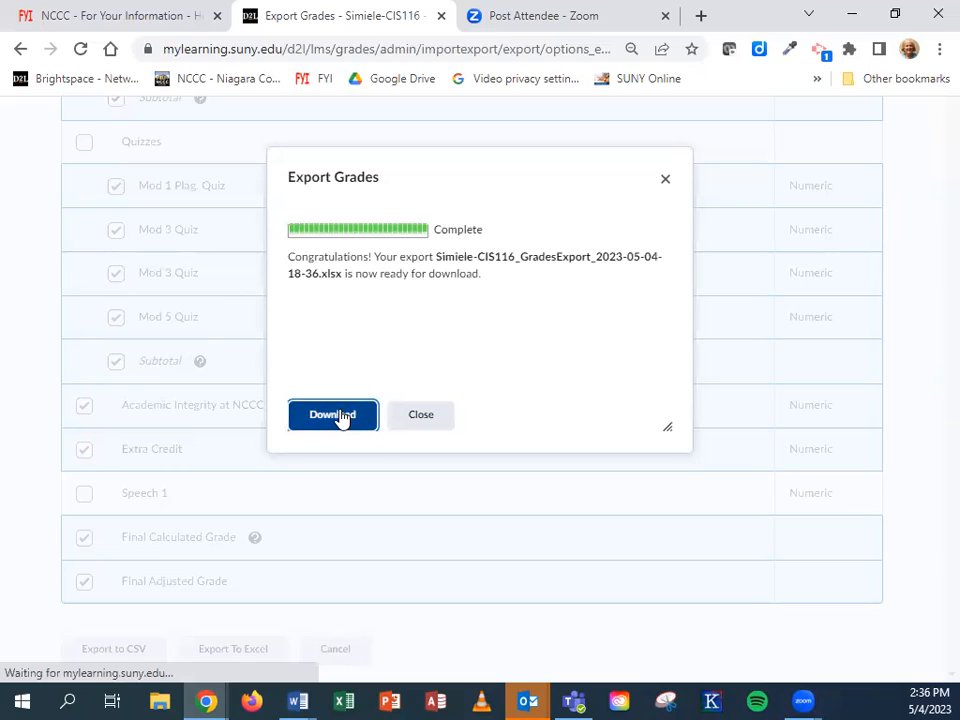
{"action": "left_click", "coordinate": [332, 414]}
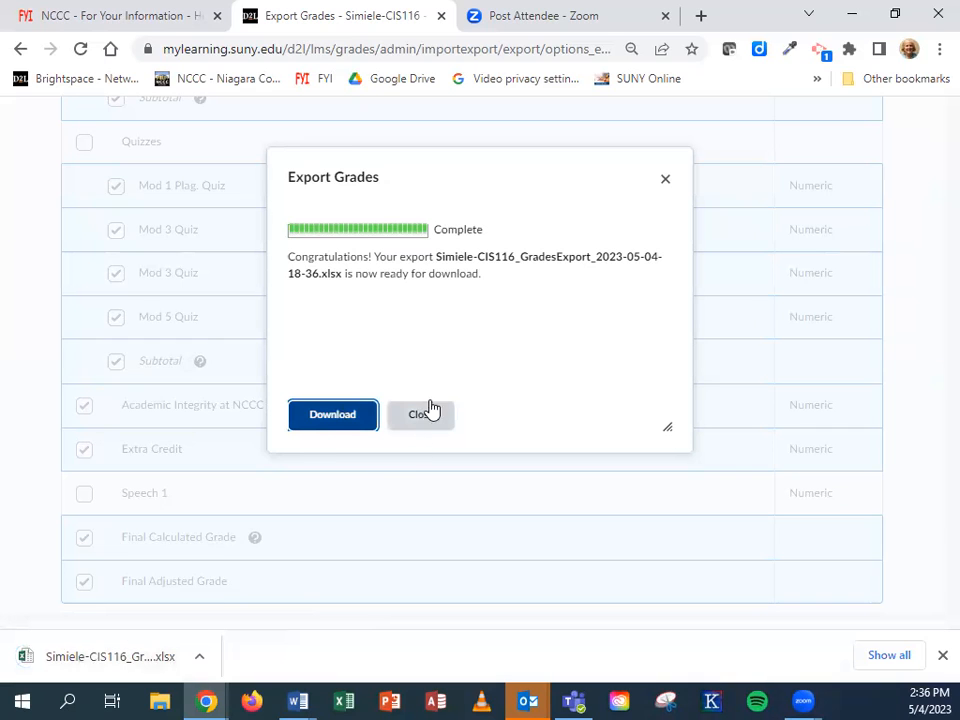
{"action": "left_click", "coordinate": [420, 414]}
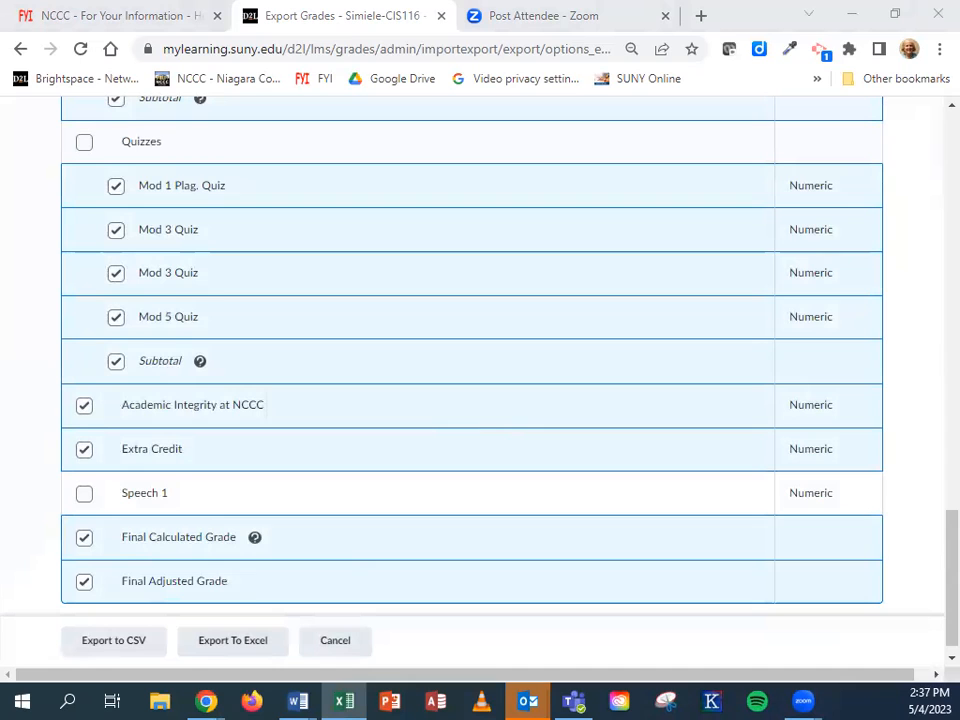
- Open the downloaded export in Excel and enter the course title CIS116 Intro to Presentations below the student rows
{"action": "left_click", "coordinate": [232, 640]}
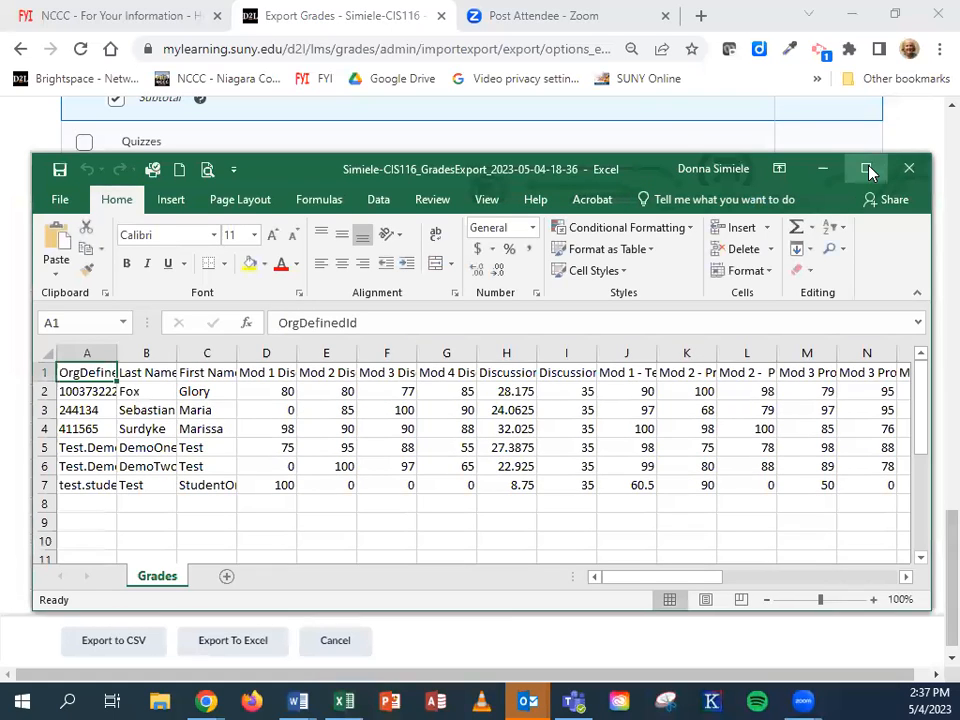
{"action": "left_click", "coordinate": [868, 168]}
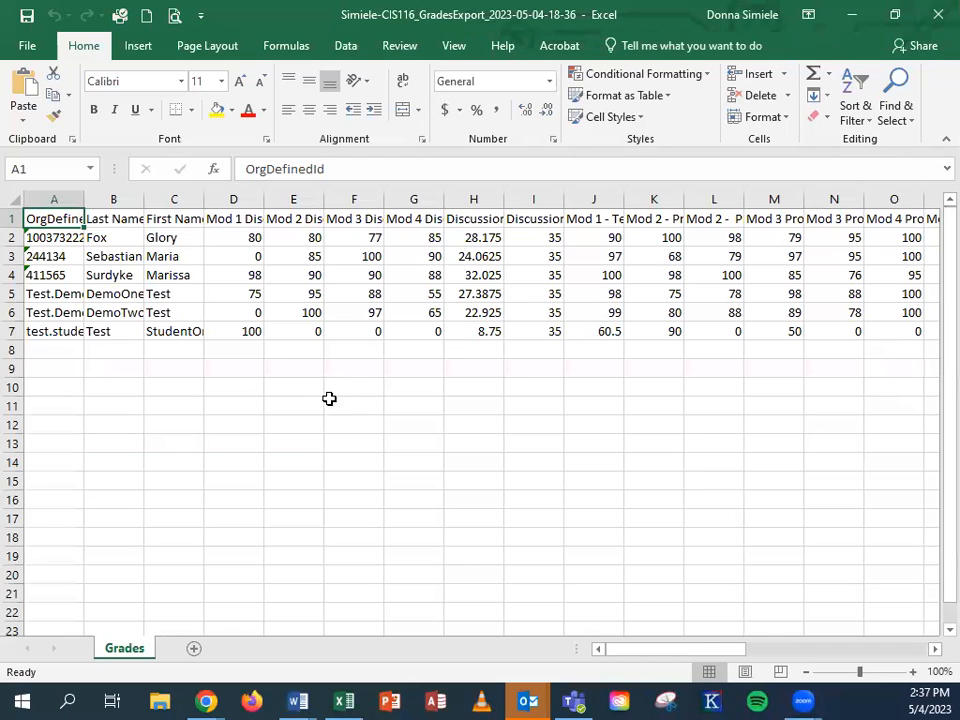
{"action": "mouse_move", "coordinate": [78, 406]}
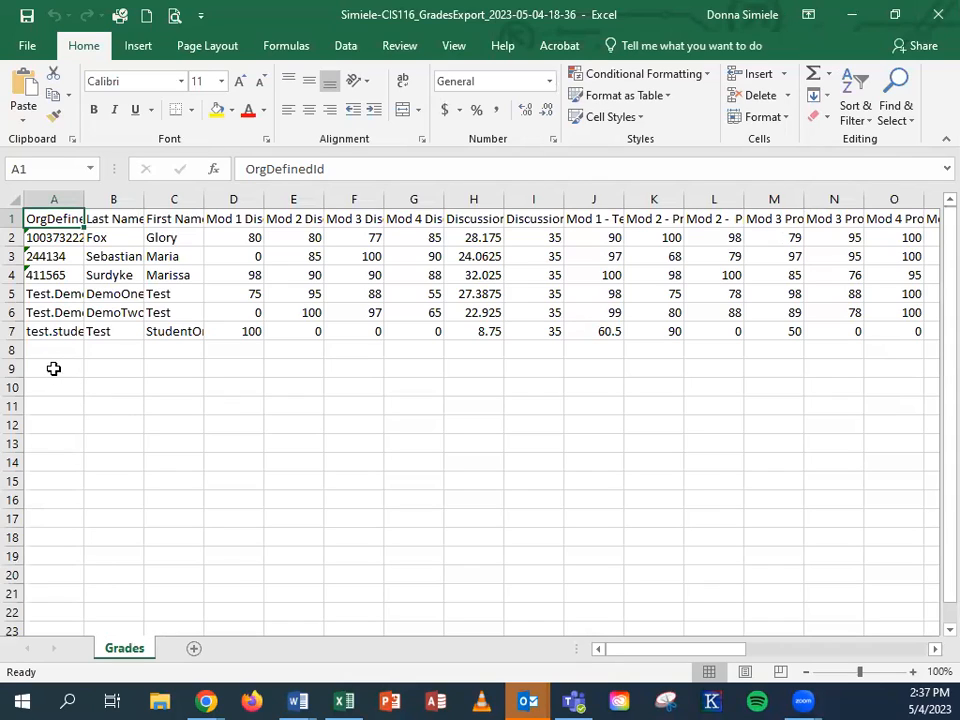
{"action": "mouse_move", "coordinate": [60, 398]}
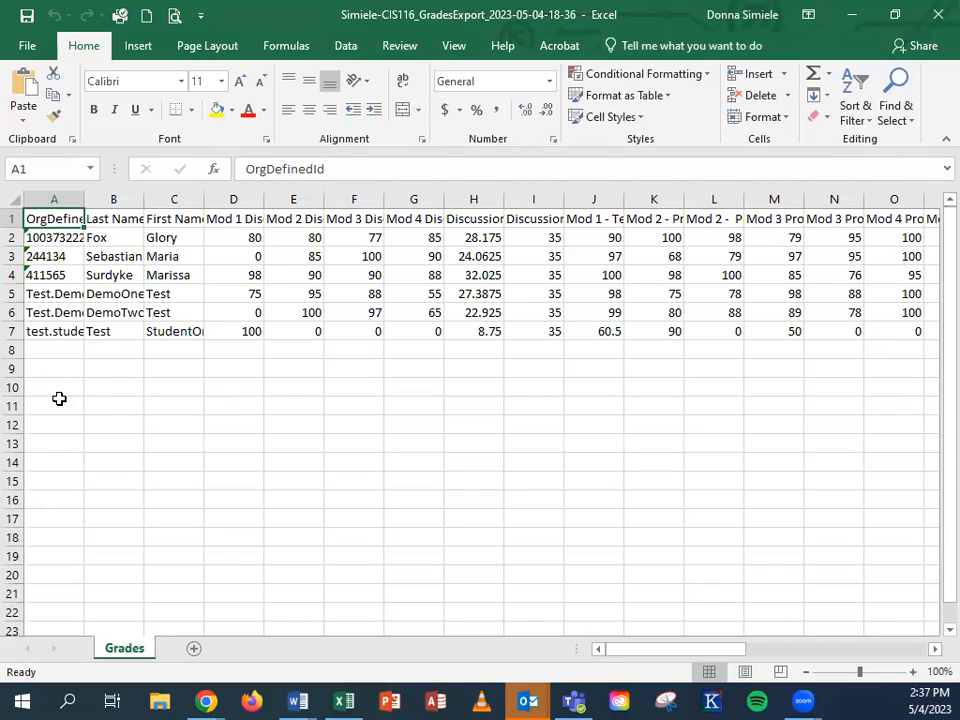
{"action": "left_click", "coordinate": [54, 368]}
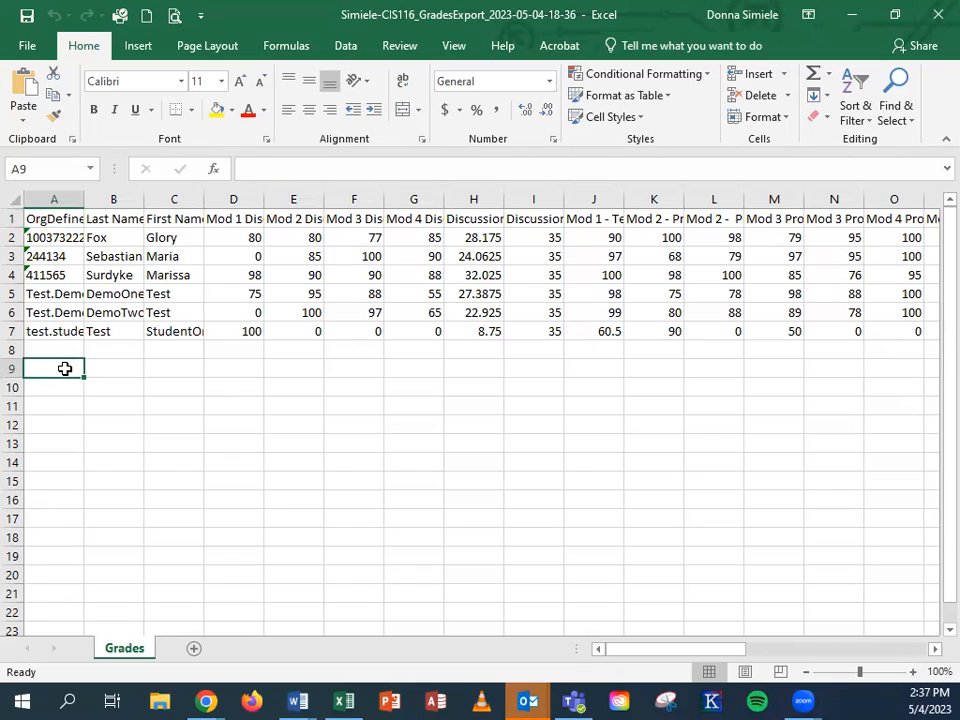
{"action": "type", "text": "CIS116 Intro to Presentations"}
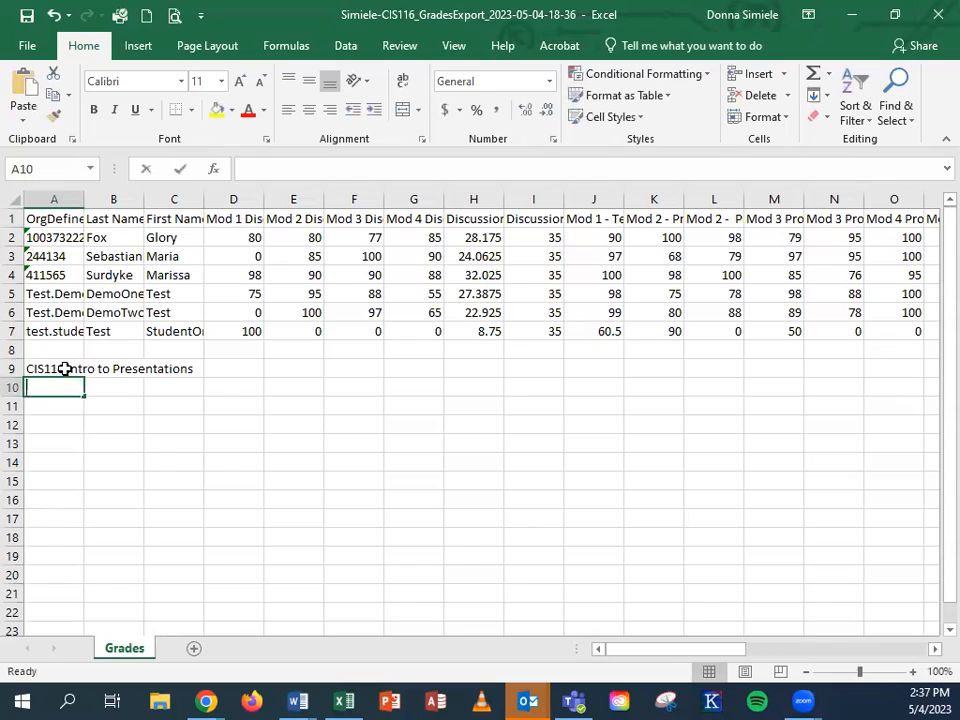
- Add CRN 12225 and the instructor name Simiele in the rows beneath the title
{"action": "type", "text": "CR"}
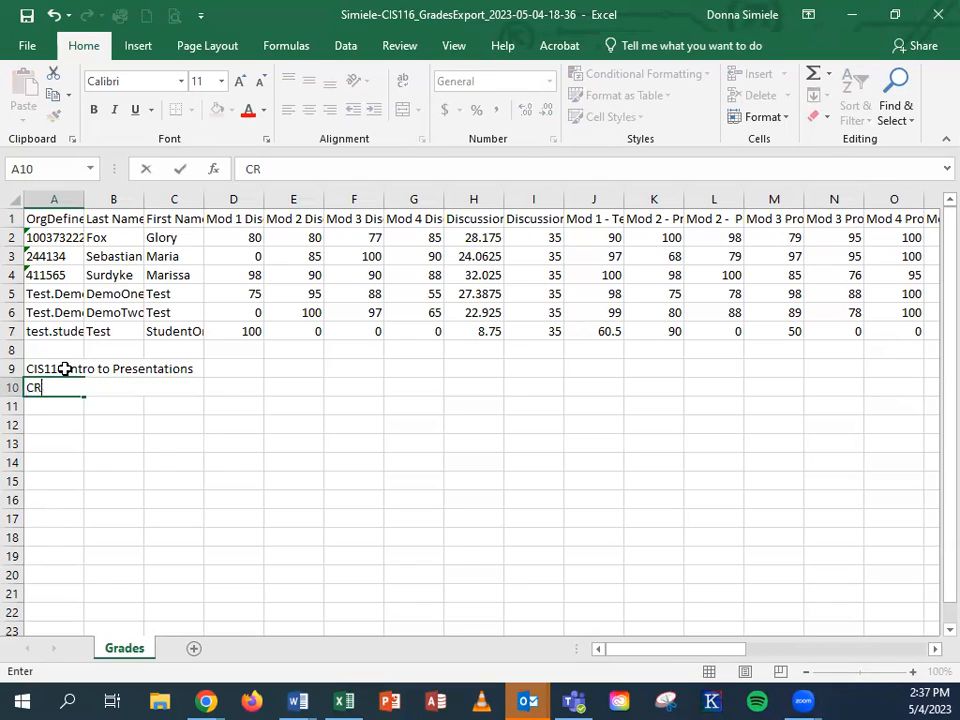
{"action": "type", "text": "N"}
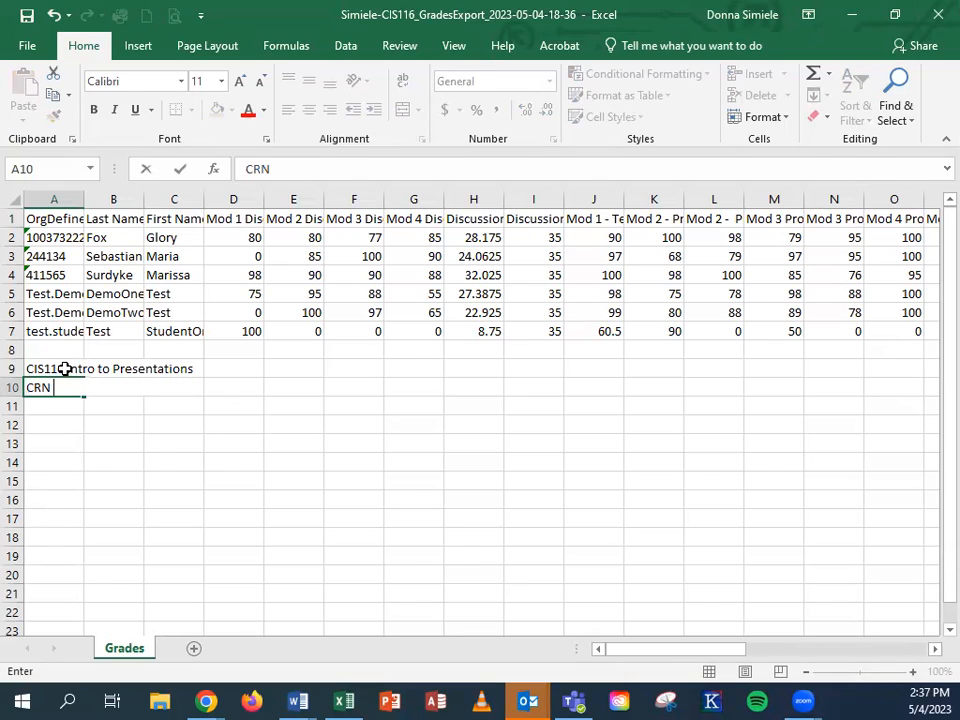
{"action": "type", "text": "12"}
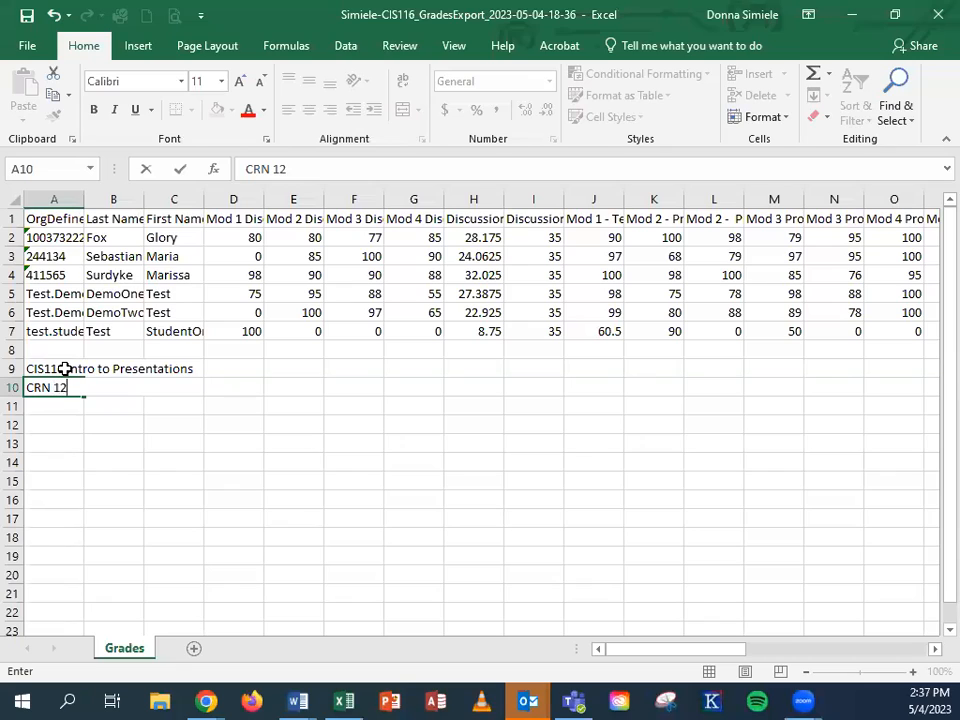
{"action": "type", "text": "225"}
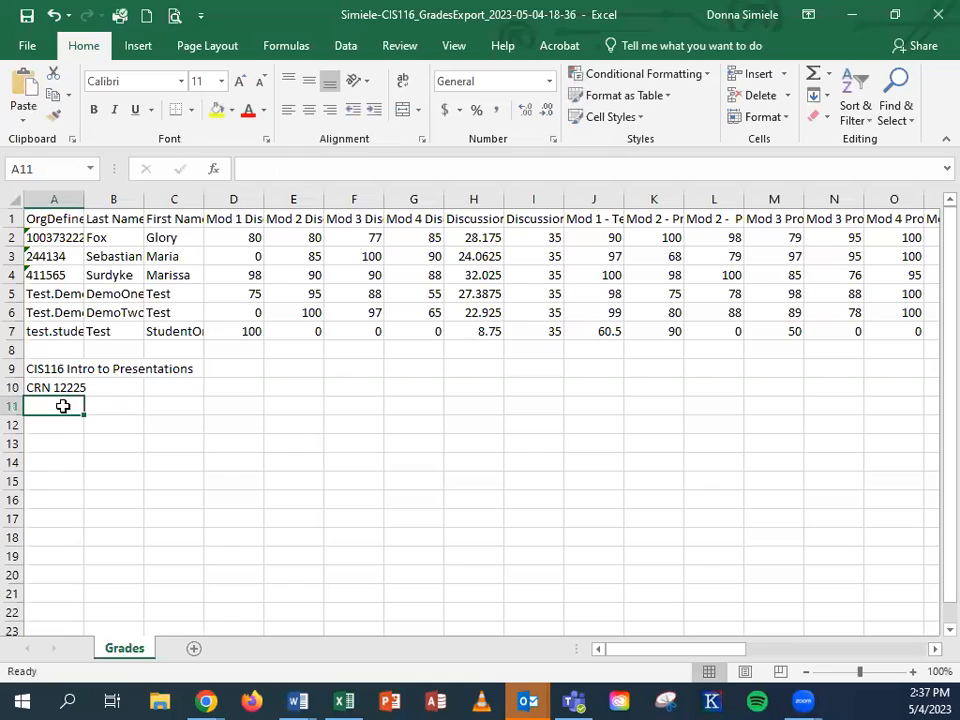
{"action": "type", "text": "Simiele"}
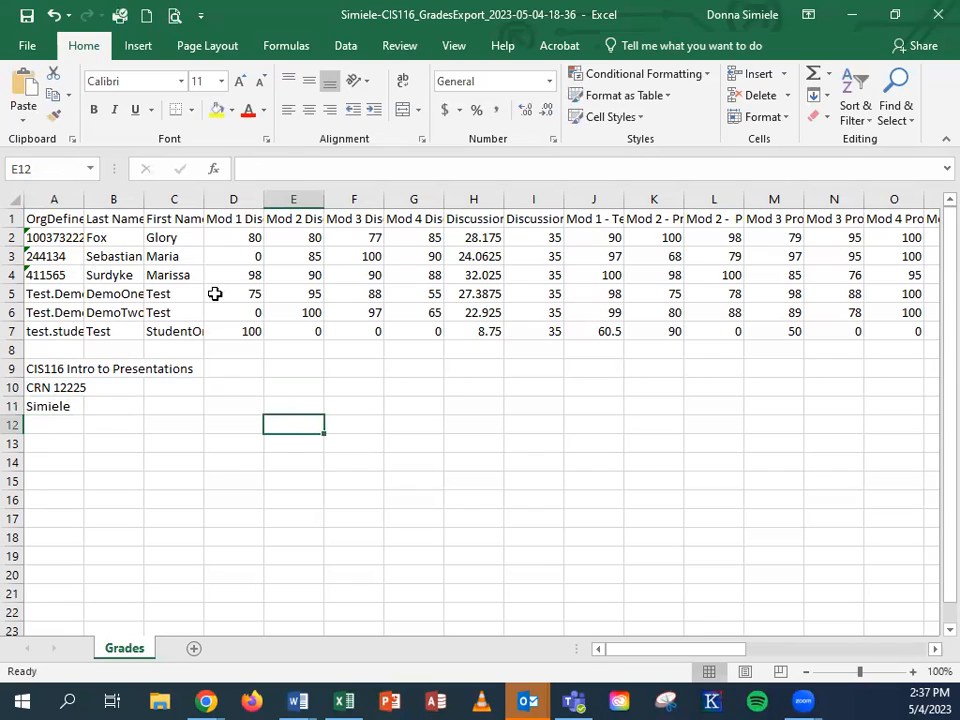
{"action": "mouse_move", "coordinate": [476, 272]}
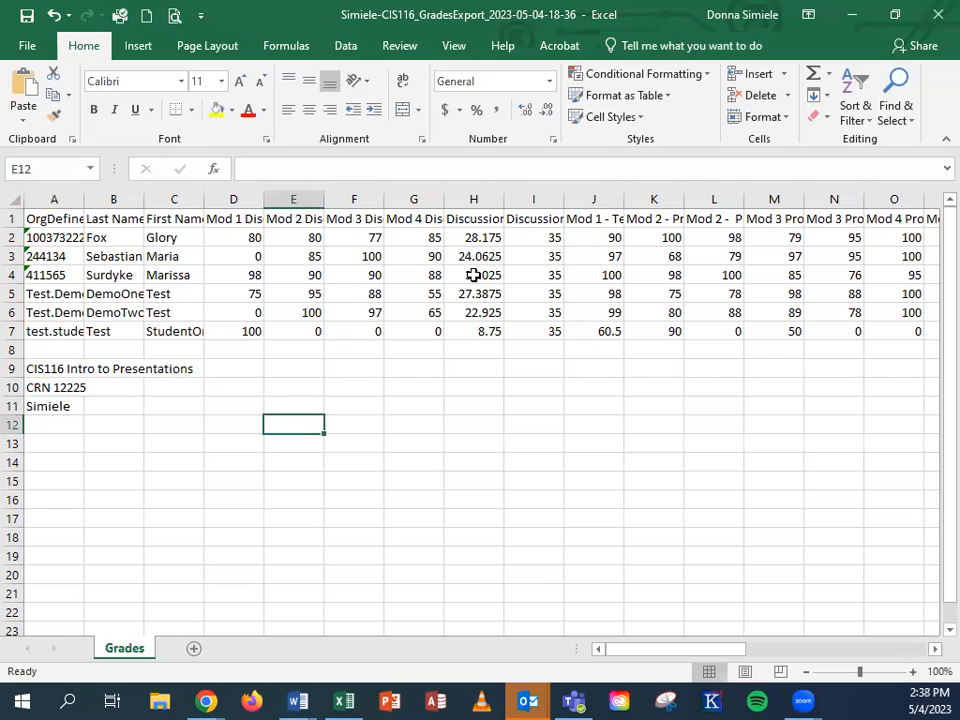
{"action": "mouse_move", "coordinate": [488, 274]}
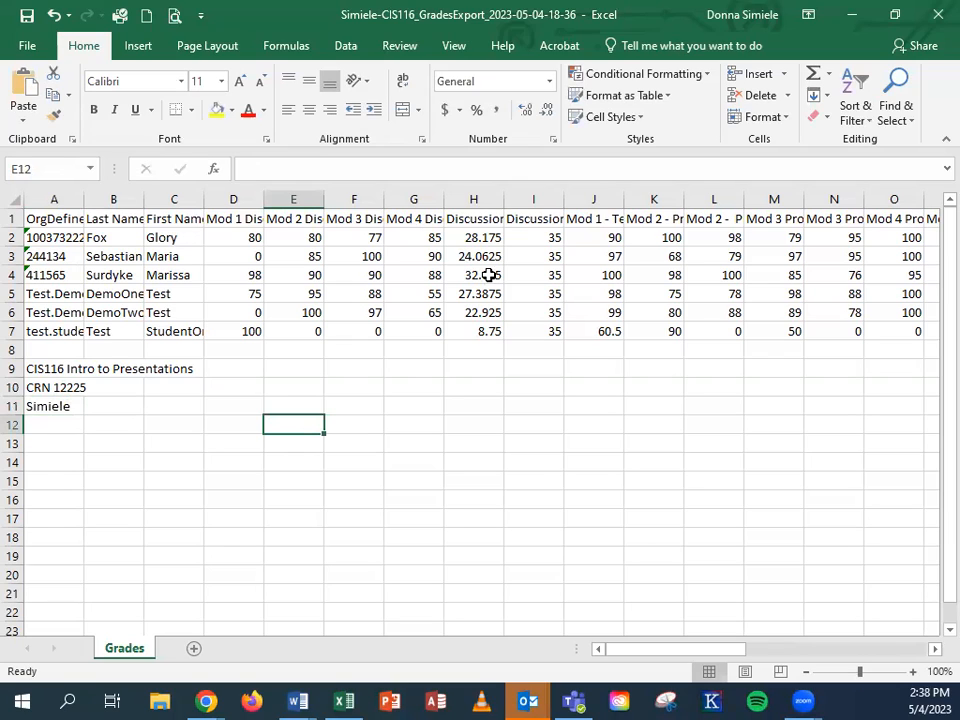
{"action": "left_click", "coordinate": [472, 200]}
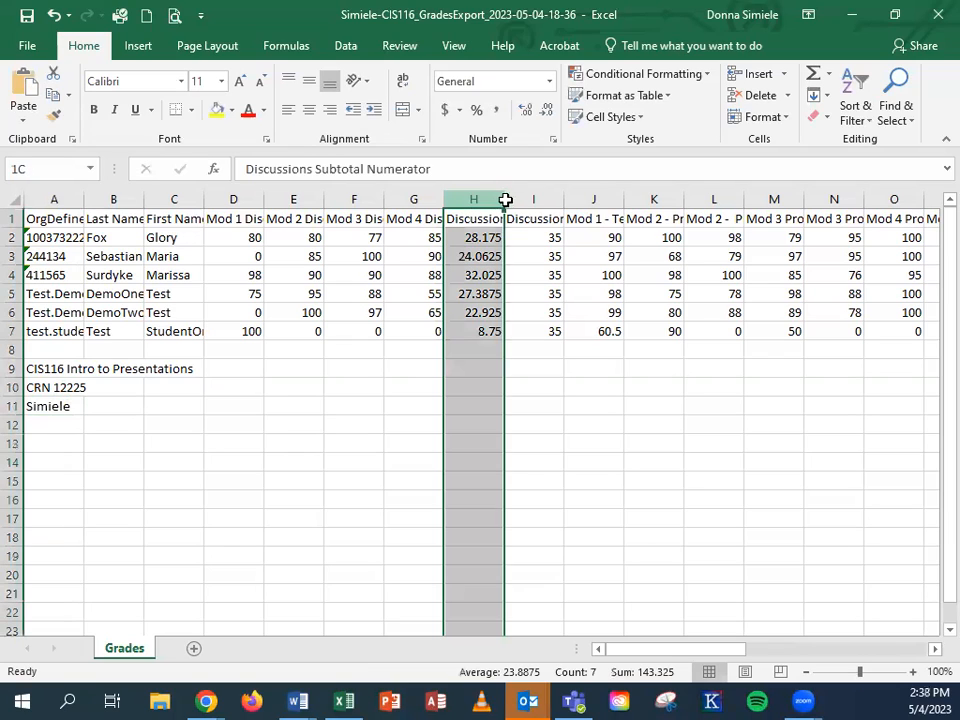
{"action": "left_click", "coordinate": [532, 200]}
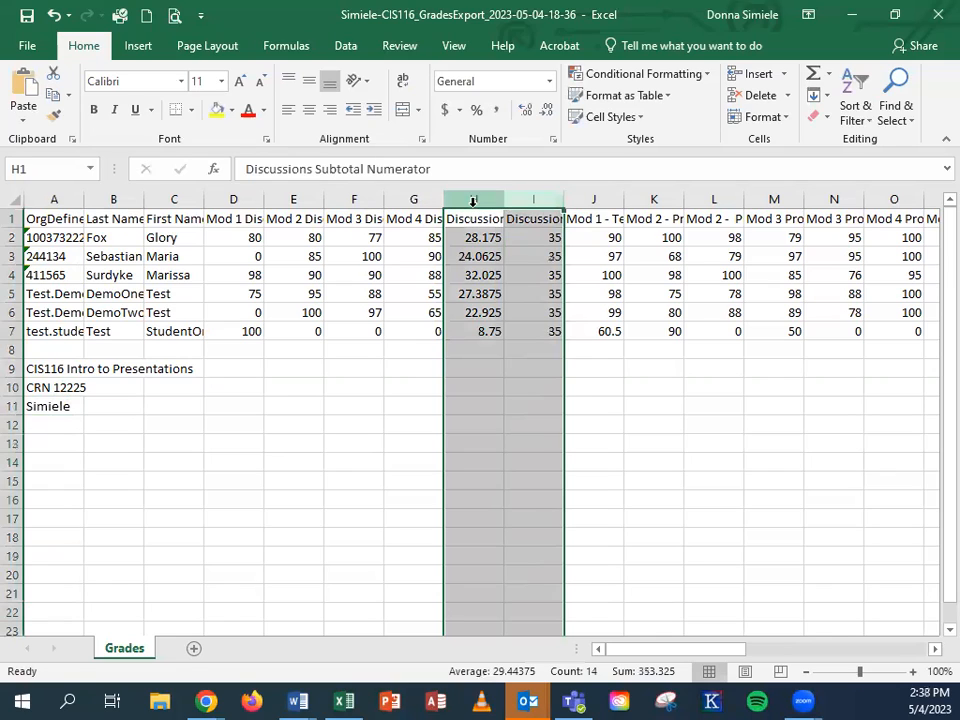
{"action": "left_click", "coordinate": [472, 236]}
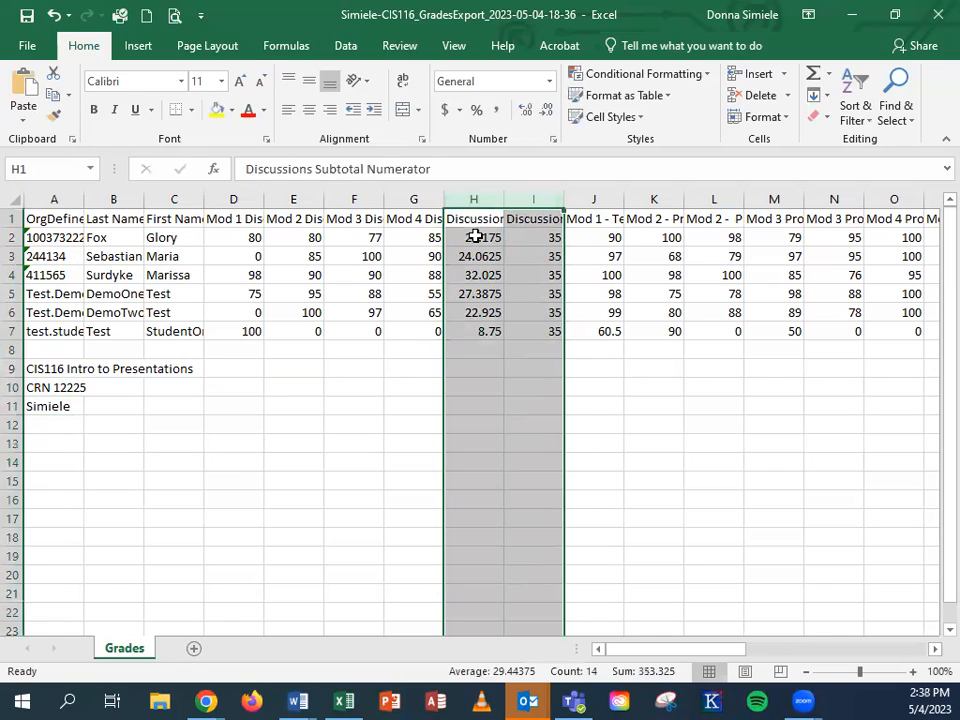
{"action": "left_click", "coordinate": [472, 236]}
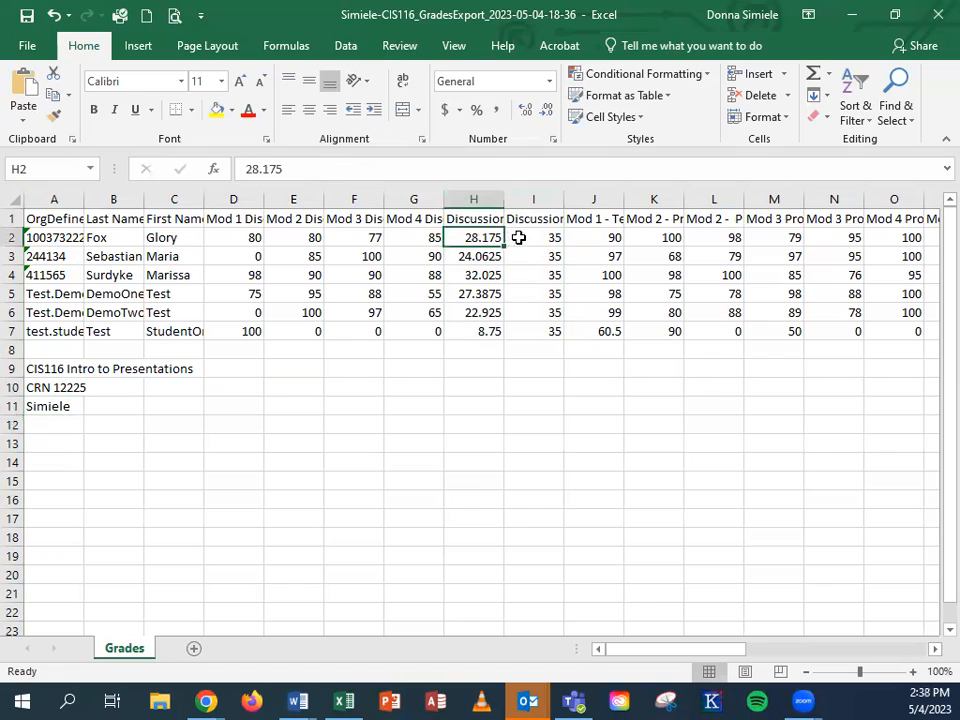
{"action": "left_click_drag", "start_coordinate": [532, 236], "coordinate": [532, 332]}
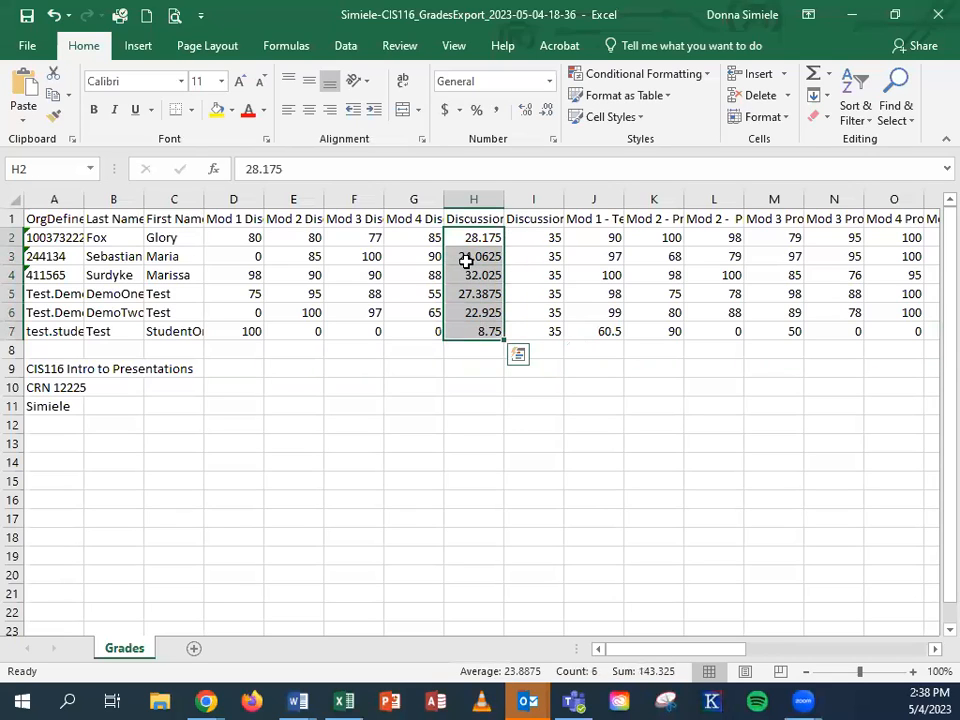
{"action": "mouse_move", "coordinate": [486, 220]}
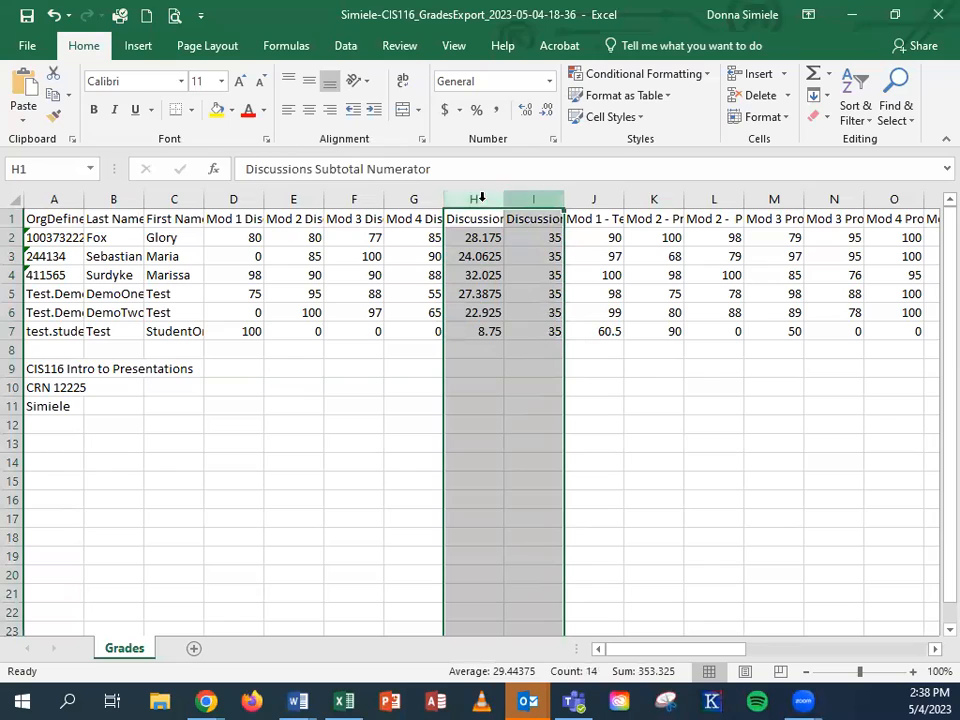
{"action": "right_click", "coordinate": [480, 200]}
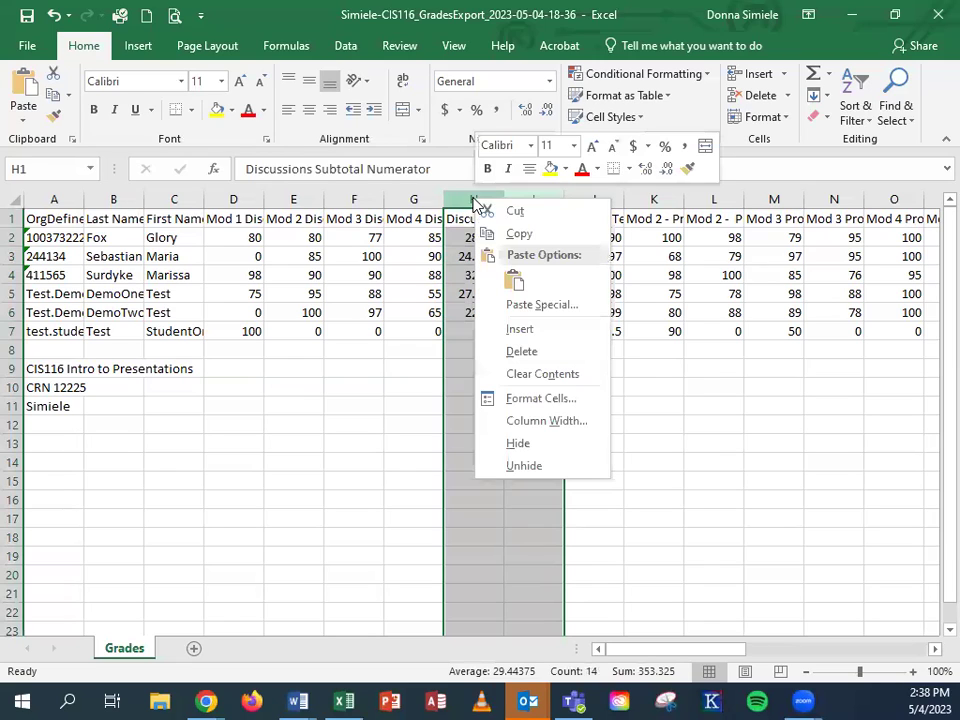
{"action": "mouse_move", "coordinate": [522, 352]}
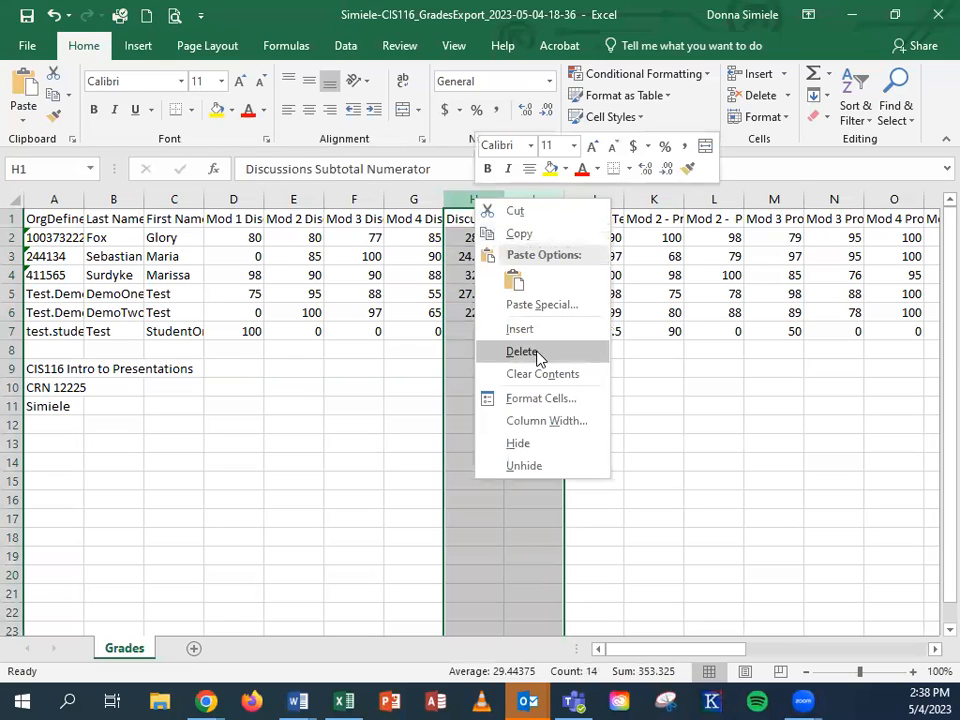
{"action": "mouse_move", "coordinate": [460, 374]}
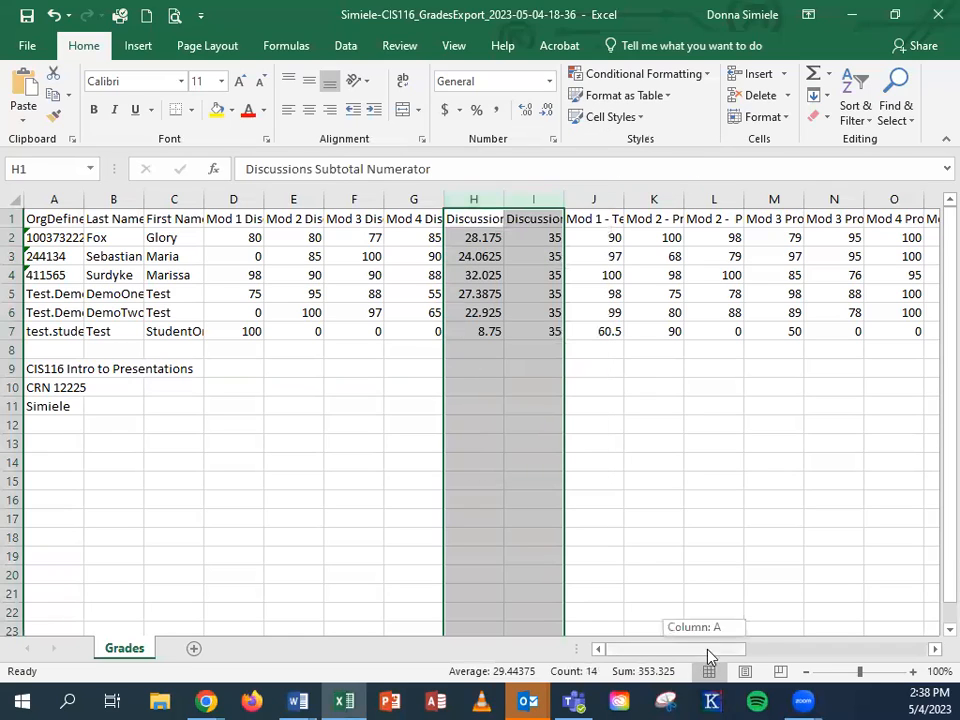
{"action": "scroll", "scroll_direction": "right", "scroll_amount": 3}
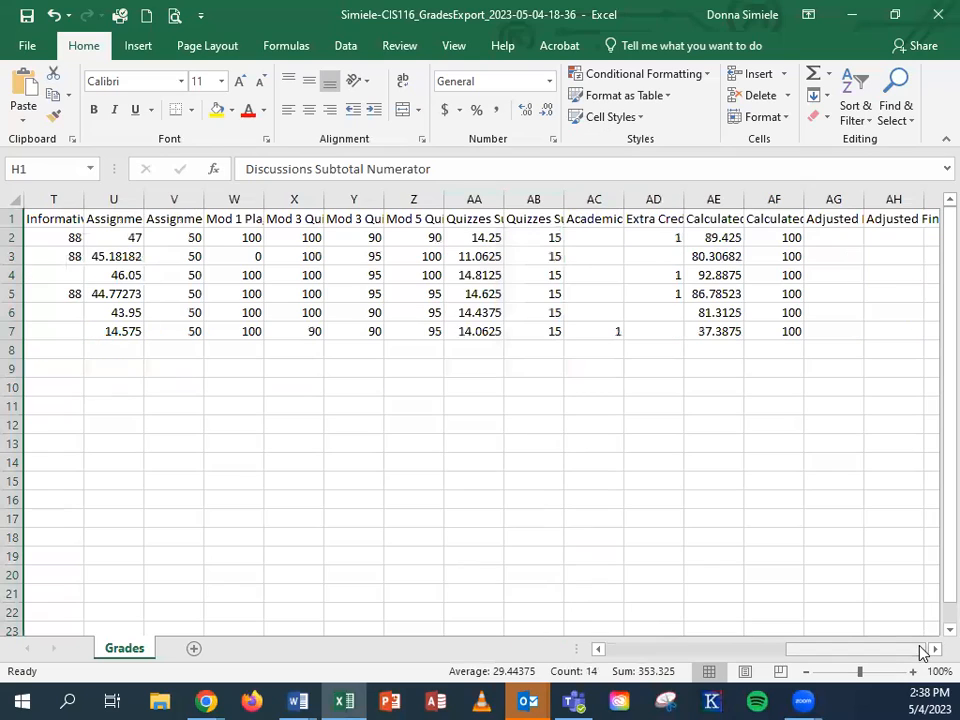
{"action": "left_click", "coordinate": [712, 236]}
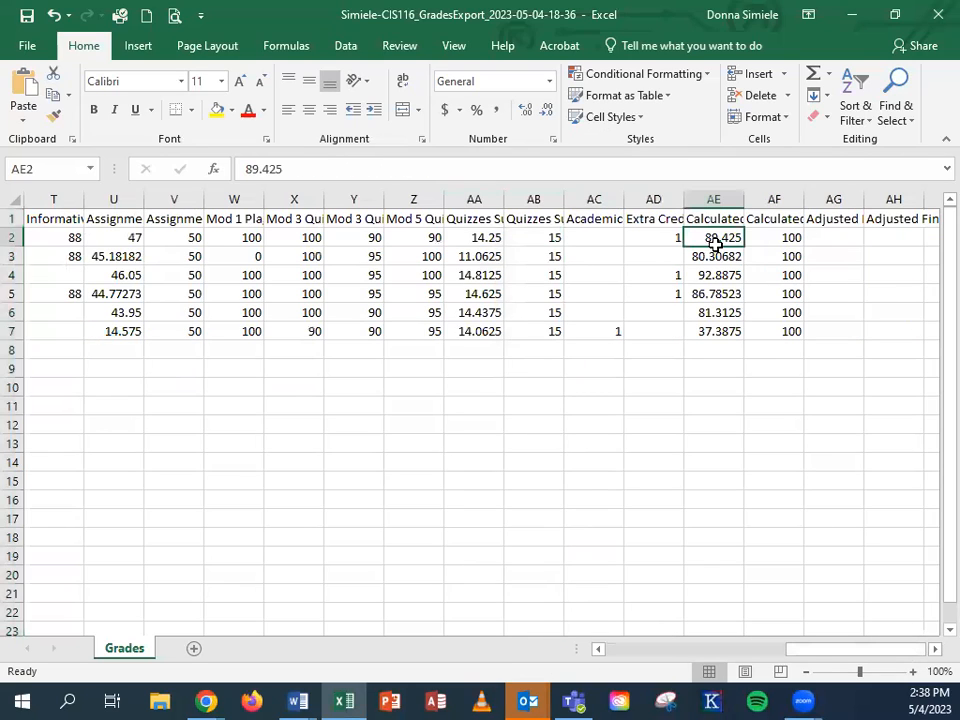
{"action": "left_click_drag", "start_coordinate": [712, 236], "coordinate": [712, 332]}
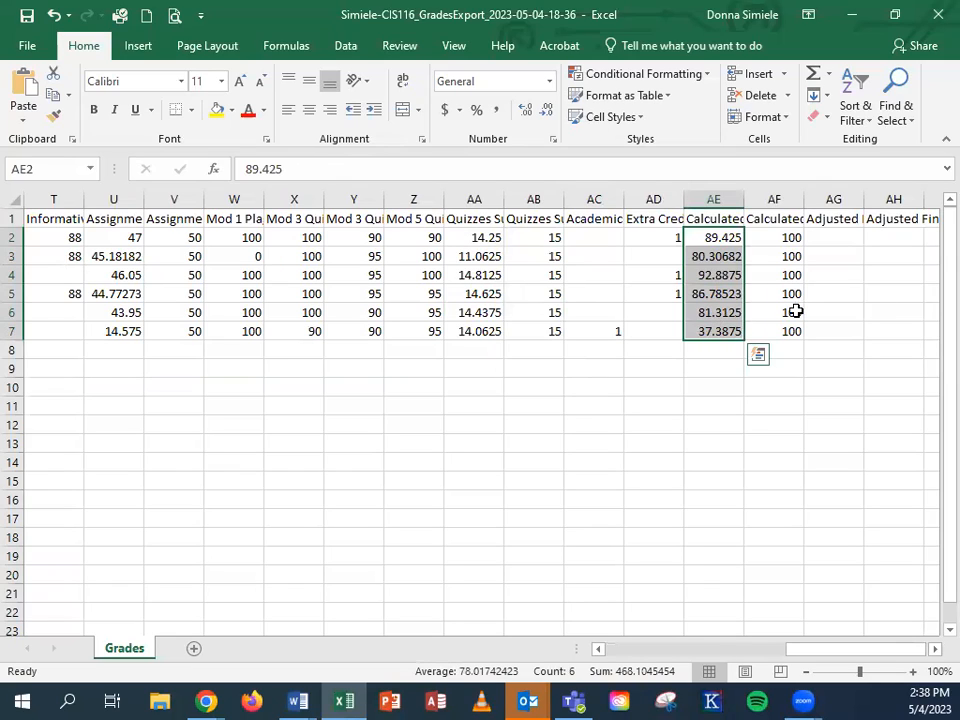
{"action": "mouse_move", "coordinate": [728, 428]}
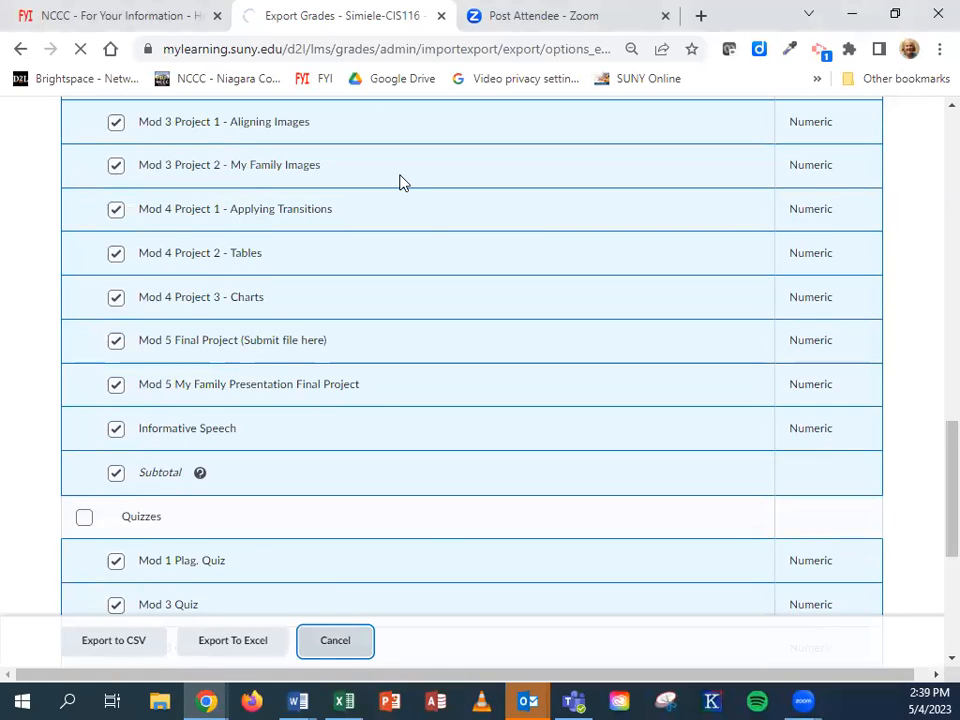
- Cancel the export and view the Enter Grades list with final calculated grades
{"action": "left_click", "coordinate": [336, 640]}
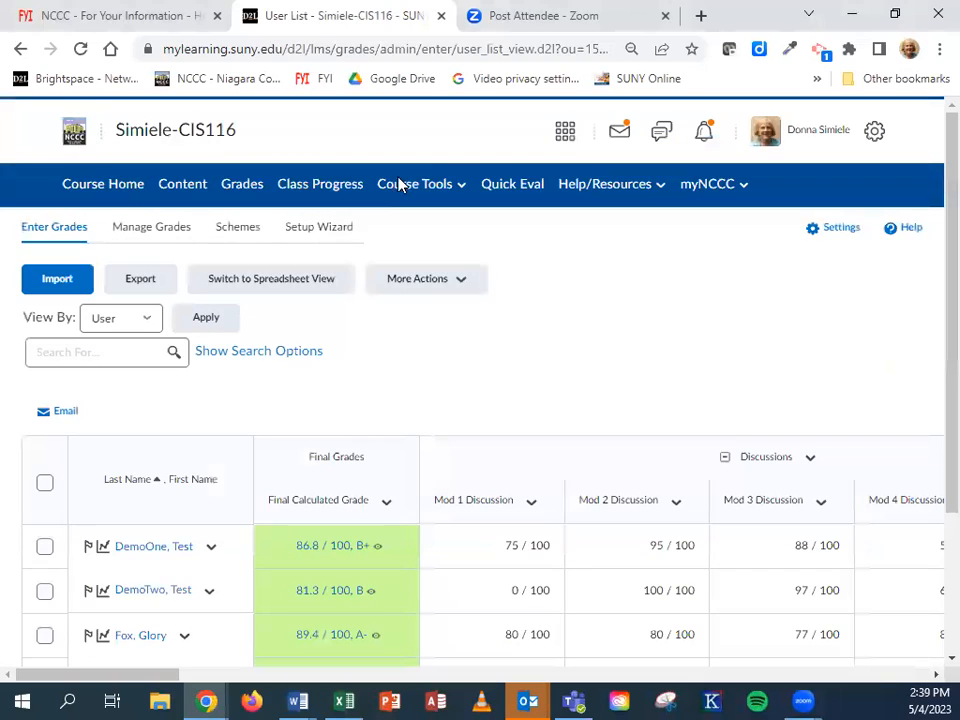
{"action": "scroll", "scroll_direction": "down", "scroll_amount": 3}
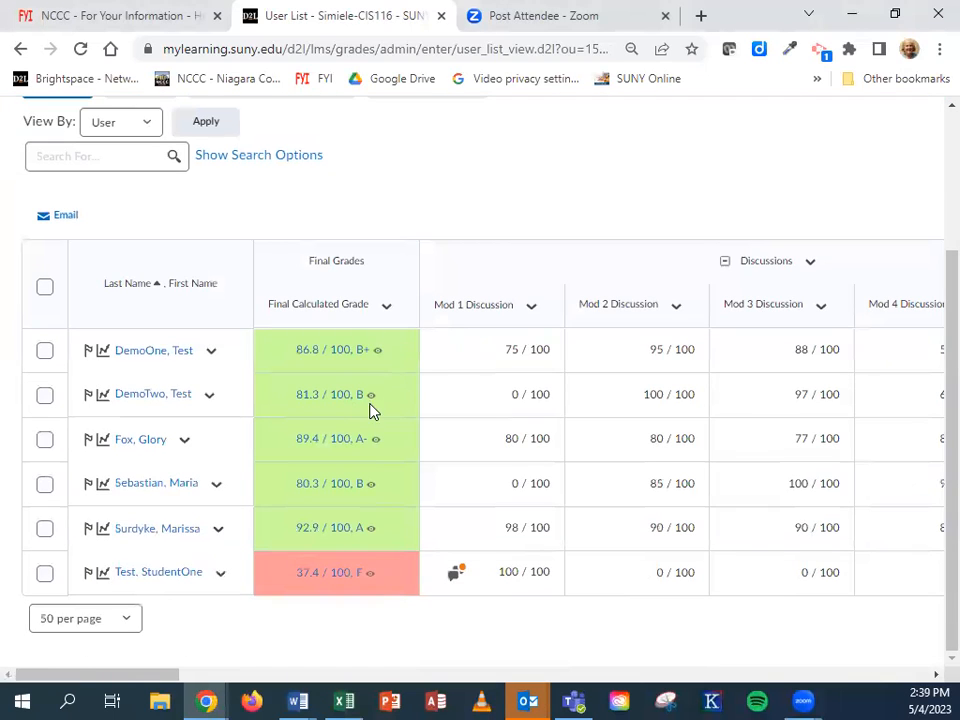
{"action": "mouse_move", "coordinate": [364, 584]}
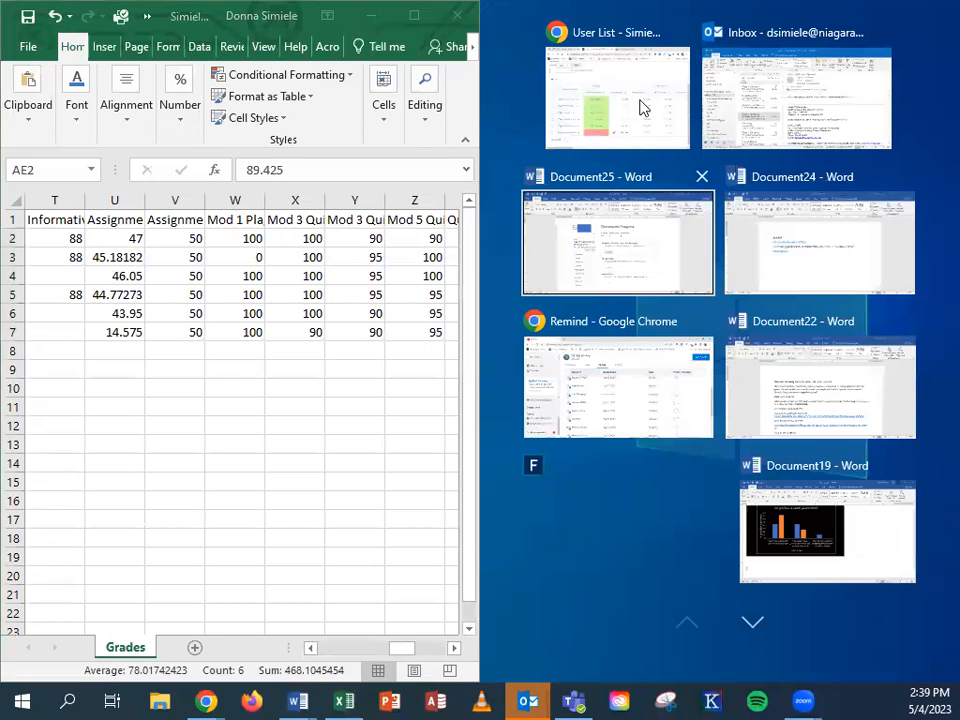
- Enter the letter grades B+, B+, A-, B+, A and F down column AG for the six students
{"action": "left_click", "coordinate": [616, 96]}
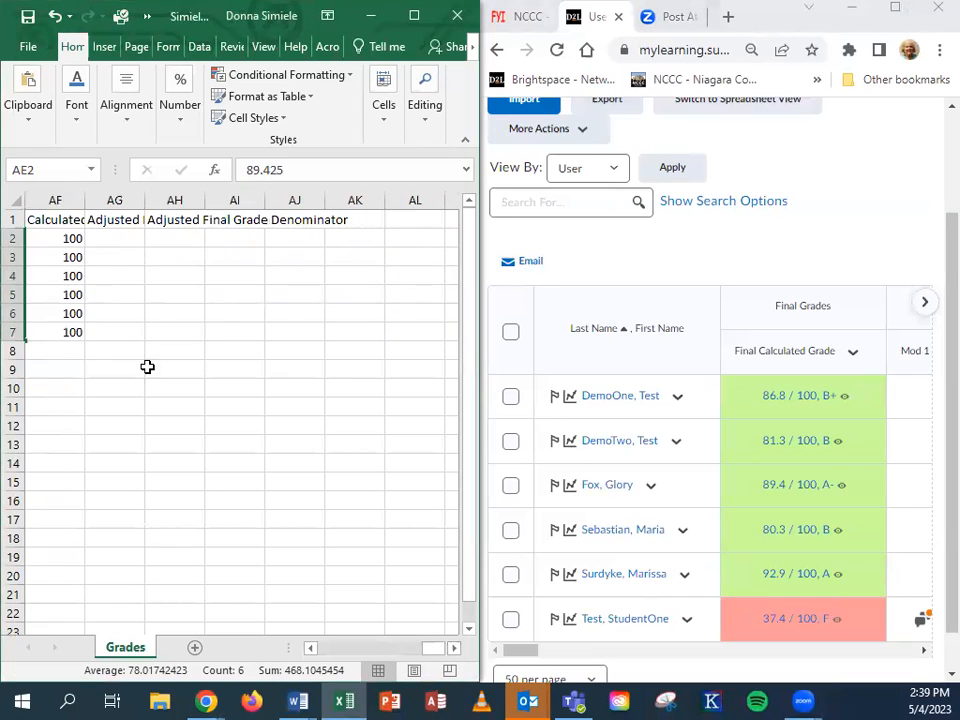
{"action": "left_click", "coordinate": [114, 238]}
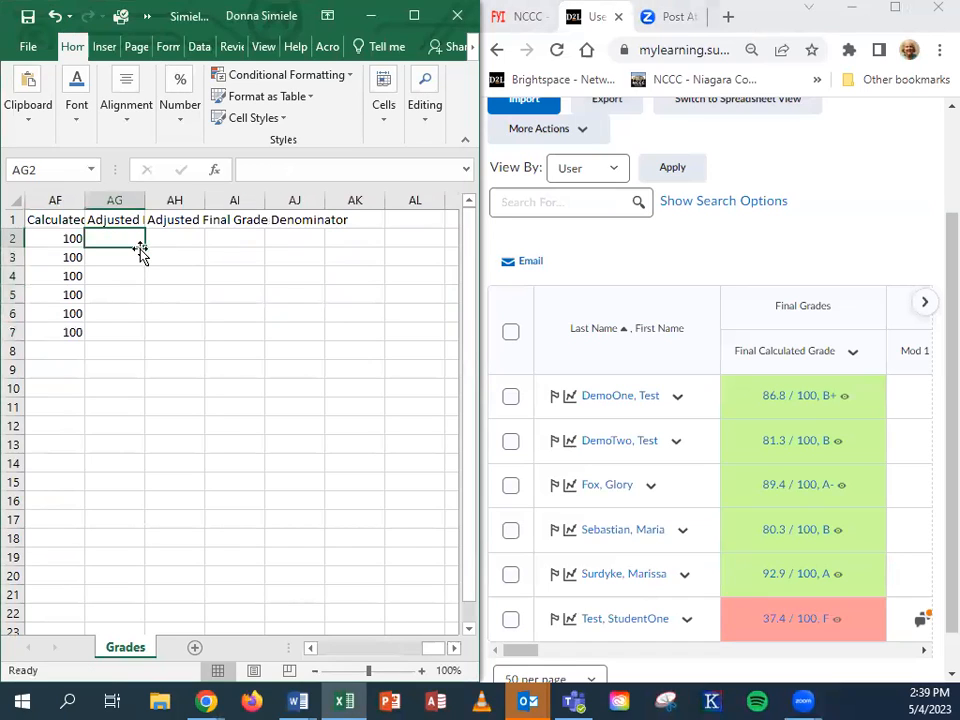
{"action": "type", "text": "B+"}
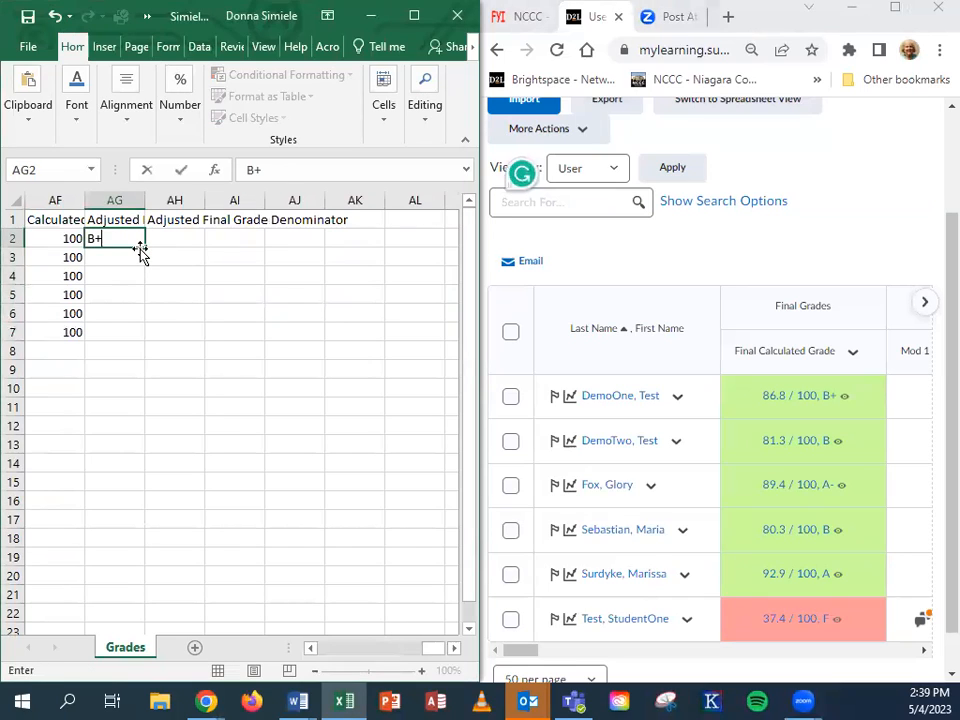
{"action": "key", "text": "Return"}
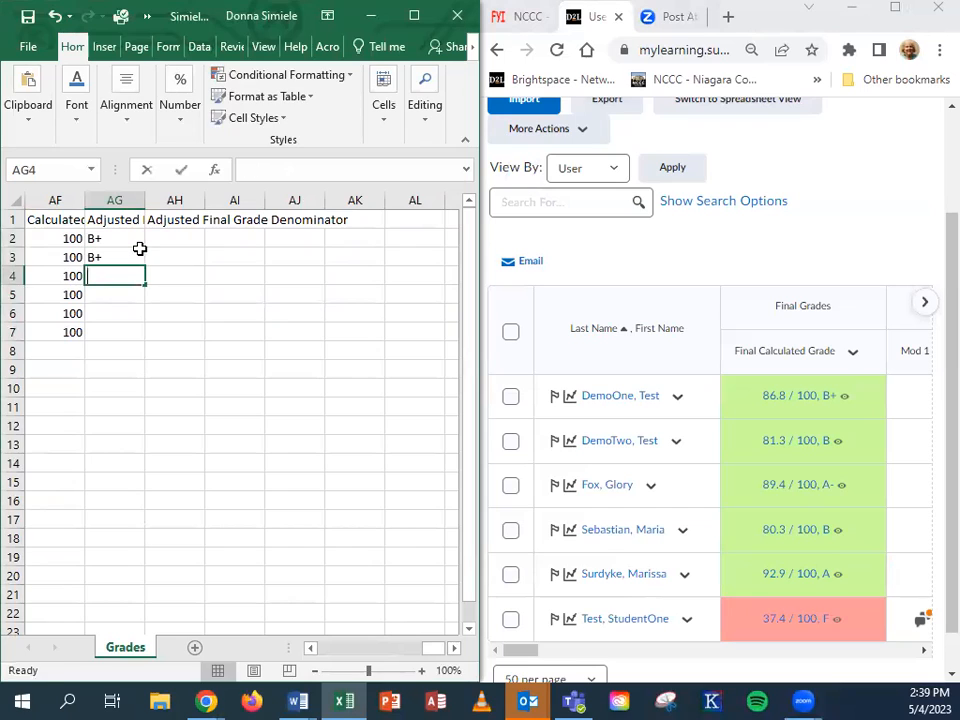
{"action": "type", "text": "A-"}
{"action": "left_click", "coordinate": [114, 294]}
{"action": "type", "text": "B+"}
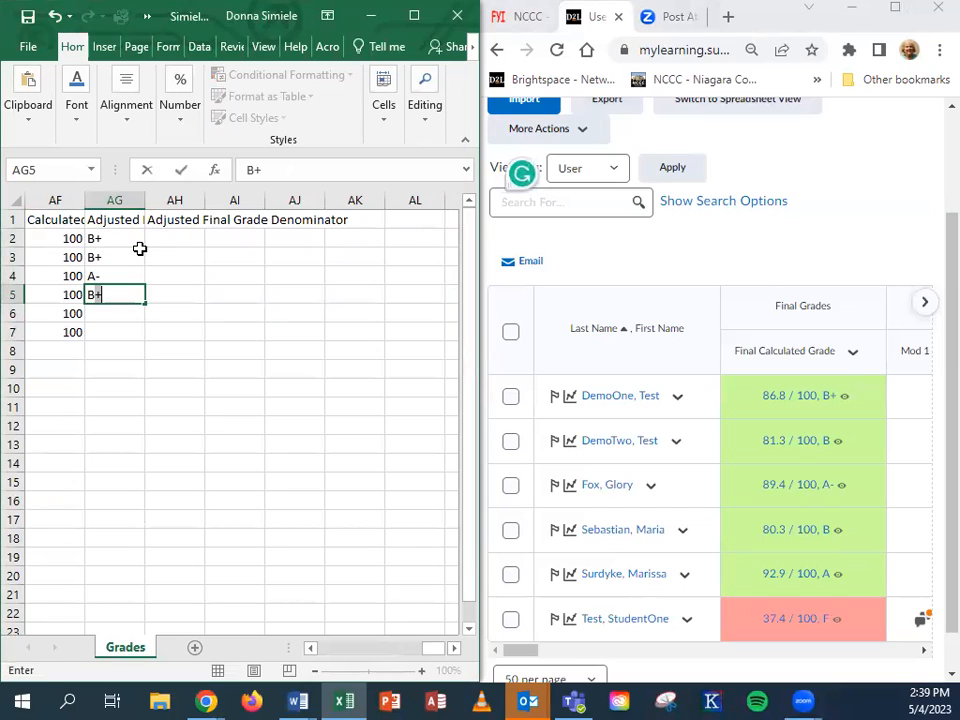
{"action": "key", "text": "Return"}
{"action": "type", "text": "F"}
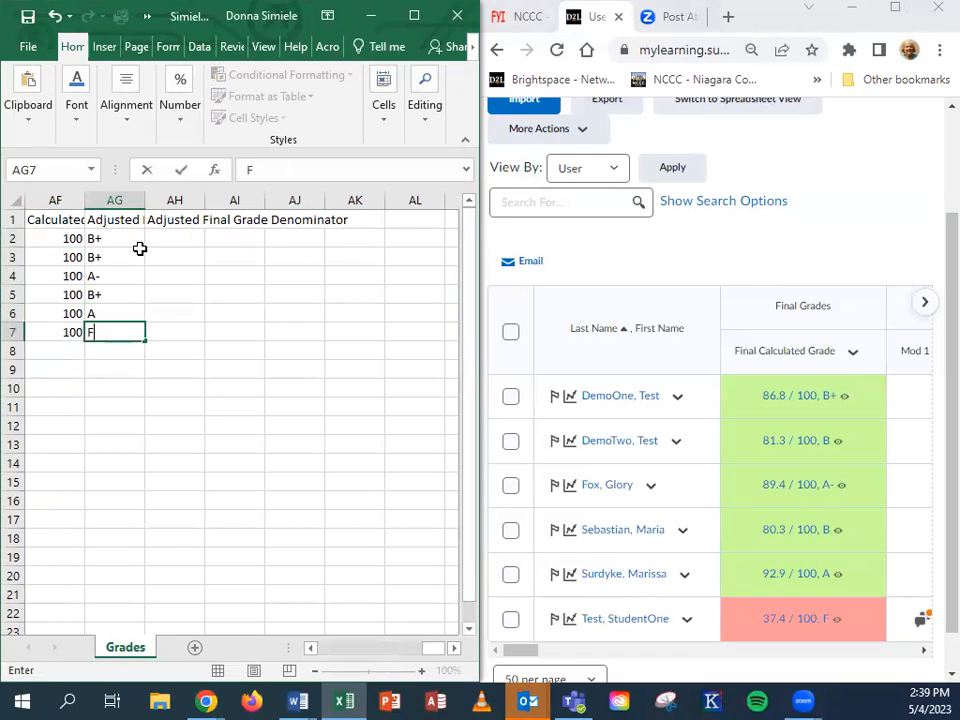
{"action": "key", "text": "Return"}
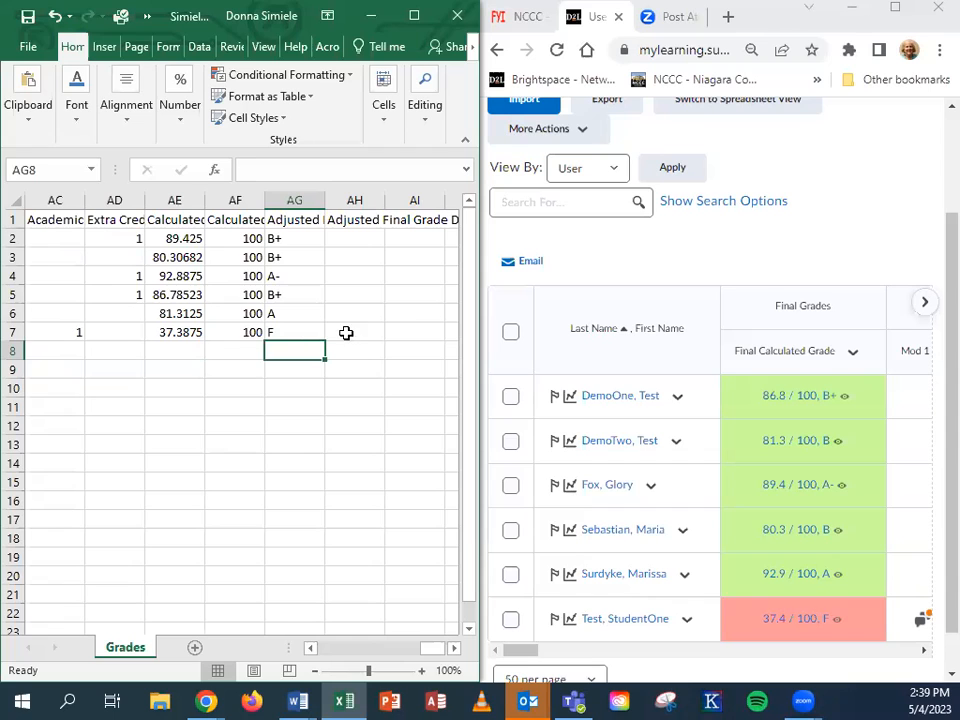
- Return to the name columns and widen the Last Name column
{"action": "left_click", "coordinate": [354, 332]}
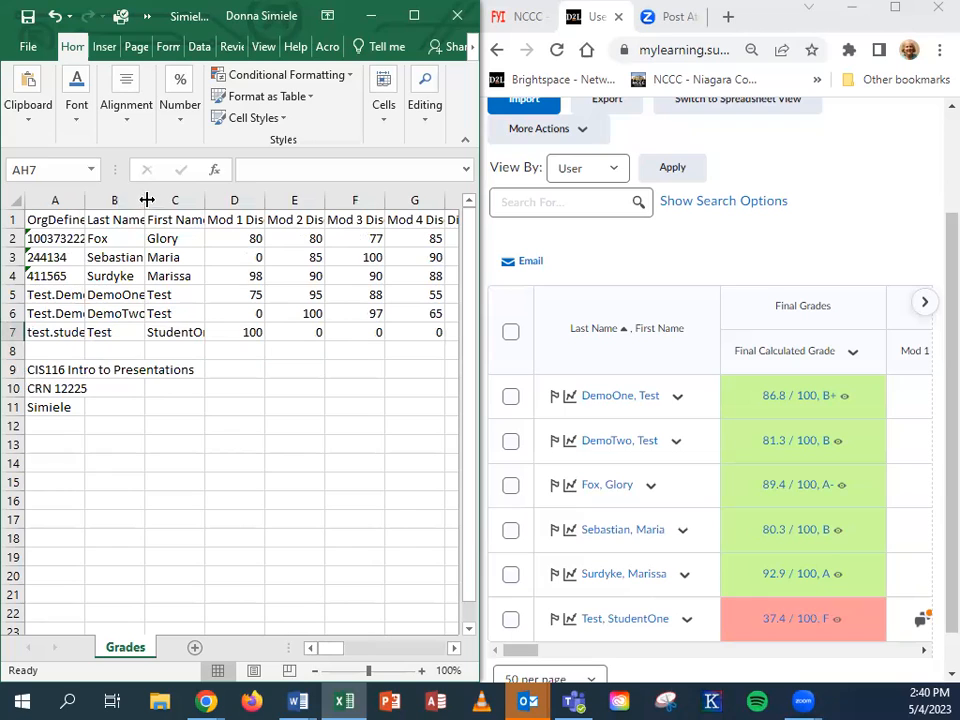
{"action": "left_click_drag", "start_coordinate": [148, 200], "coordinate": [196, 200]}
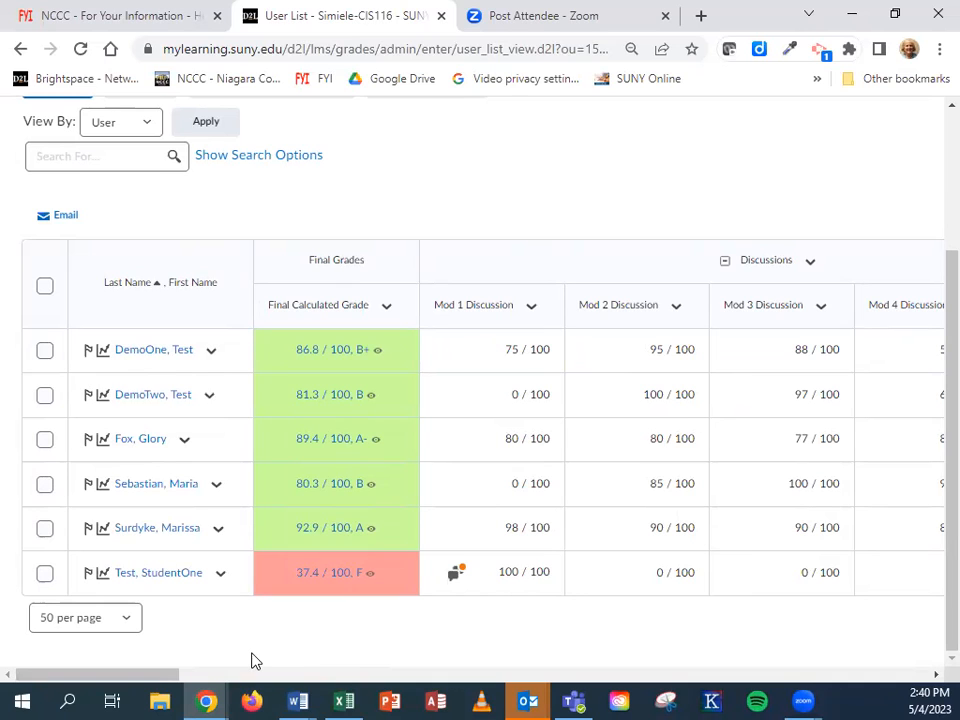
- Bring up Class Progress and pick the test student to view their progress summary
{"action": "scroll", "scroll_direction": "up", "scroll_amount": 3}
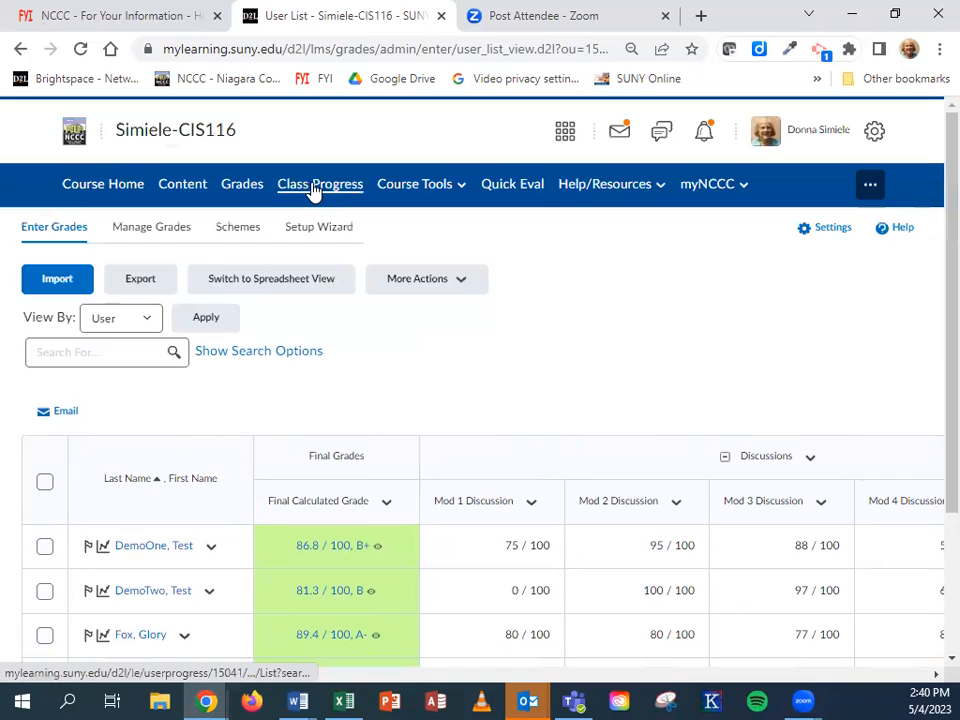
{"action": "left_click", "coordinate": [320, 184]}
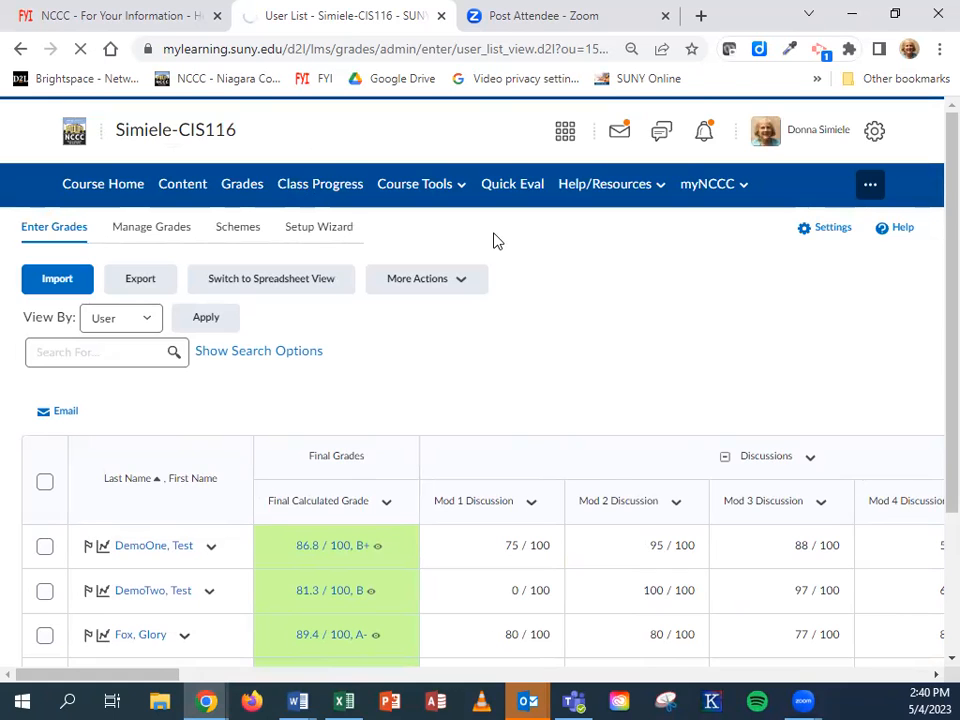
{"action": "left_click", "coordinate": [318, 184]}
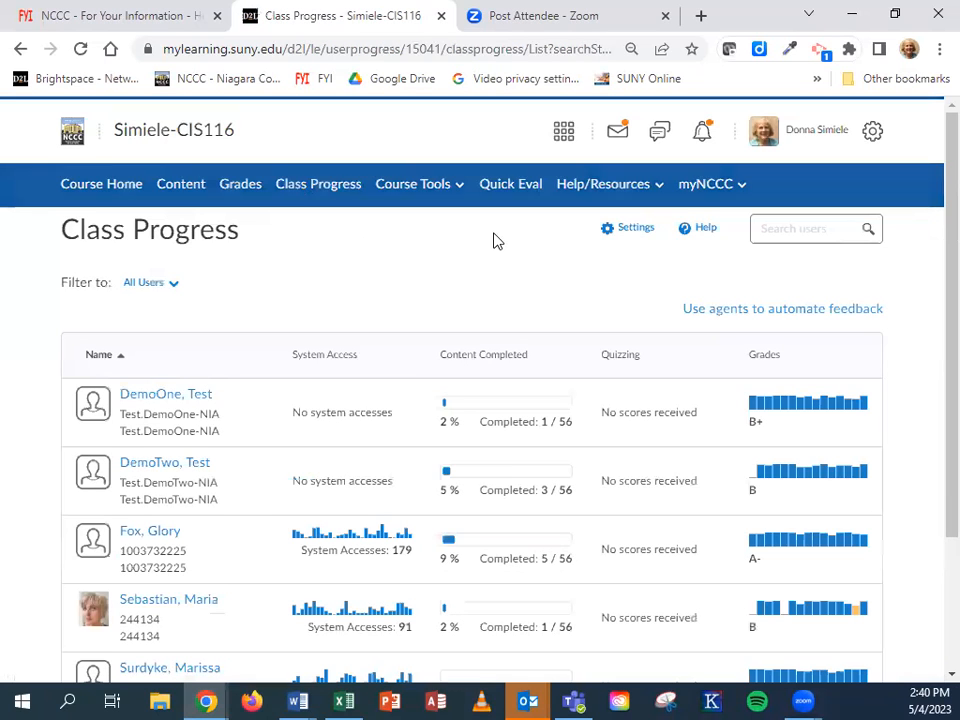
{"action": "scroll", "scroll_direction": "down", "scroll_amount": 3}
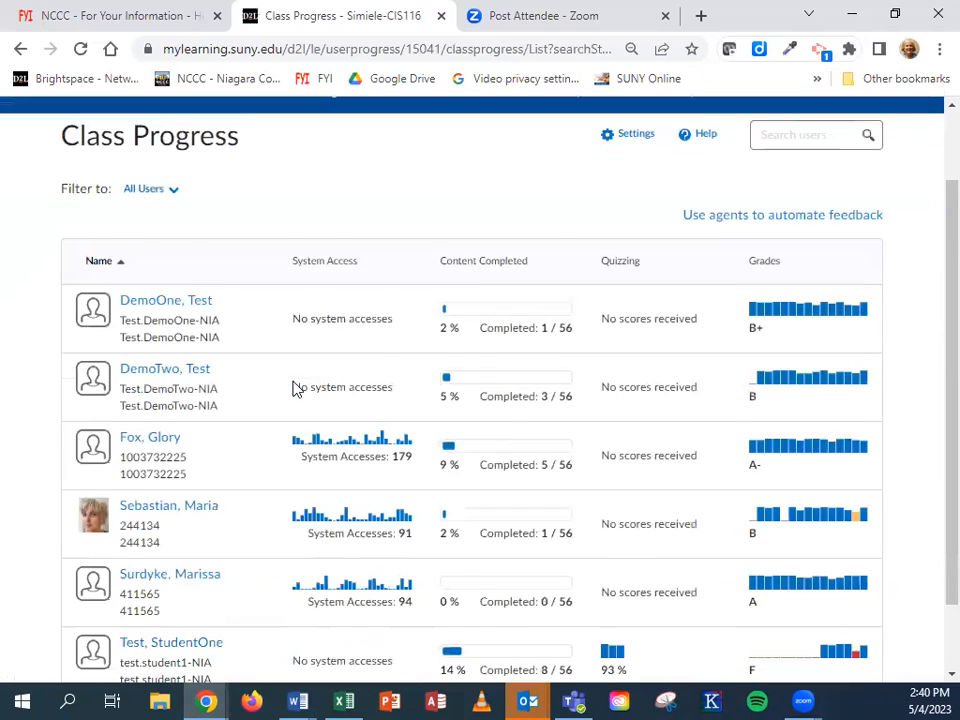
{"action": "scroll", "scroll_direction": "down", "scroll_amount": 3}
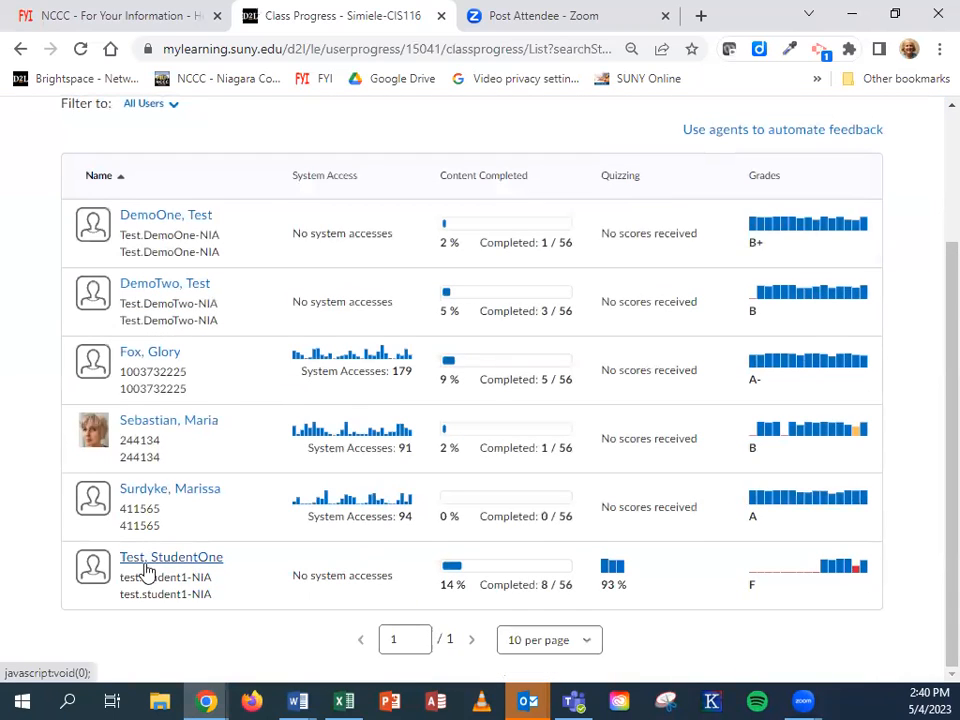
{"action": "mouse_move", "coordinate": [172, 556]}
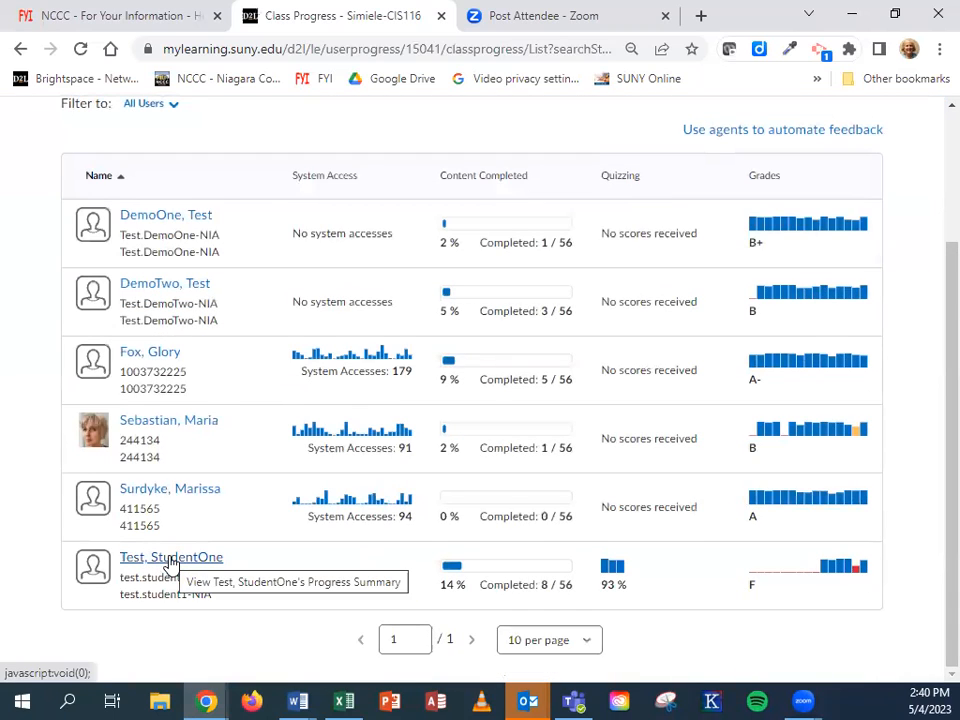
{"action": "left_click", "coordinate": [172, 556]}
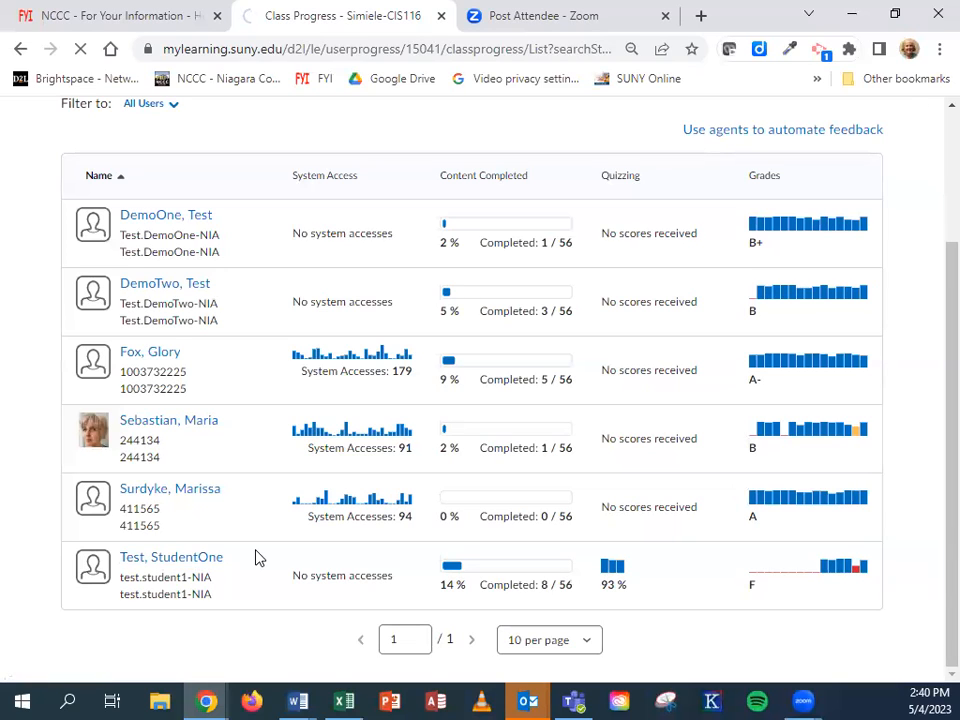
- View the test student's Assignments Progress, reviewing the 91% submitted rate and individual project scores
{"action": "left_click", "coordinate": [172, 556]}
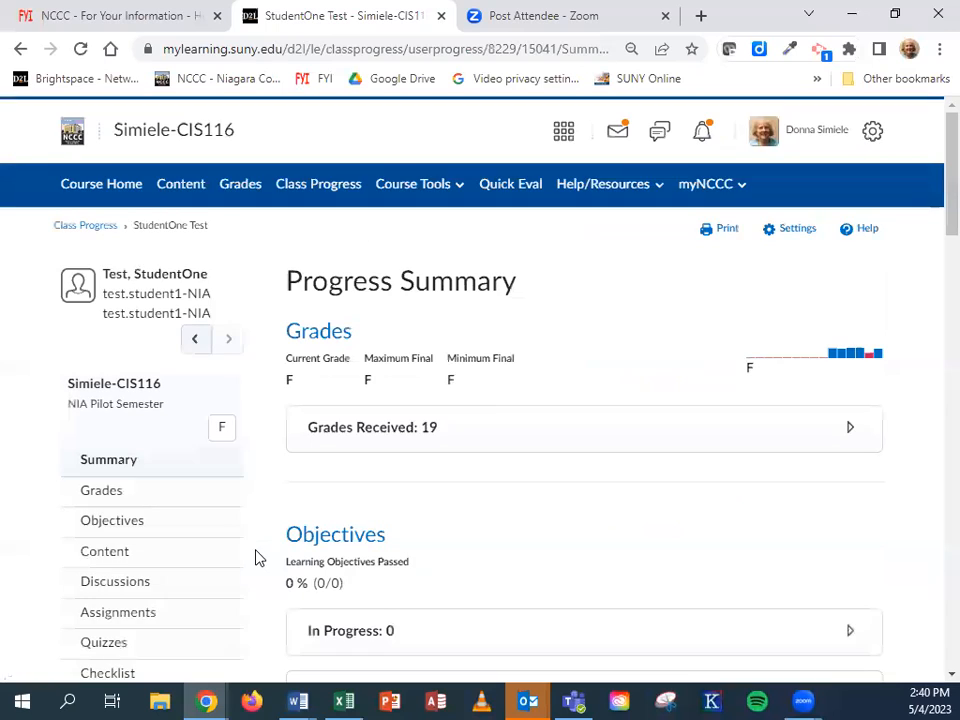
{"action": "scroll", "scroll_direction": "down", "scroll_amount": 3}
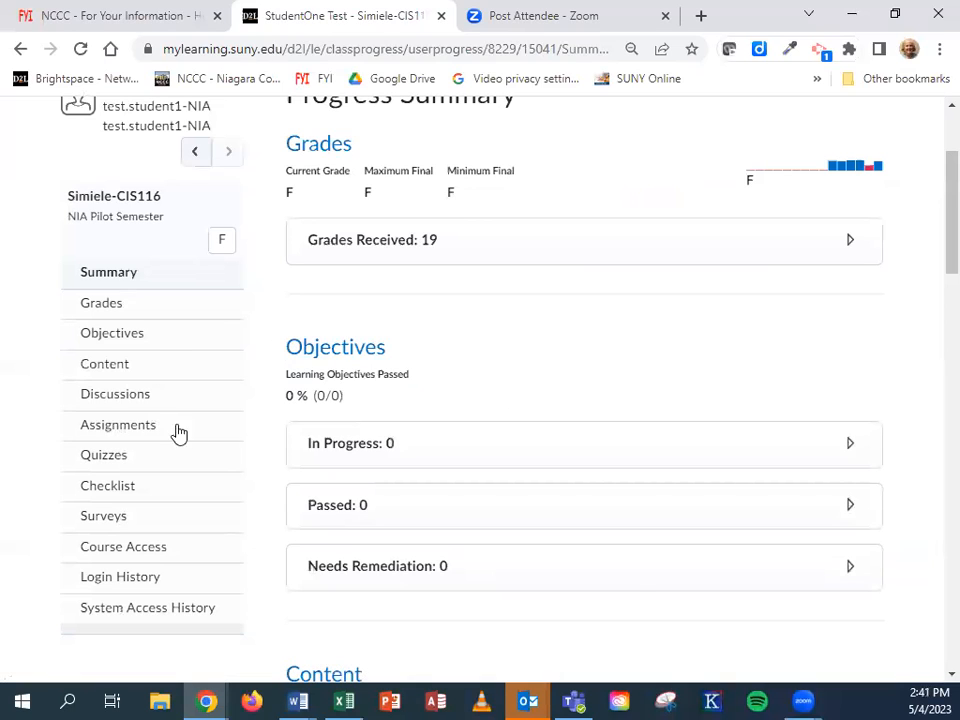
{"action": "mouse_move", "coordinate": [128, 400]}
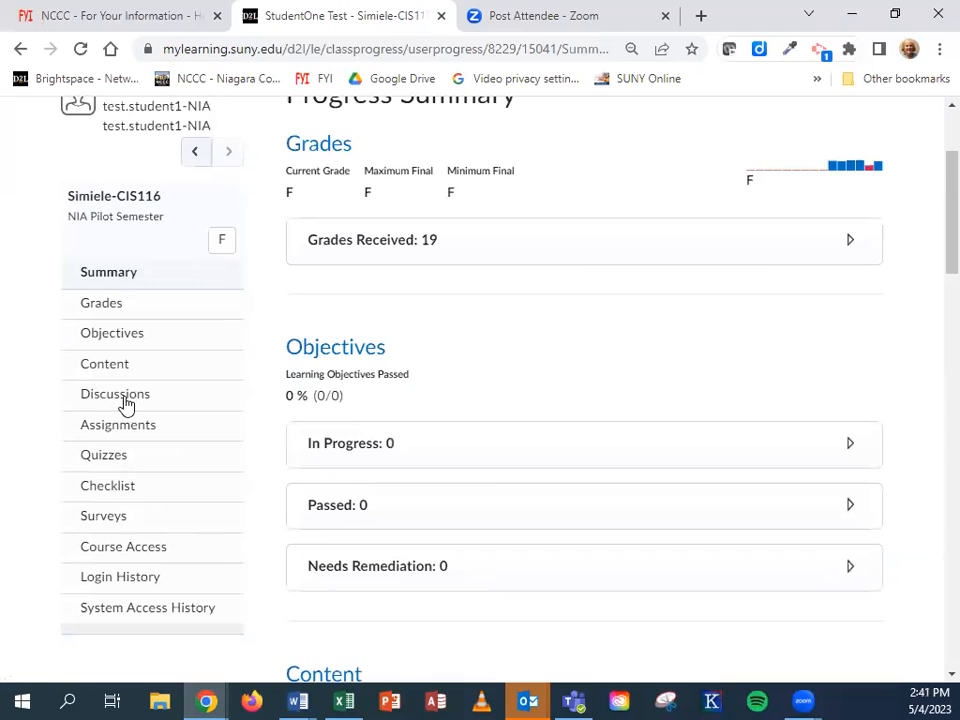
{"action": "mouse_move", "coordinate": [116, 392]}
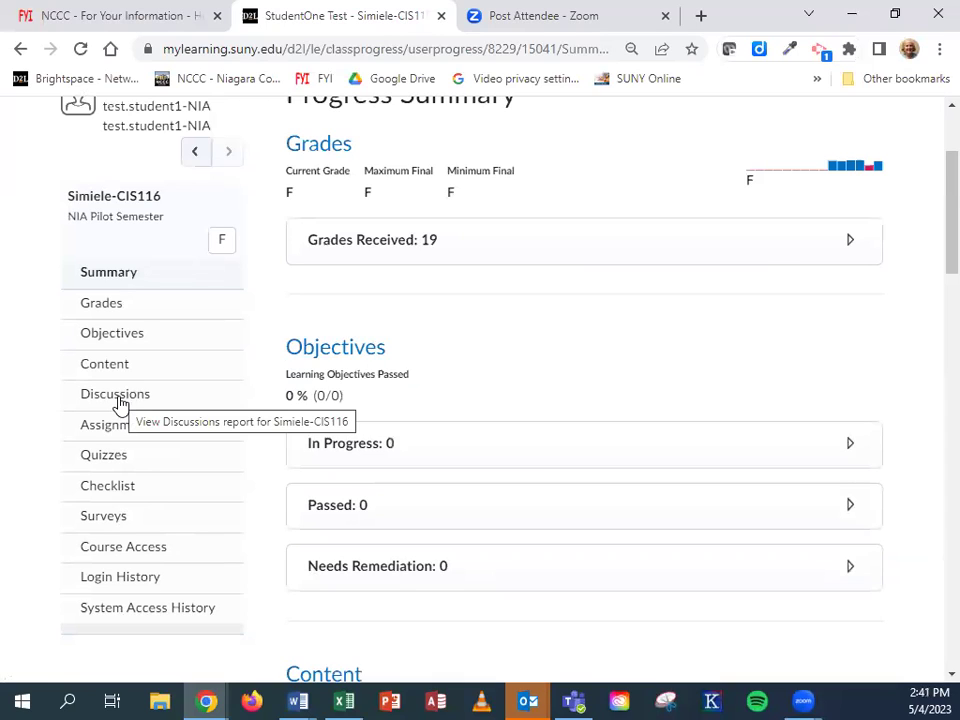
{"action": "mouse_move", "coordinate": [118, 424]}
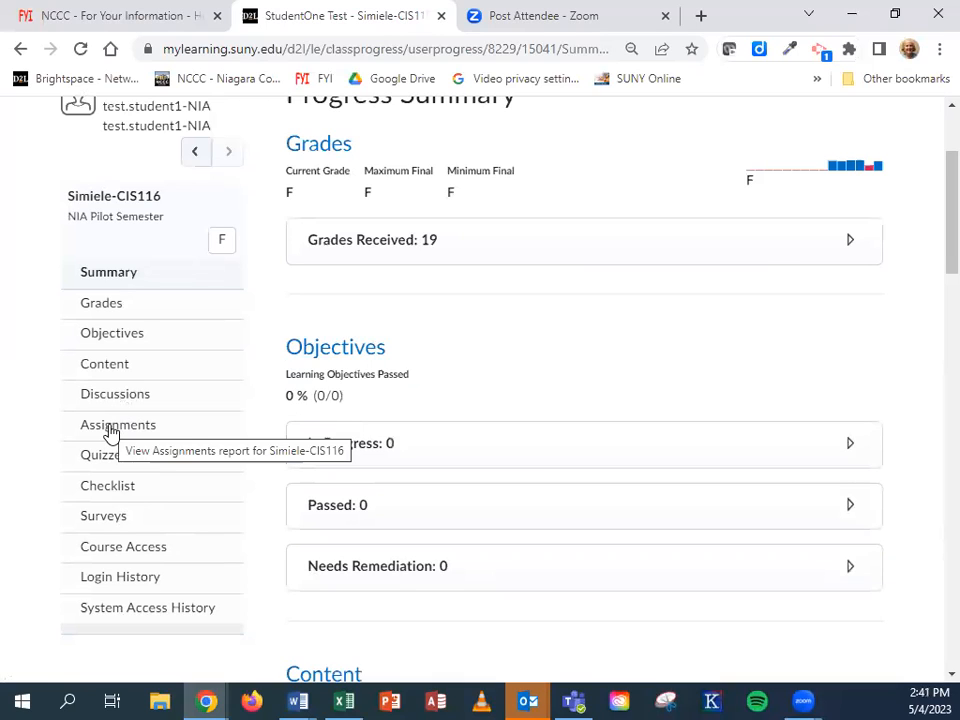
{"action": "left_click", "coordinate": [118, 424]}
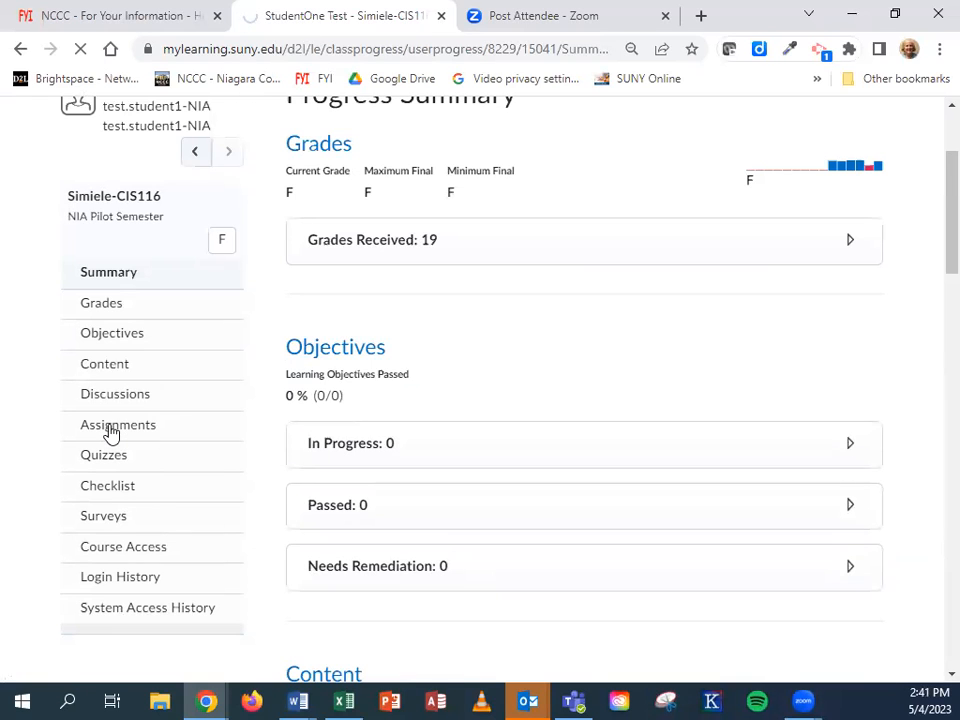
{"action": "left_click", "coordinate": [118, 424]}
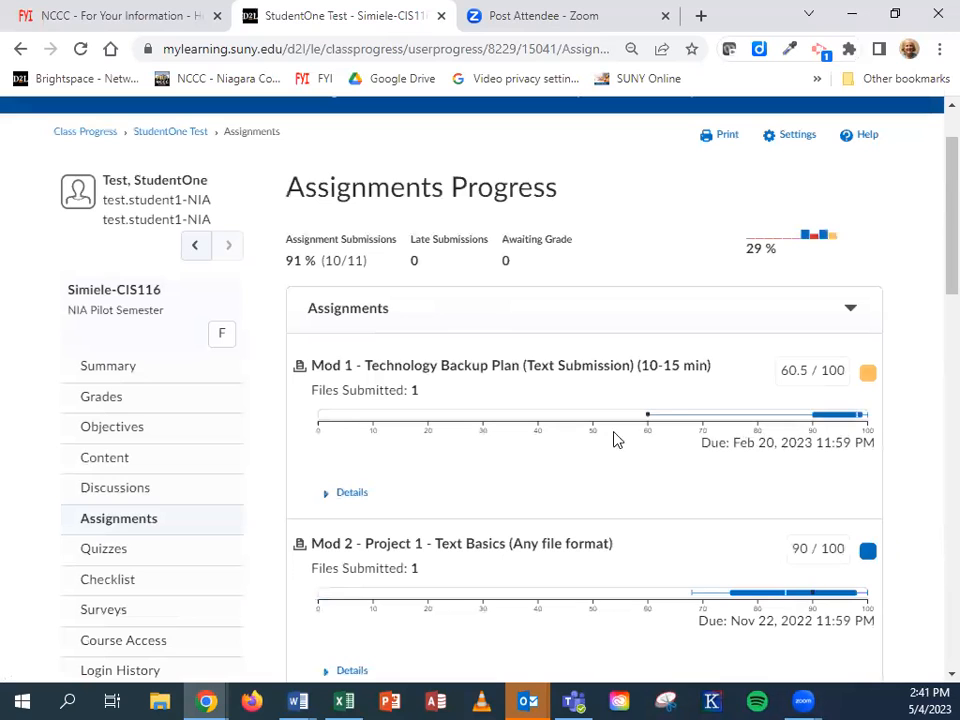
{"action": "scroll", "scroll_direction": "down", "scroll_amount": 3}
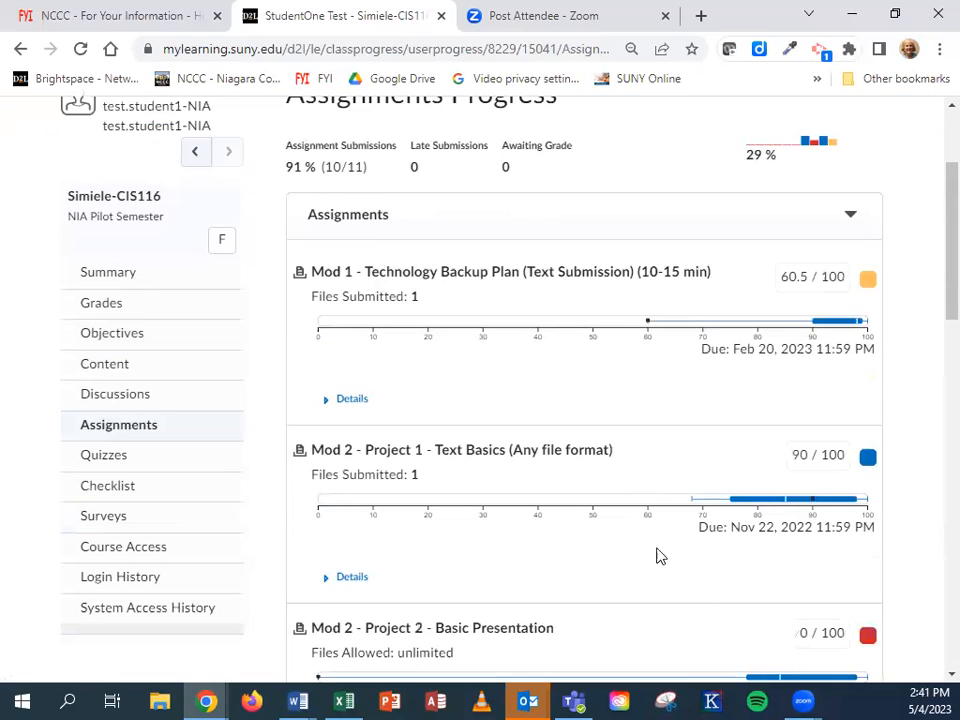
{"action": "scroll", "scroll_direction": "down", "scroll_amount": 3}
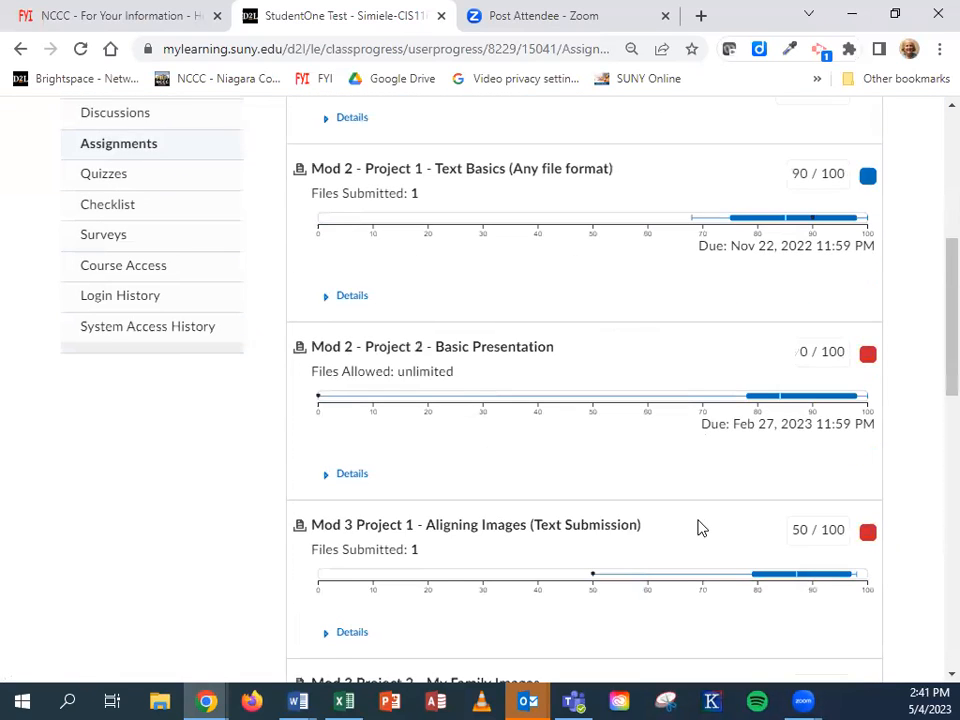
{"action": "scroll", "scroll_direction": "up", "scroll_amount": 3}
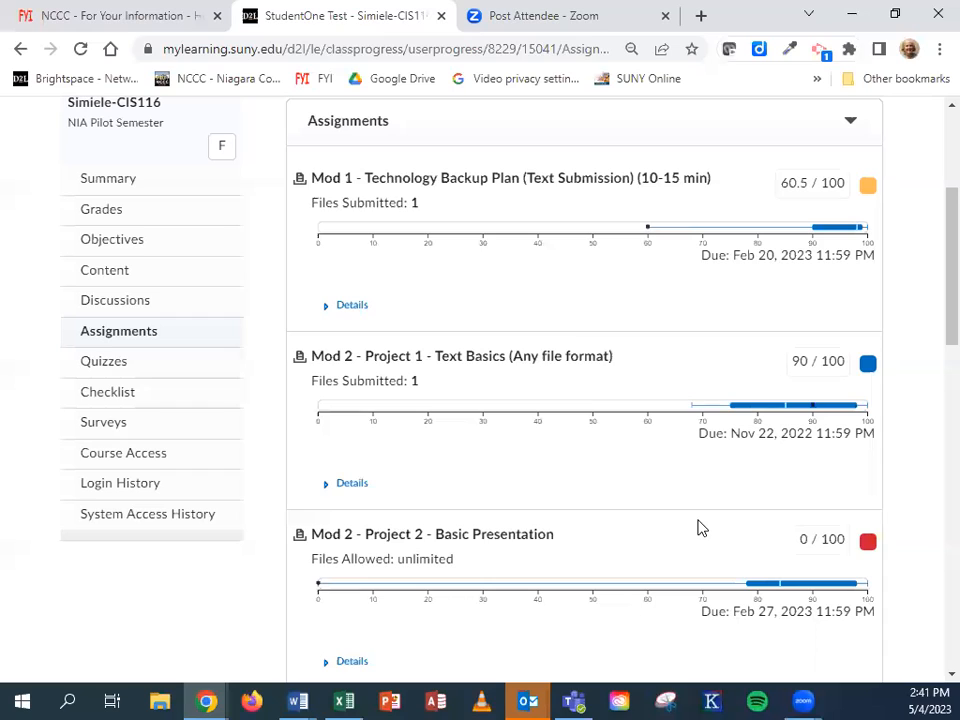
{"action": "mouse_move", "coordinate": [756, 256]}
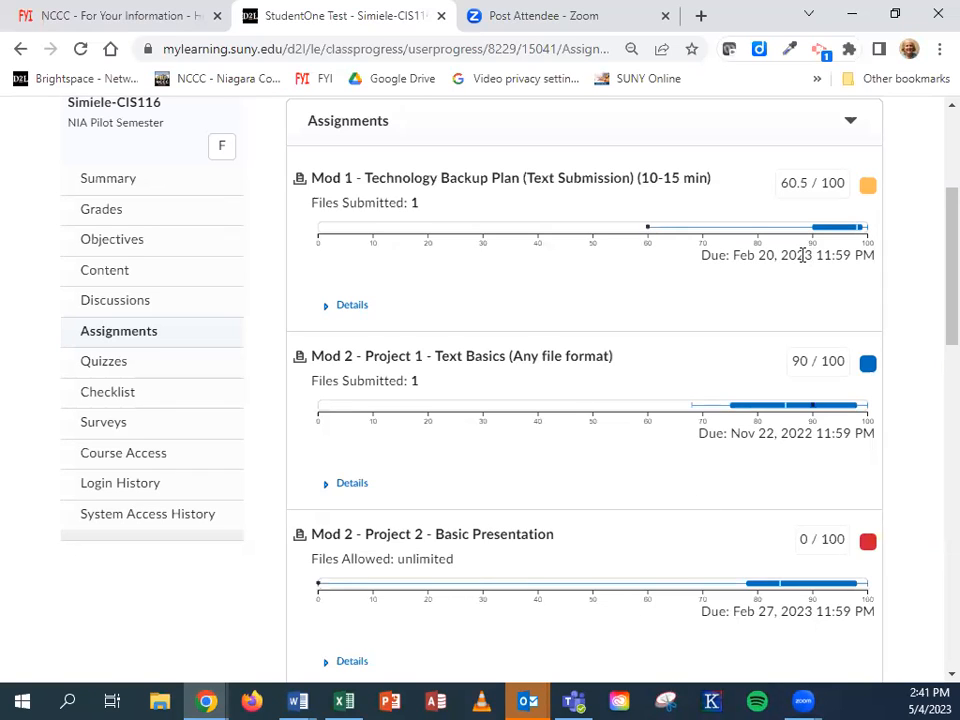
{"action": "mouse_move", "coordinate": [490, 440]}
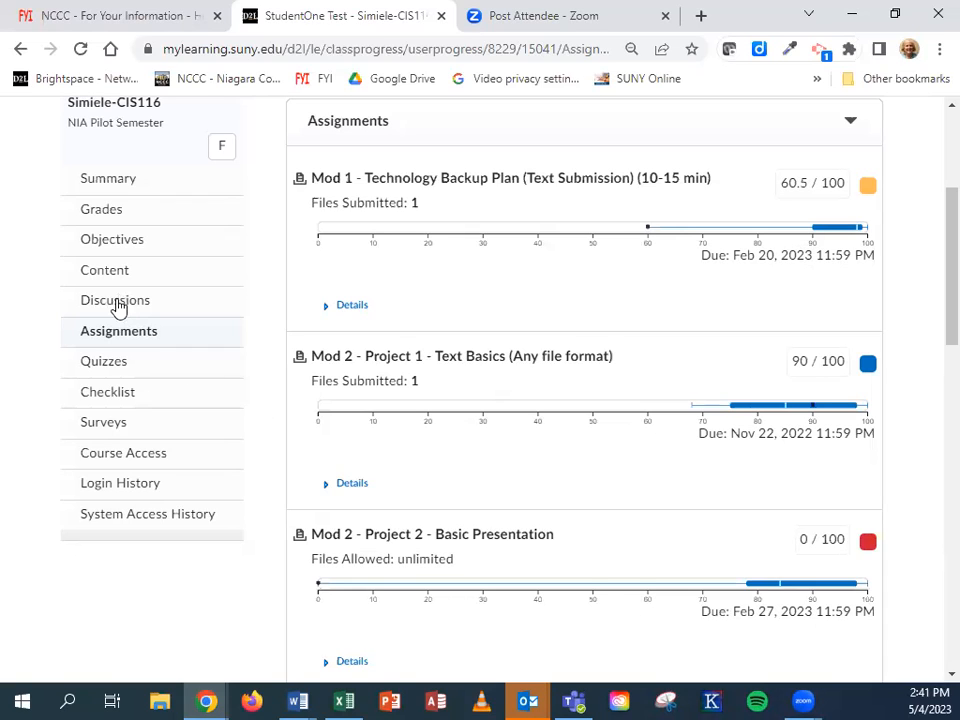
{"action": "scroll", "scroll_direction": "down", "scroll_amount": 3}
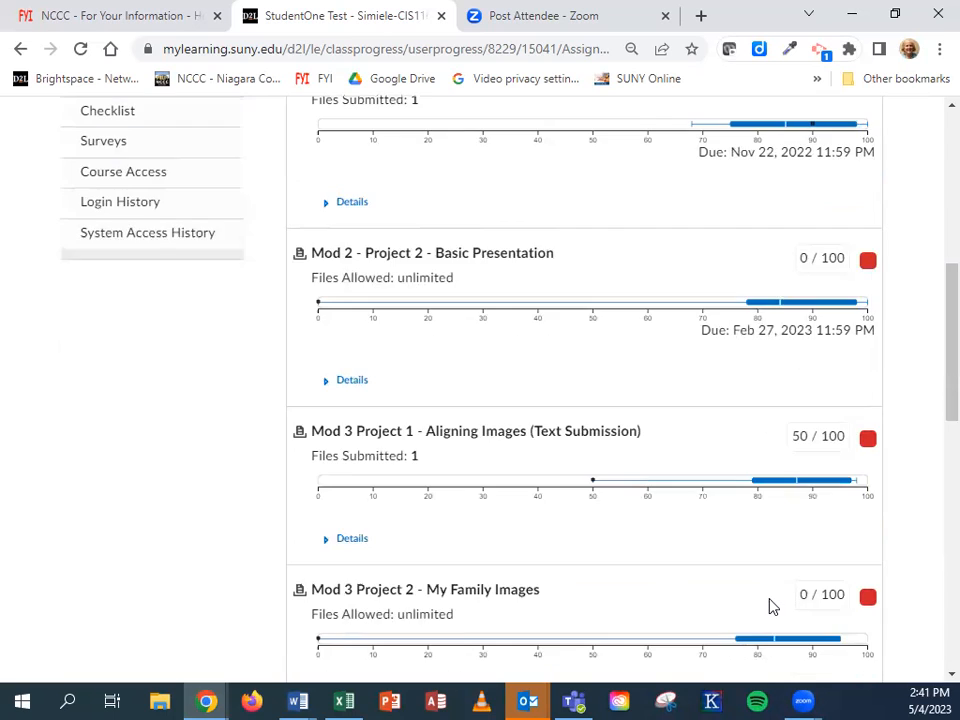
{"action": "scroll", "scroll_direction": "down", "scroll_amount": 3}
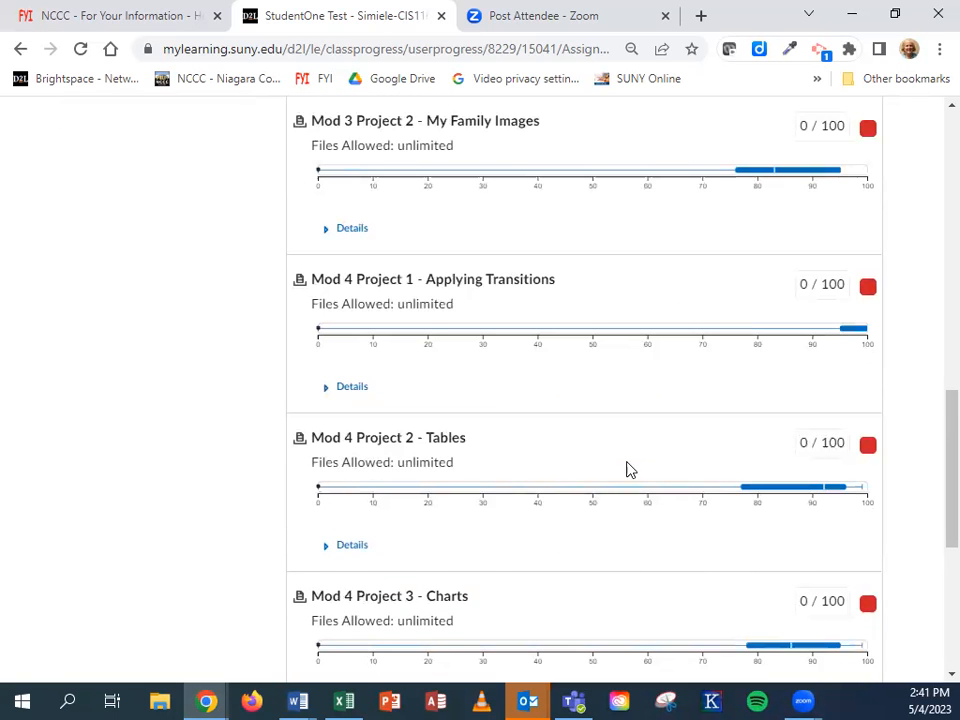
{"action": "scroll", "scroll_direction": "down", "scroll_amount": 3}
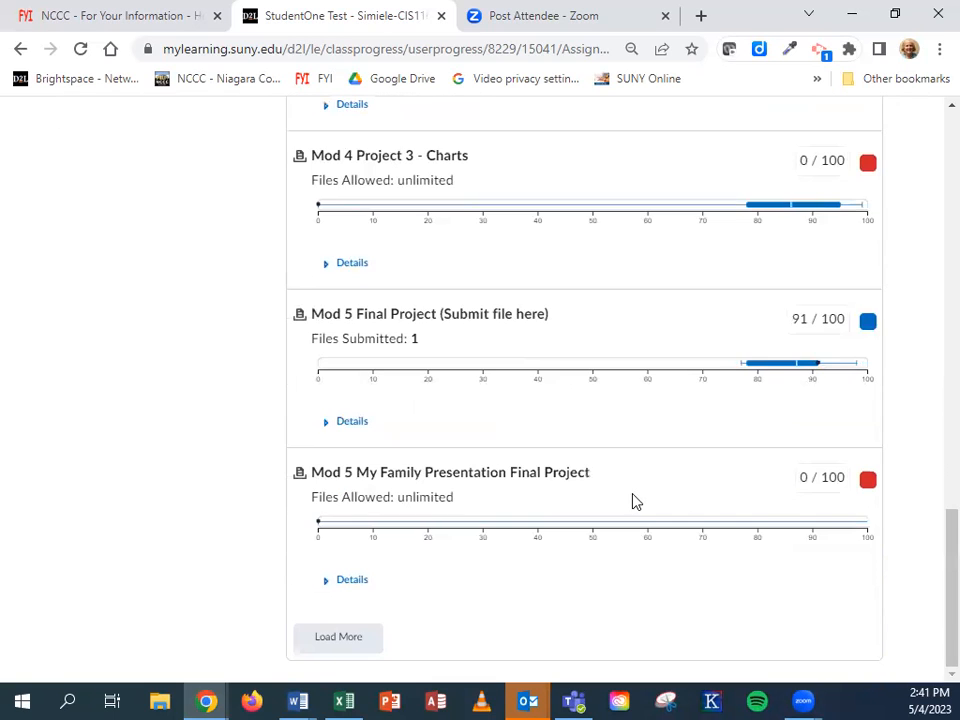
{"action": "scroll", "scroll_direction": "up", "scroll_amount": 3}
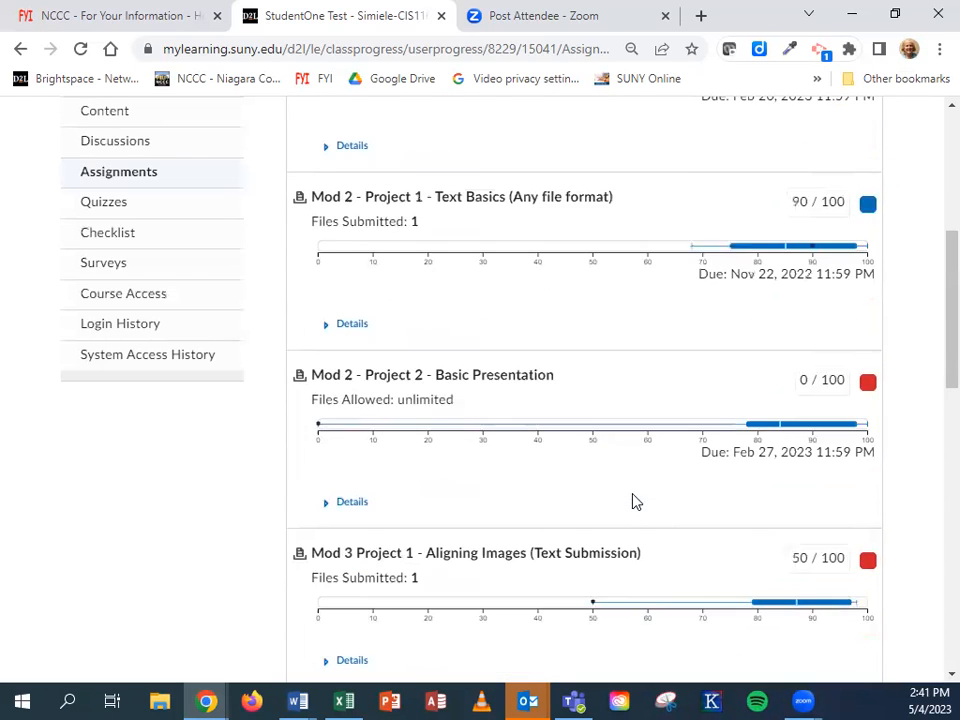
{"action": "scroll", "scroll_direction": "up", "scroll_amount": 3}
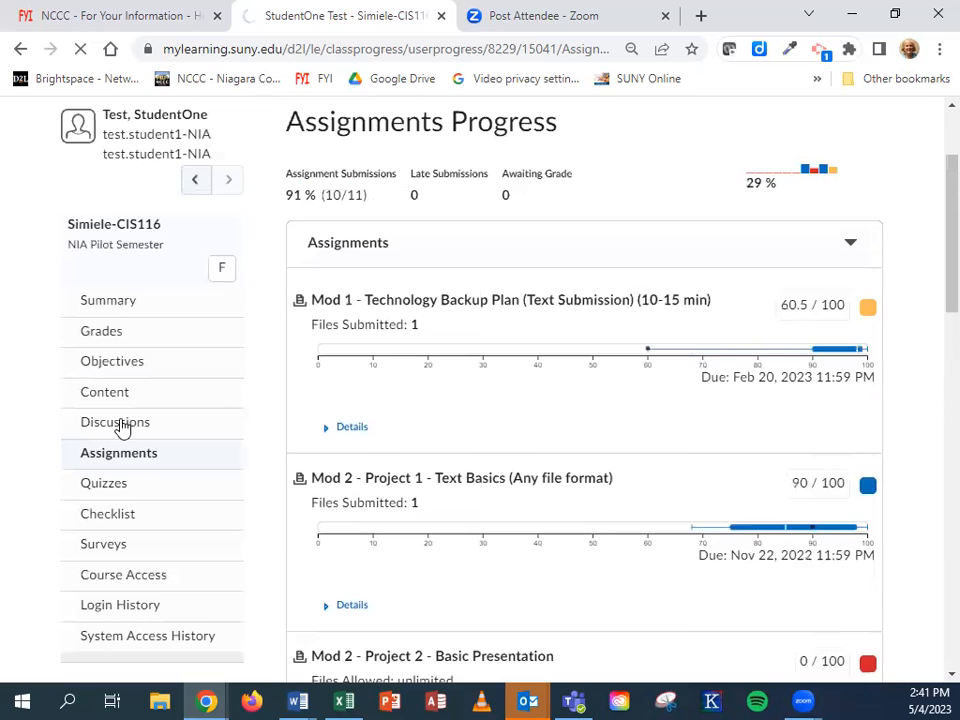
- View the test student's Discussions Progress with the Class Community topics expanded
{"action": "left_click", "coordinate": [116, 422]}
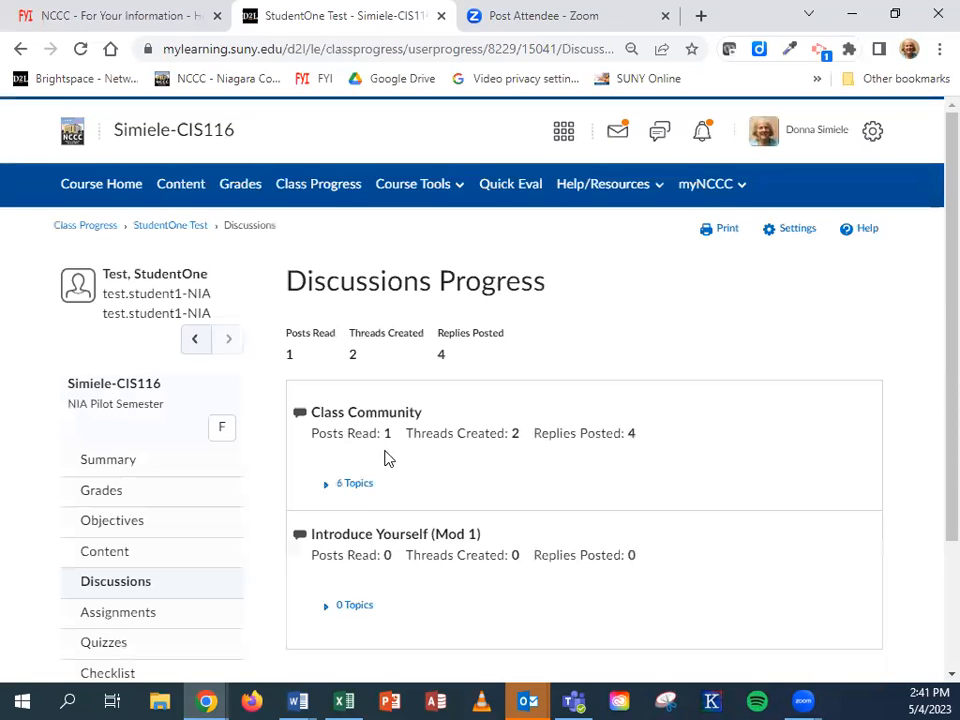
{"action": "left_click", "coordinate": [356, 482]}
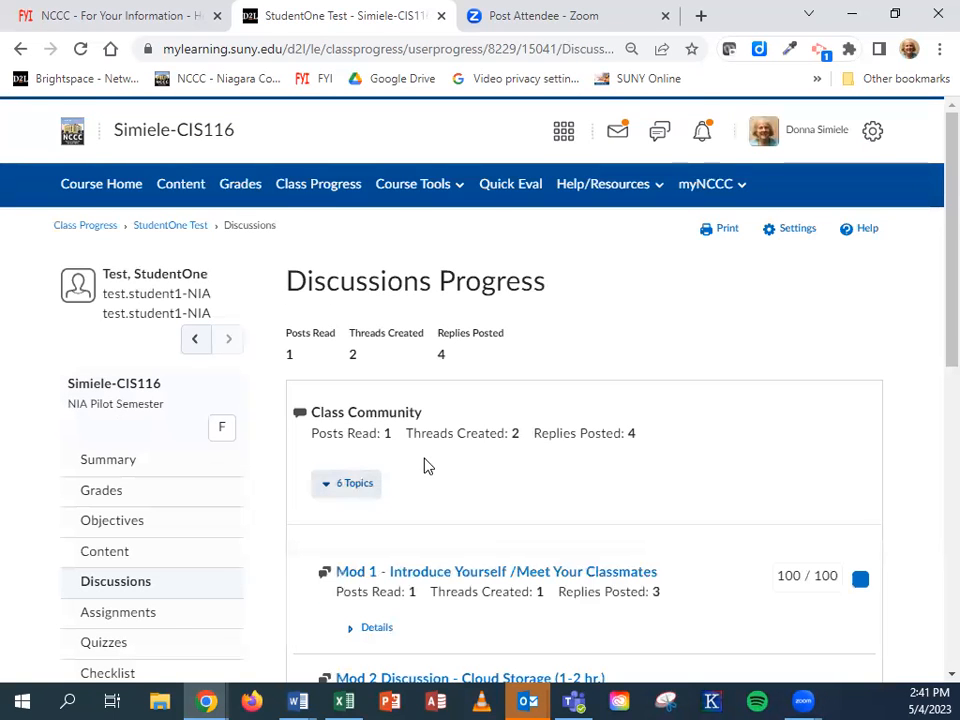
{"action": "scroll", "scroll_direction": "down", "scroll_amount": 3}
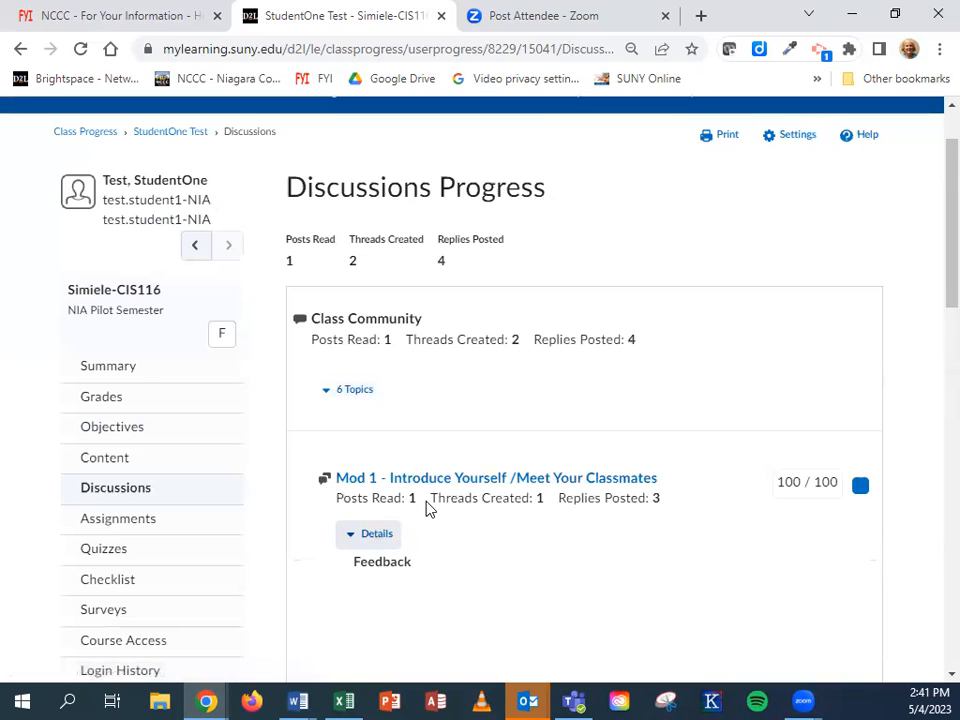
{"action": "scroll", "scroll_direction": "down", "scroll_amount": 3}
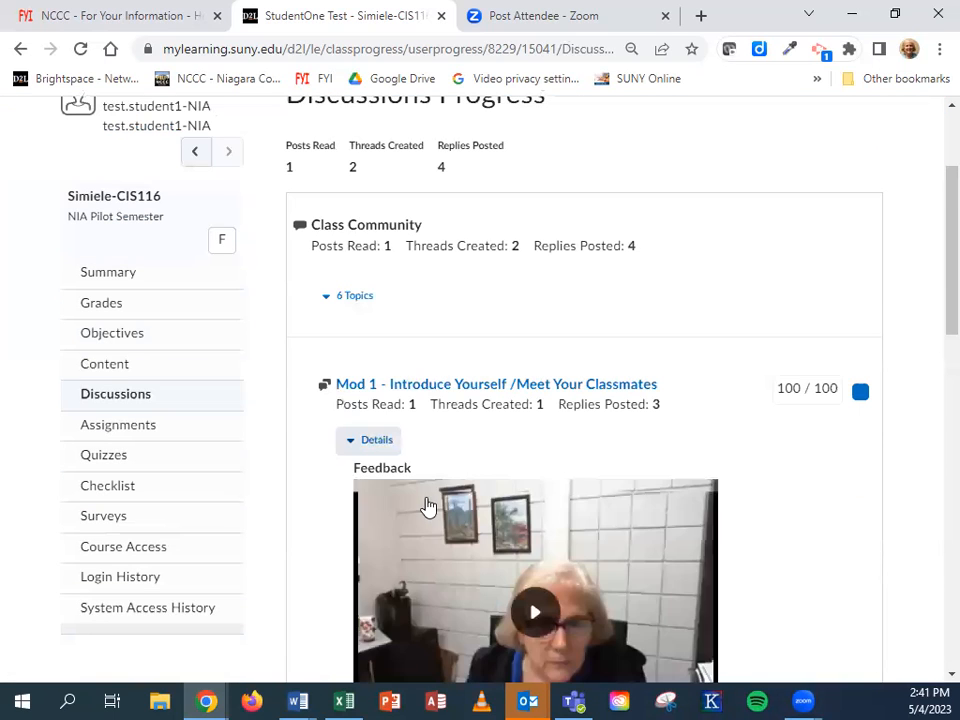
{"action": "scroll", "scroll_direction": "down", "scroll_amount": 3}
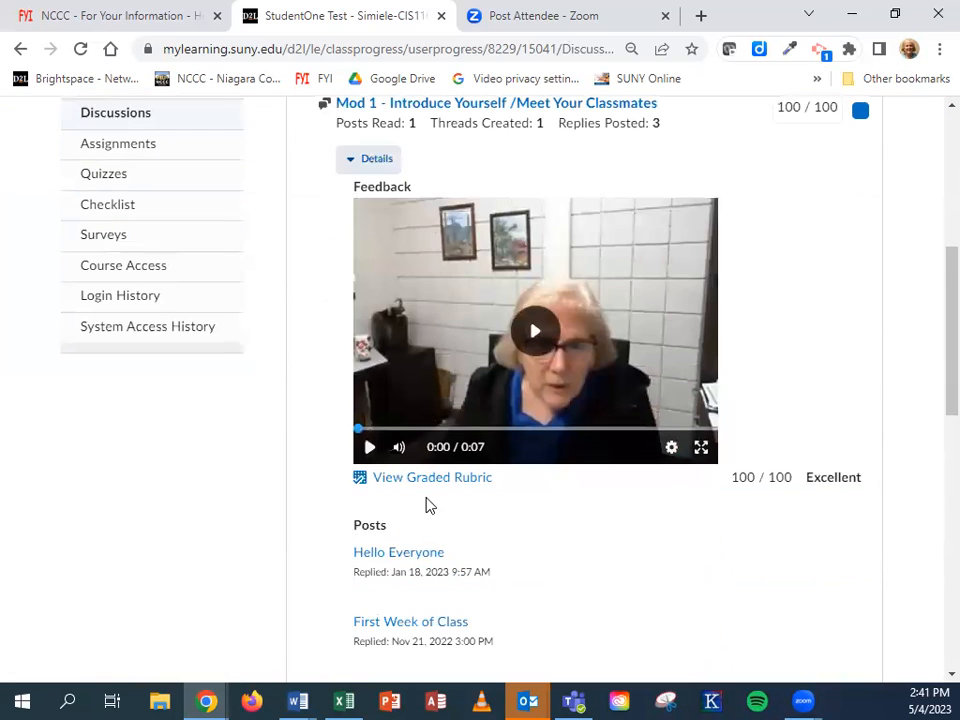
{"action": "scroll", "scroll_direction": "down", "scroll_amount": 3}
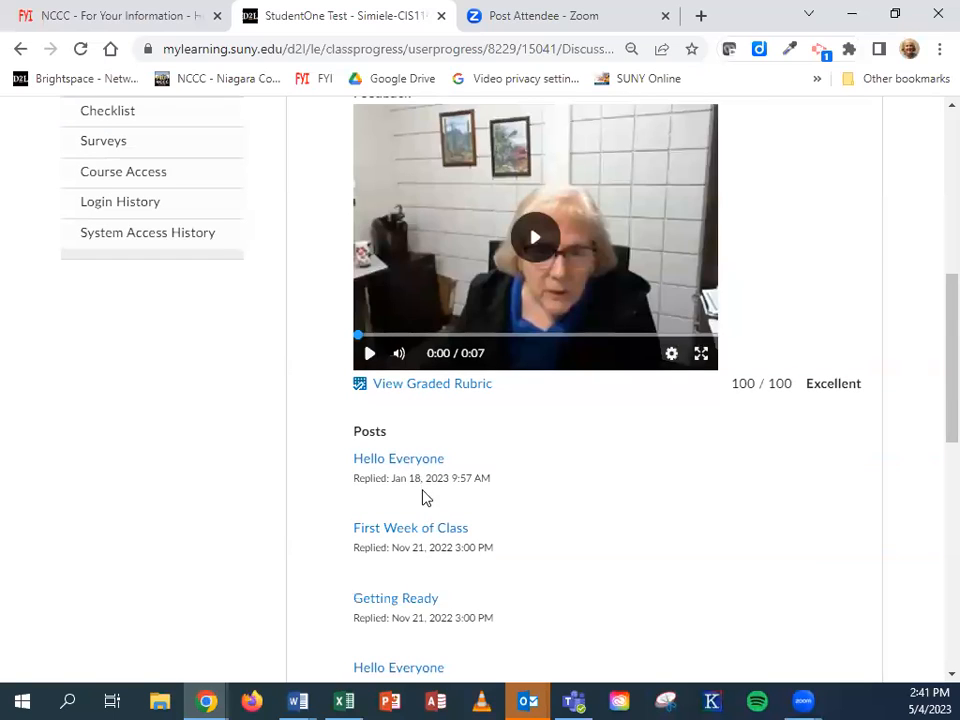
{"action": "scroll", "scroll_direction": "down", "scroll_amount": 3}
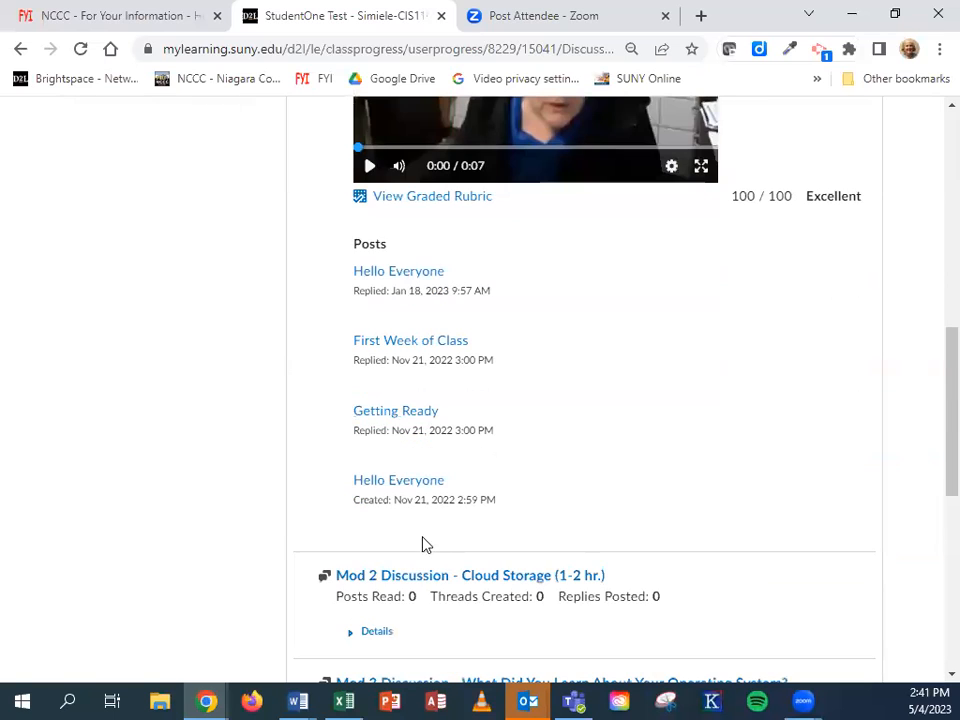
- Show the details for the Mod 2 and Mod 3 discussion topics
{"action": "left_click", "coordinate": [376, 630]}
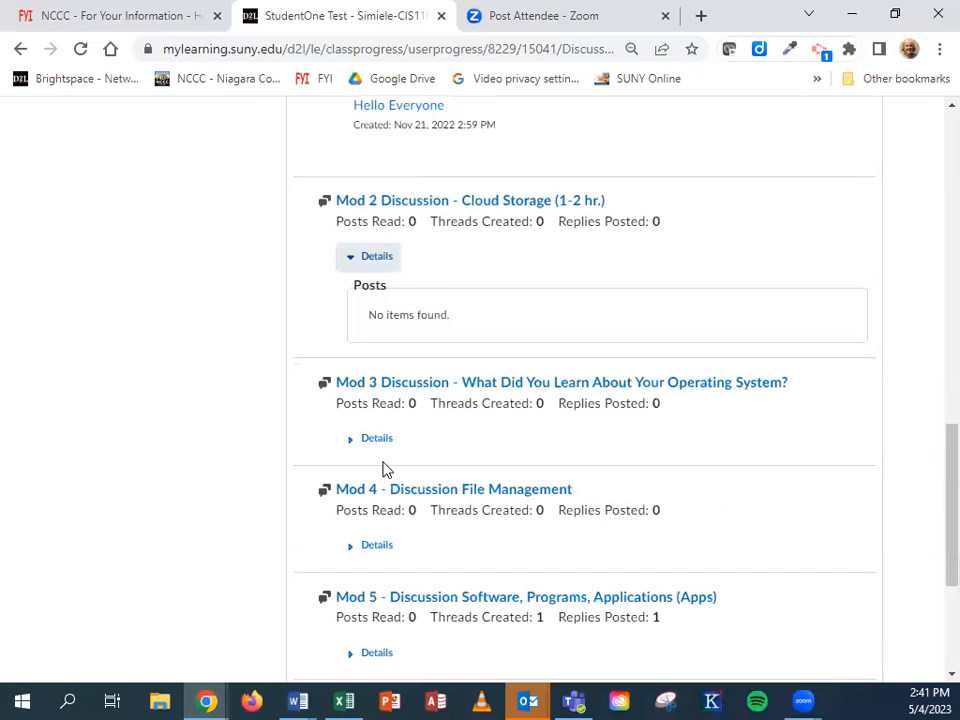
{"action": "left_click", "coordinate": [376, 436]}
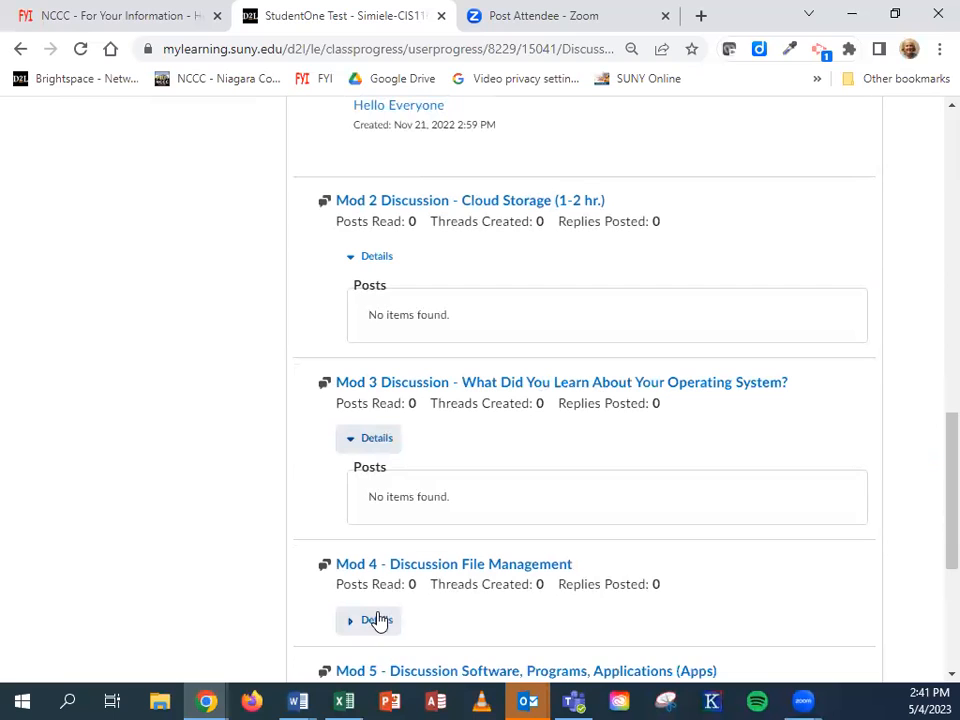
{"action": "scroll", "scroll_direction": "down", "scroll_amount": 3}
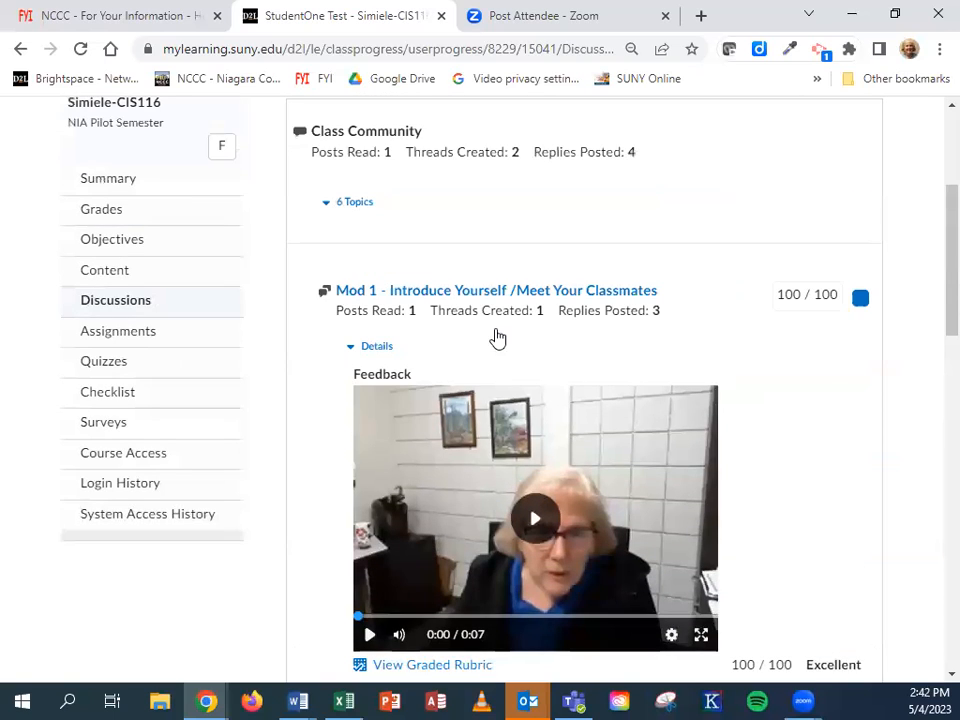
{"action": "mouse_move", "coordinate": [106, 370]}
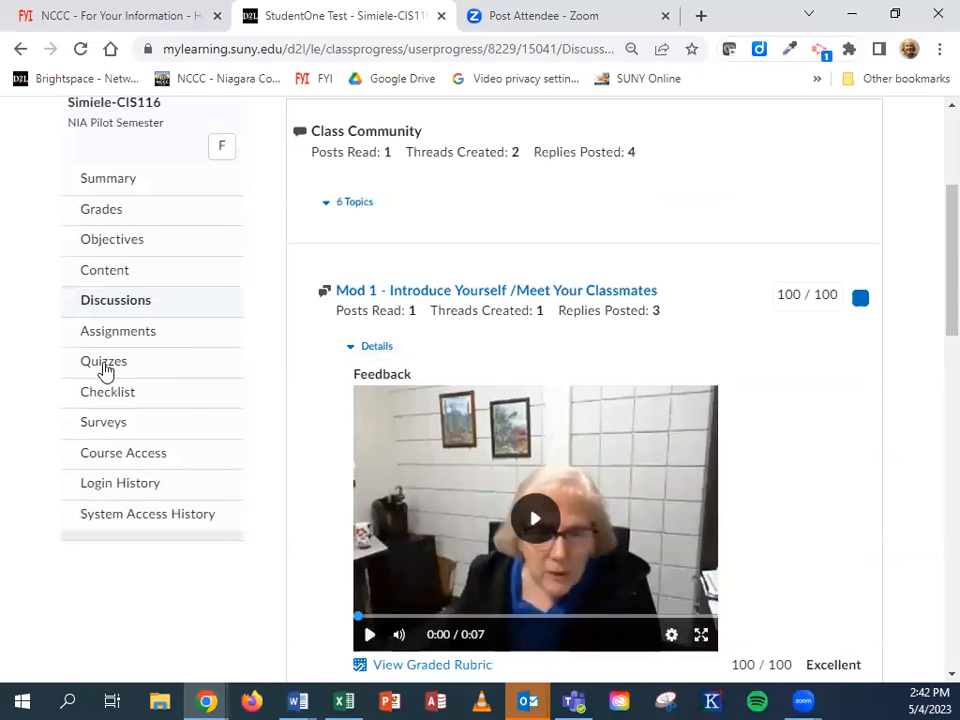
- View the test student's Quizzes Progress with the Mod 1 Plagiarism Quiz's four attempts and scores listed
{"action": "left_click", "coordinate": [104, 360]}
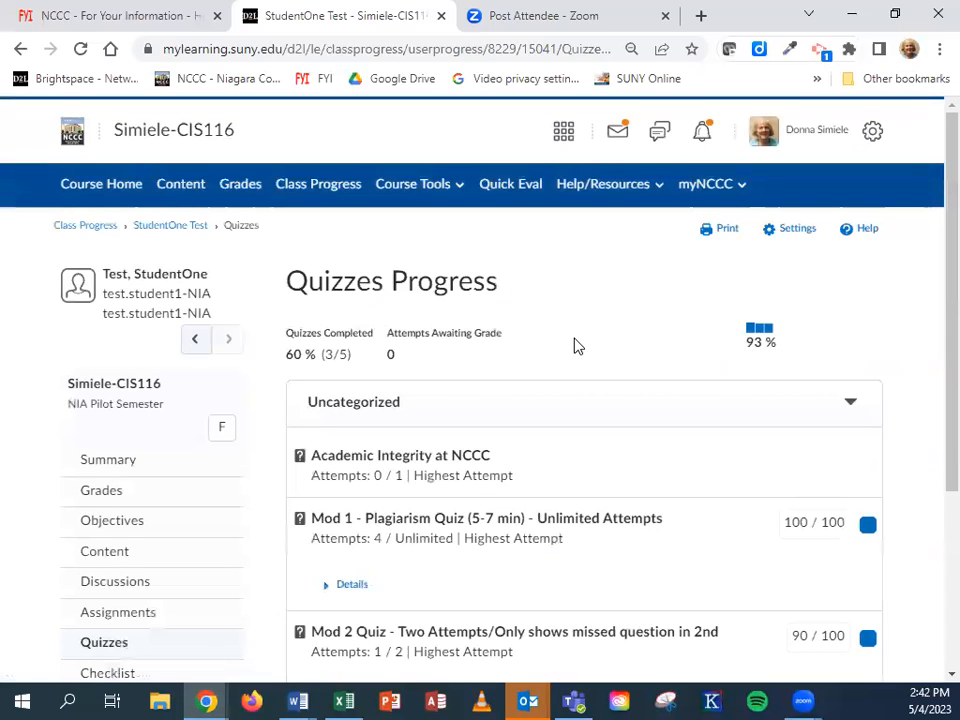
{"action": "scroll", "scroll_direction": "down", "scroll_amount": 3}
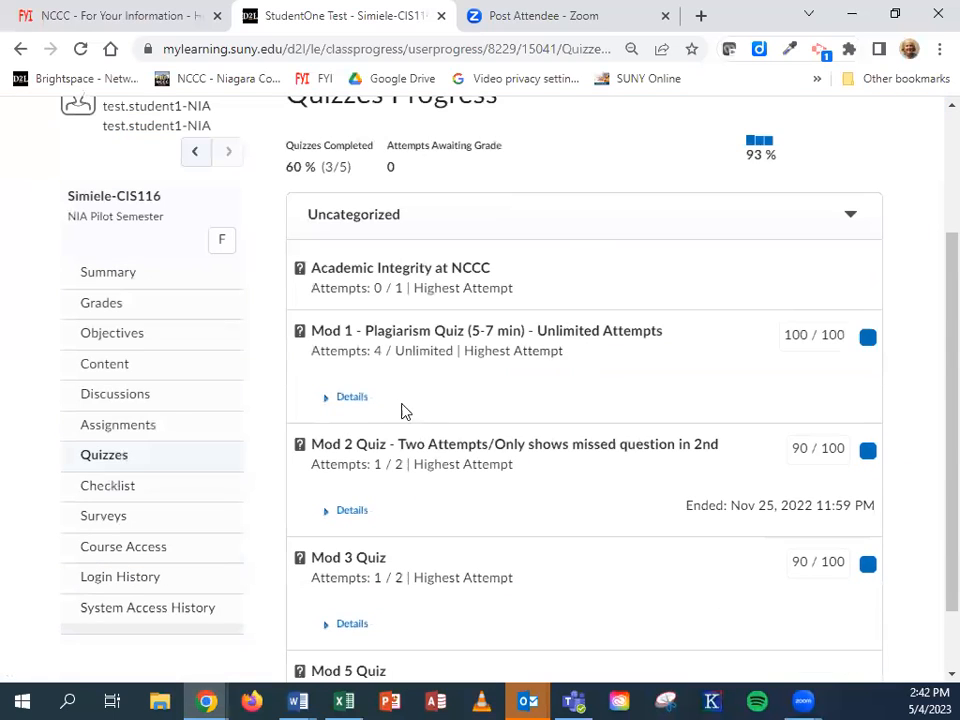
{"action": "left_click", "coordinate": [352, 396]}
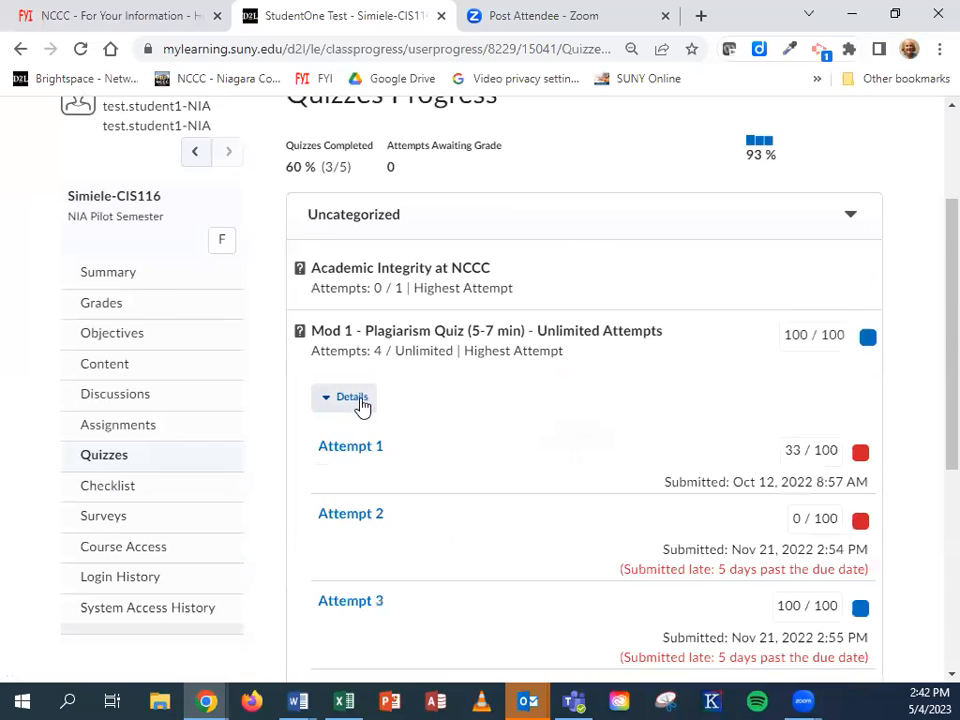
{"action": "scroll", "scroll_direction": "down", "scroll_amount": 3}
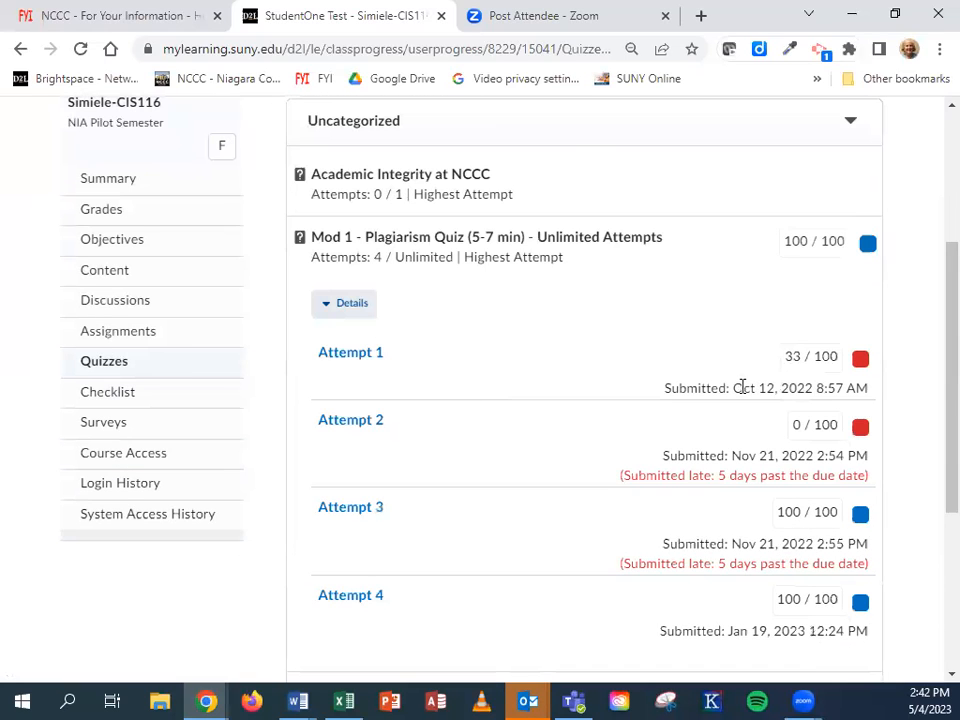
{"action": "scroll", "scroll_direction": "down", "scroll_amount": 3}
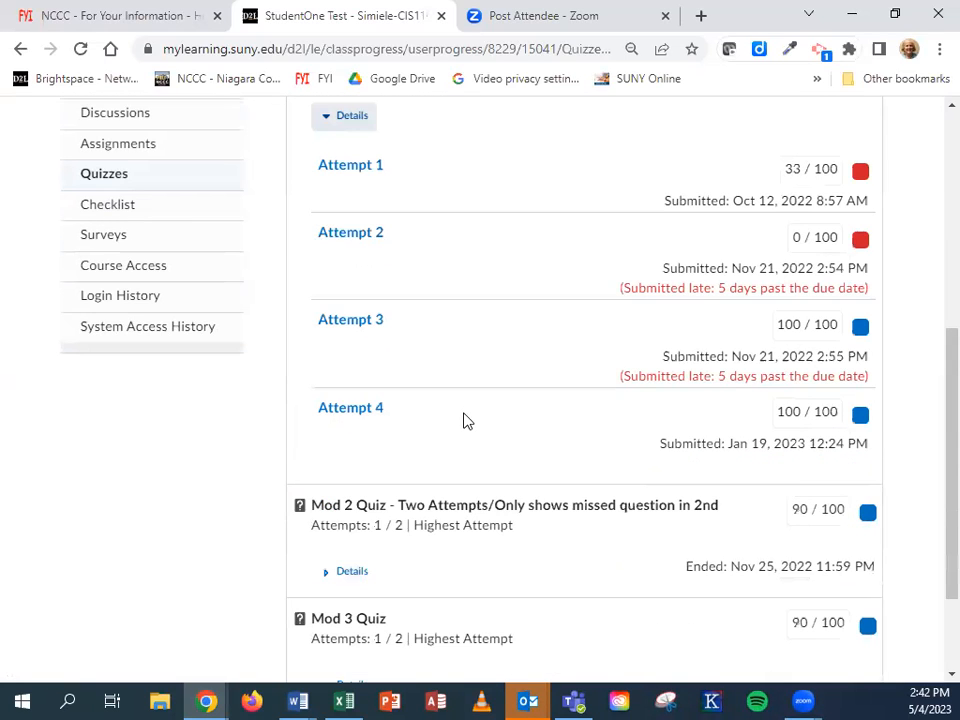
{"action": "scroll", "scroll_direction": "down", "scroll_amount": 3}
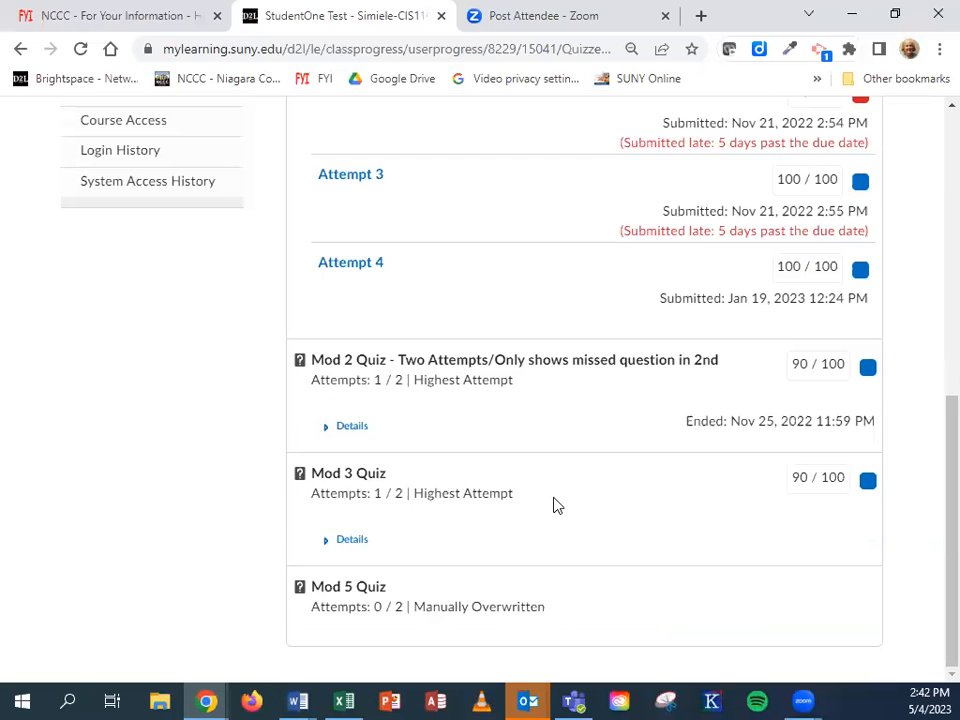
{"action": "scroll", "scroll_direction": "up", "scroll_amount": 3}
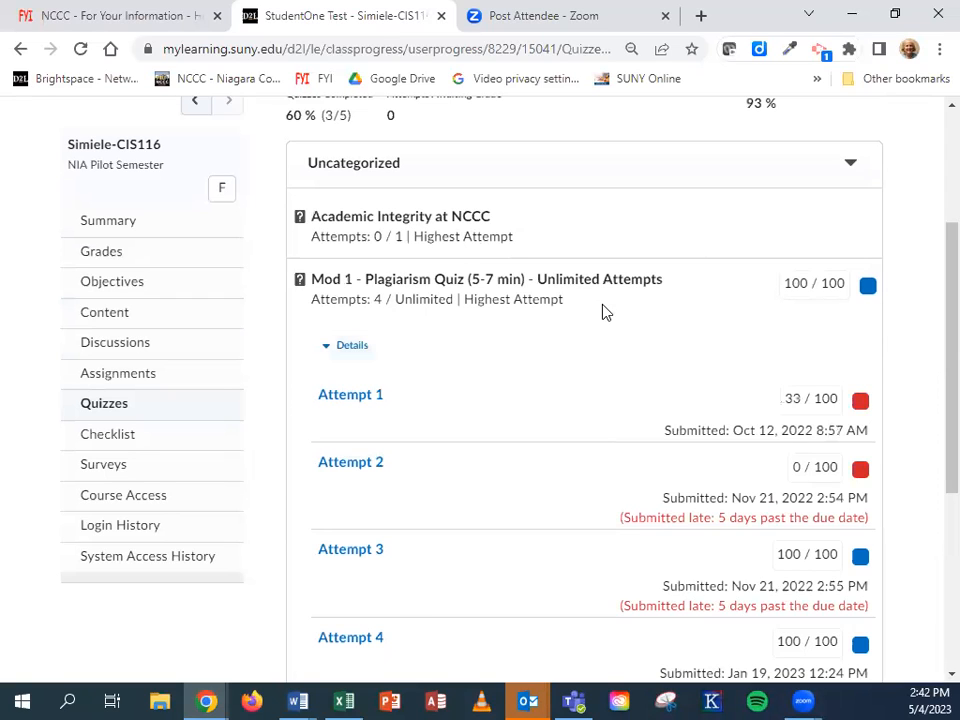
{"action": "mouse_move", "coordinate": [644, 328]}
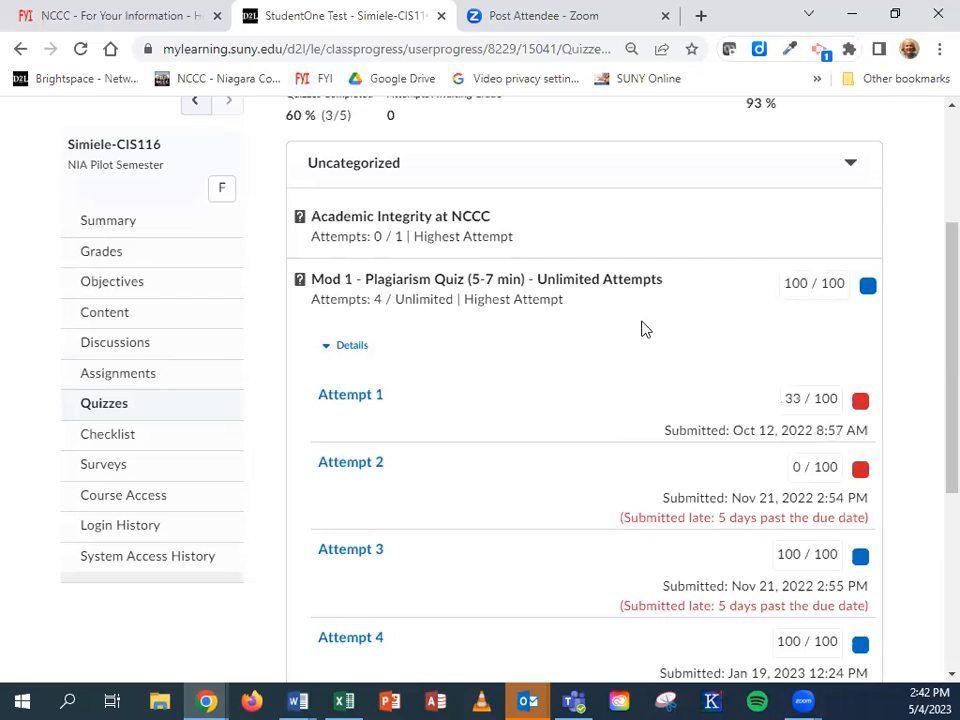
{"action": "scroll", "scroll_direction": "up", "scroll_amount": 3}
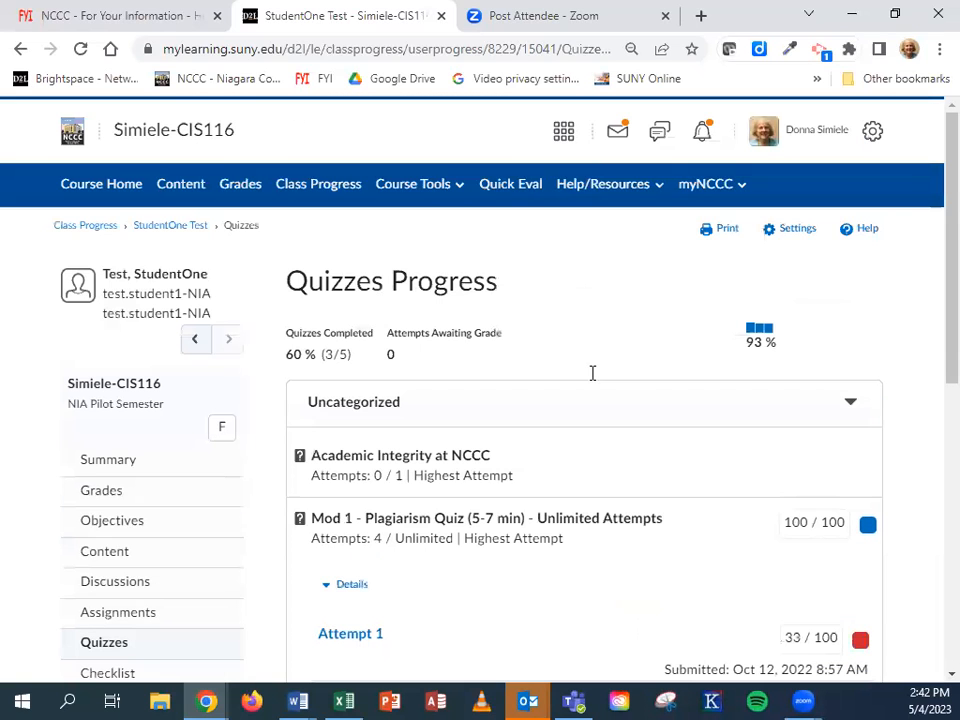
{"action": "mouse_move", "coordinate": [318, 184]}
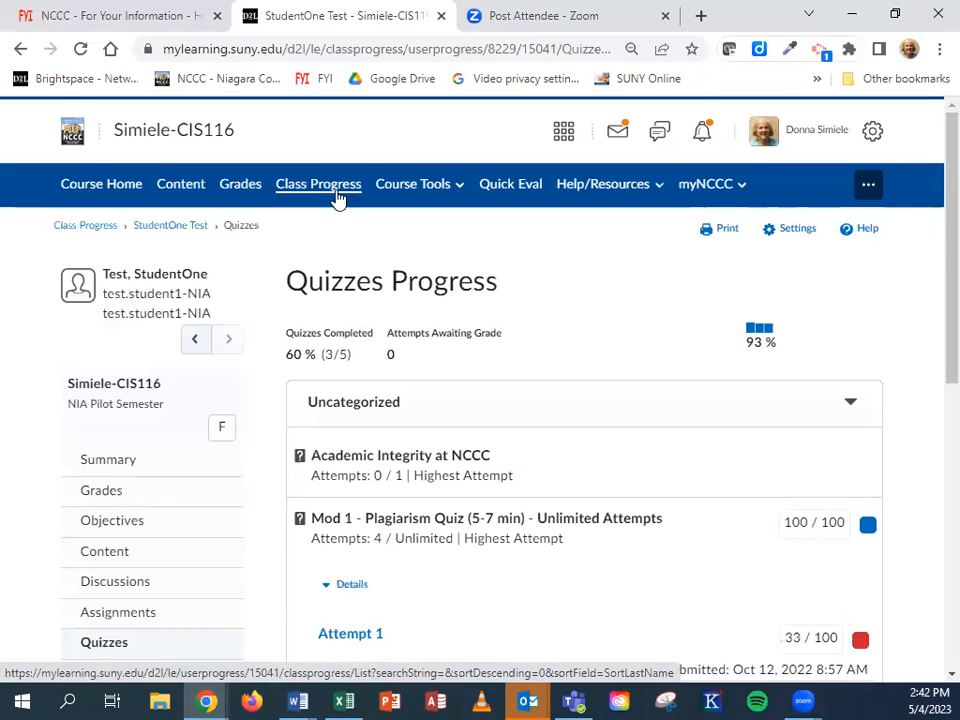
{"action": "mouse_move", "coordinate": [344, 316]}
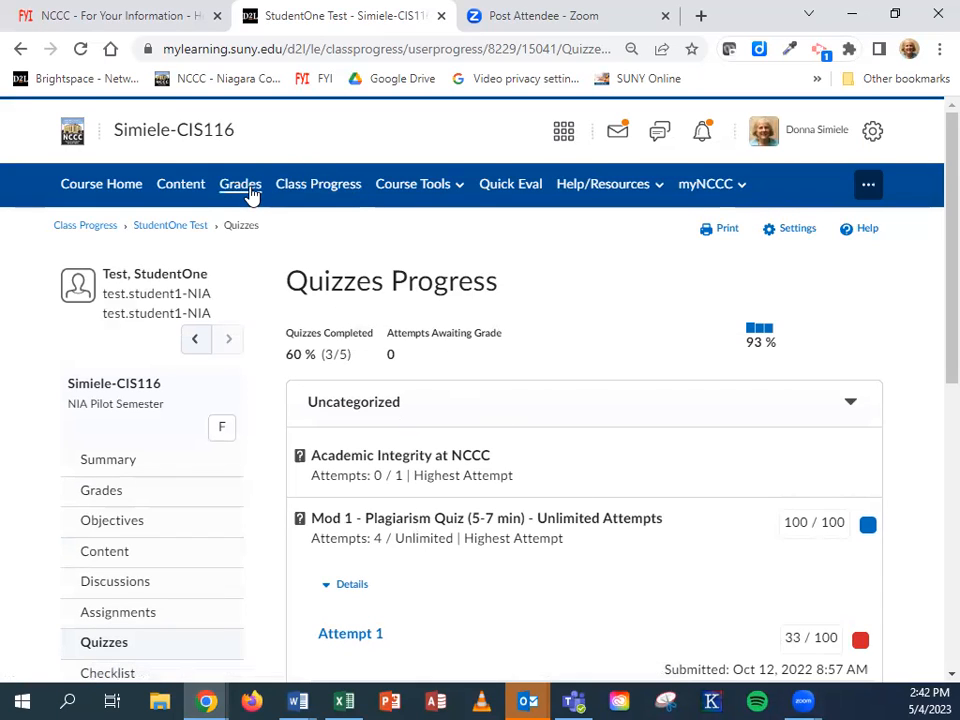
- Return to the gradebook's Enter Grades user list showing all six students' final grades
{"action": "left_click", "coordinate": [240, 184]}
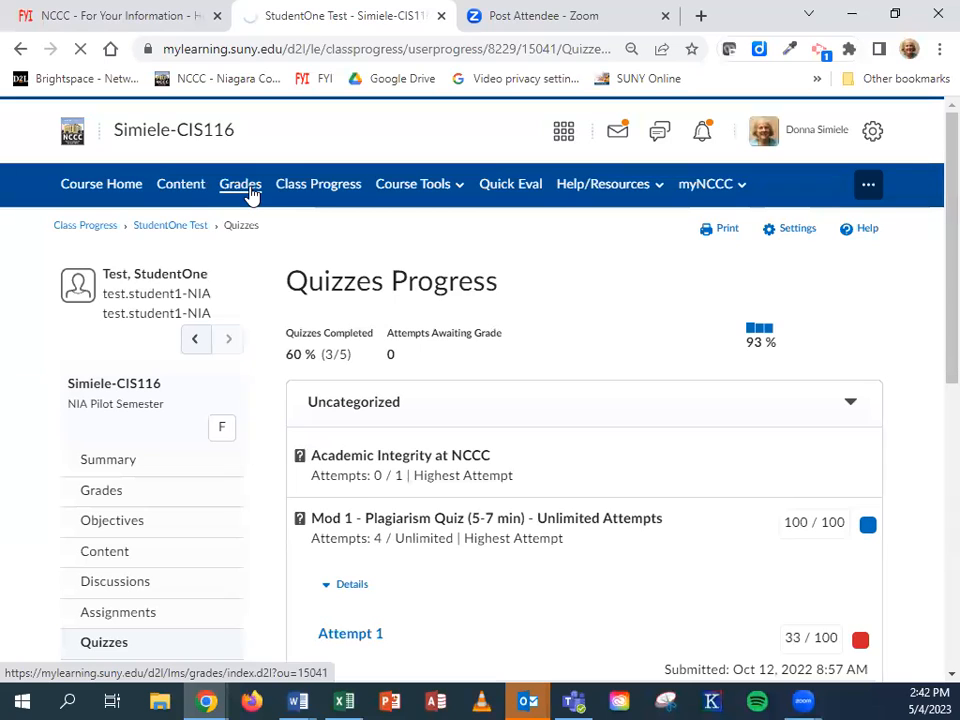
{"action": "left_click", "coordinate": [240, 184]}
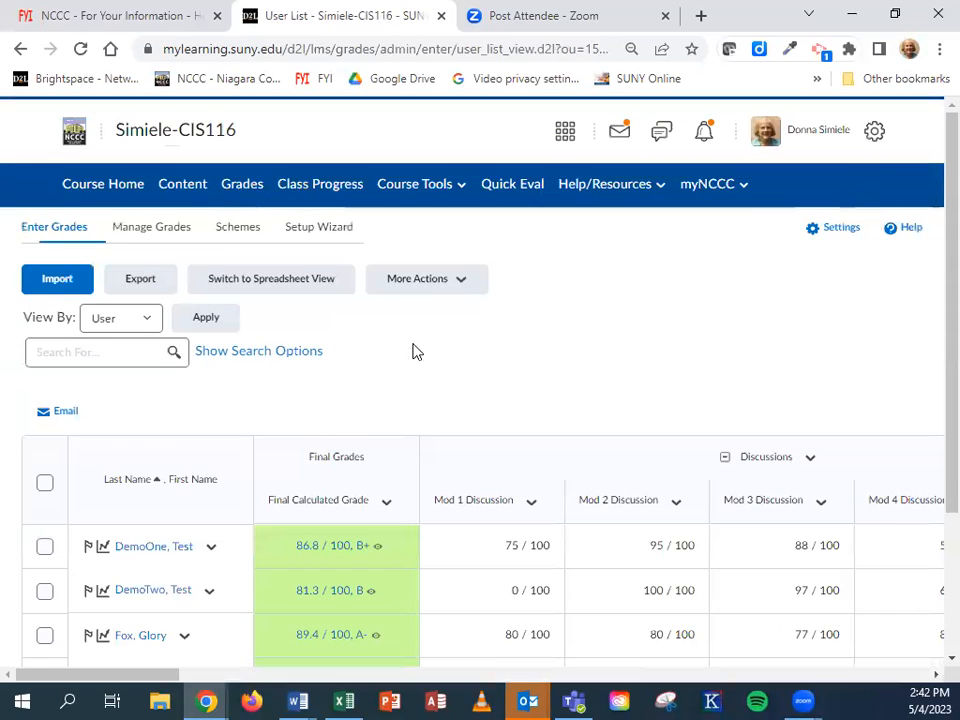
{"action": "scroll", "scroll_direction": "down", "scroll_amount": 3}
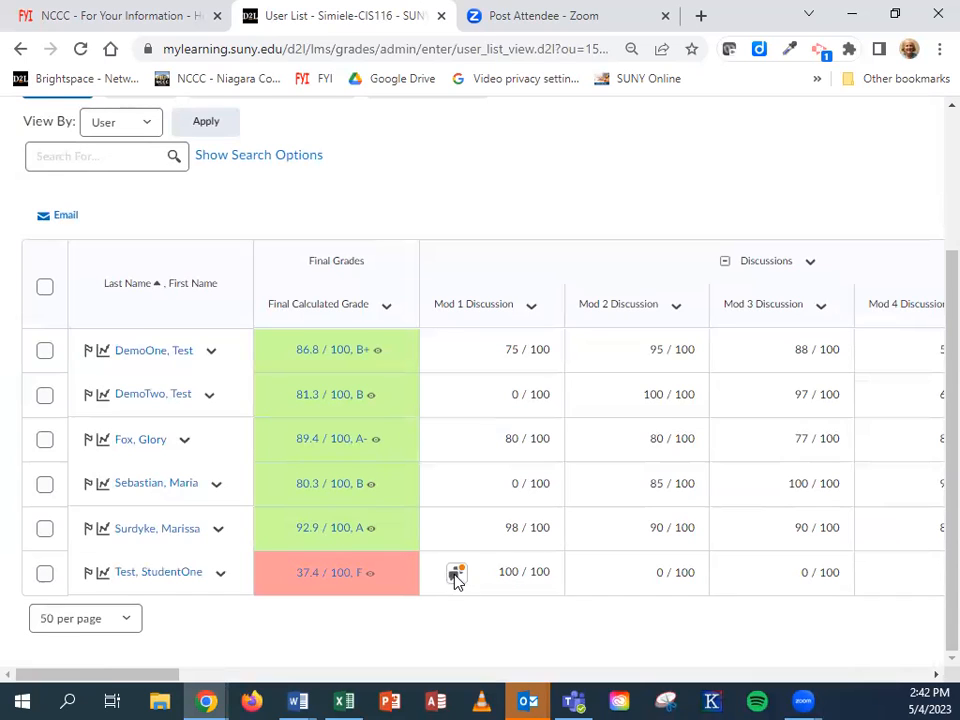
- Review the test student's Mod 1 discussion evaluation, then return to the Assess Topic page for Mod 1 Introduce Yourself
{"action": "left_click", "coordinate": [456, 572]}
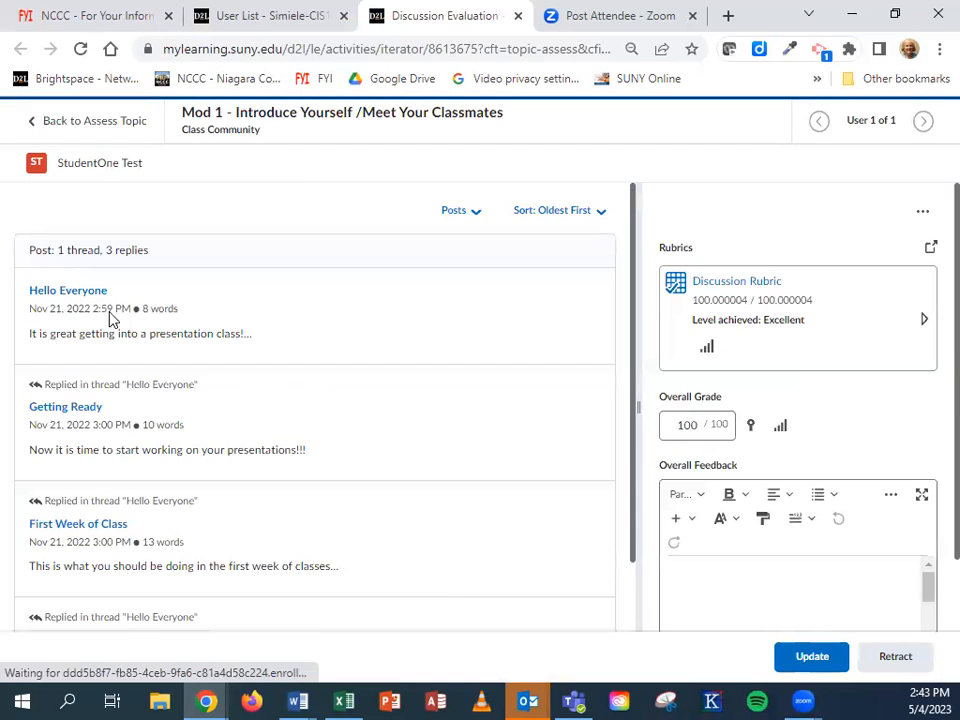
{"action": "scroll", "scroll_direction": "down", "scroll_amount": 3}
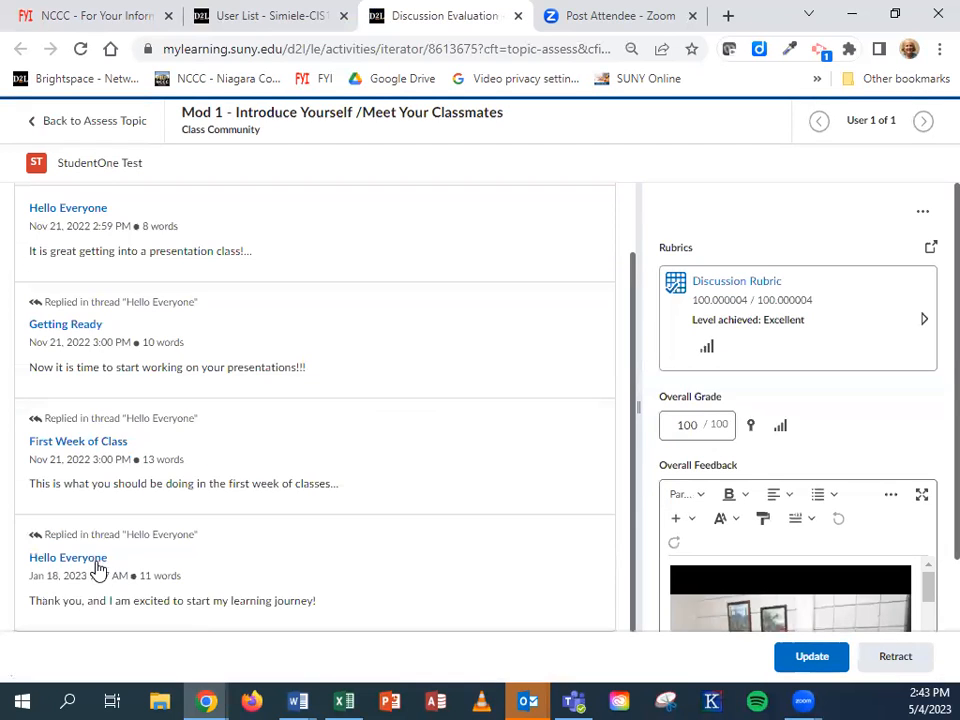
{"action": "mouse_move", "coordinate": [58, 588]}
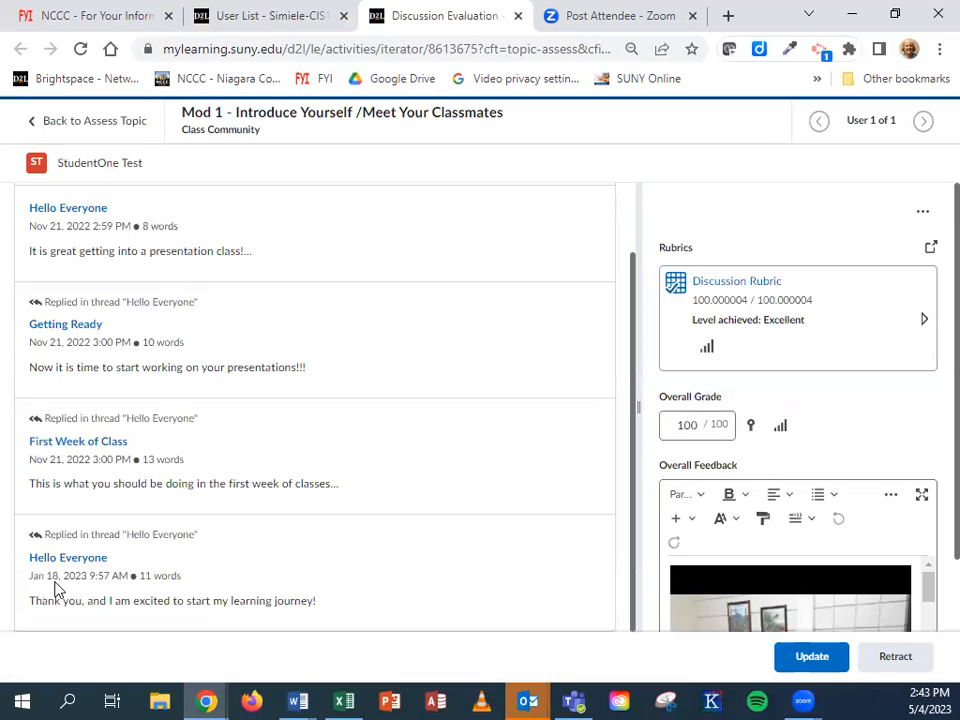
{"action": "mouse_move", "coordinate": [78, 588]}
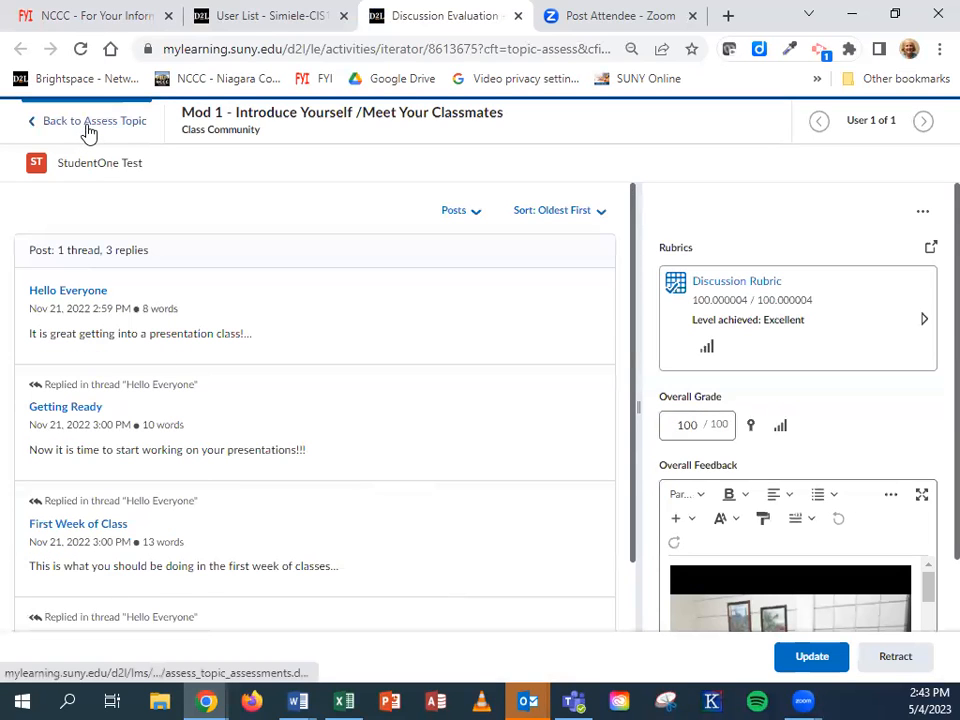
{"action": "left_click", "coordinate": [88, 120]}
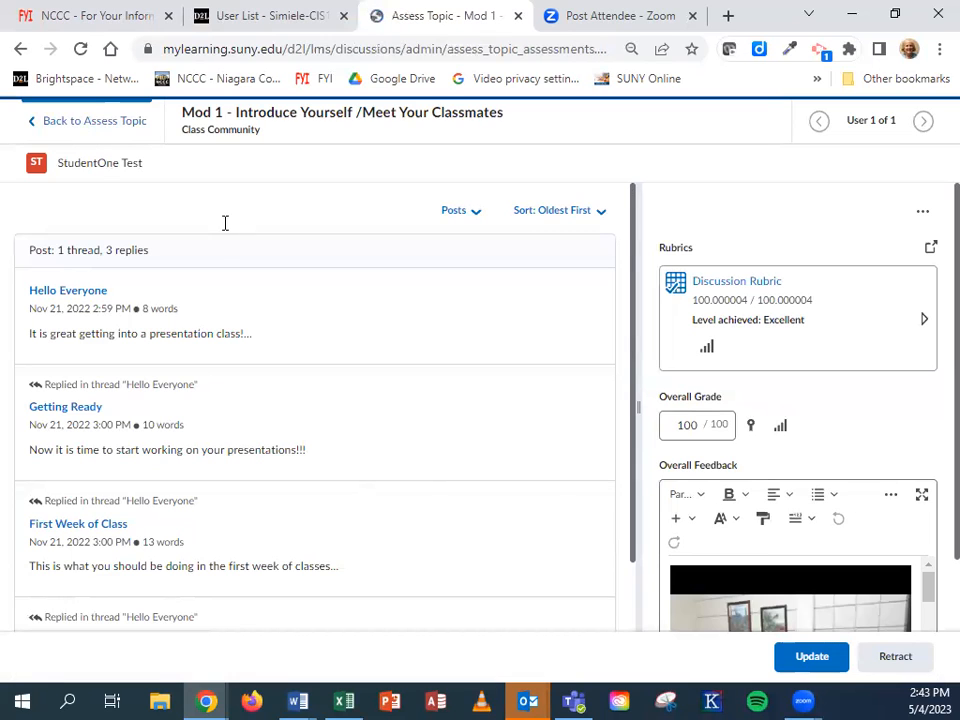
{"action": "left_click", "coordinate": [92, 120]}
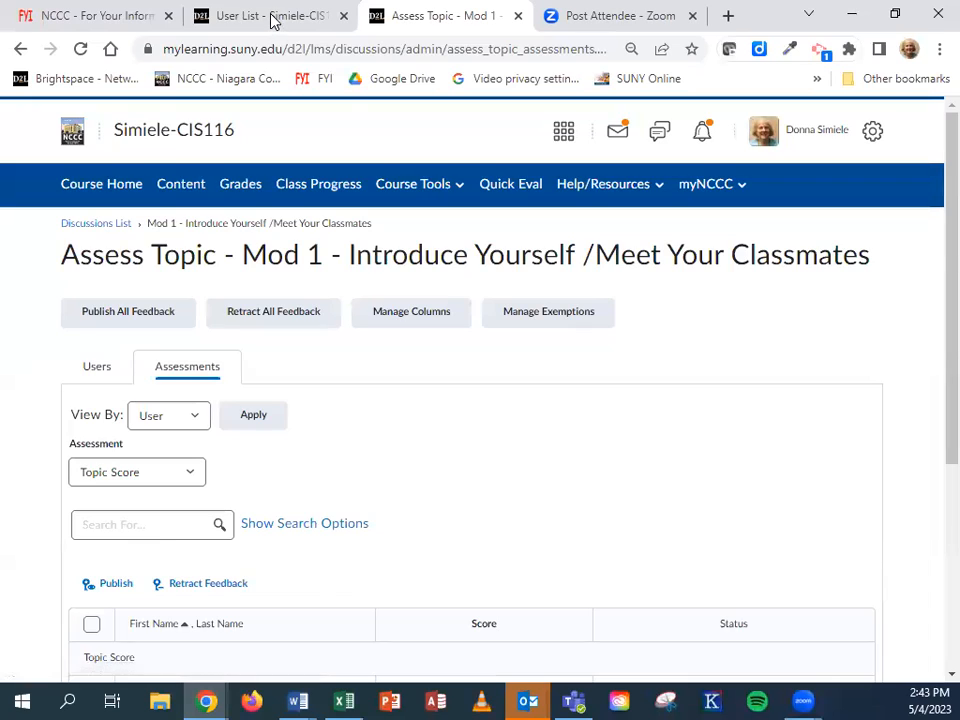
- Return to the gradebook user list and review grades across discussions and projects to the Mod 5 columns
{"action": "left_click", "coordinate": [264, 16]}
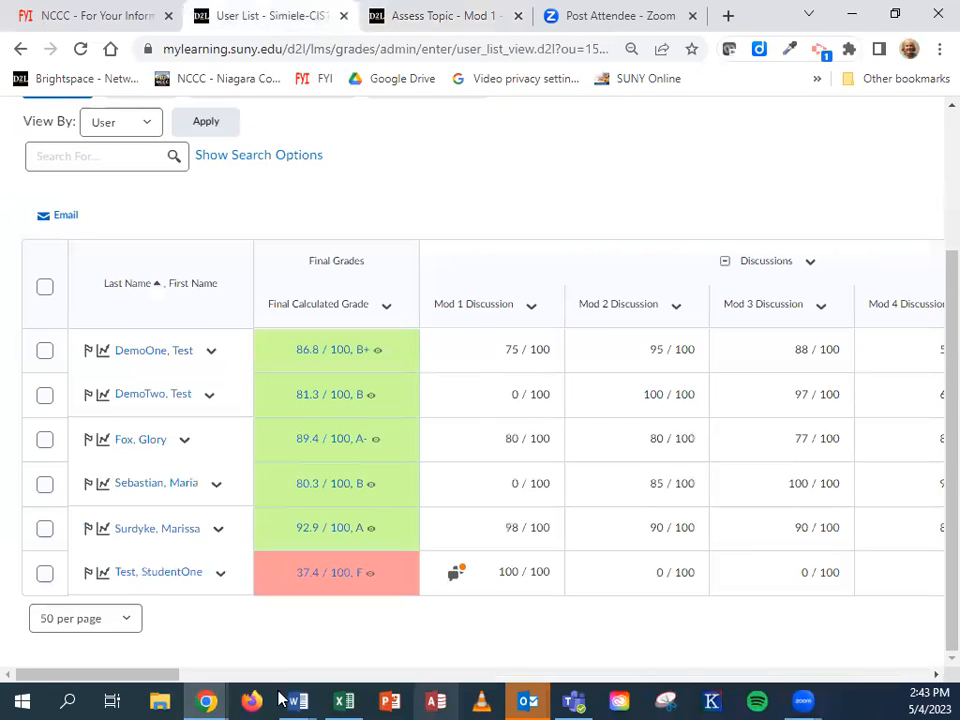
{"action": "scroll", "scroll_direction": "right", "scroll_amount": 3}
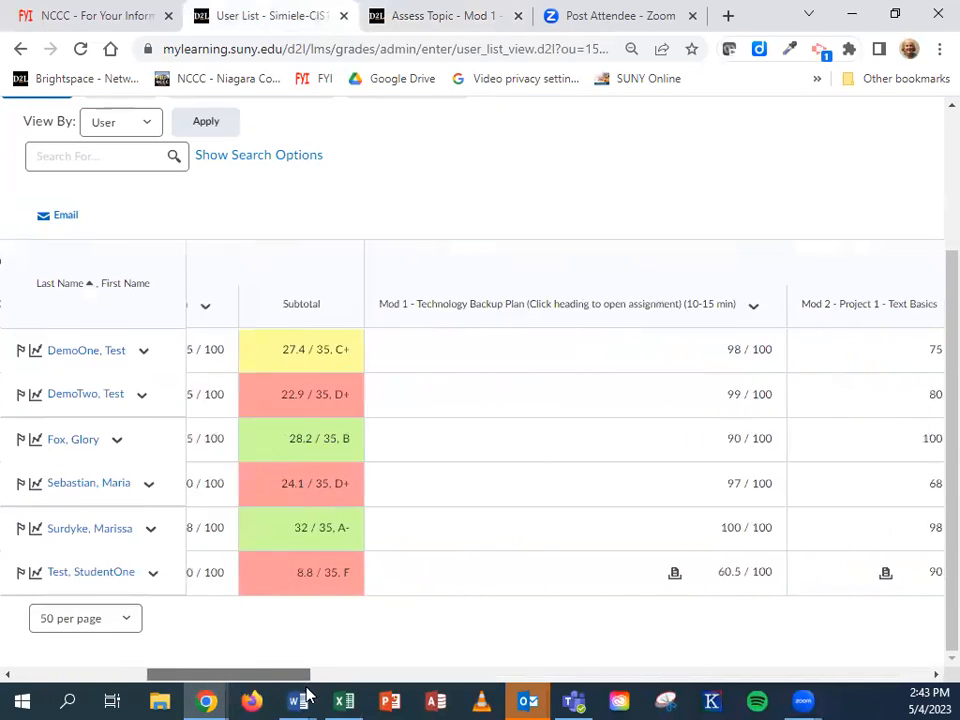
{"action": "scroll", "scroll_direction": "right", "scroll_amount": 3}
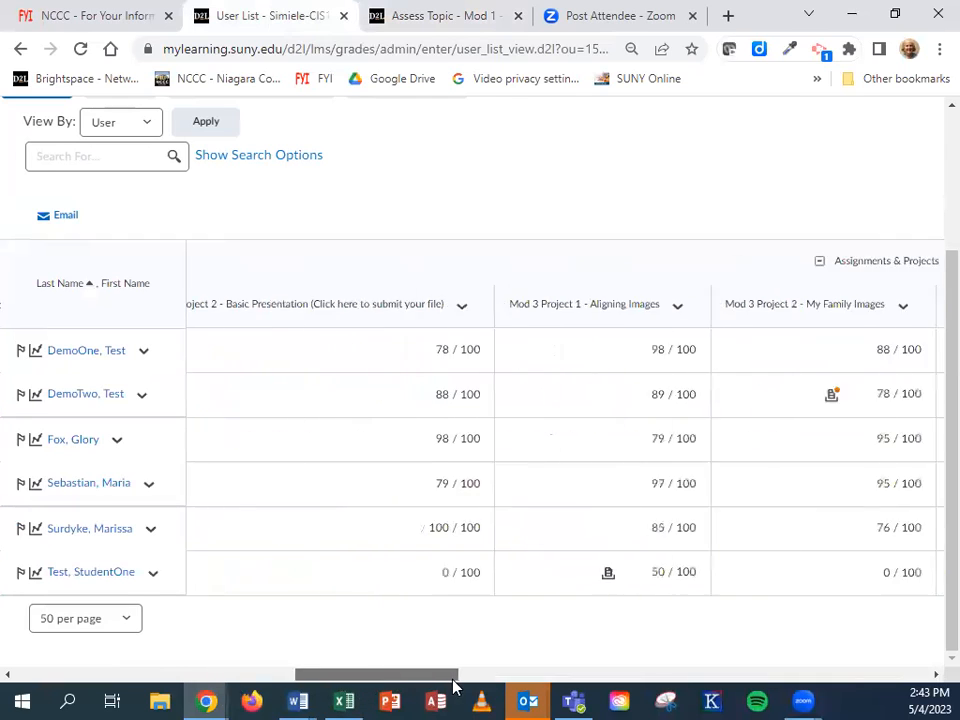
{"action": "scroll", "scroll_direction": "right", "scroll_amount": 3}
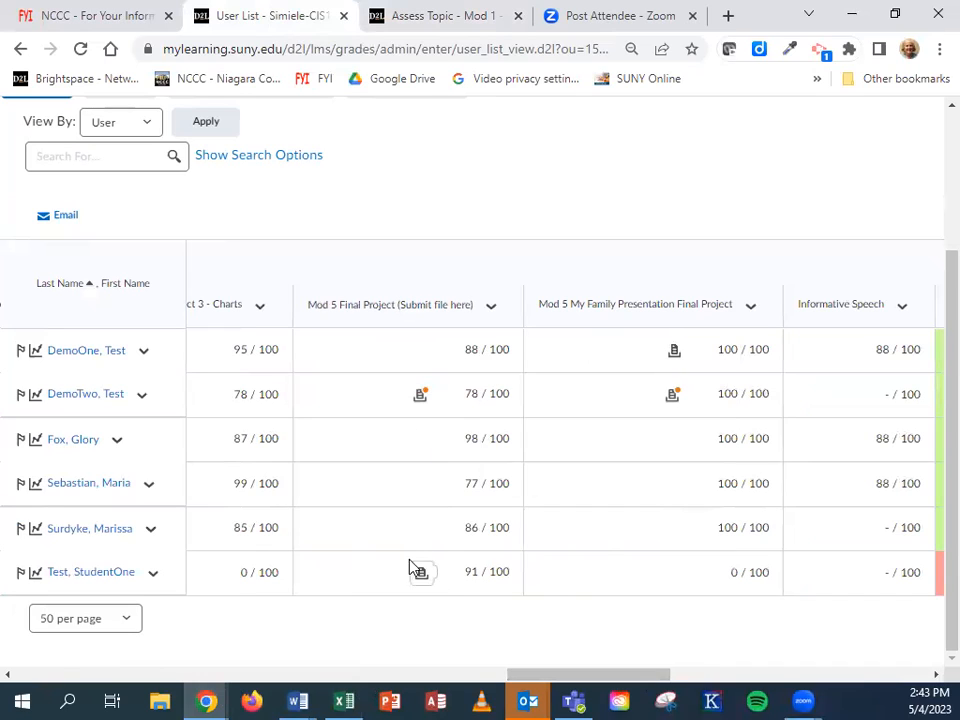
{"action": "mouse_move", "coordinate": [420, 572]}
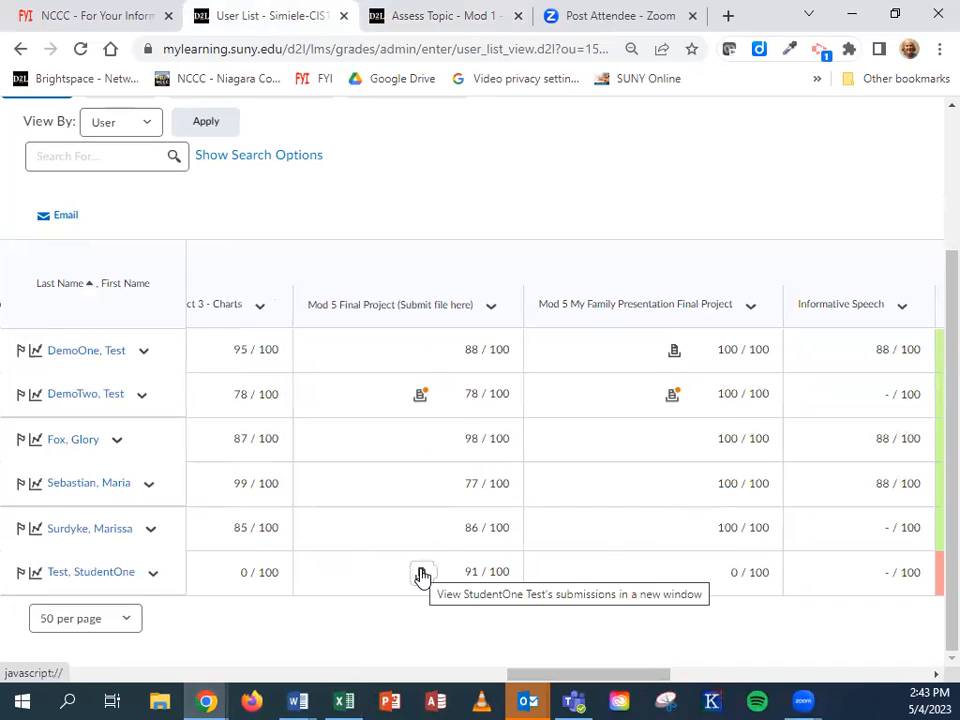
- Review the test student's Mod 5 Final Project submission scored 91/100, then return to the gradebook
{"action": "left_click", "coordinate": [422, 572]}
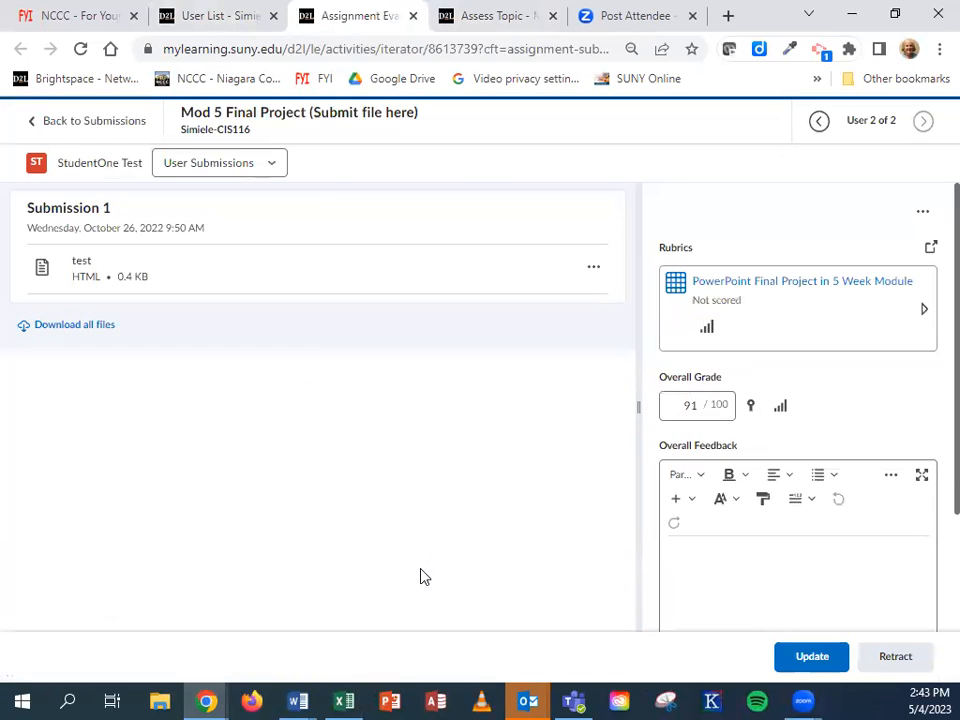
{"action": "mouse_move", "coordinate": [208, 228]}
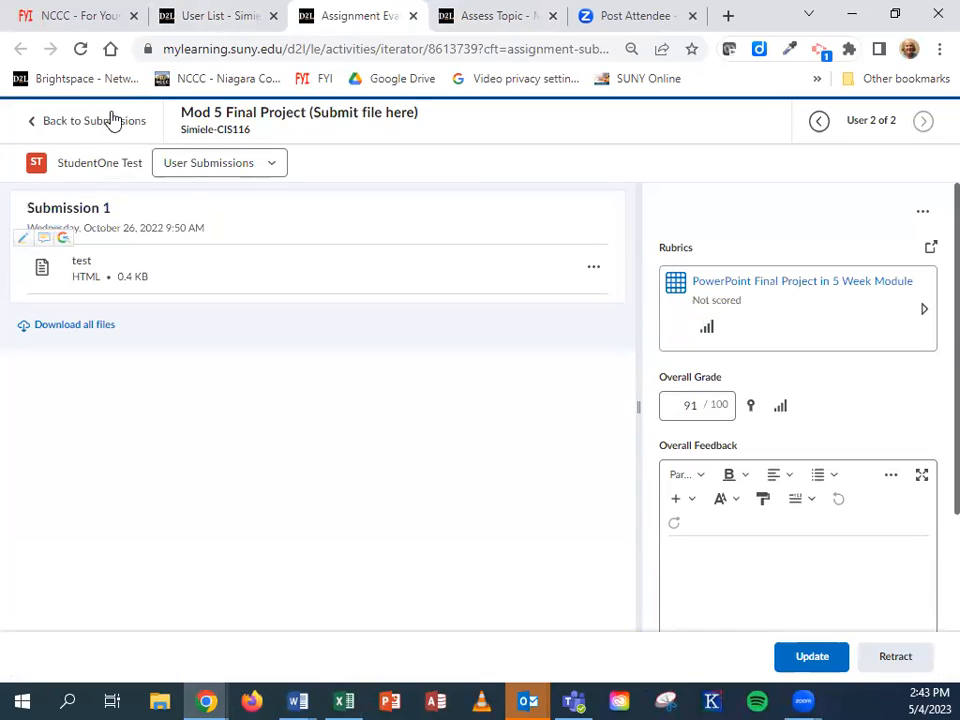
{"action": "left_click", "coordinate": [92, 120]}
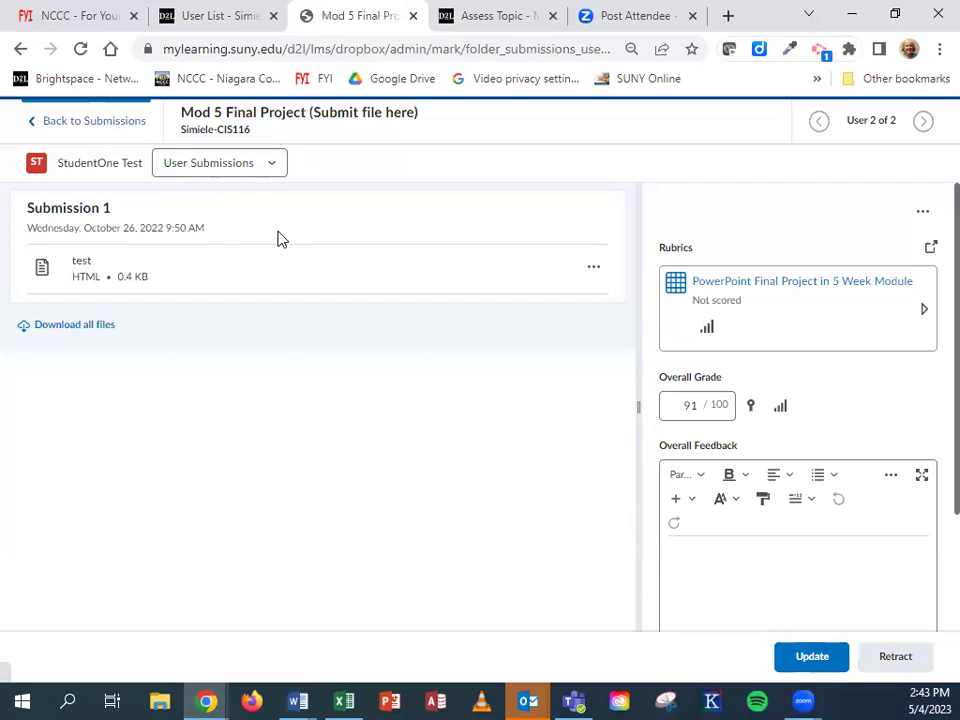
{"action": "left_click", "coordinate": [92, 120]}
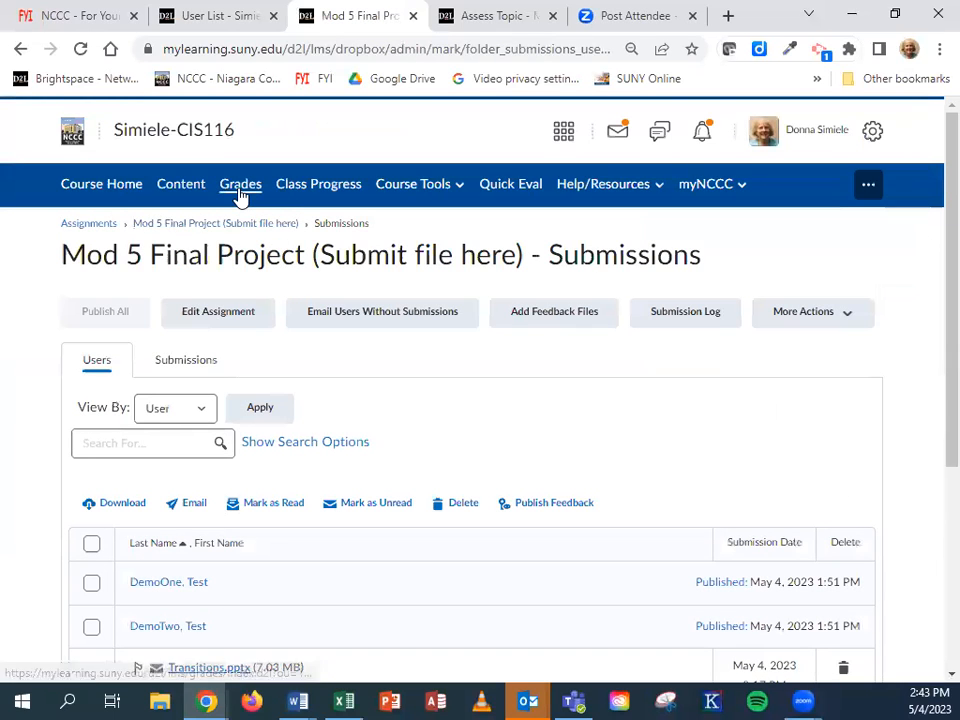
{"action": "left_click", "coordinate": [240, 184]}
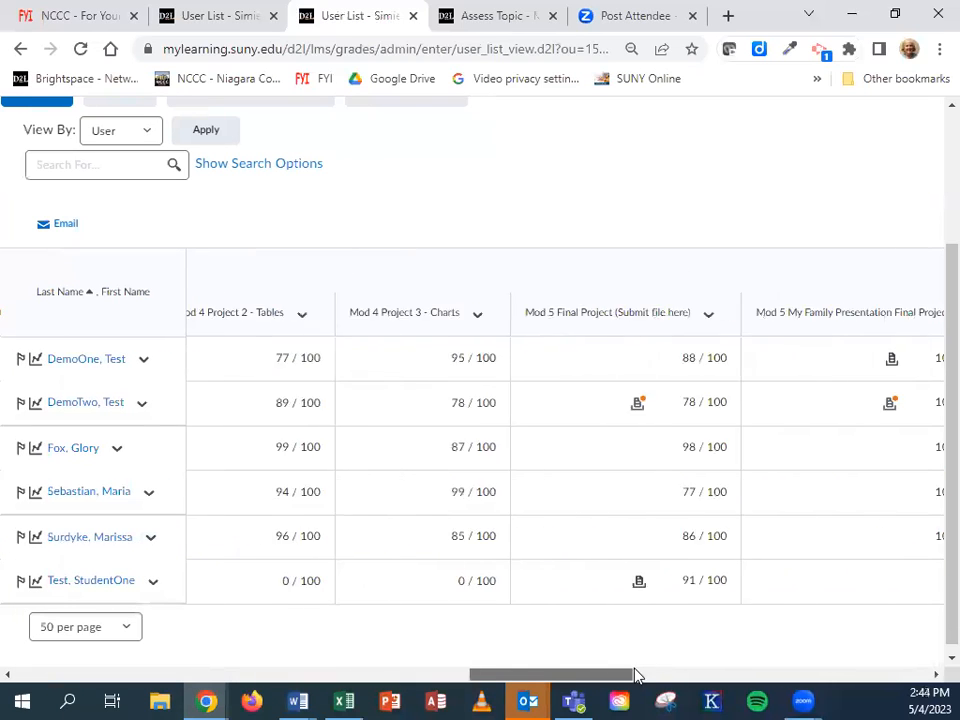
{"action": "scroll", "scroll_direction": "right", "scroll_amount": 3}
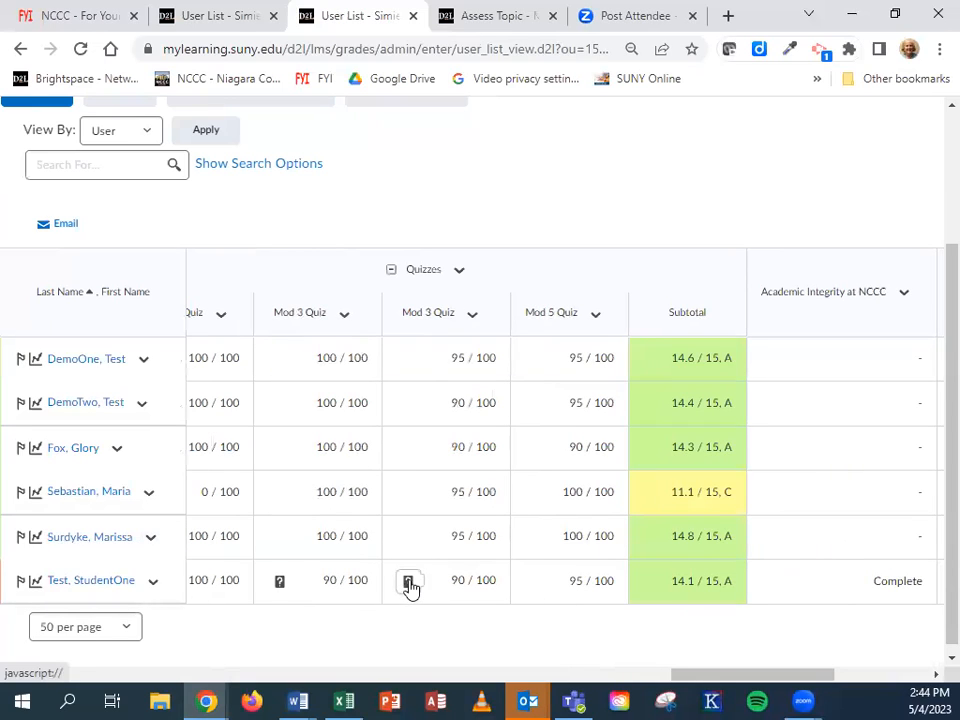
{"action": "left_click", "coordinate": [408, 580]}
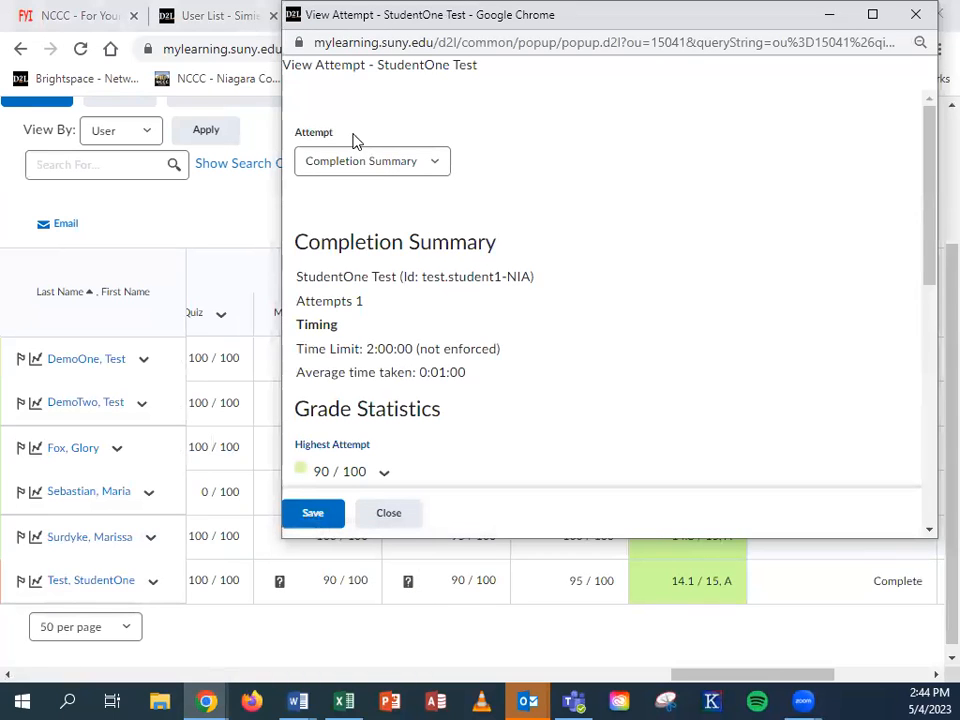
{"action": "left_click", "coordinate": [372, 160]}
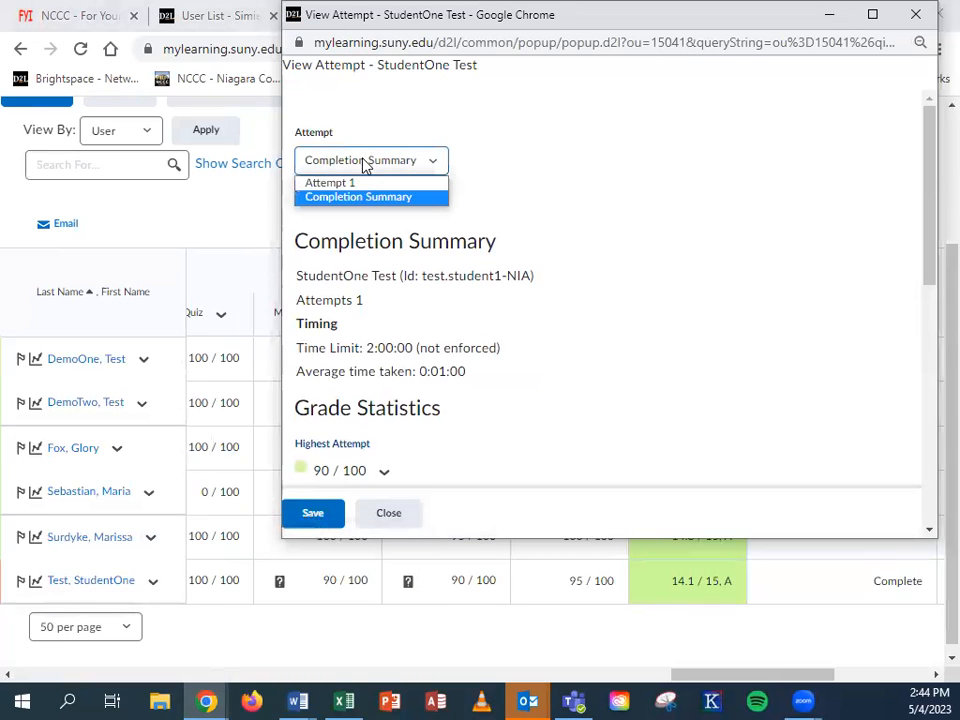
{"action": "left_click", "coordinate": [328, 182]}
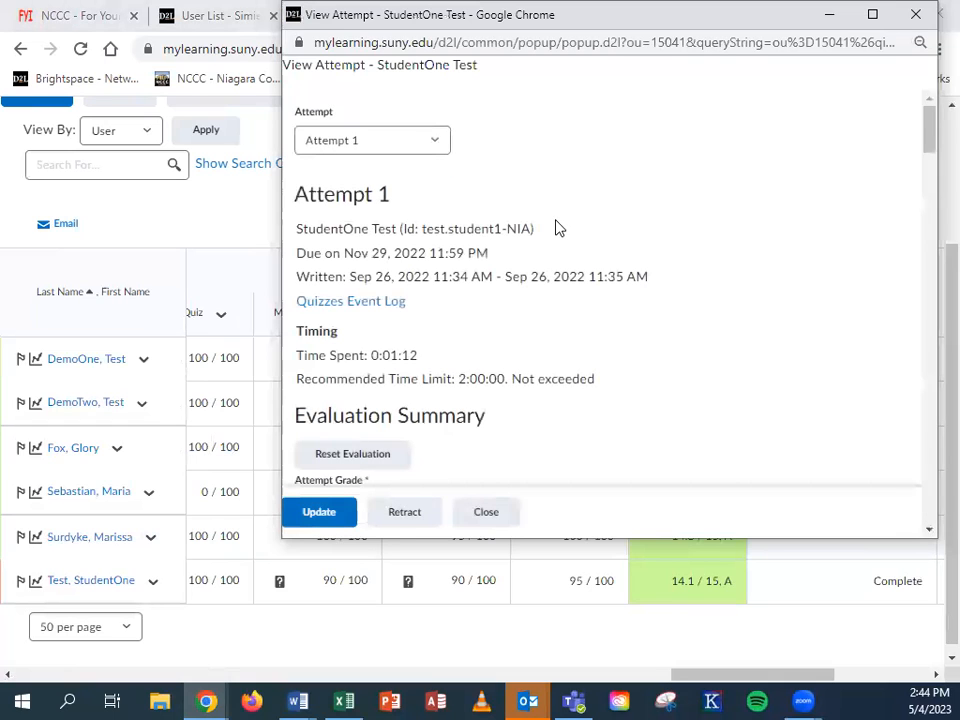
{"action": "double_click", "coordinate": [618, 276]}
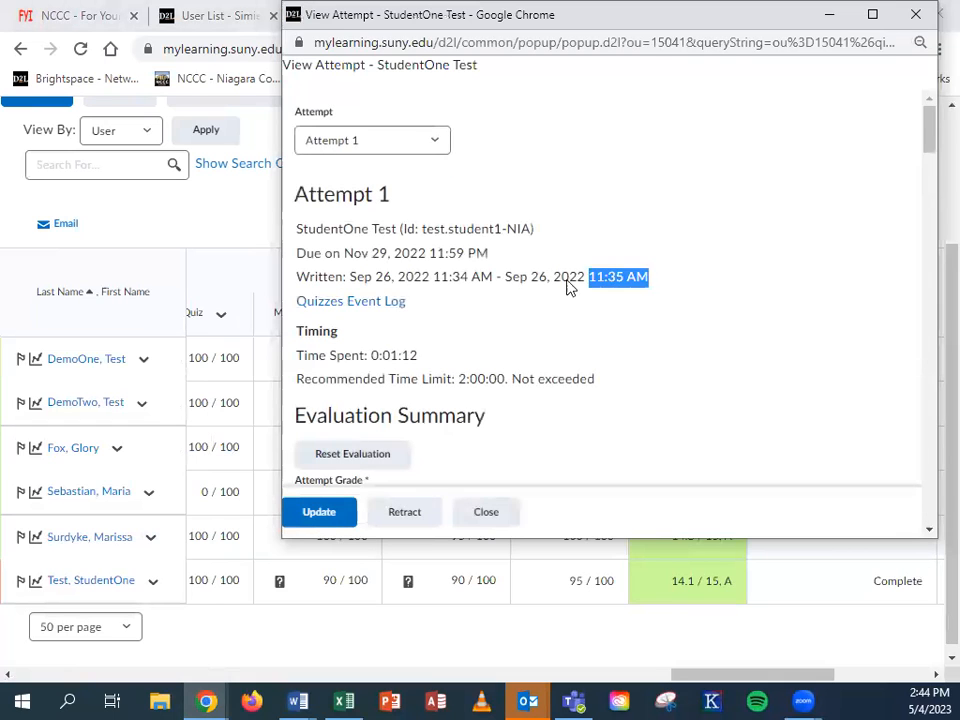
{"action": "triple_click", "coordinate": [470, 276]}
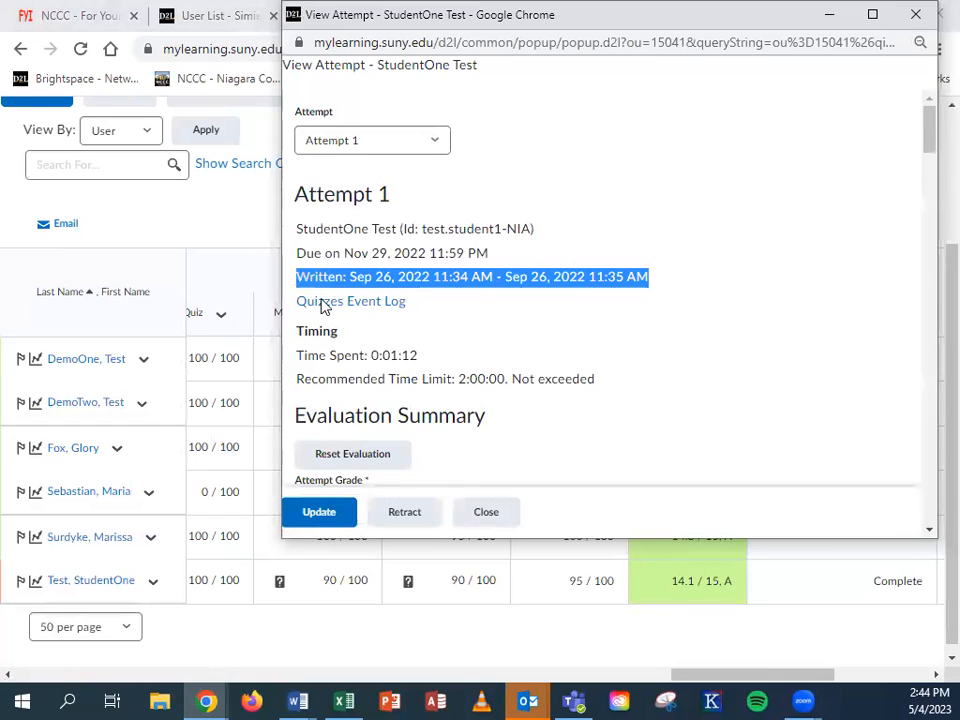
{"action": "scroll", "scroll_direction": "down", "scroll_amount": 3}
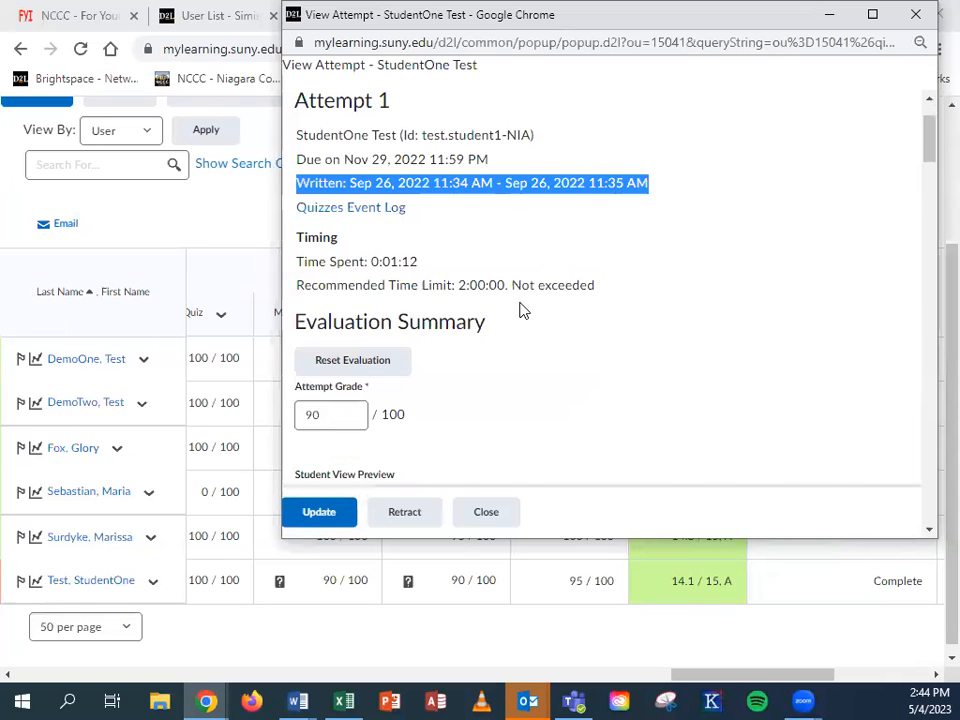
{"action": "scroll", "scroll_direction": "down", "scroll_amount": 3}
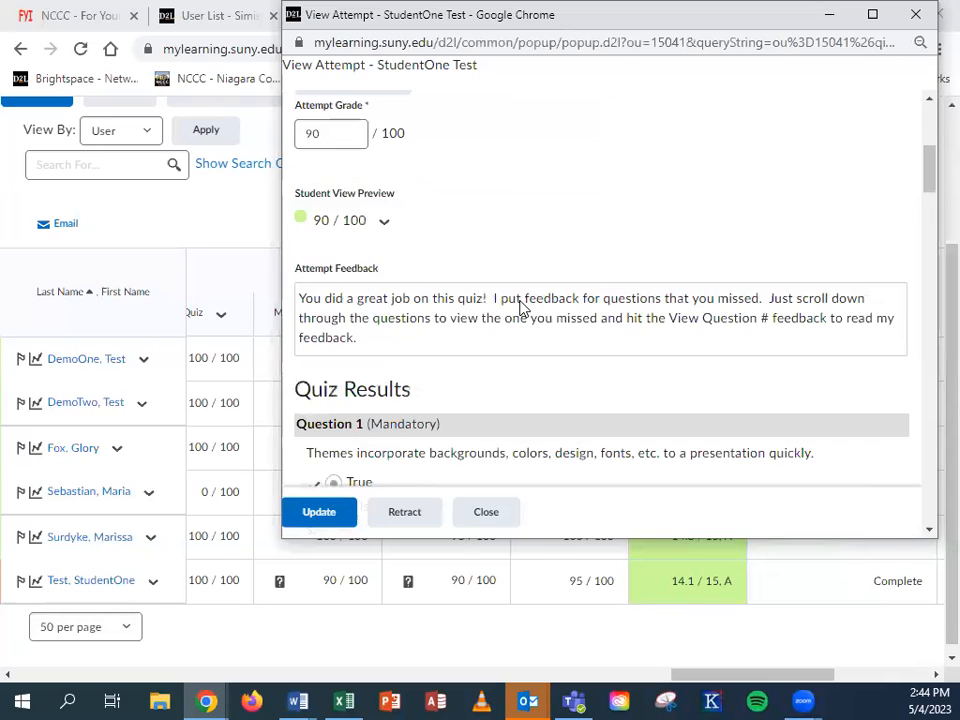
{"action": "scroll", "scroll_direction": "down", "scroll_amount": 3}
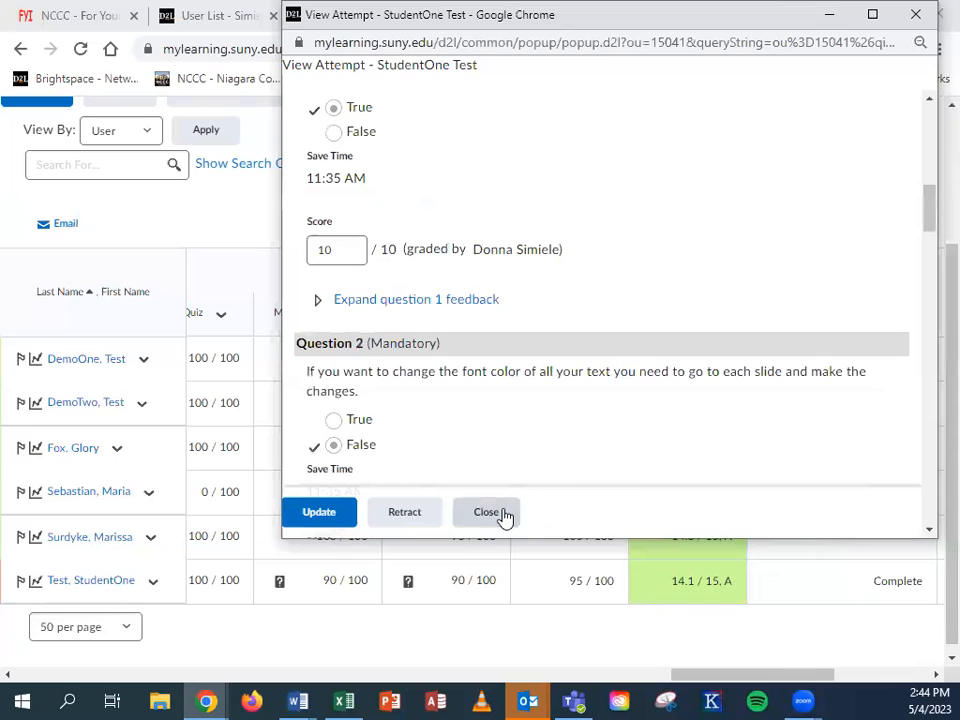
{"action": "left_click", "coordinate": [488, 512]}
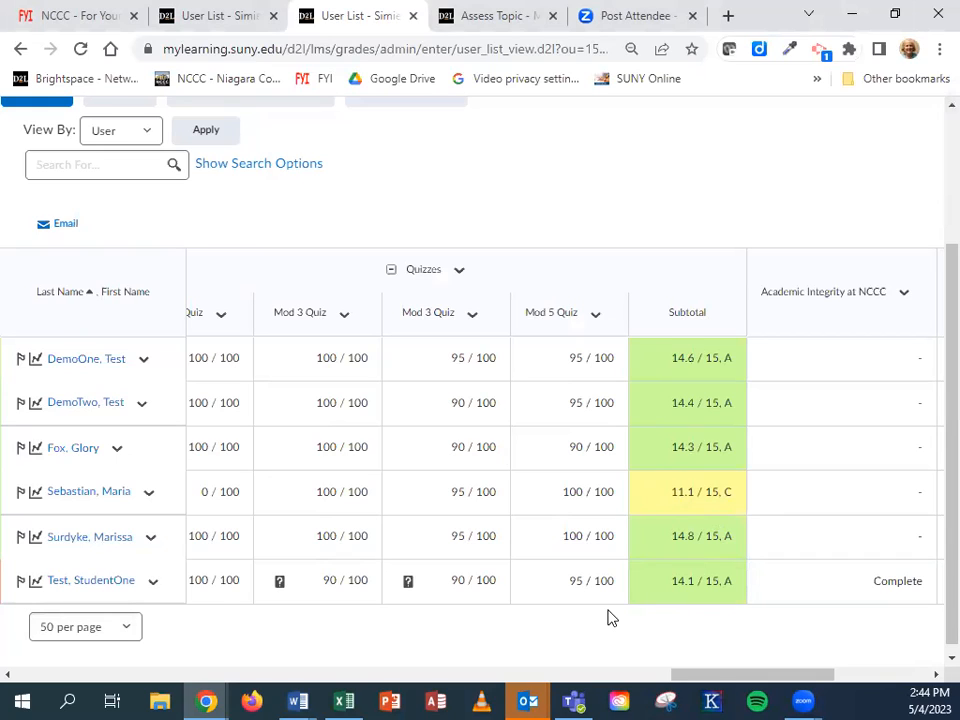
{"action": "mouse_move", "coordinate": [392, 296]}
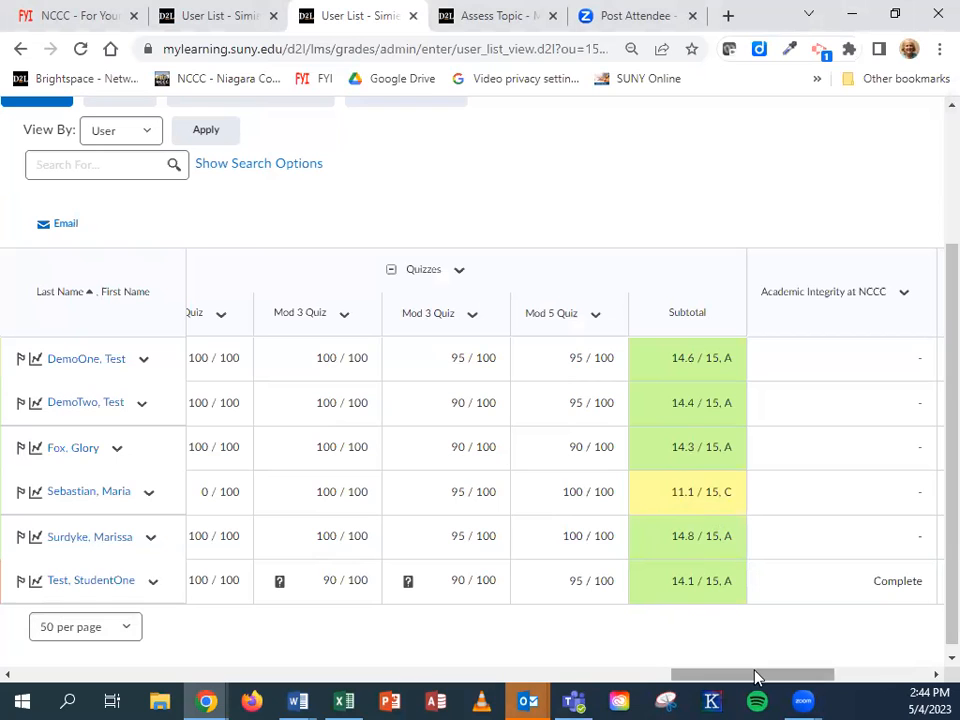
{"action": "scroll", "scroll_direction": "left", "scroll_amount": 3}
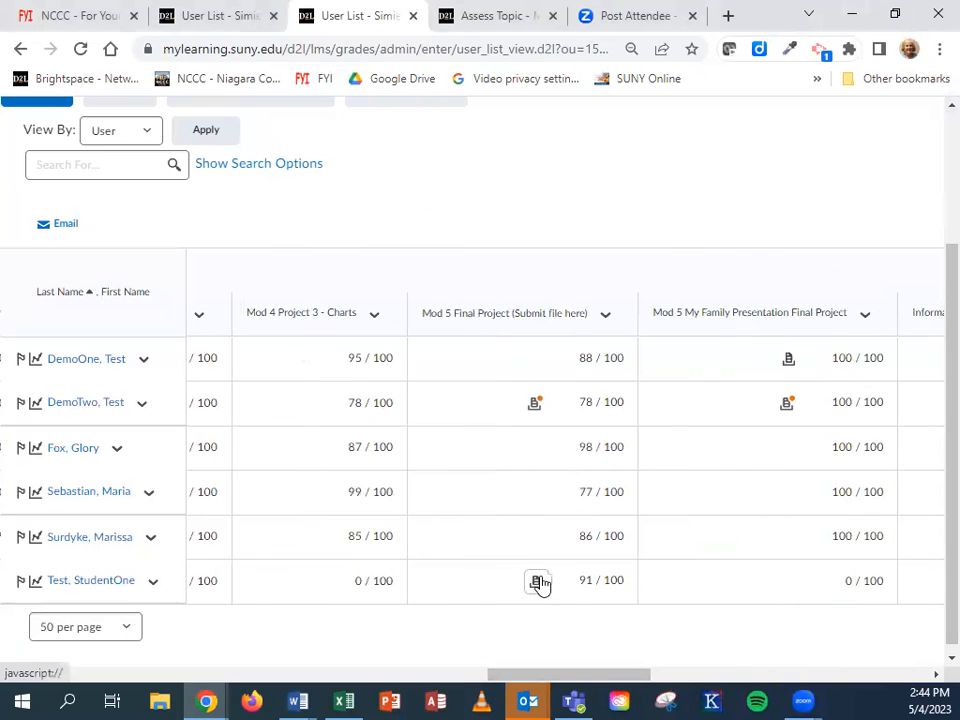
{"action": "mouse_move", "coordinate": [538, 584]}
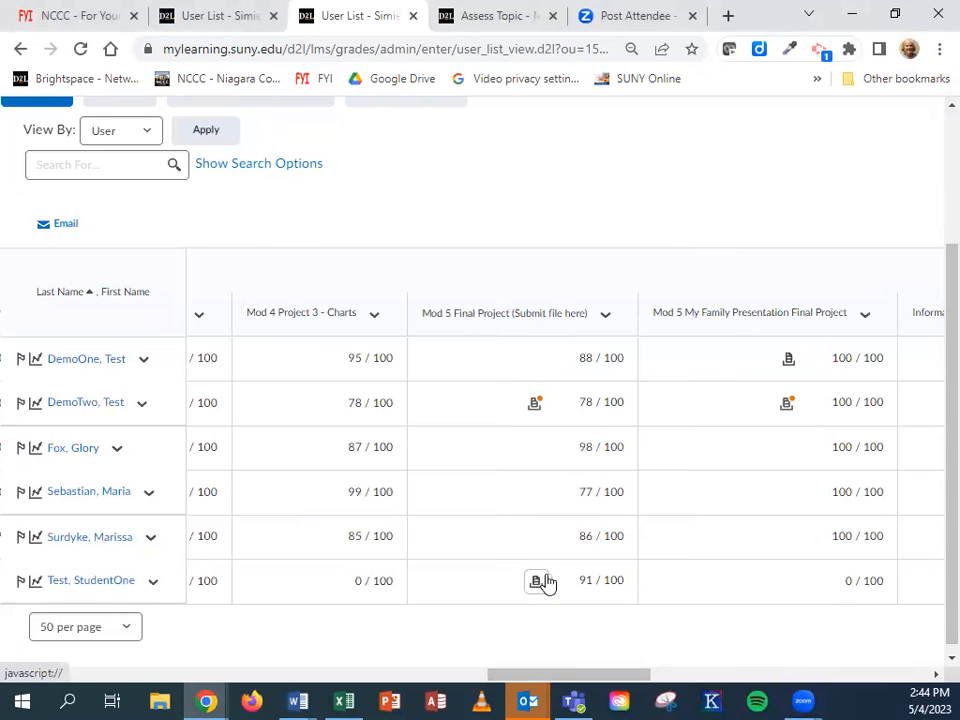
{"action": "scroll", "scroll_direction": "left", "scroll_amount": 3}
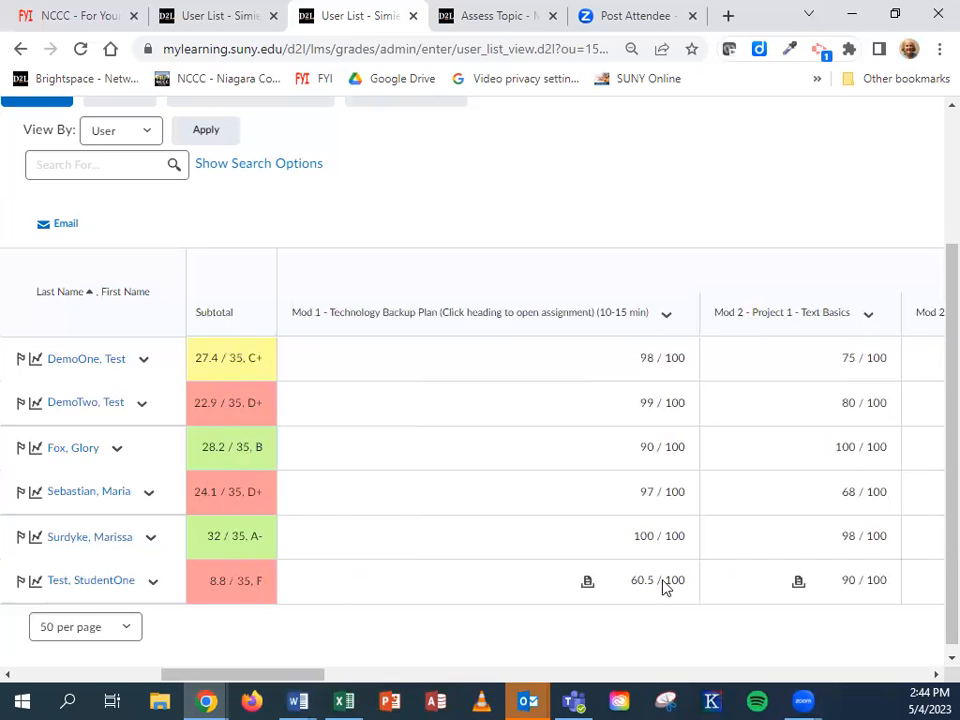
{"action": "mouse_move", "coordinate": [636, 362]}
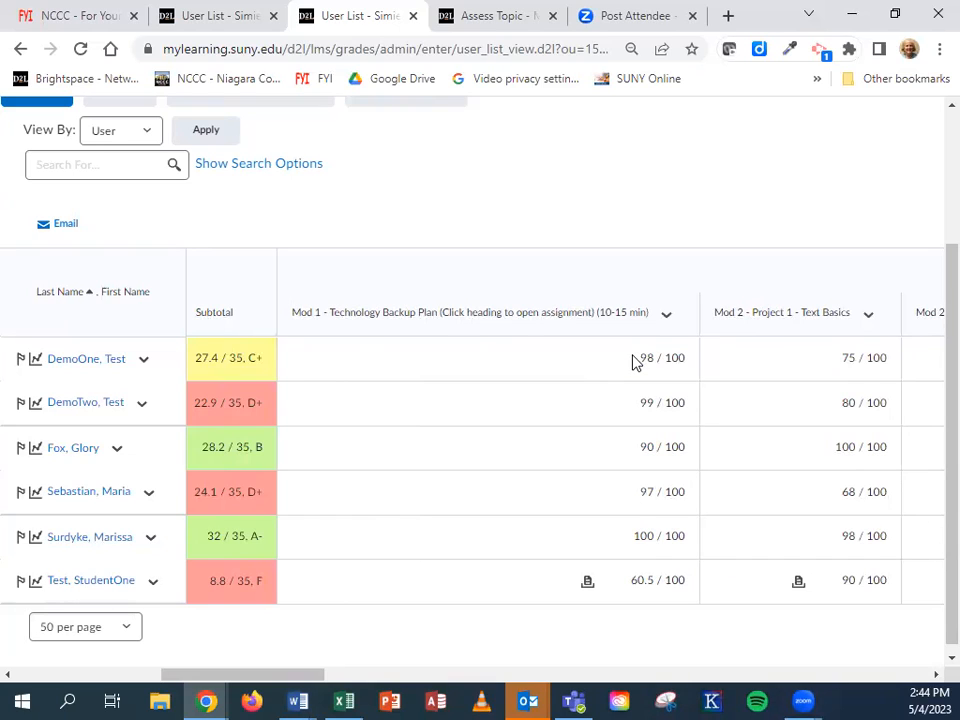
{"action": "mouse_move", "coordinate": [628, 376]}
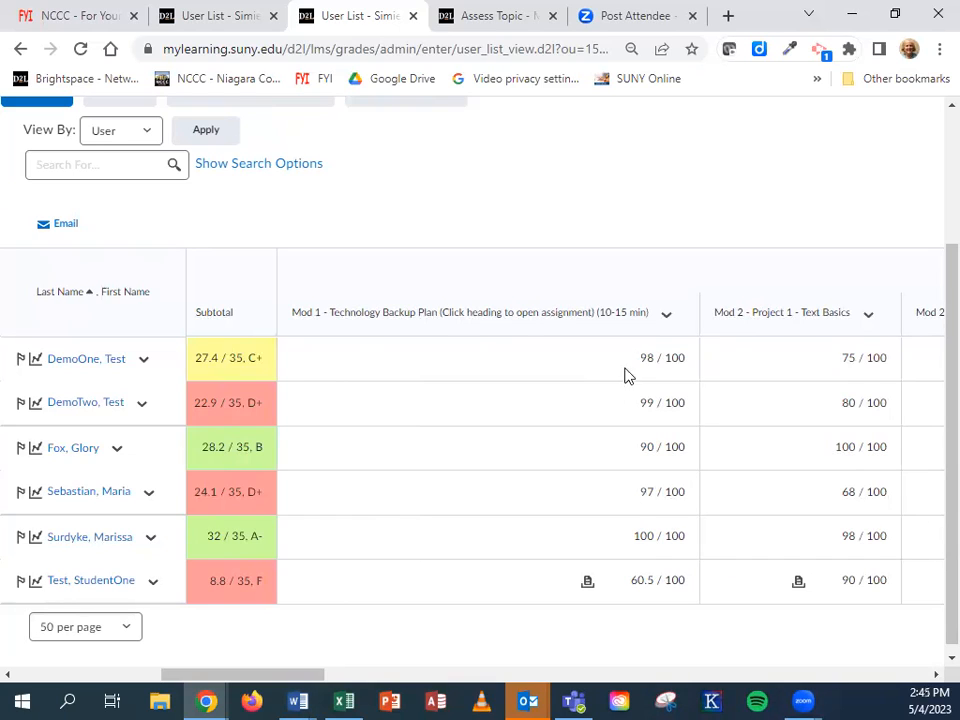
{"action": "left_click", "coordinate": [344, 700]}
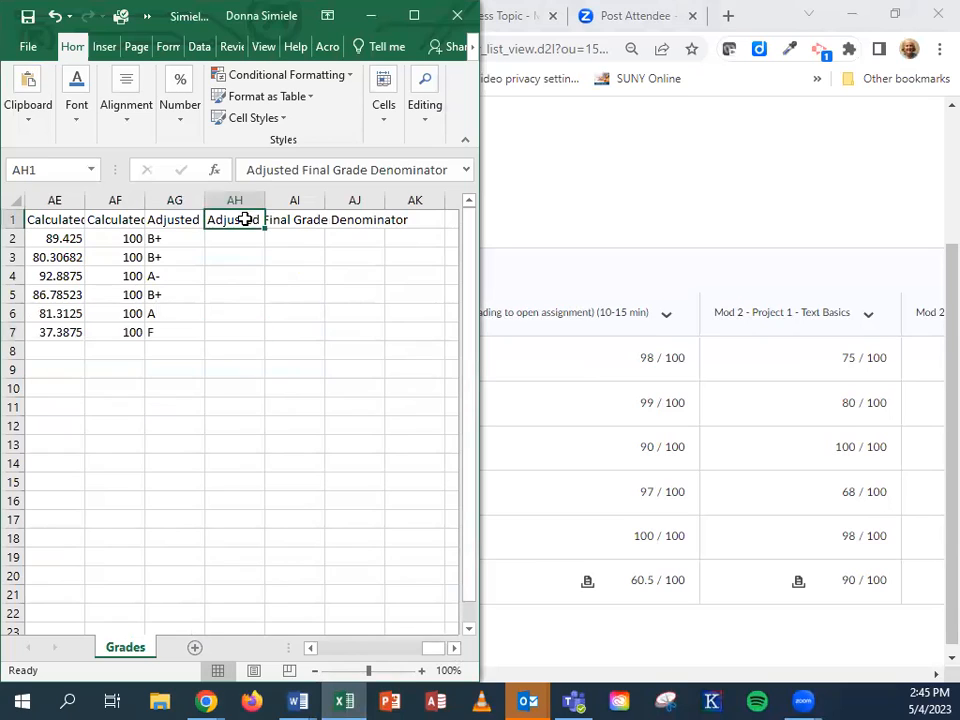
- Add a 'Last Date Attended' column and enter 2/23/23 for the failing student's row
{"action": "type", "text": "Last Dat"}
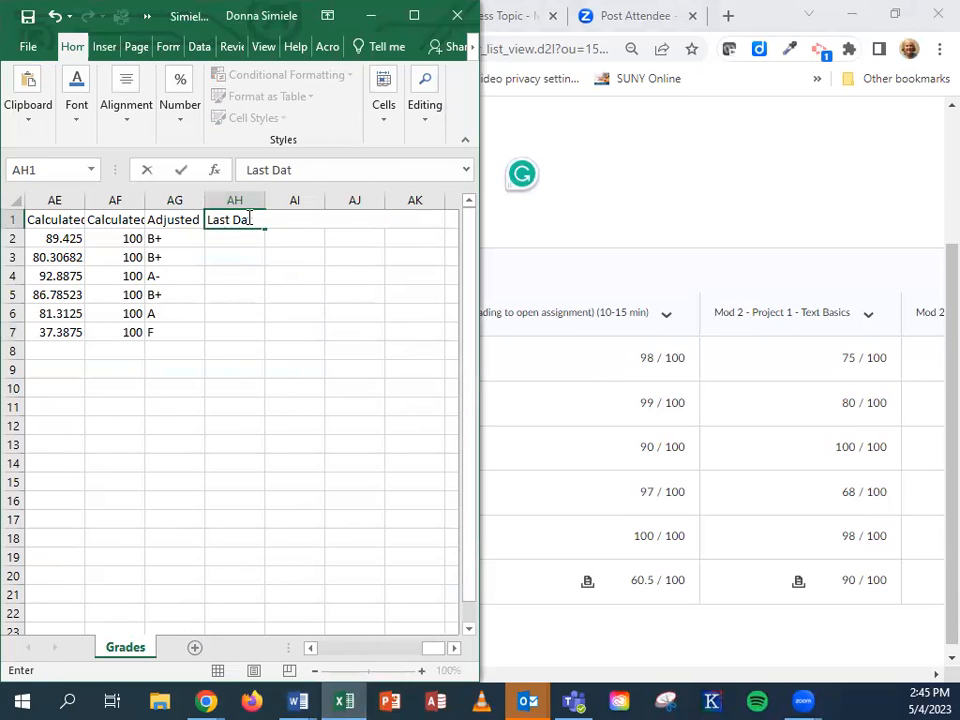
{"action": "type", "text": "e Attended"}
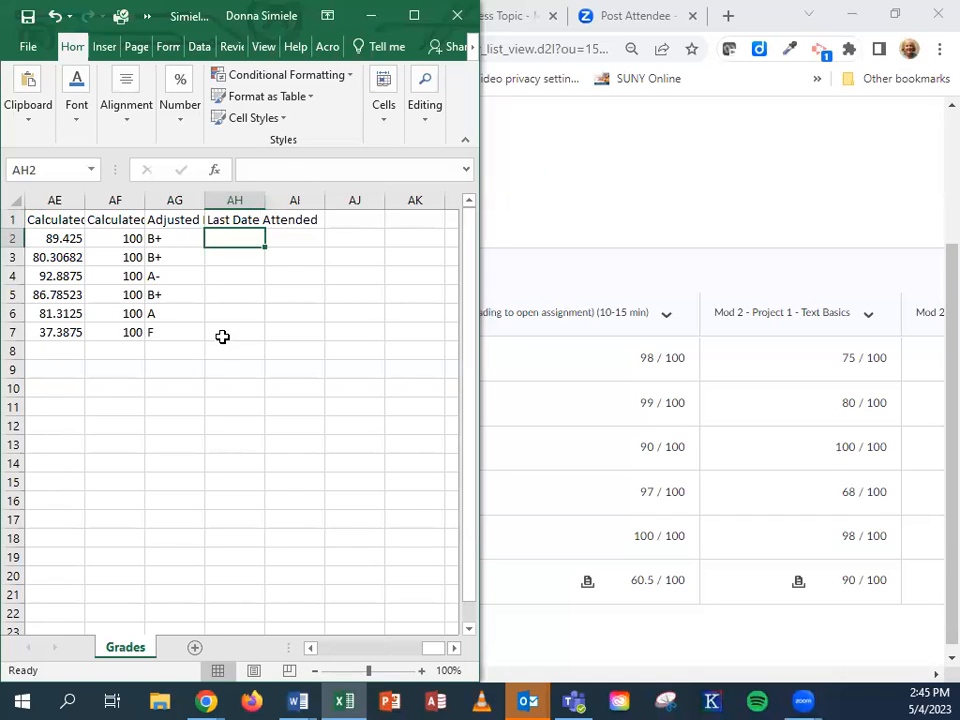
{"action": "type", "text": "2"}
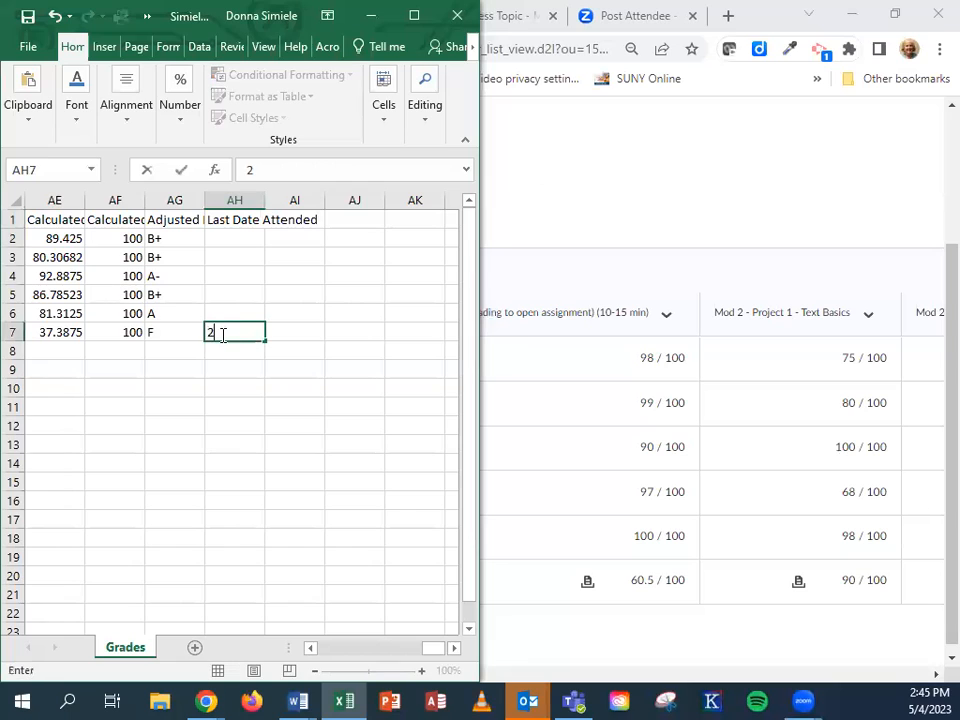
{"action": "type", "text": "/23/23"}
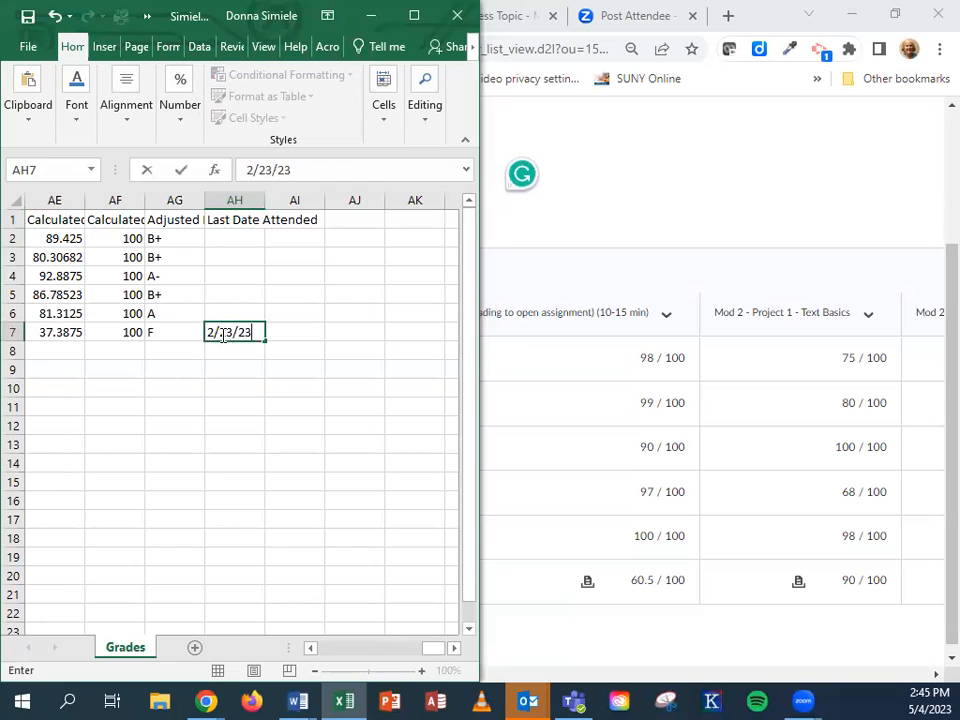
{"action": "key", "text": "Return"}
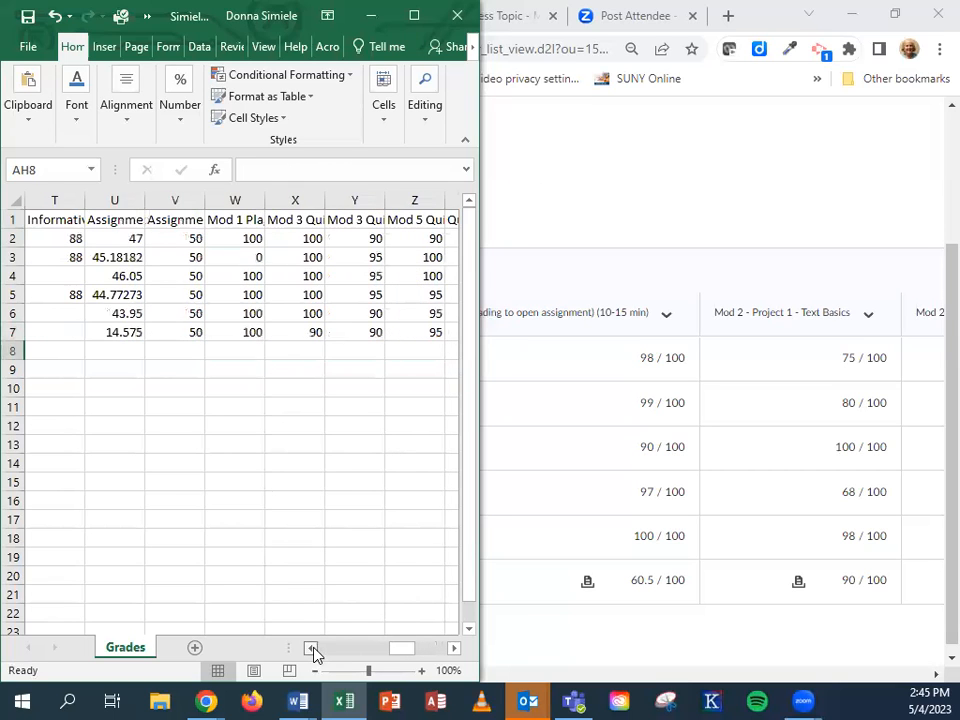
- Start a grading scale below the course details with F as 0-59 and D- beginning at 60
{"action": "scroll", "scroll_direction": "left", "scroll_amount": 3}
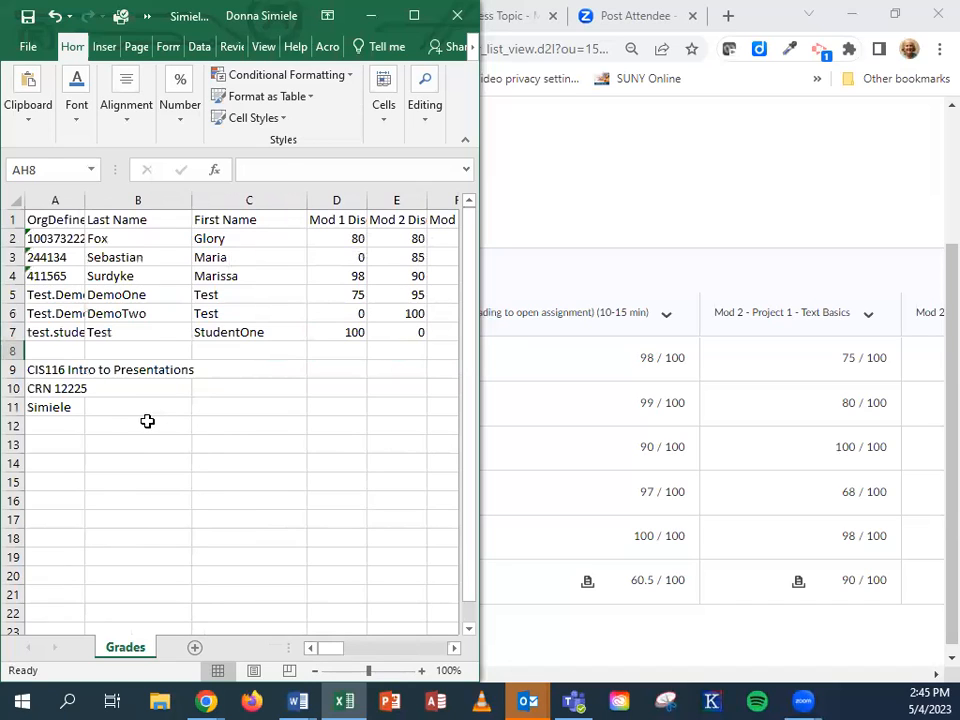
{"action": "mouse_move", "coordinate": [68, 444]}
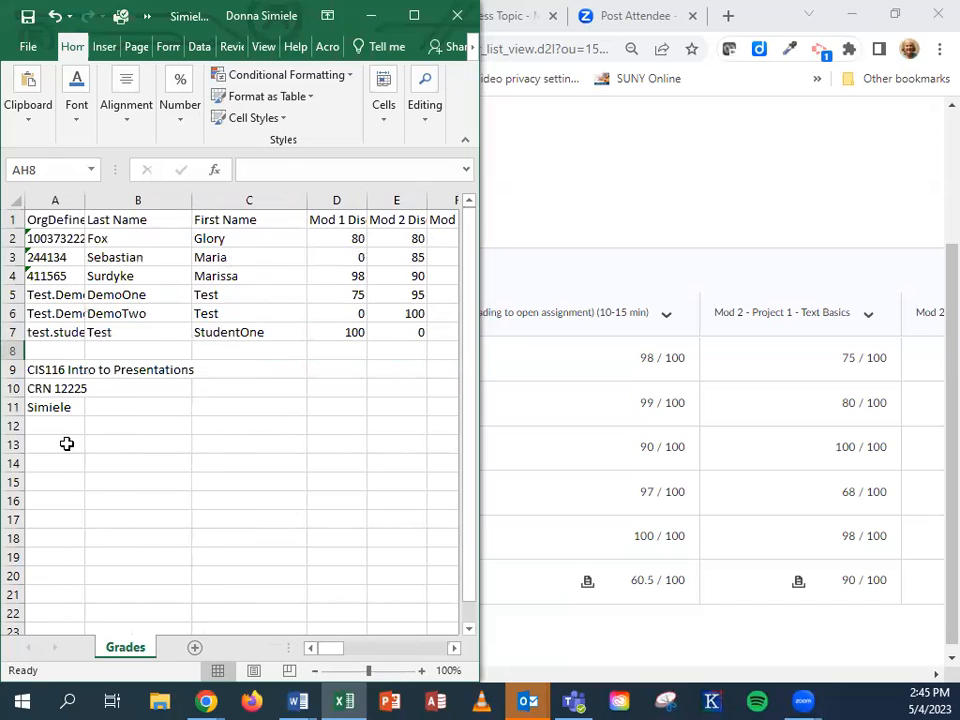
{"action": "left_click", "coordinate": [56, 444]}
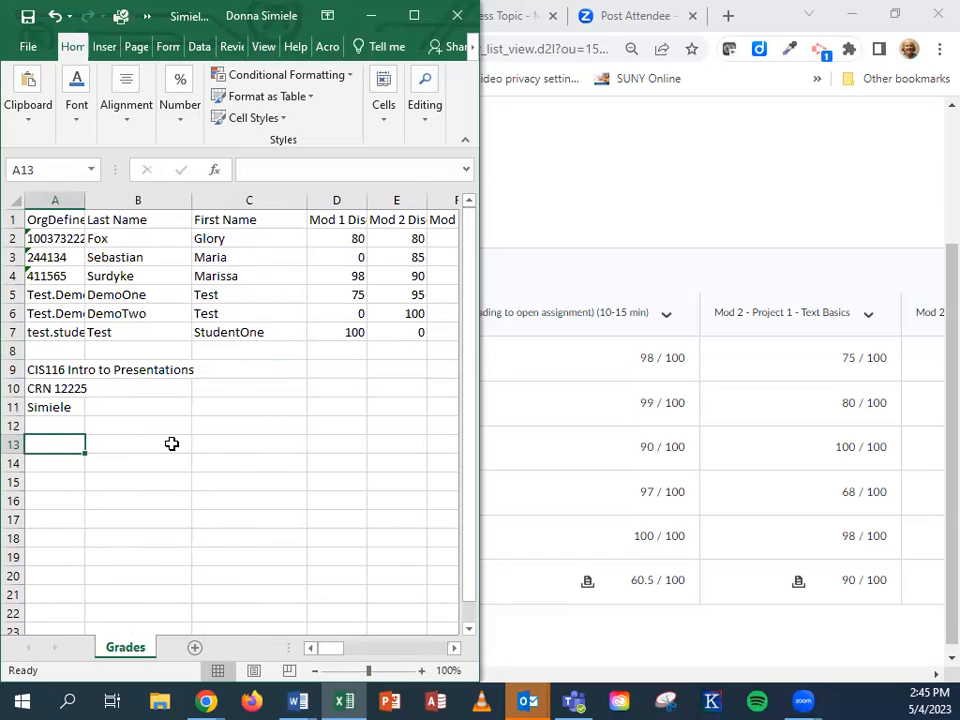
{"action": "type", "text": "F"}
{"action": "left_click", "coordinate": [138, 444]}
{"action": "type", "text": "0"}
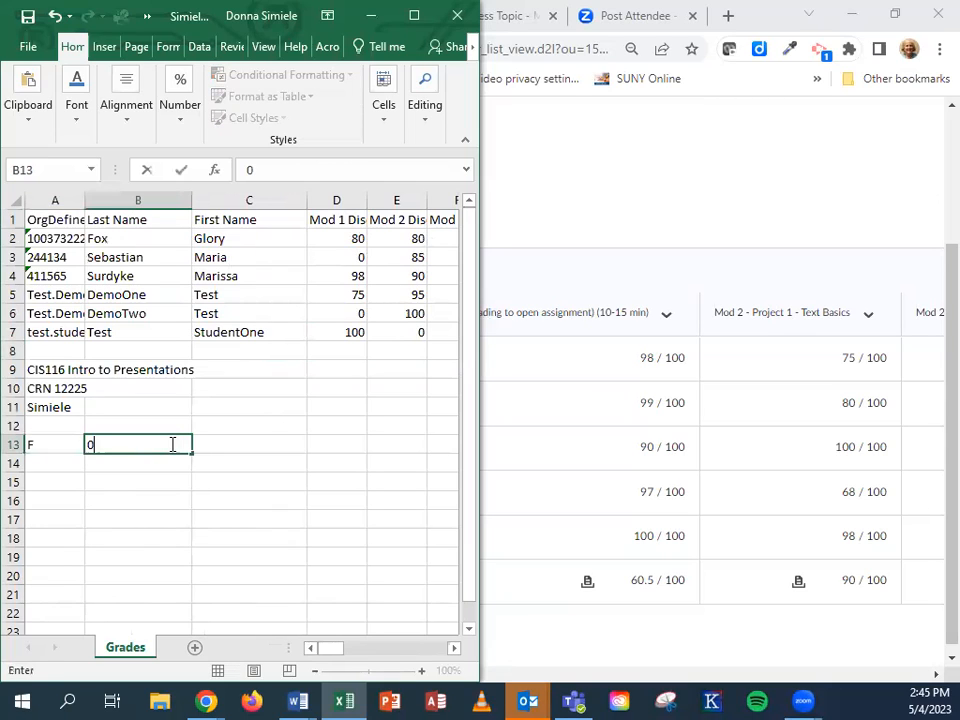
{"action": "type", "text": "-59"}
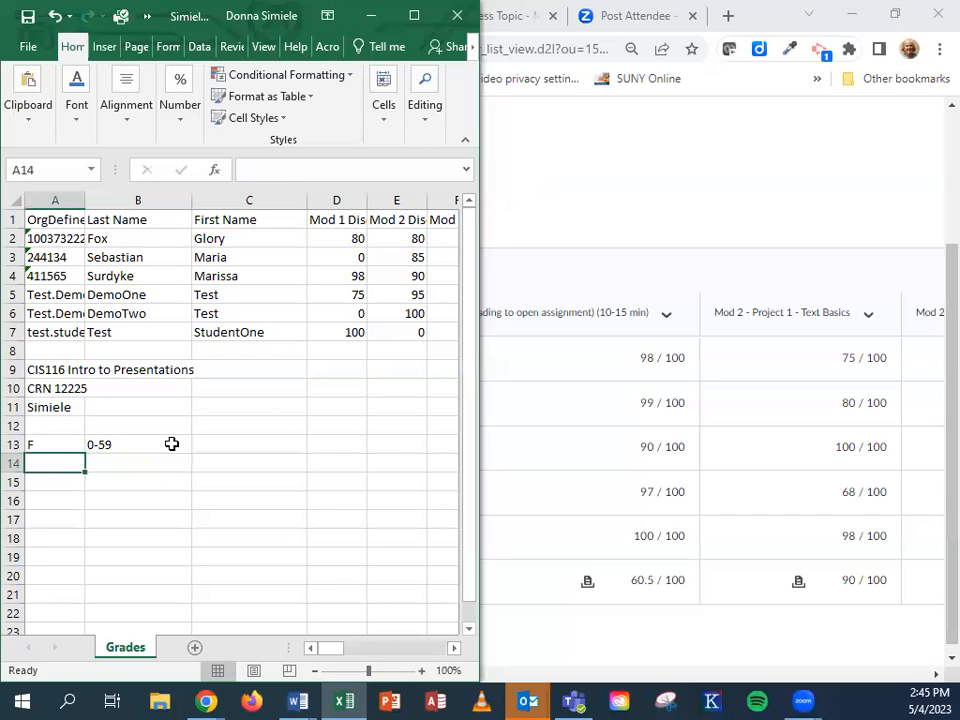
{"action": "type", "text": "D-"}
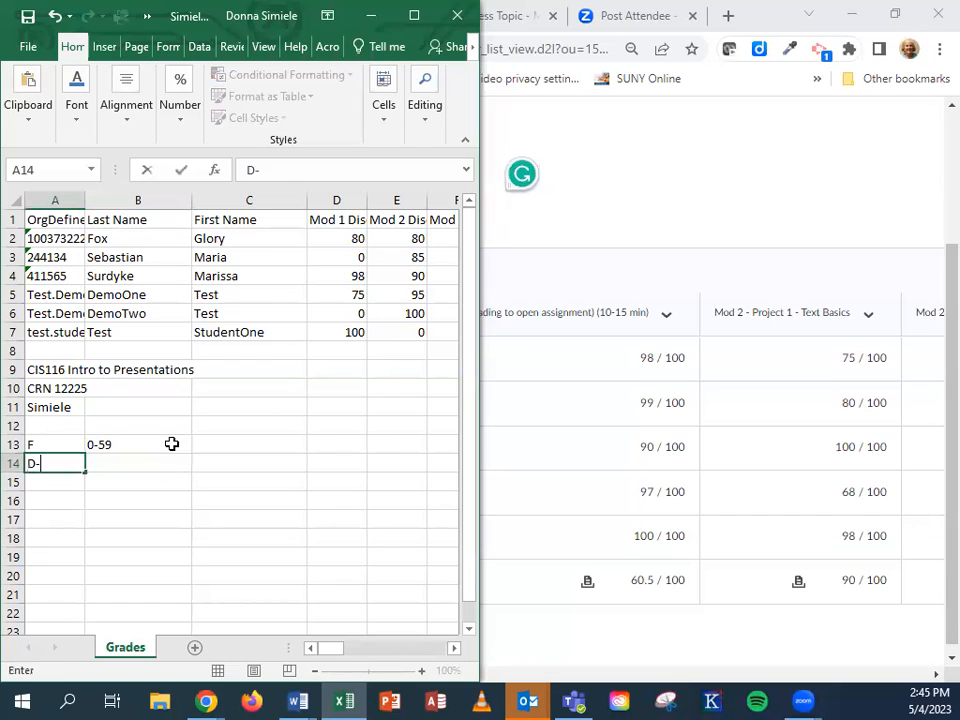
{"action": "key", "text": "Tab"}
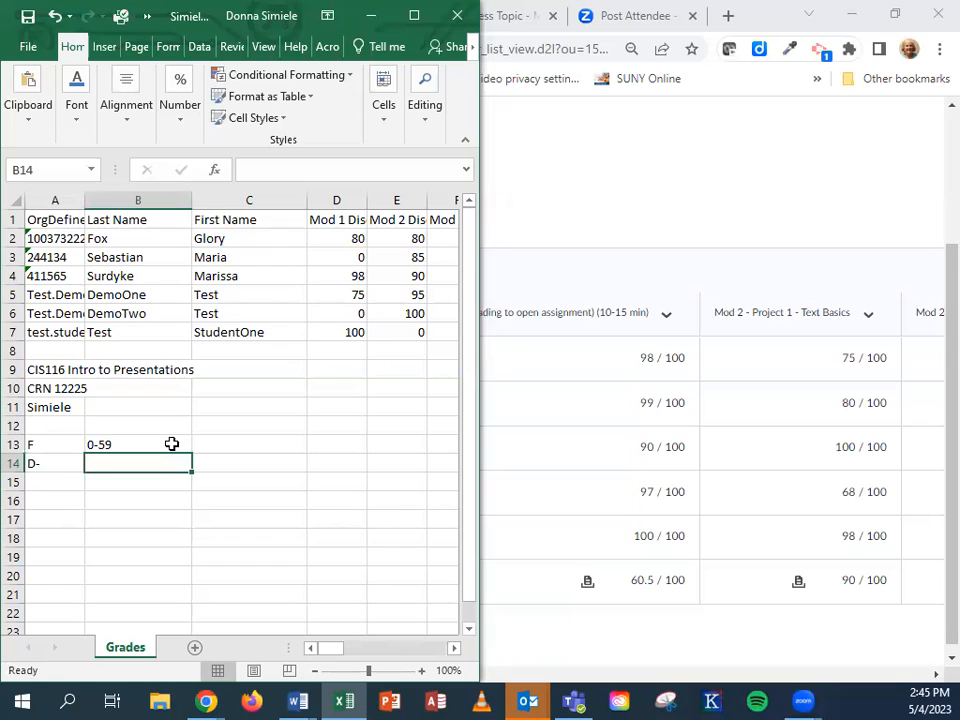
{"action": "type", "text": "60-"}
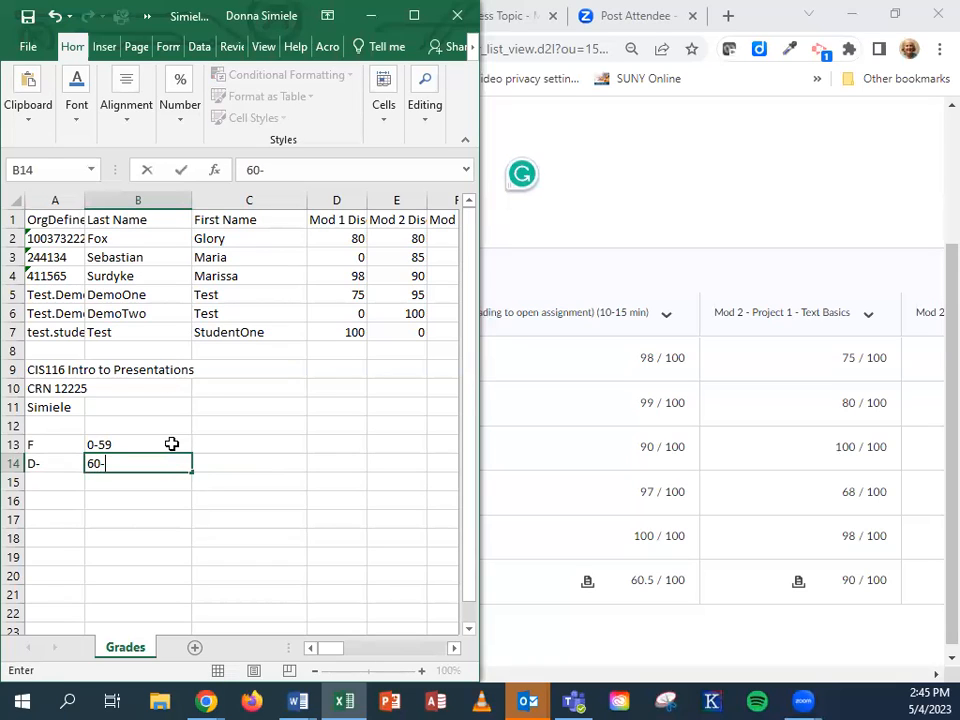
{"action": "mouse_move", "coordinate": [196, 496]}
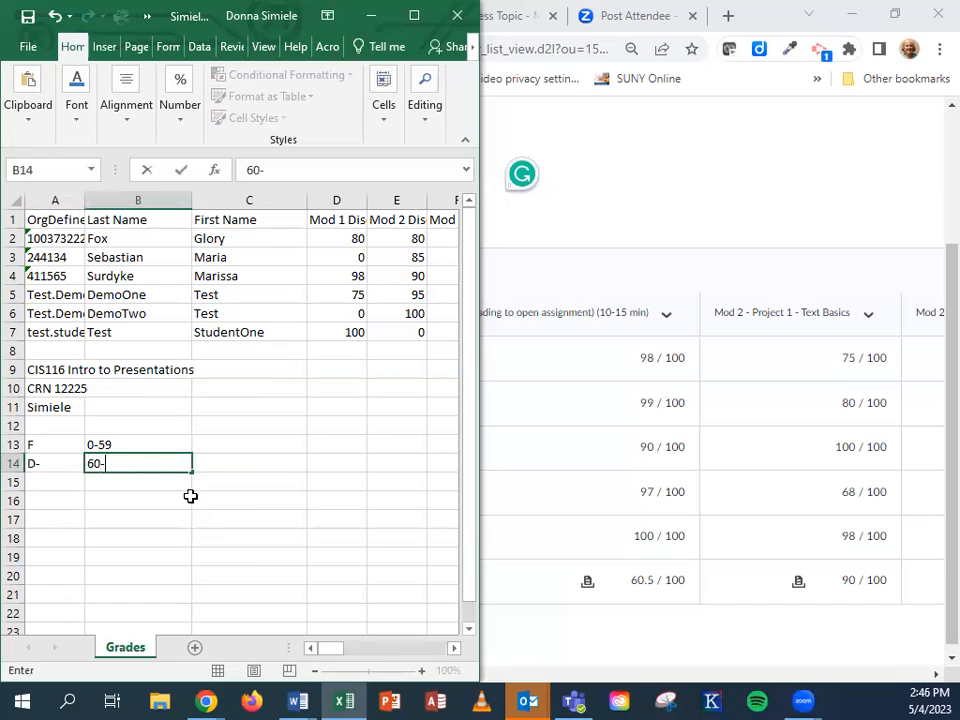
{"action": "mouse_move", "coordinate": [140, 486]}
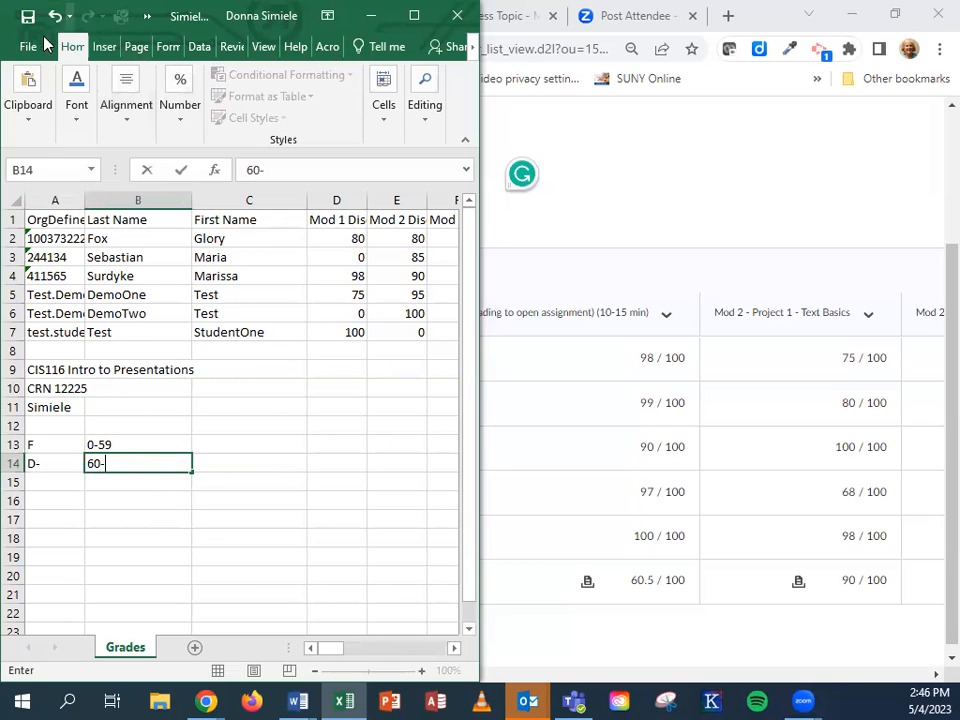
{"action": "left_click", "coordinate": [28, 46]}
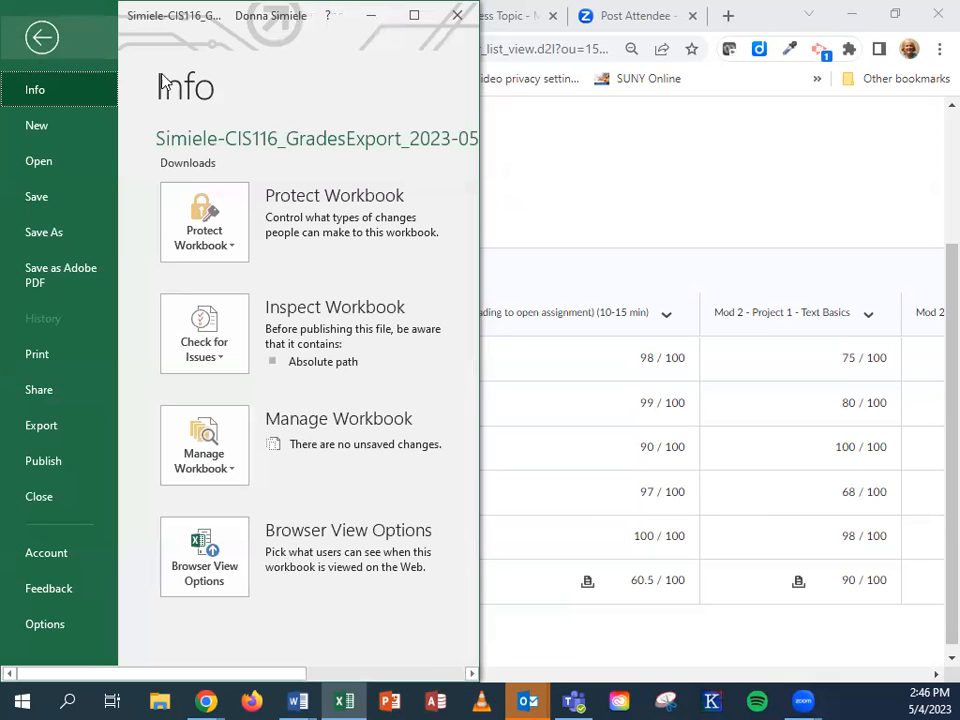
{"action": "left_click", "coordinate": [44, 232]}
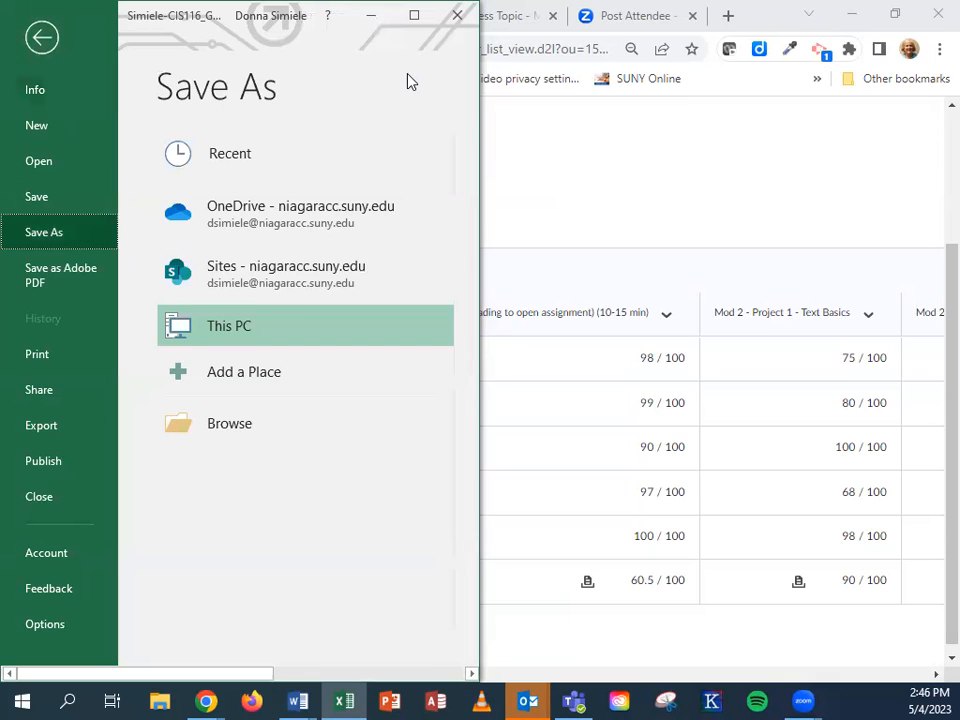
{"action": "left_click", "coordinate": [228, 324]}
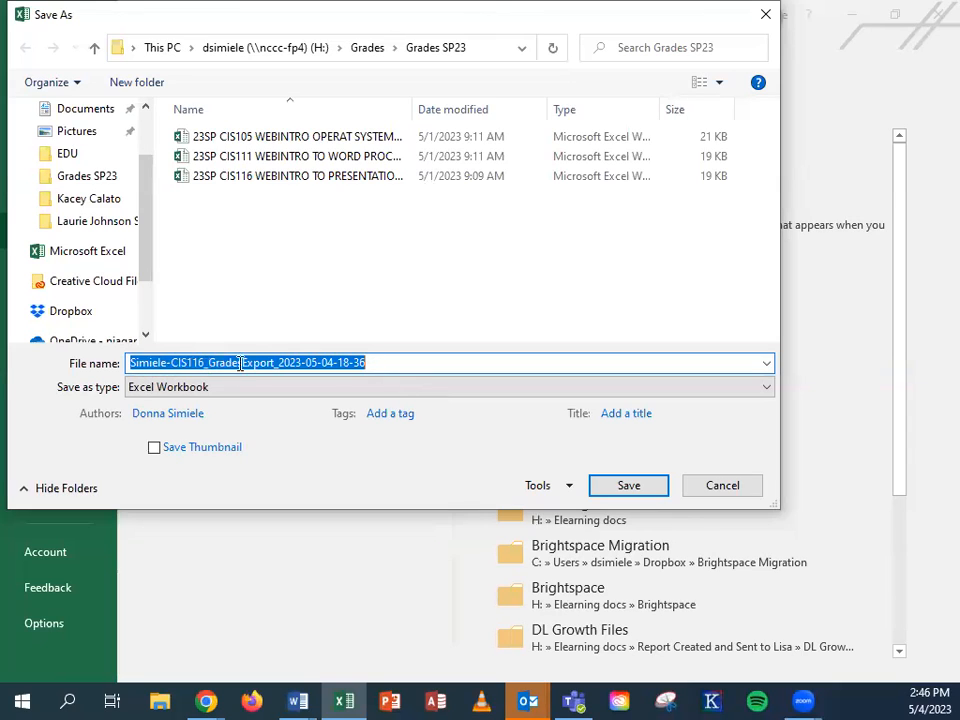
{"action": "left_click", "coordinate": [132, 362]}
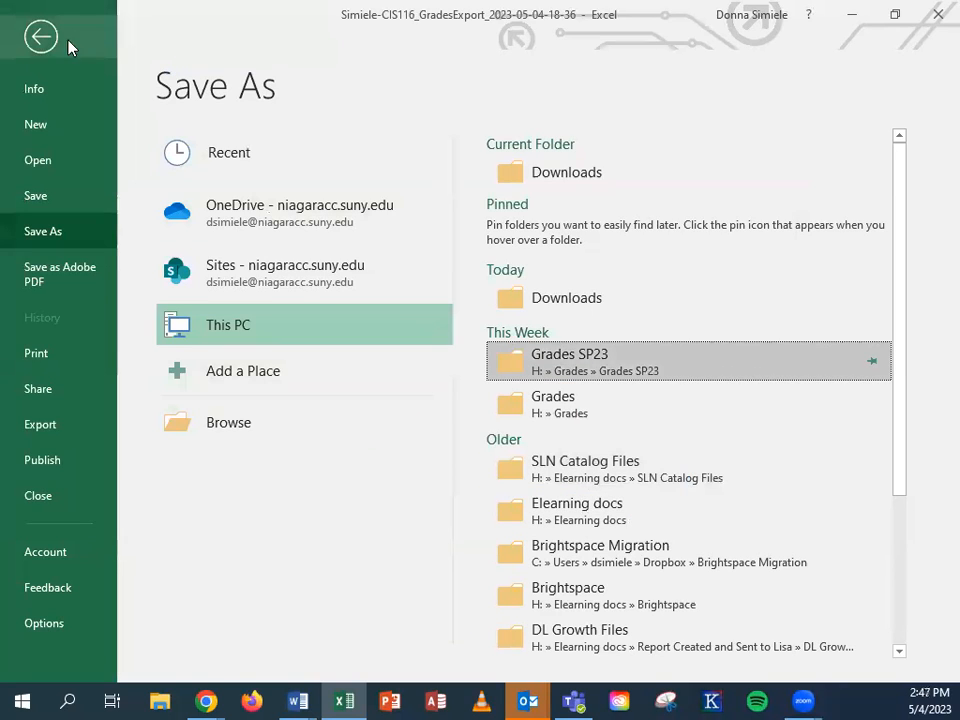
{"action": "left_click", "coordinate": [40, 36]}
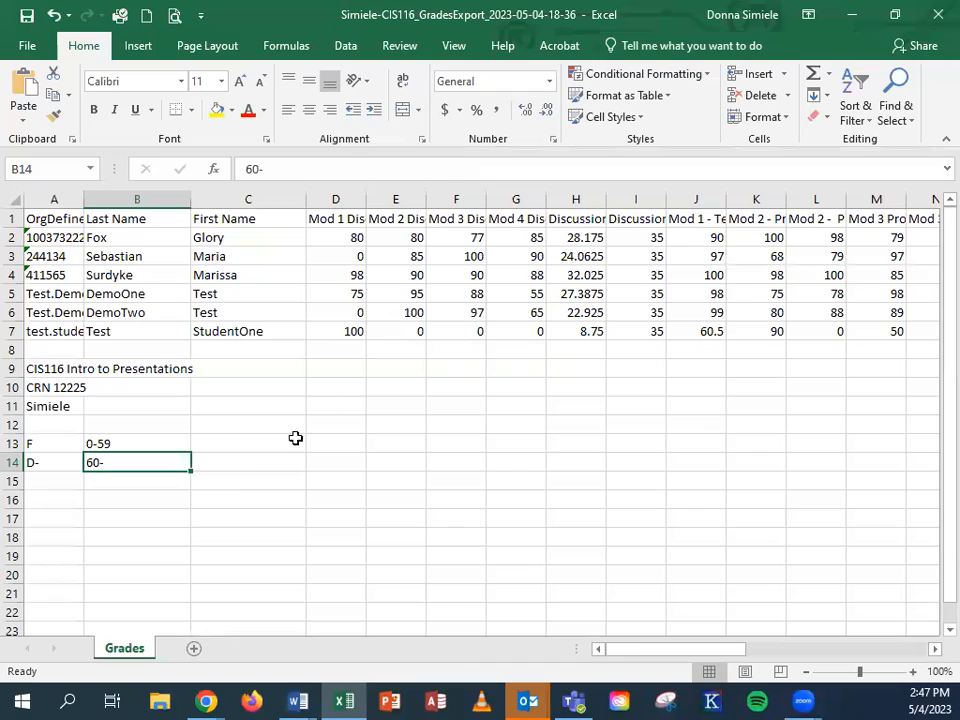
{"action": "mouse_move", "coordinate": [256, 480]}
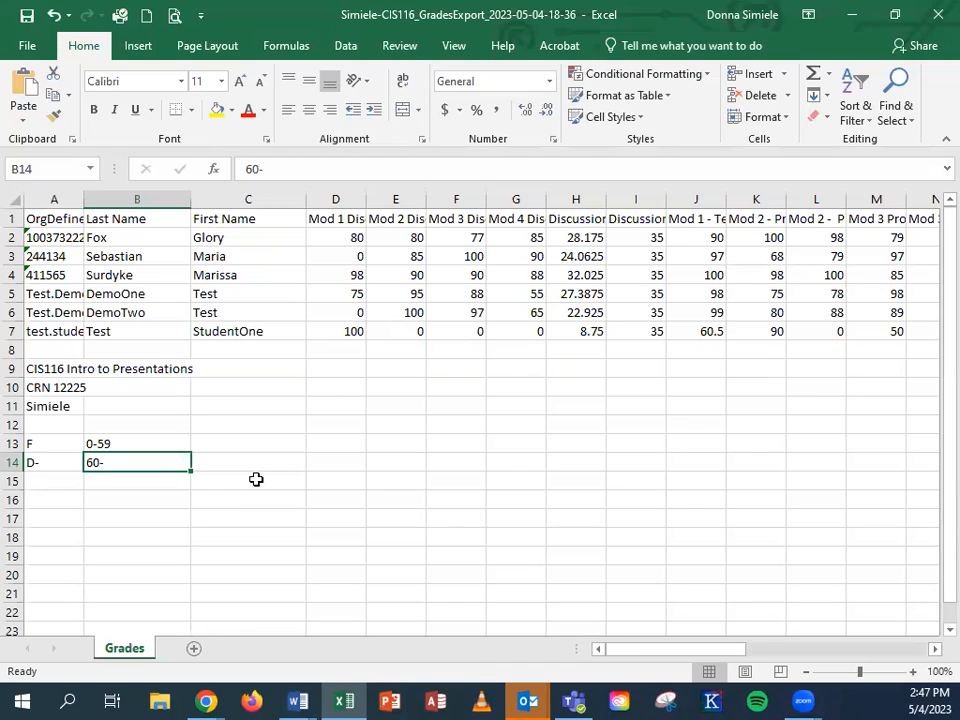
{"action": "mouse_move", "coordinate": [388, 374]}
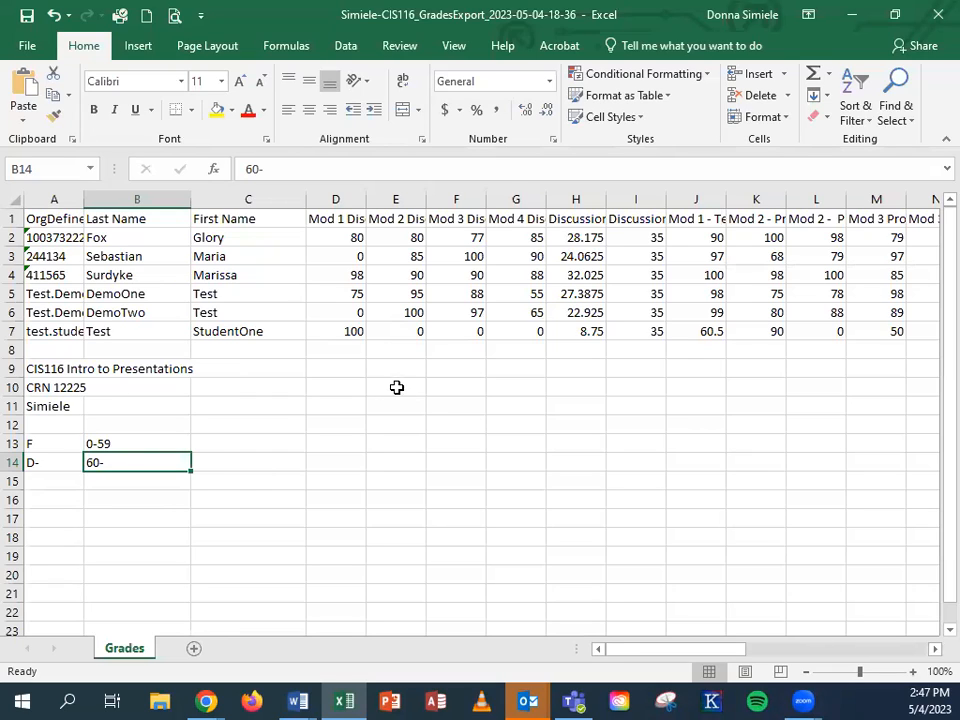
{"action": "left_click", "coordinate": [396, 406]}
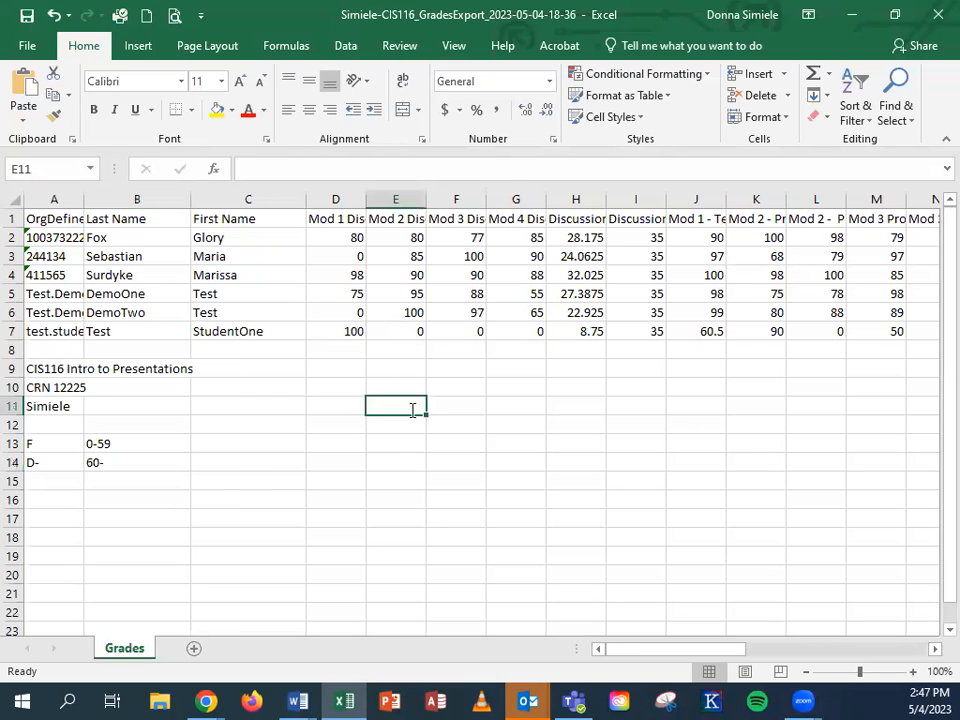
{"action": "type", "text": "dsime"}
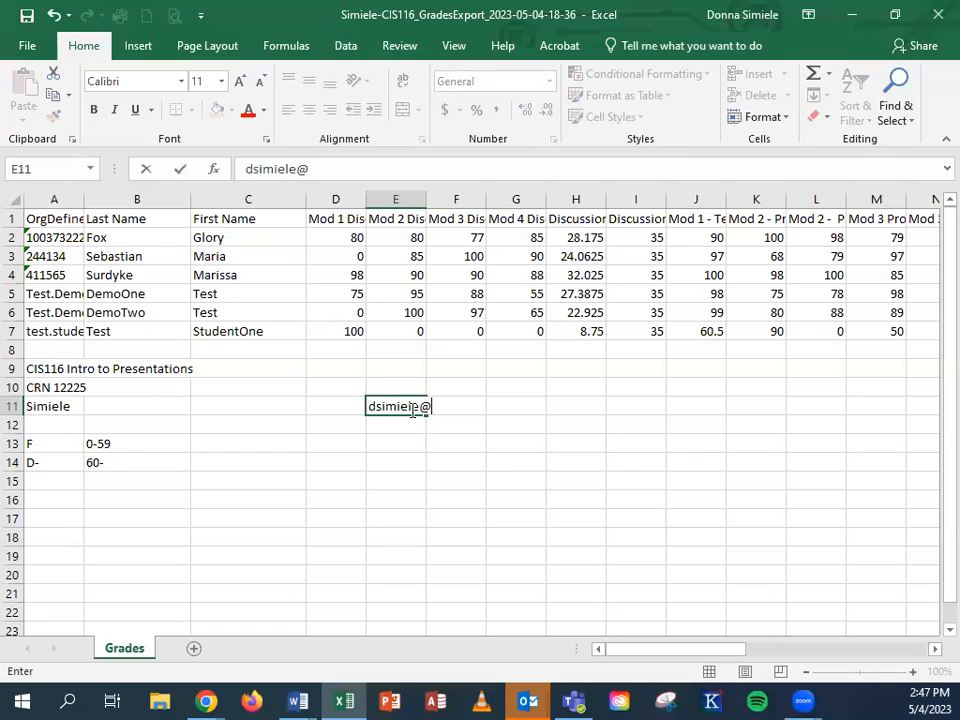
{"action": "type", "text": "niagar"}
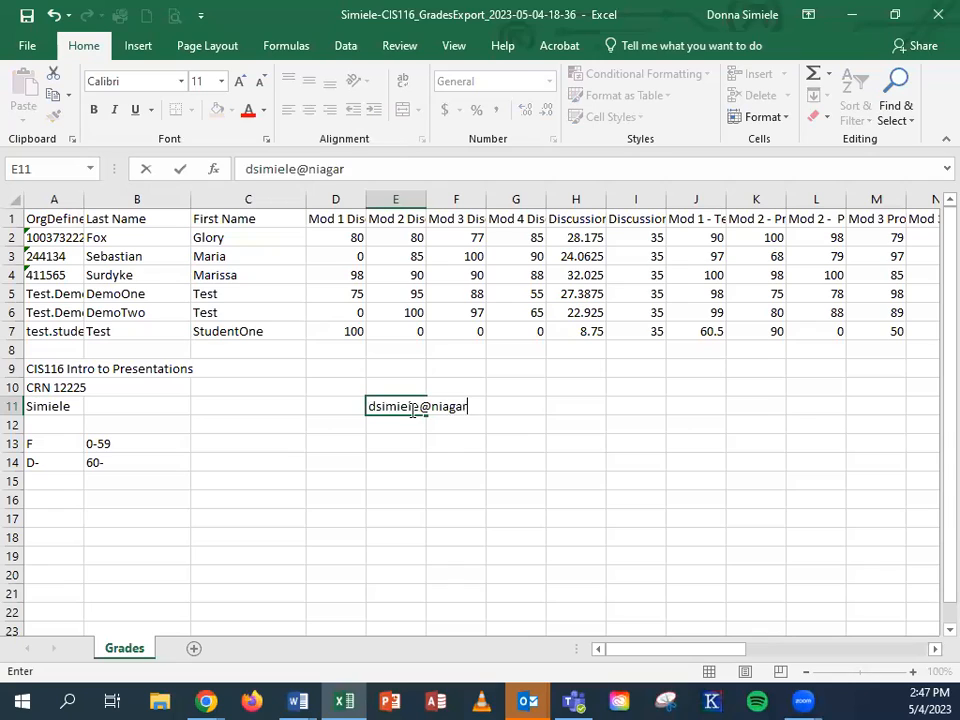
{"action": "type", "text": "acc.sunyh.e"}
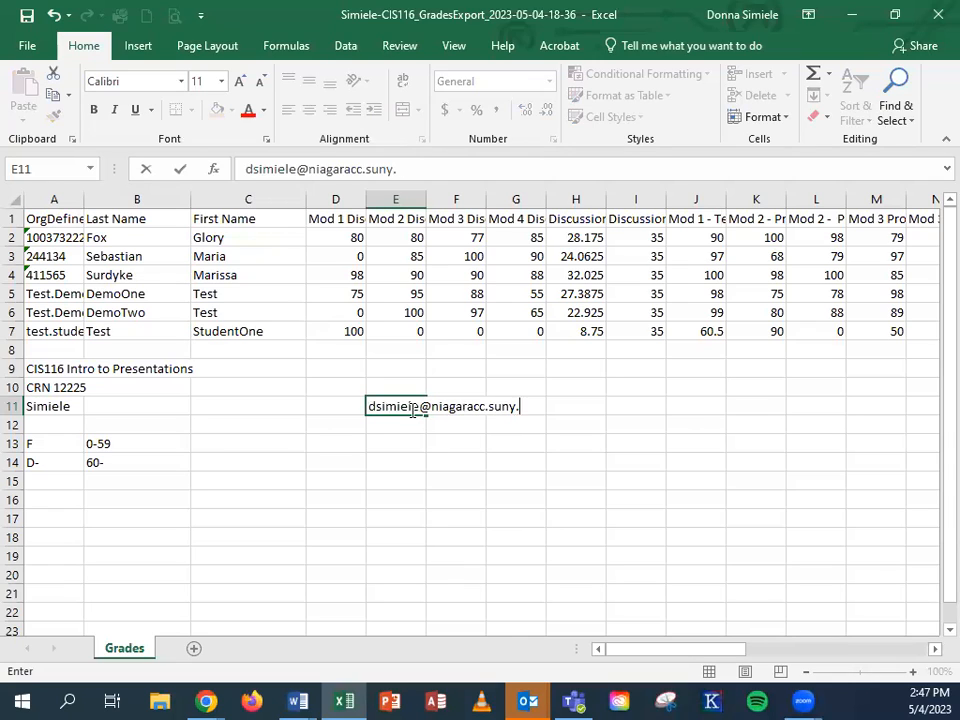
{"action": "type", "text": "edu"}
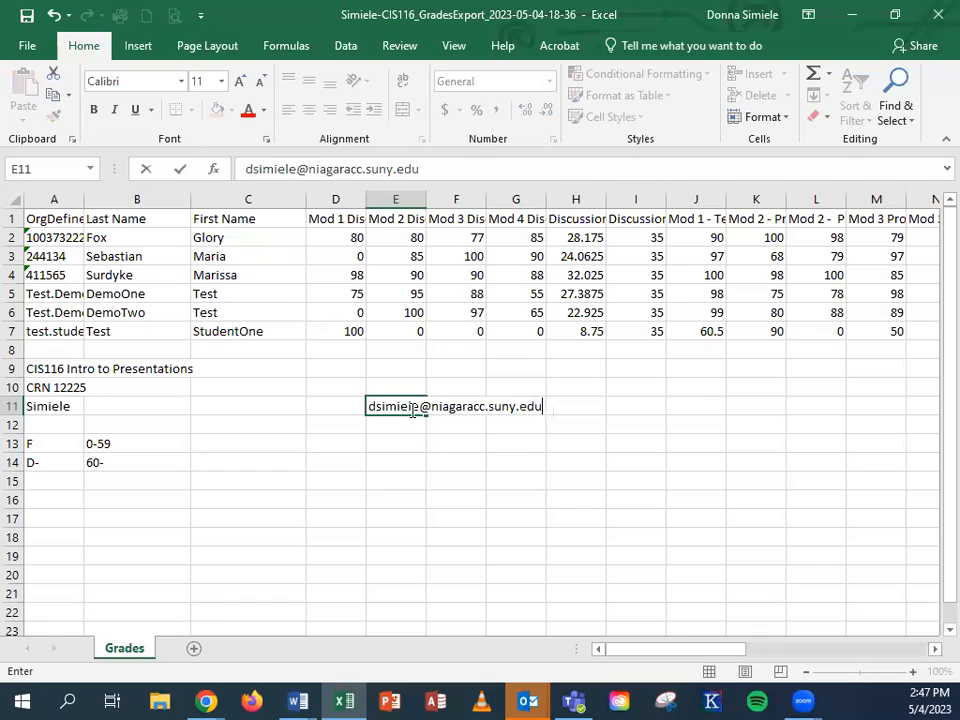